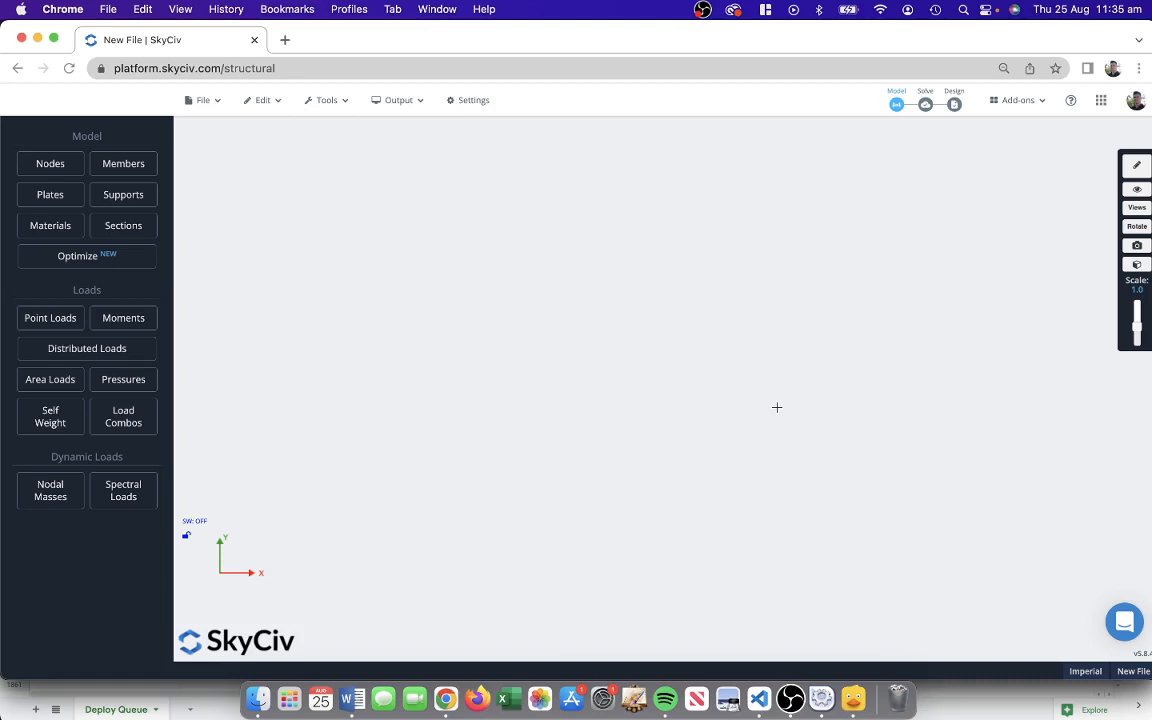
mouse_move(166, 56)
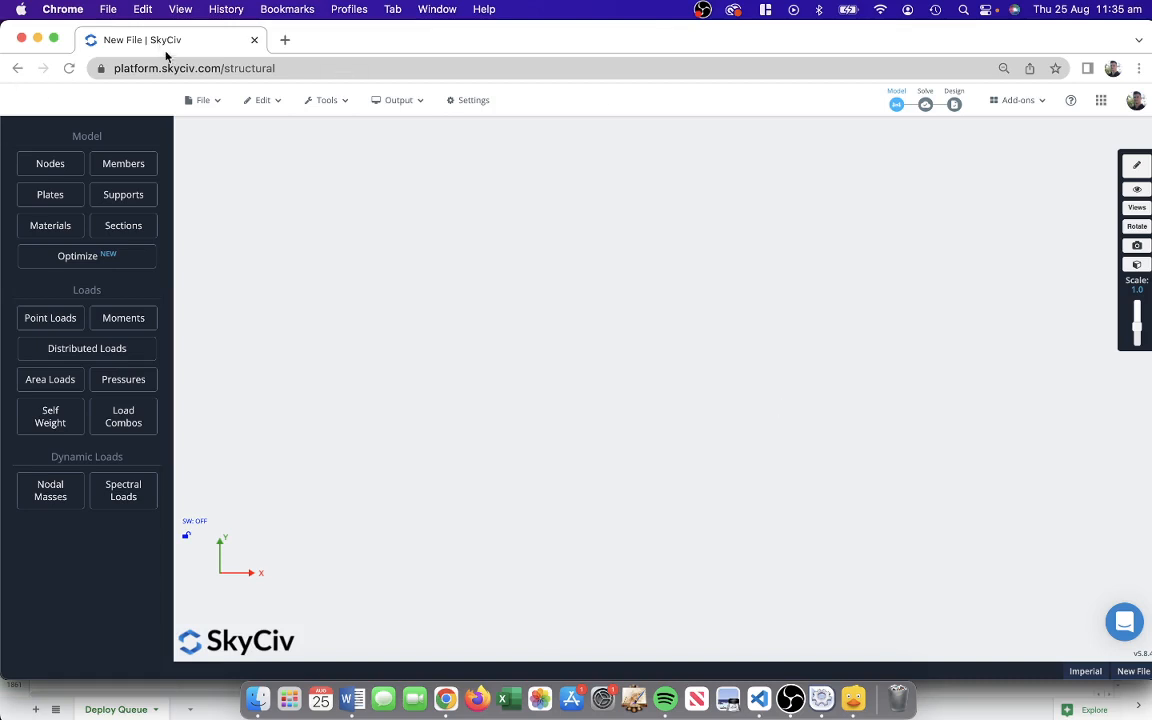
mouse_move(424, 244)
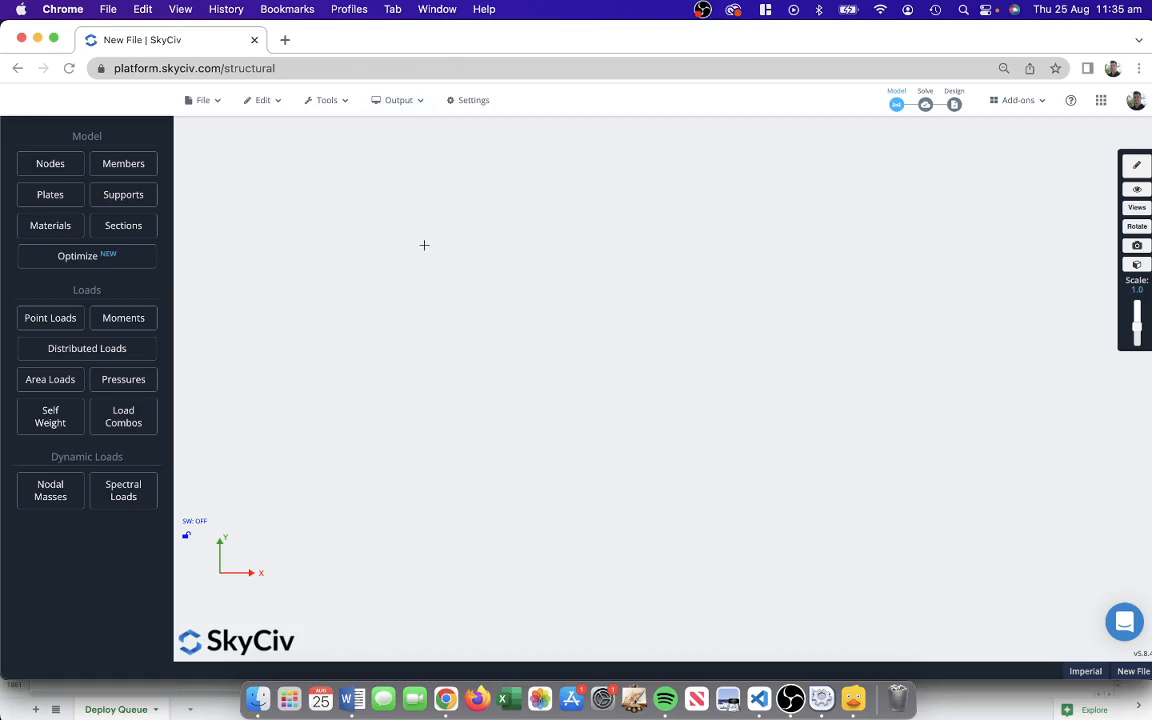
mouse_move(260, 210)
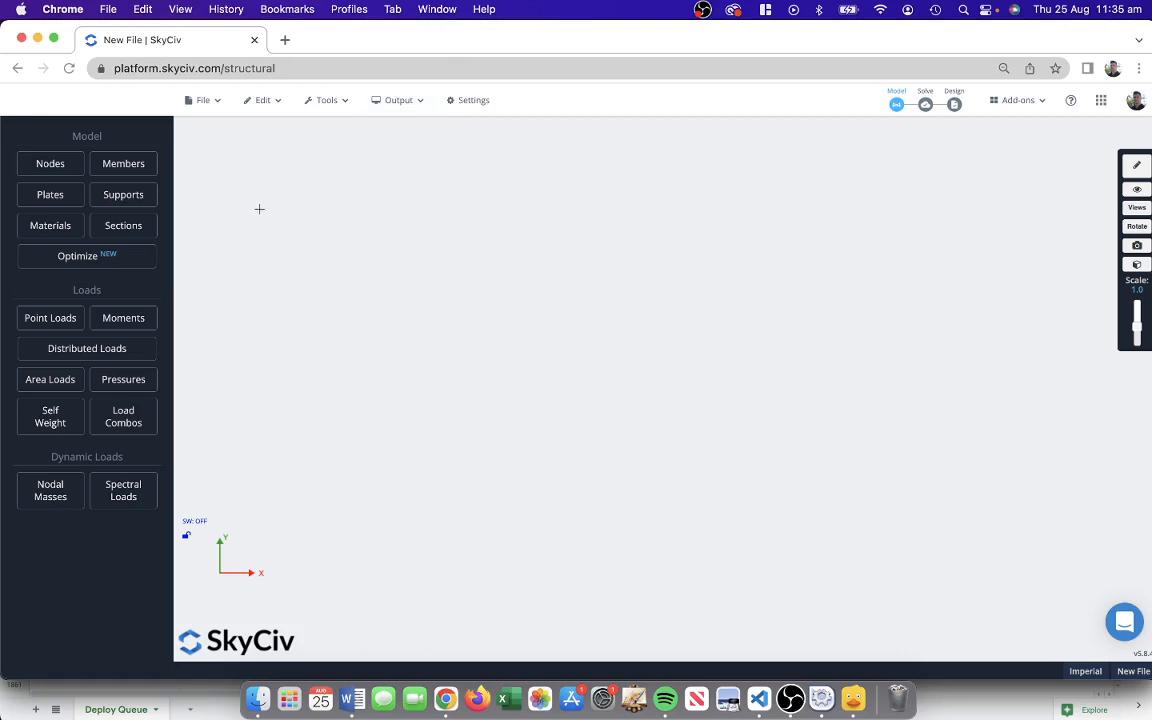
Add node 1 at (0,0,0) and node 2 with Y position 20.
left_click(50, 164)
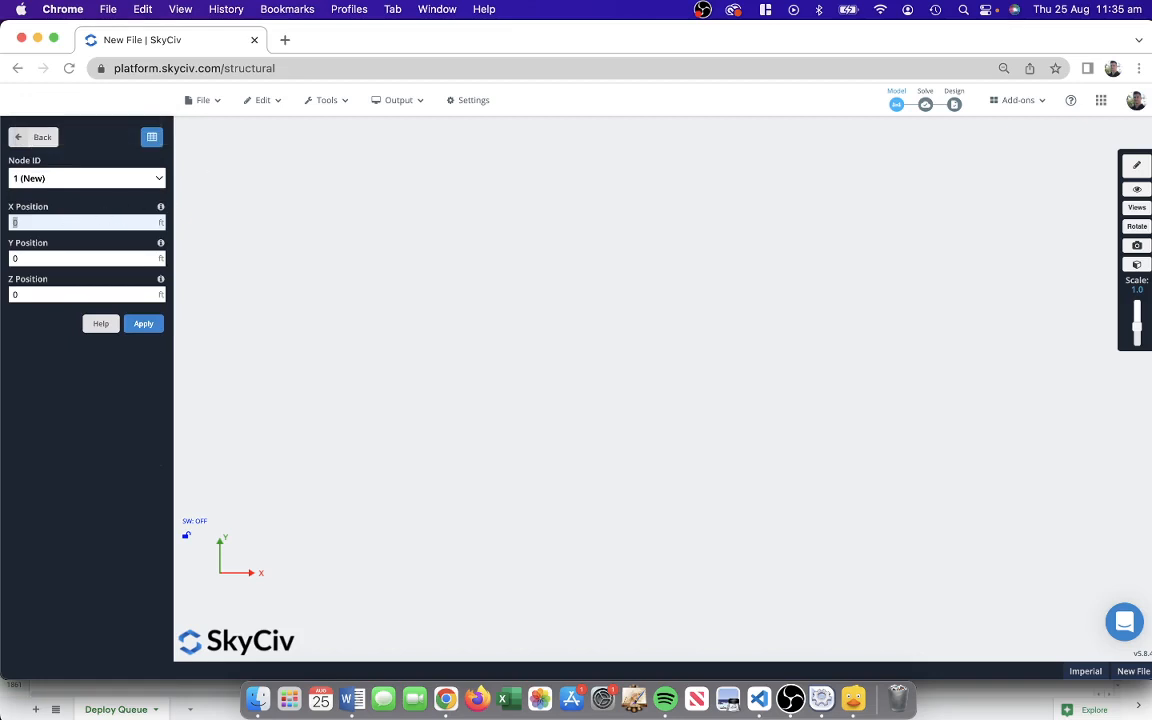
left_click(144, 324)
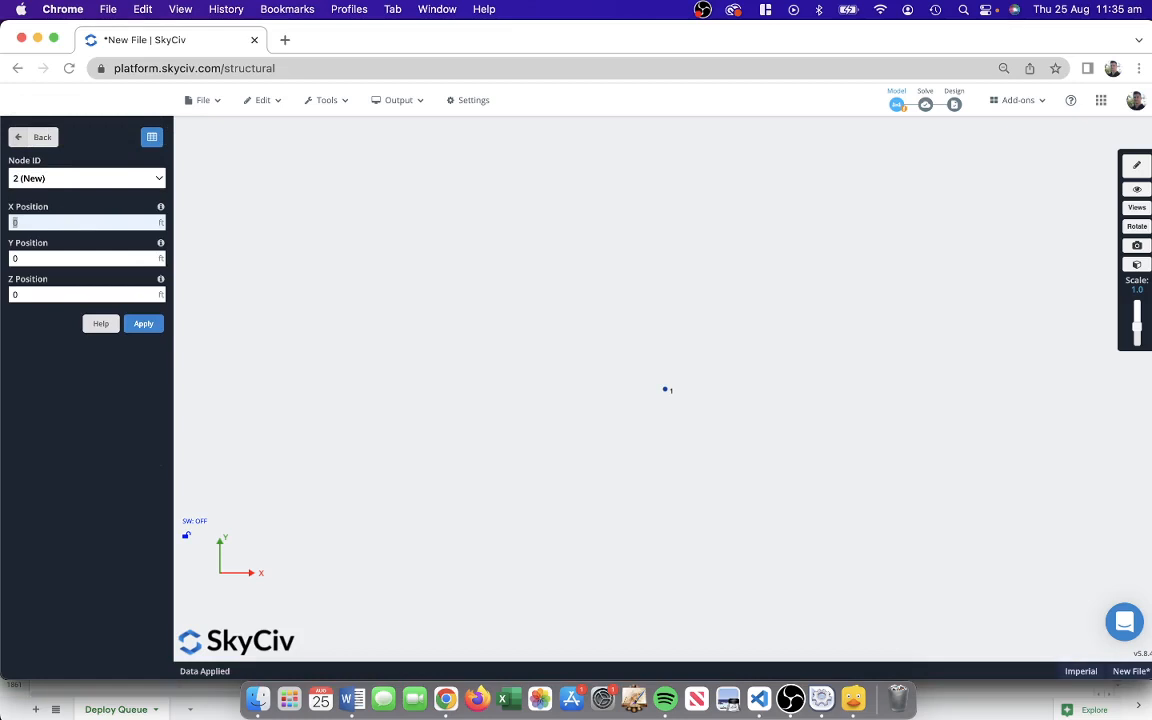
left_click(84, 258)
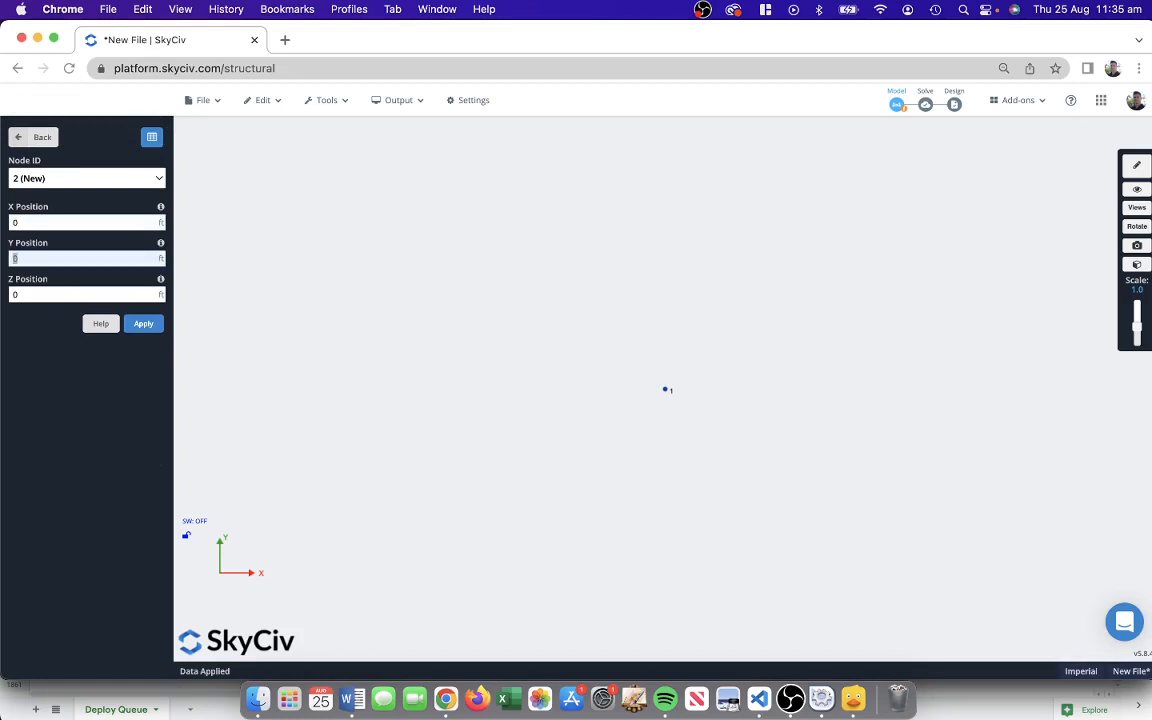
type("20")
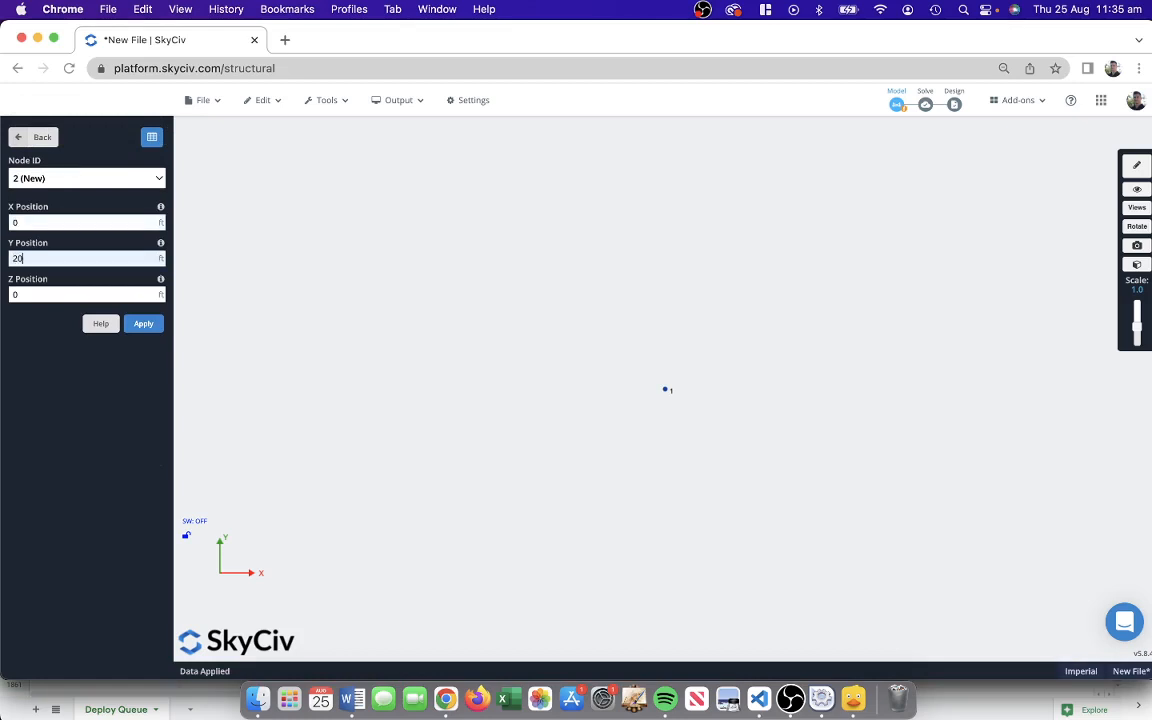
left_click(144, 324)
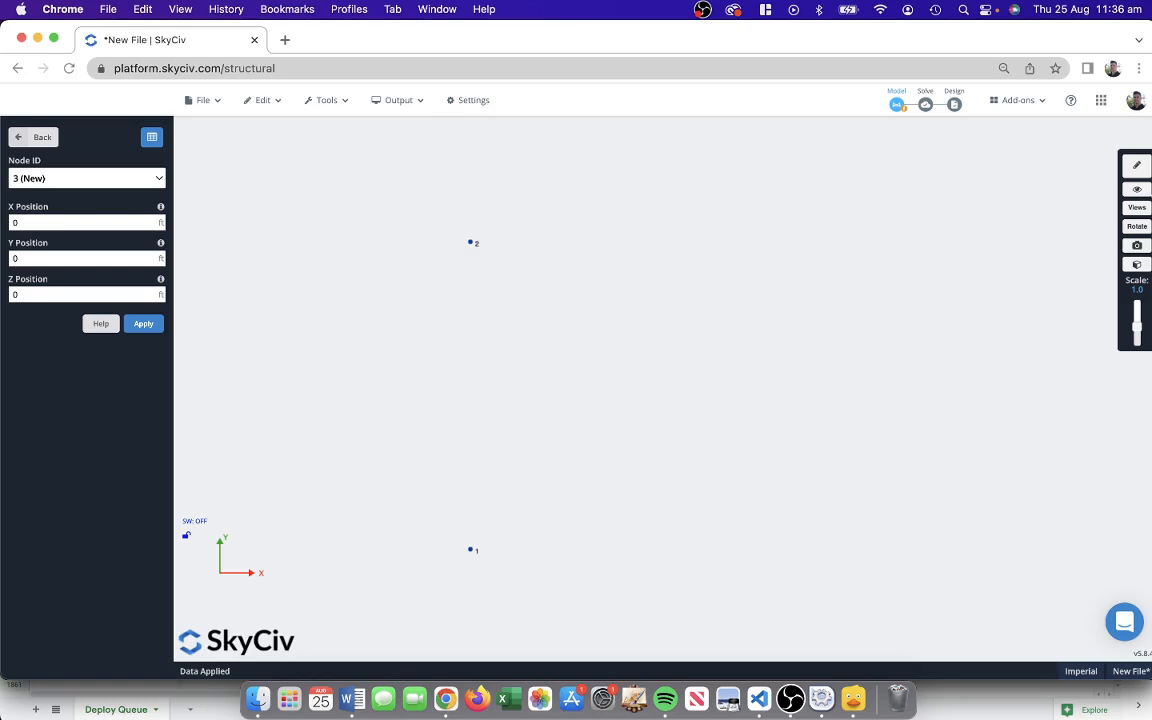
mouse_move(1076, 164)
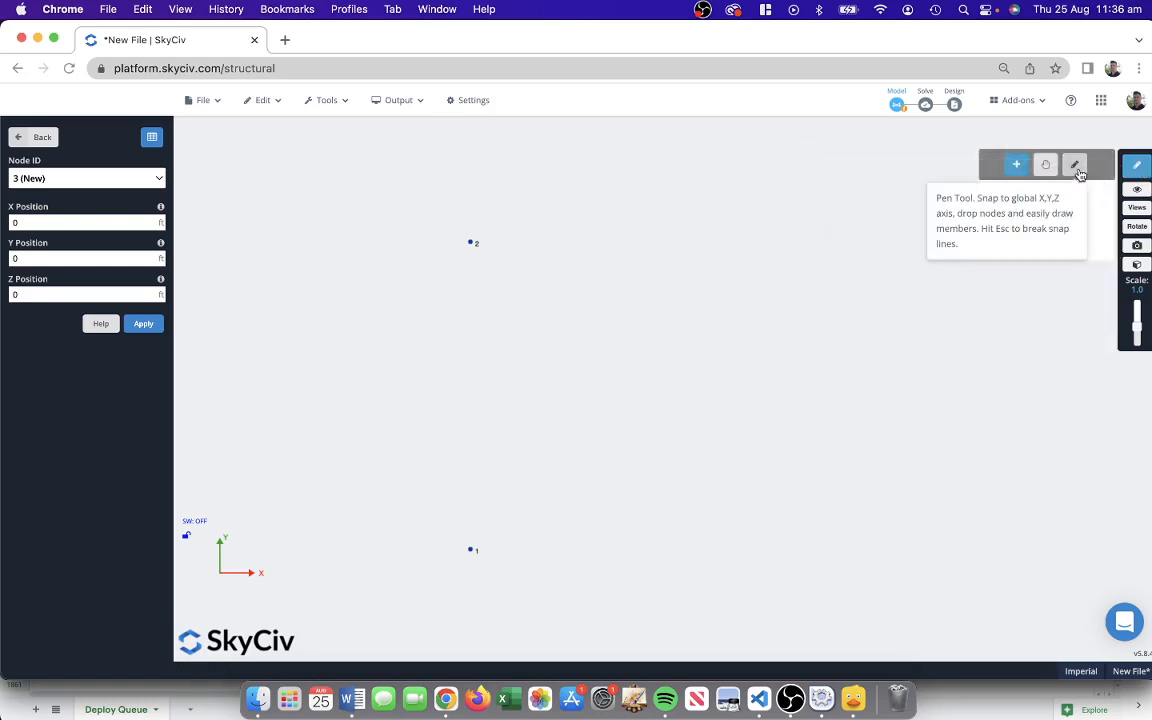
Draw the top beam and both columns with the Pen Tool, forming members 1–3.
left_click(1076, 164)
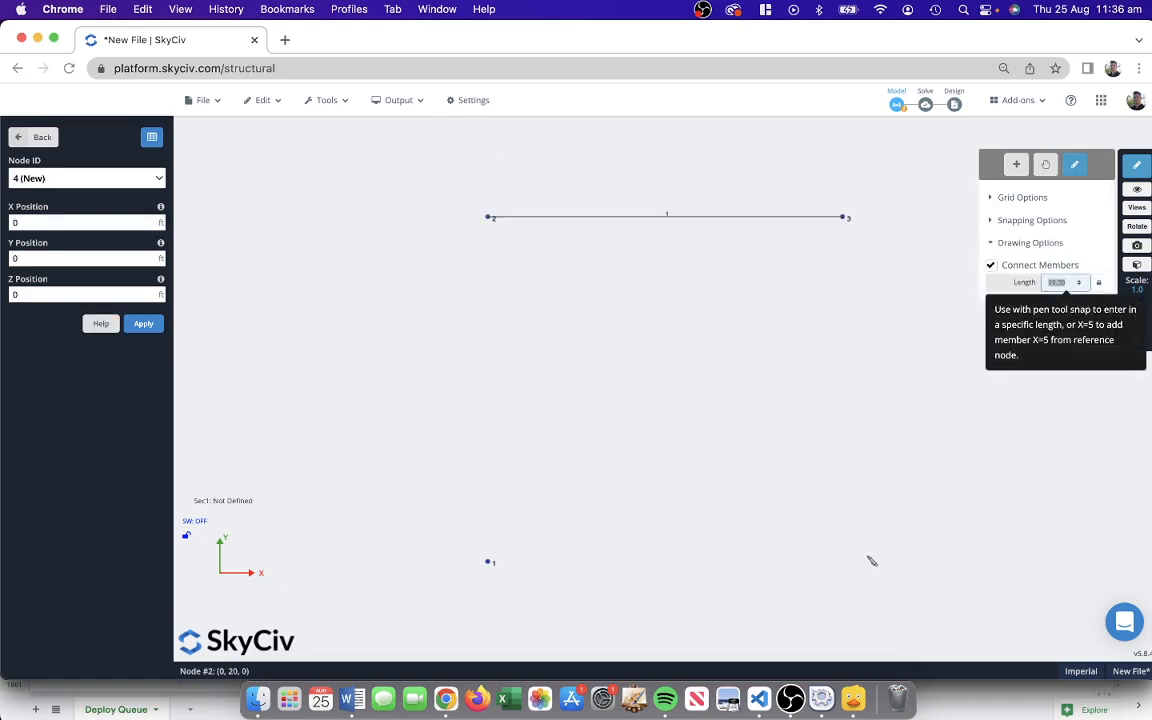
left_click(844, 556)
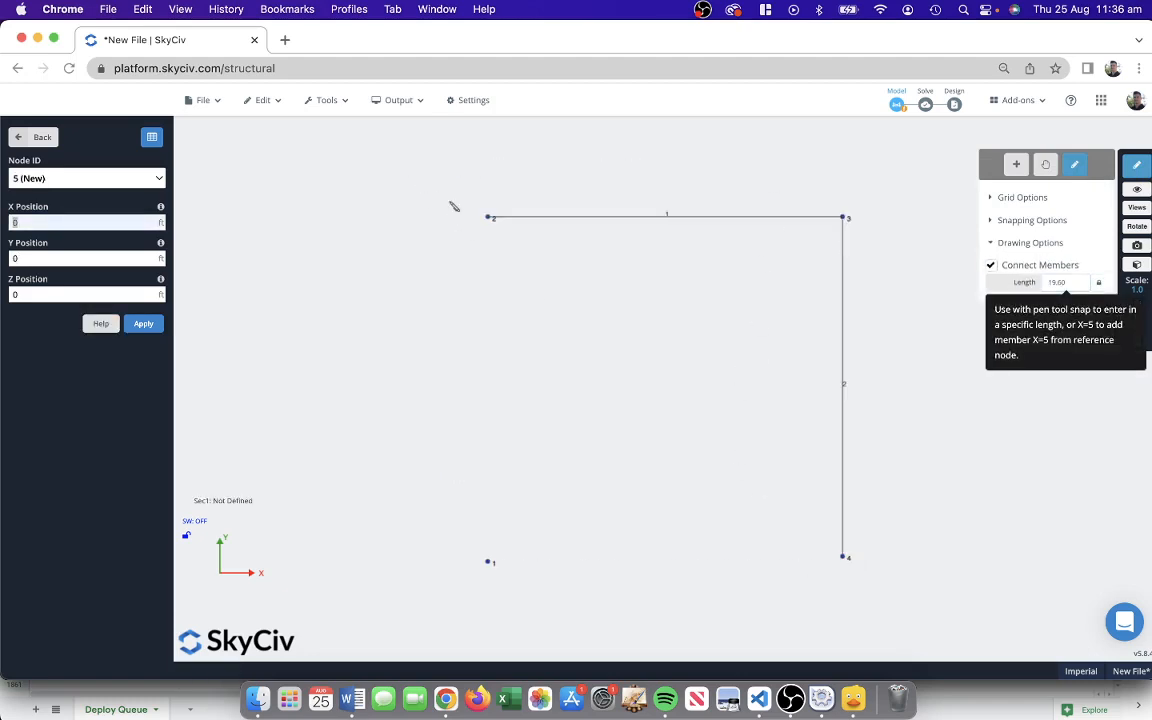
left_click(490, 216)
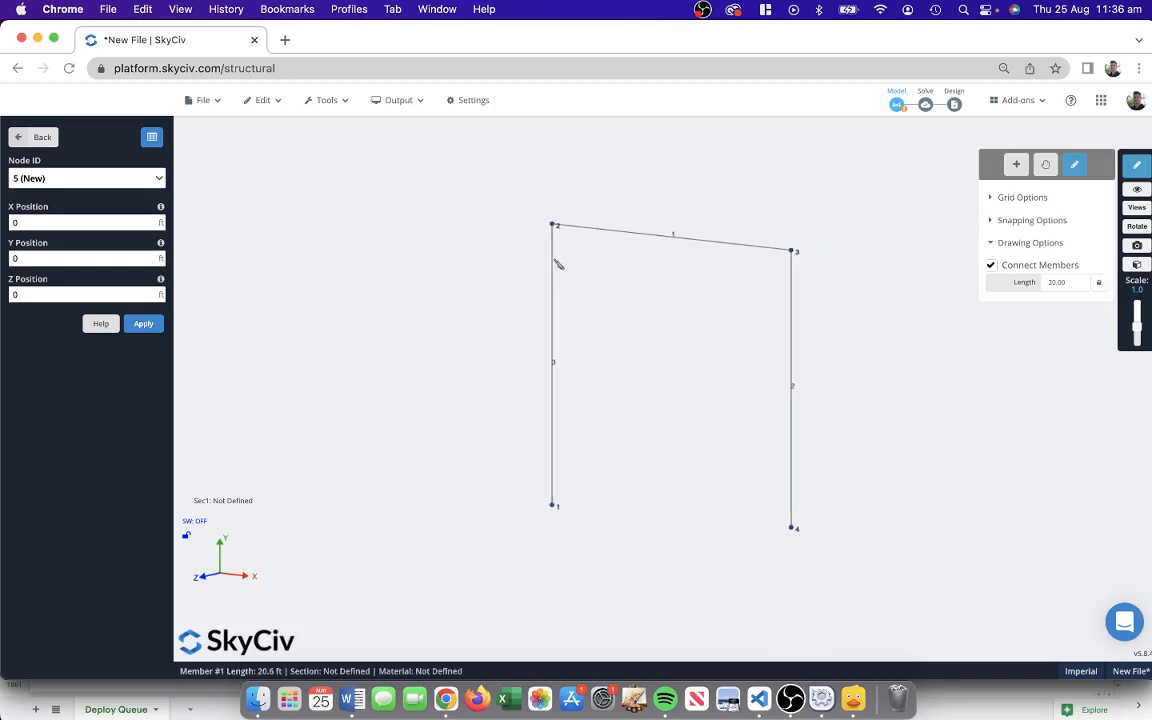
mouse_move(1144, 144)
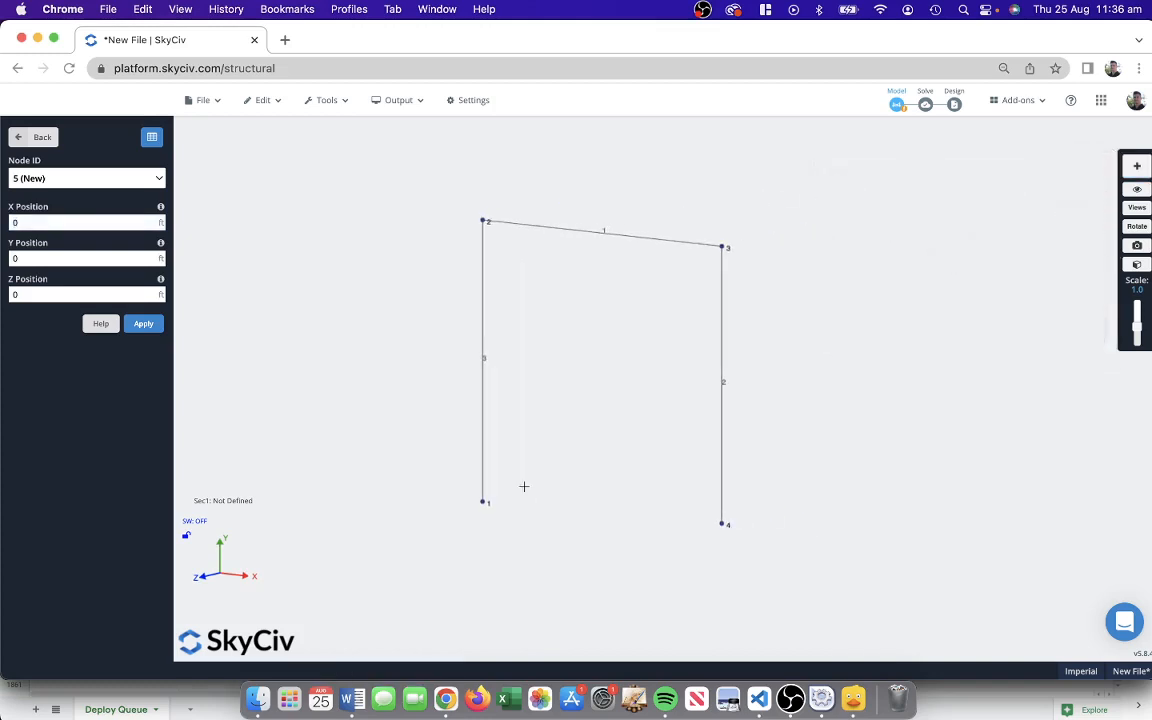
mouse_move(724, 384)
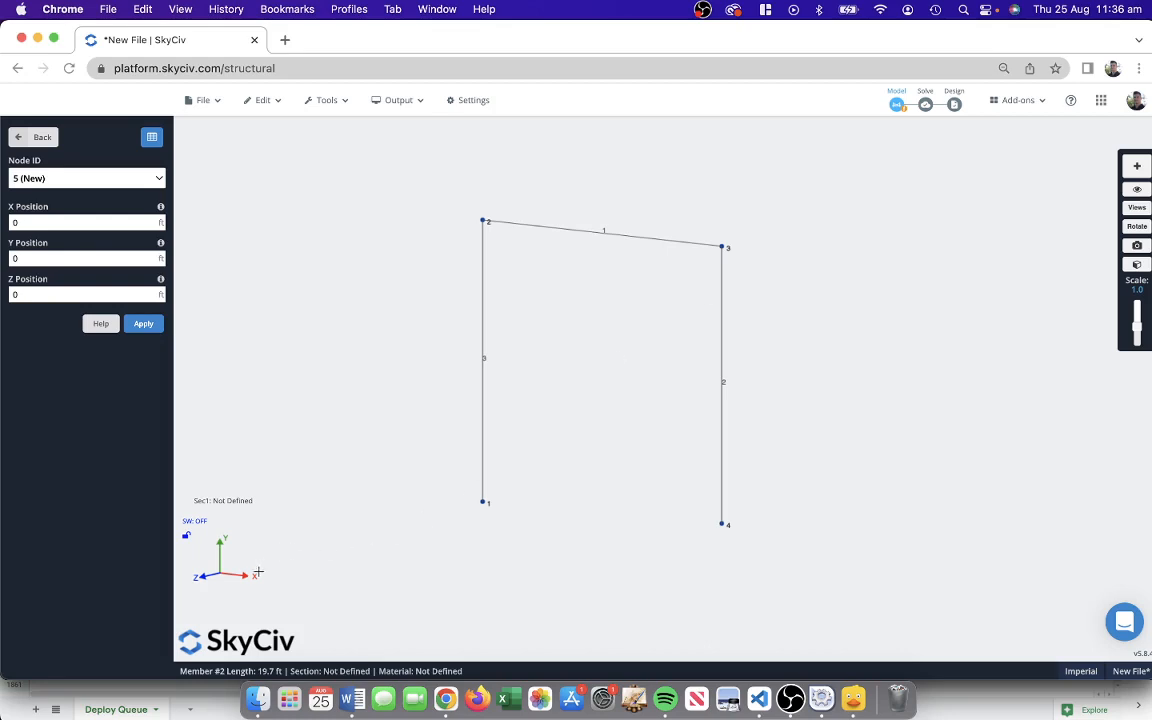
mouse_move(812, 370)
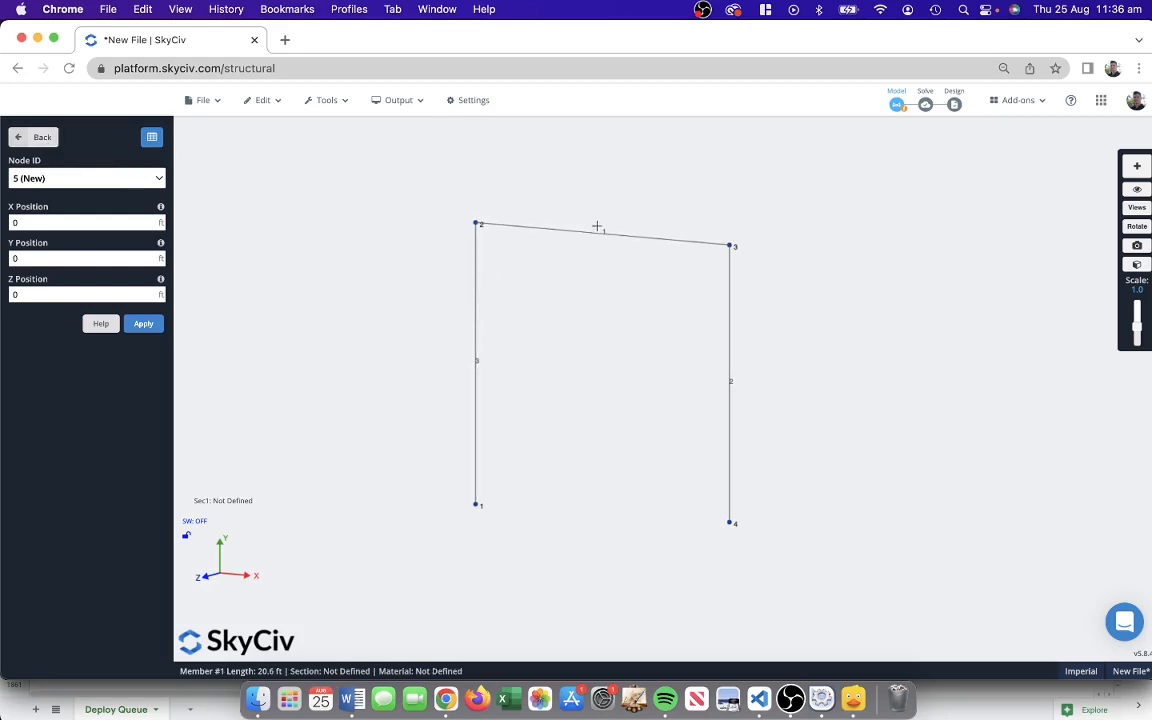
left_click(36, 136)
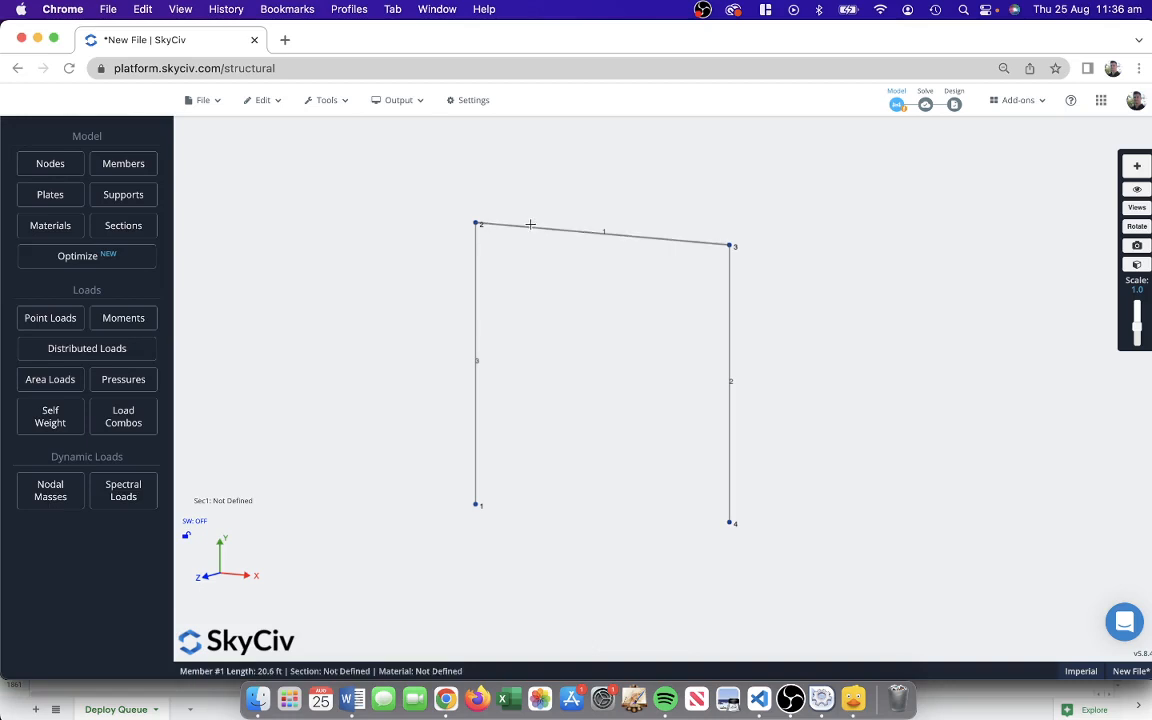
Select member 1, keep its type Continuous and enter section ID 2.
left_click(600, 232)
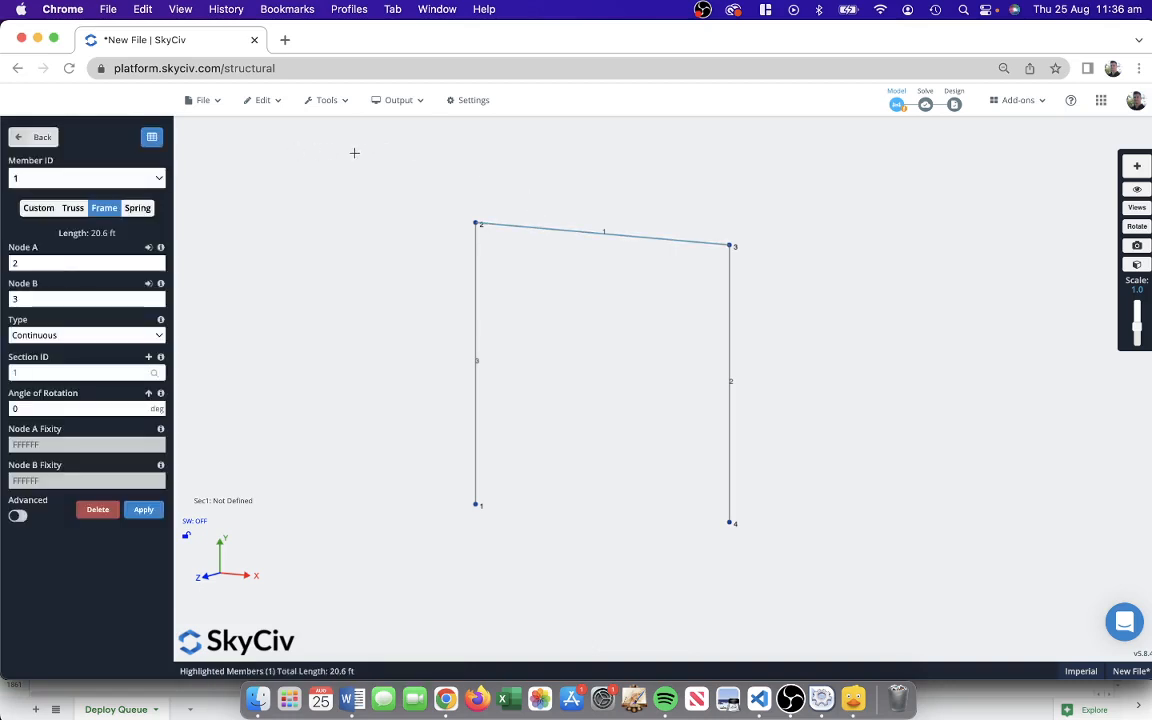
left_click(96, 510)
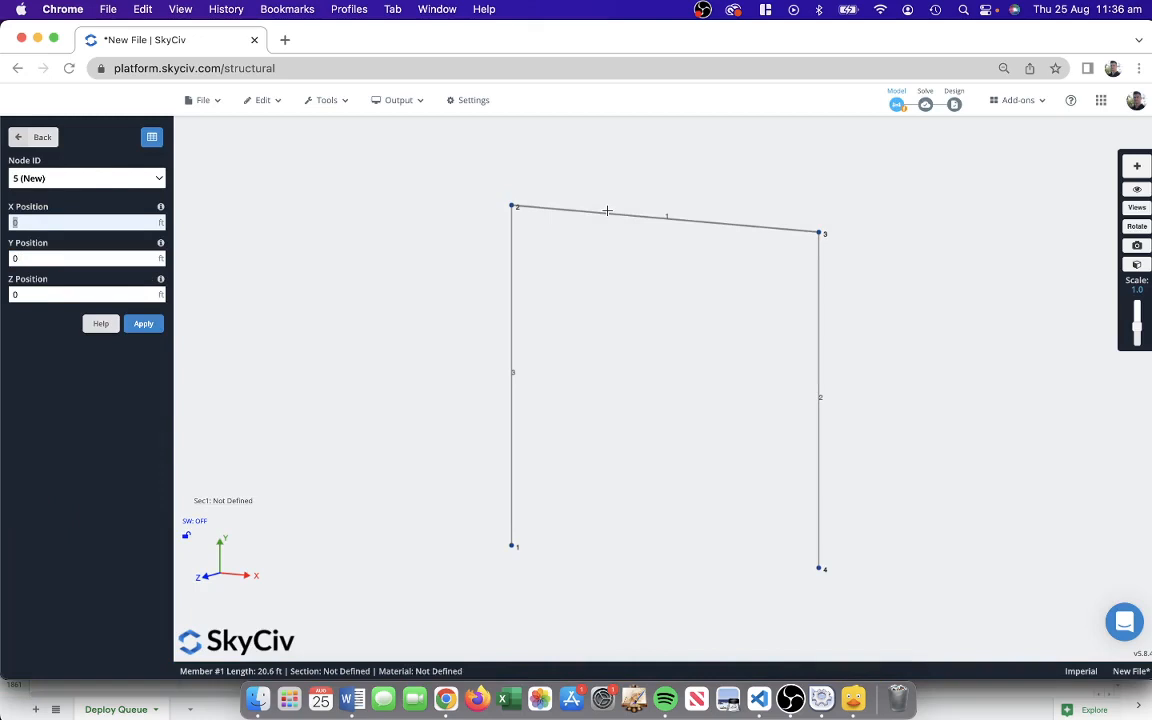
left_click(668, 216)
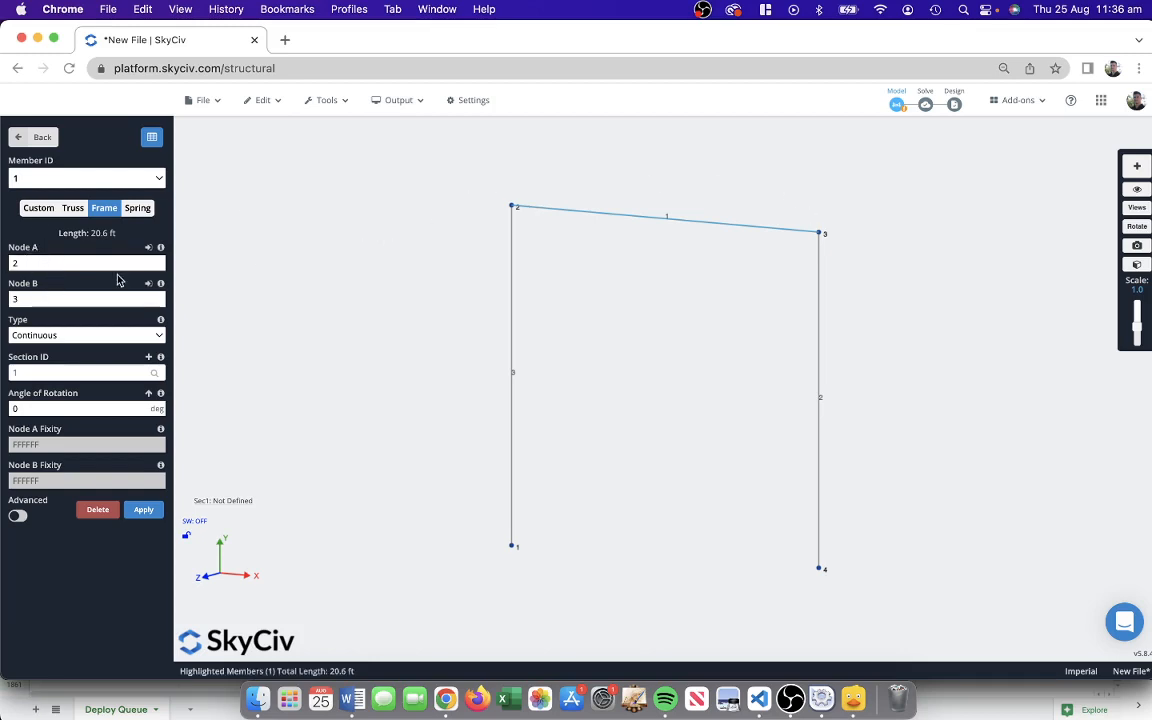
mouse_move(562, 216)
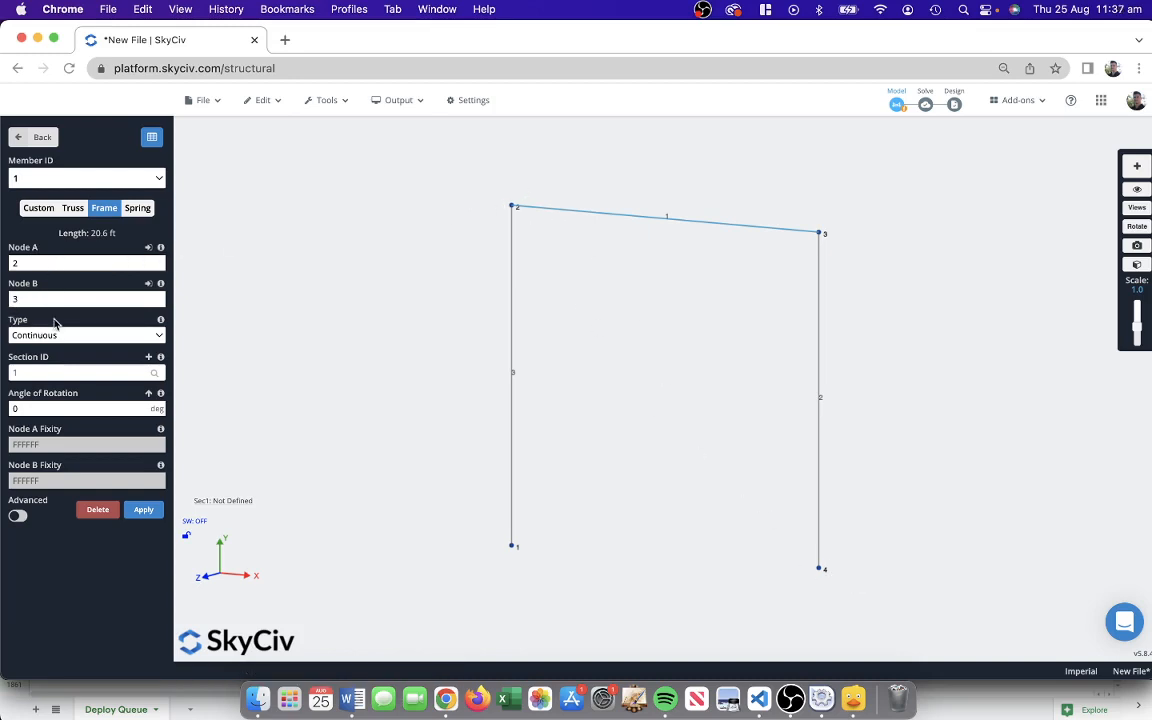
left_click(84, 336)
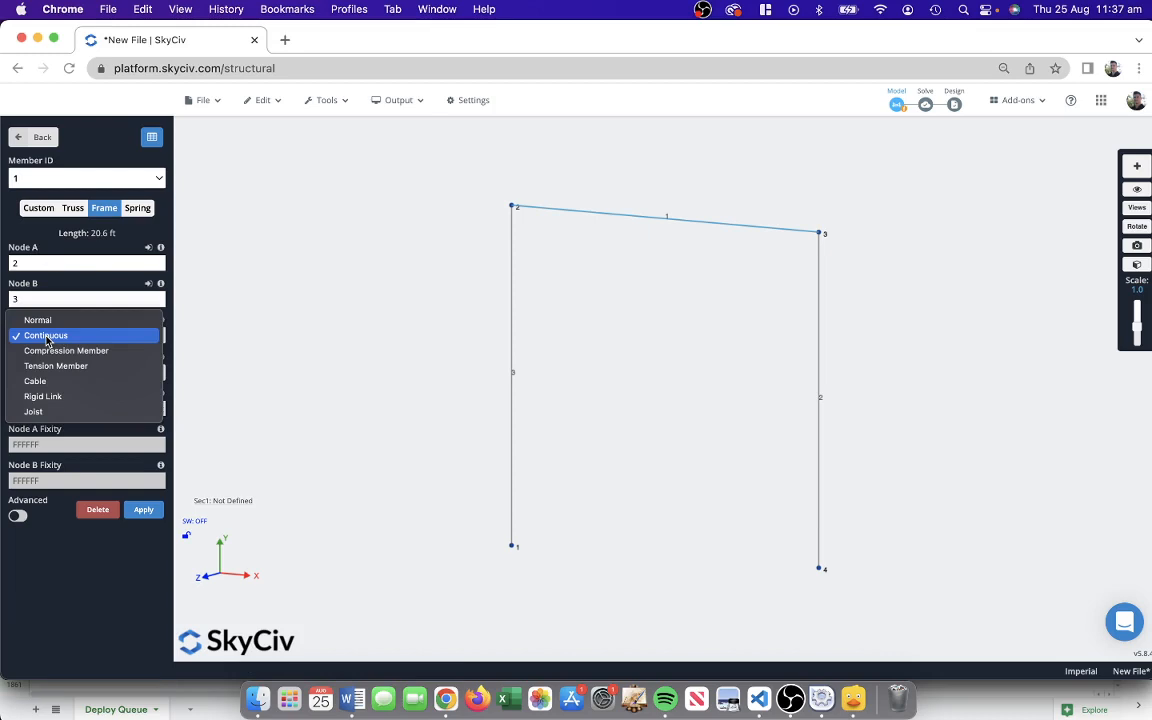
mouse_move(60, 336)
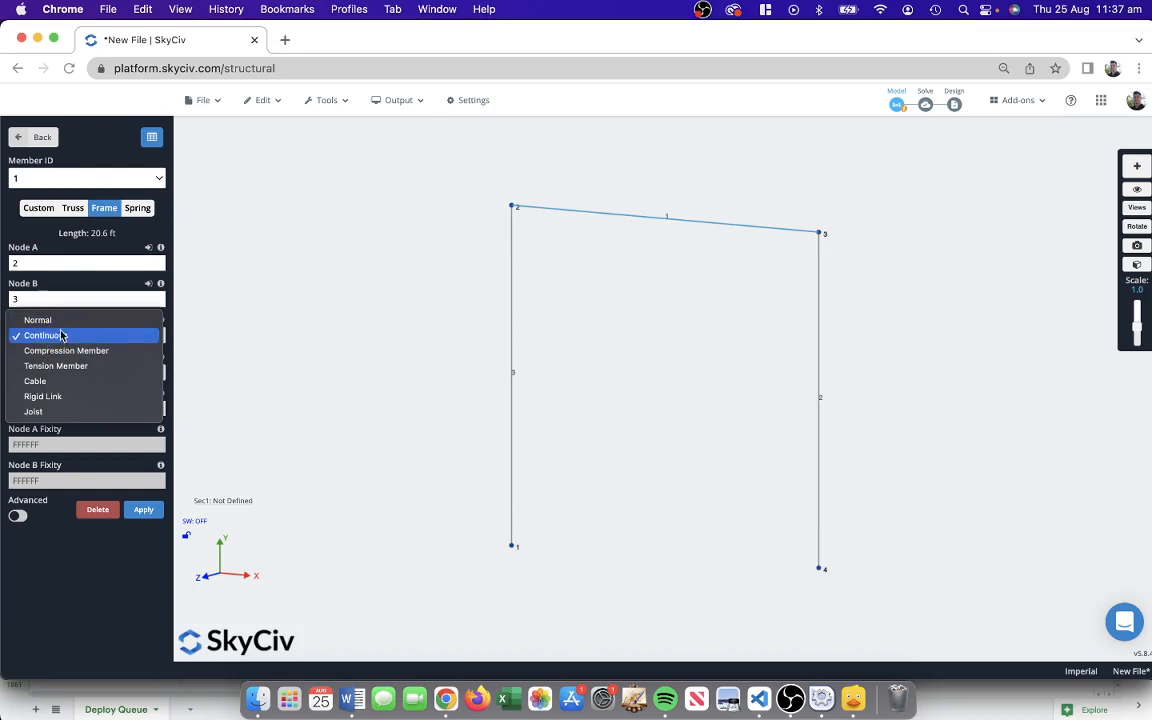
left_click(42, 336)
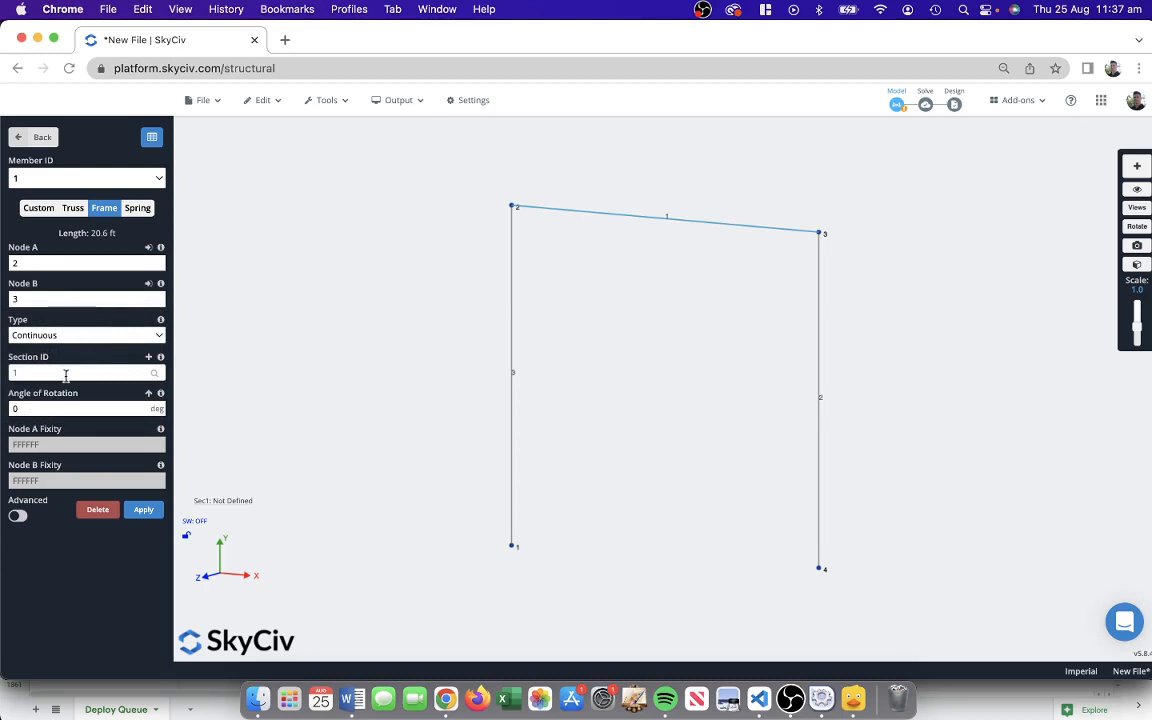
mouse_move(352, 412)
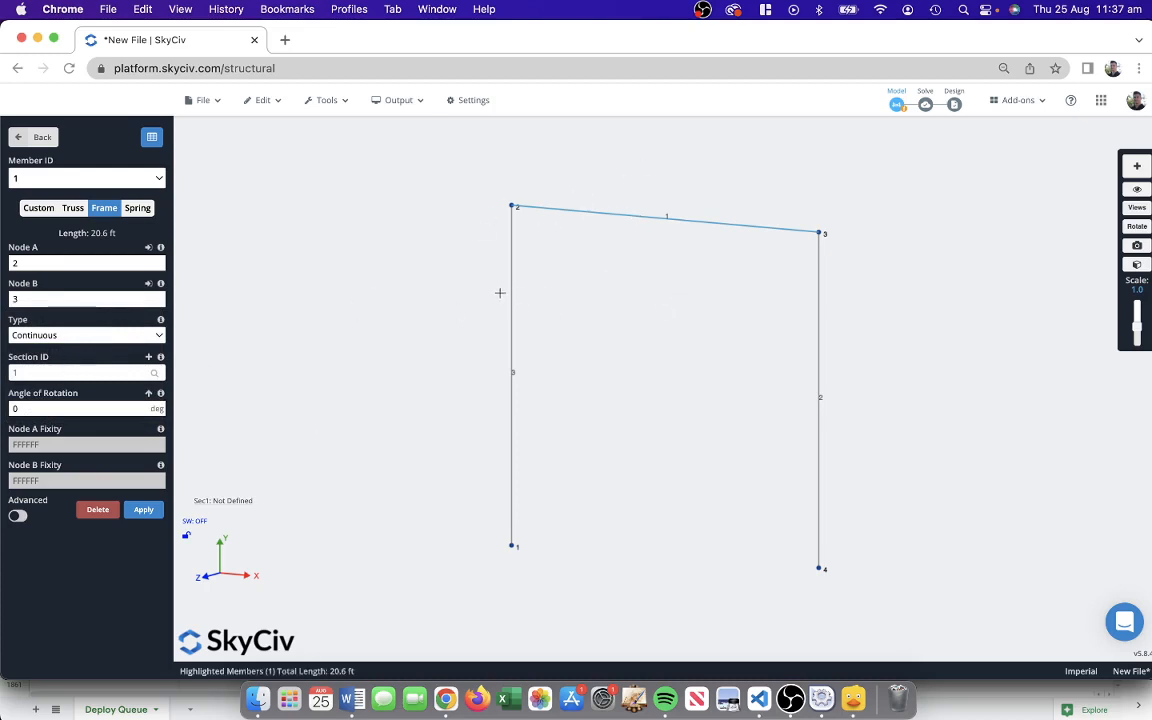
mouse_move(600, 240)
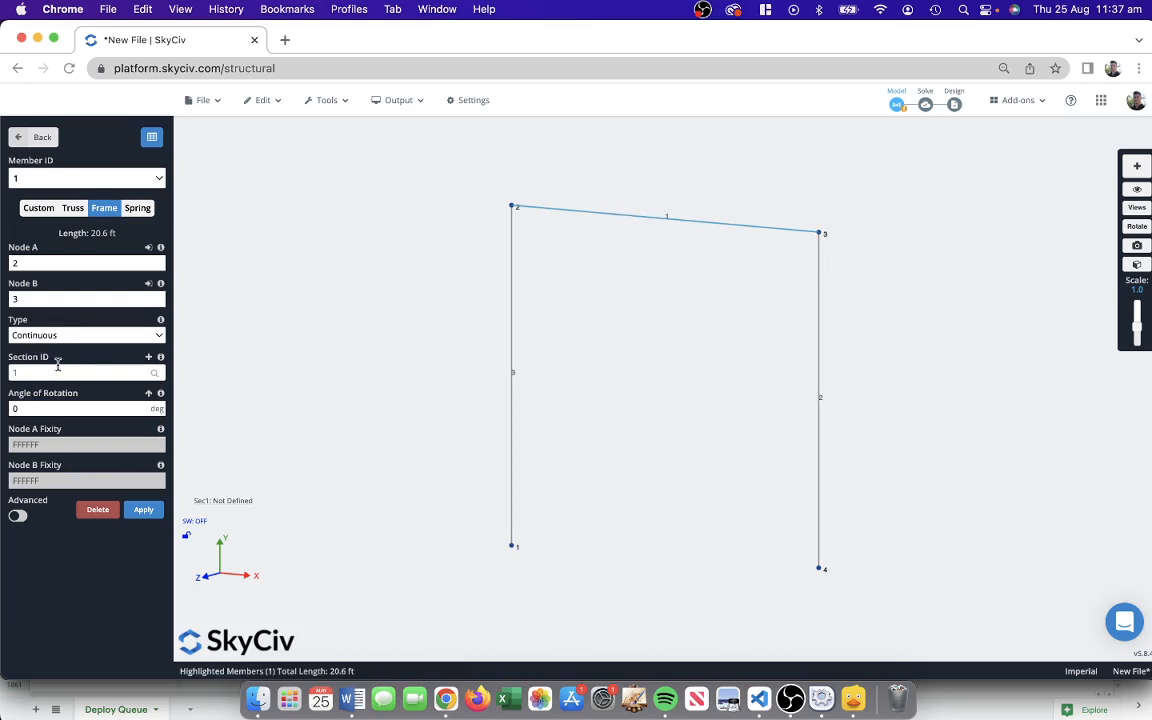
left_click(80, 372)
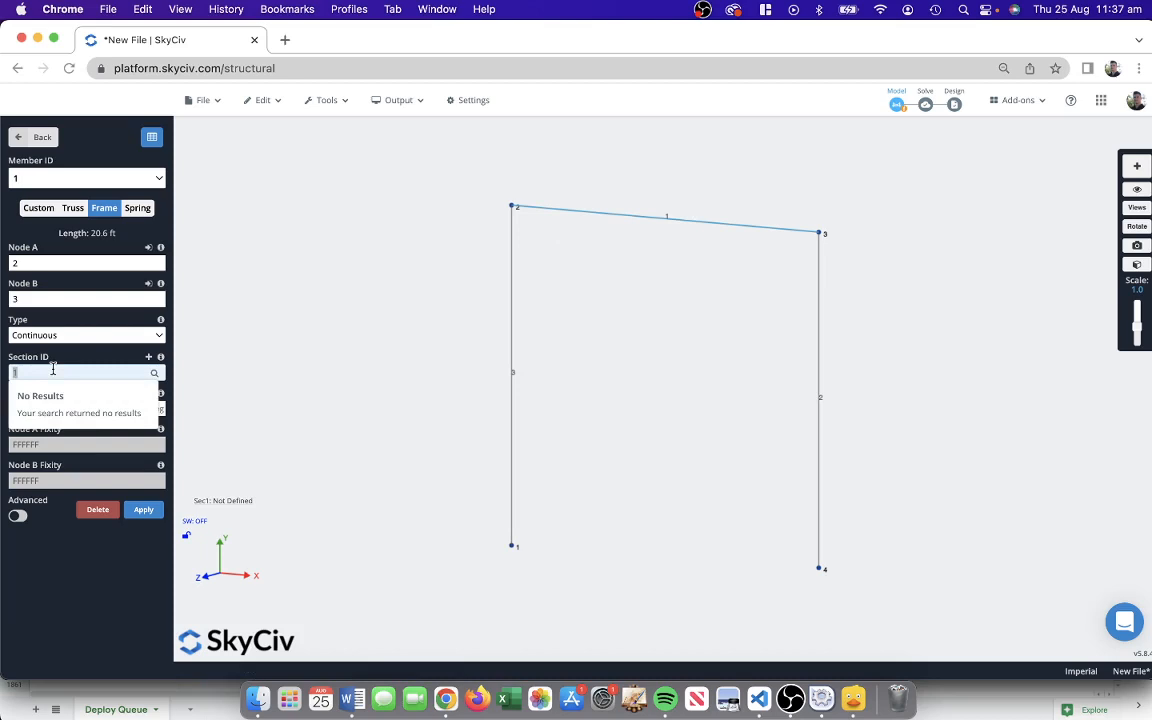
type("2")
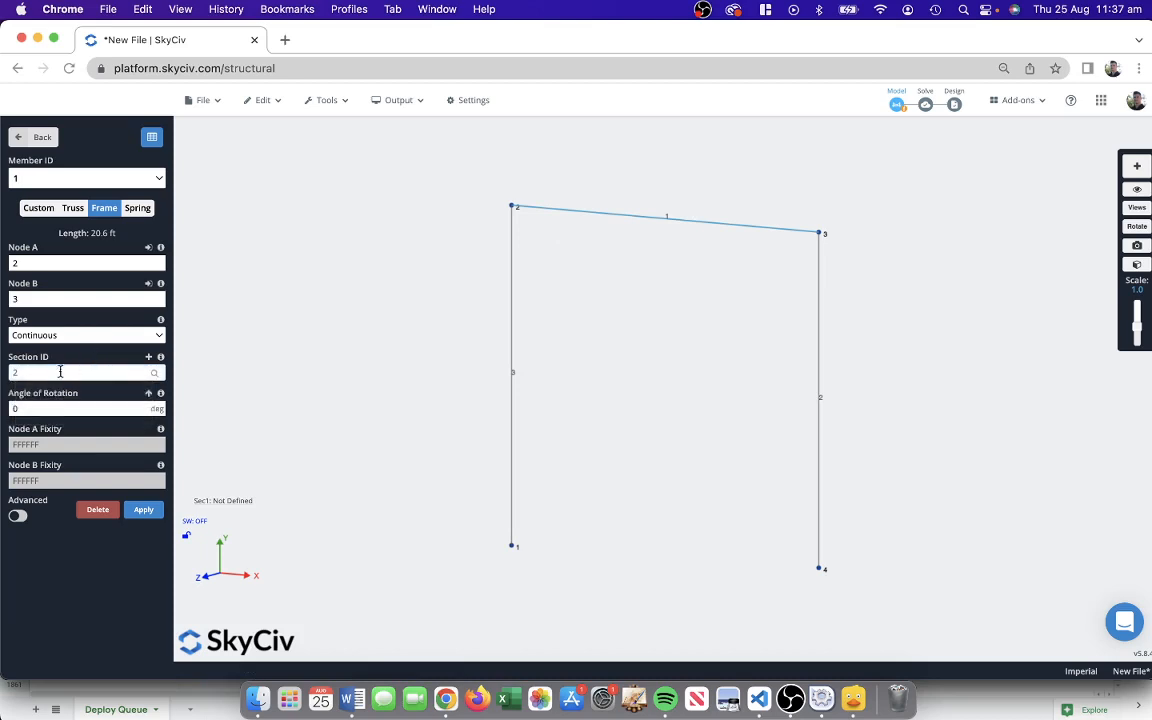
mouse_move(96, 388)
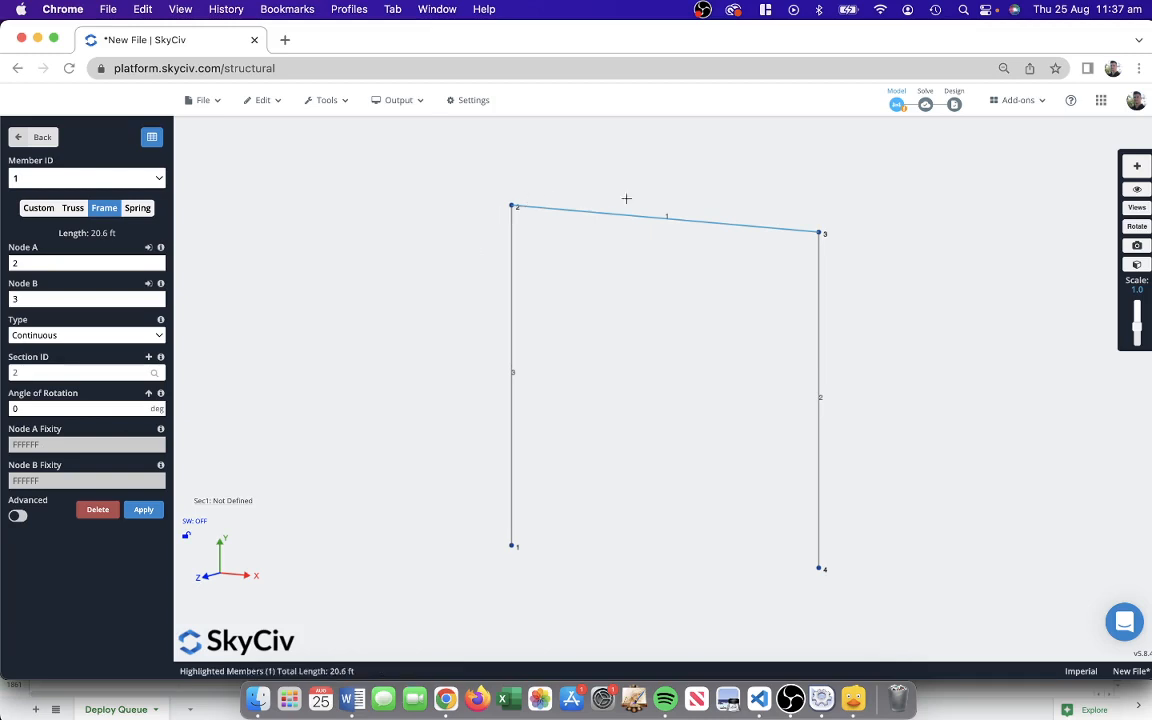
mouse_move(582, 208)
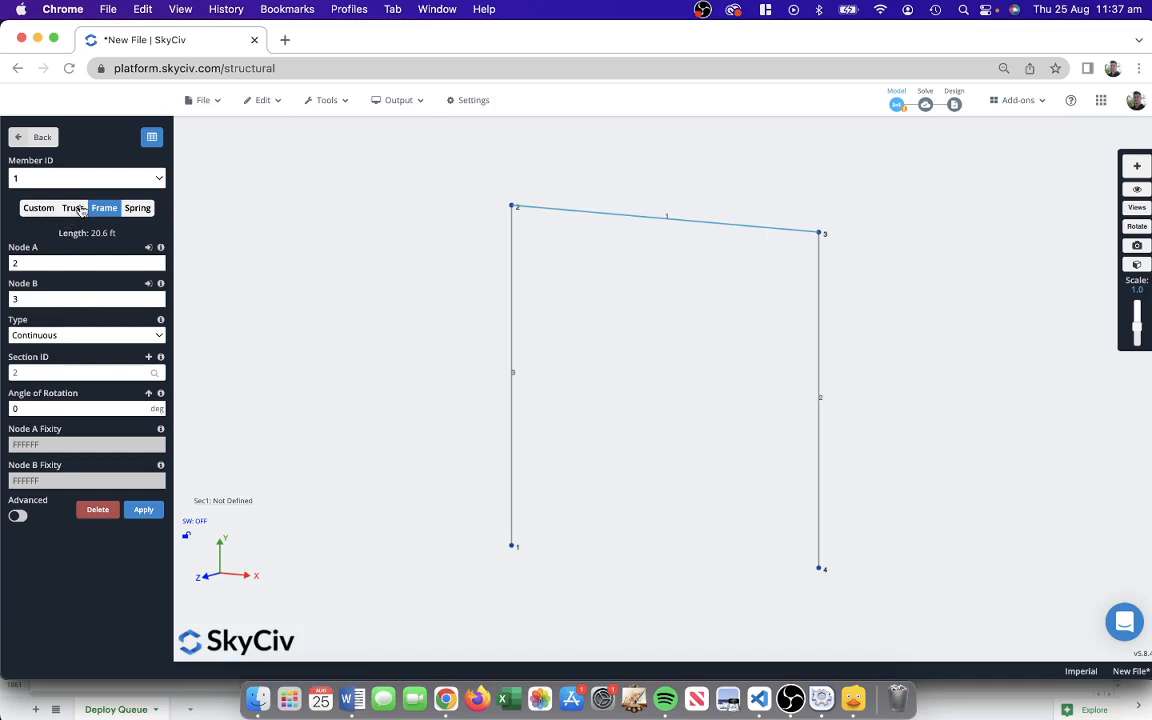
Apply member 1 between nodes 2 and 3 with section 2 and FFFFRR end fixities.
left_click(72, 208)
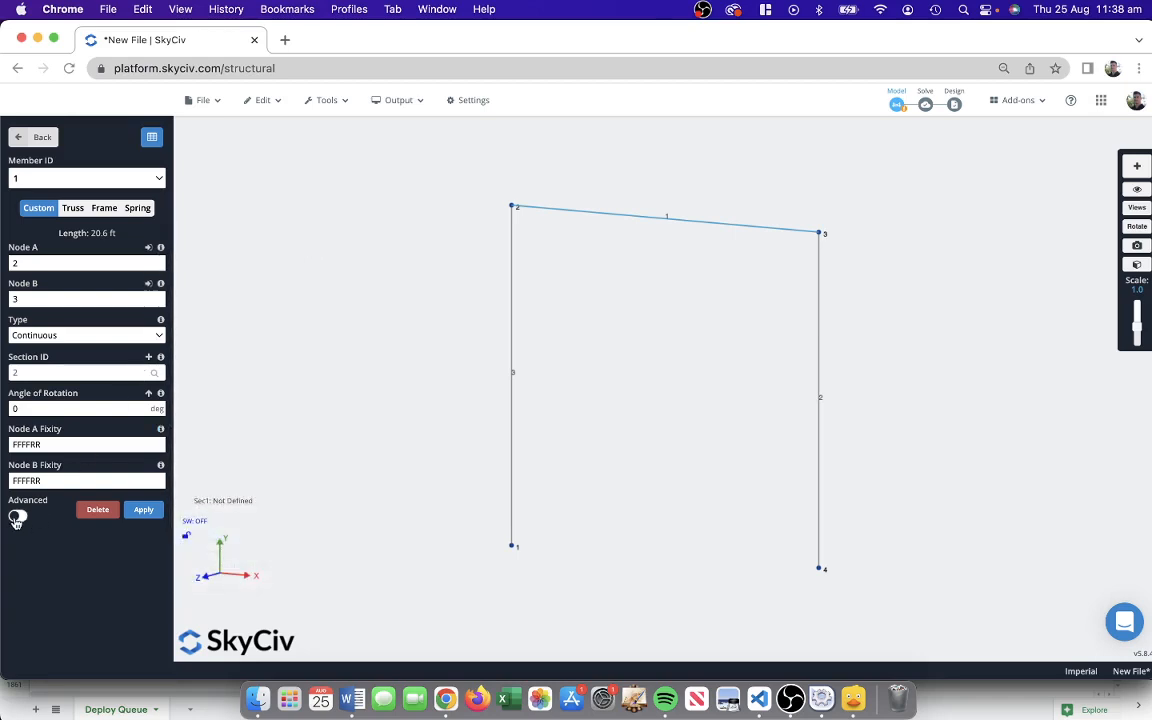
left_click(16, 516)
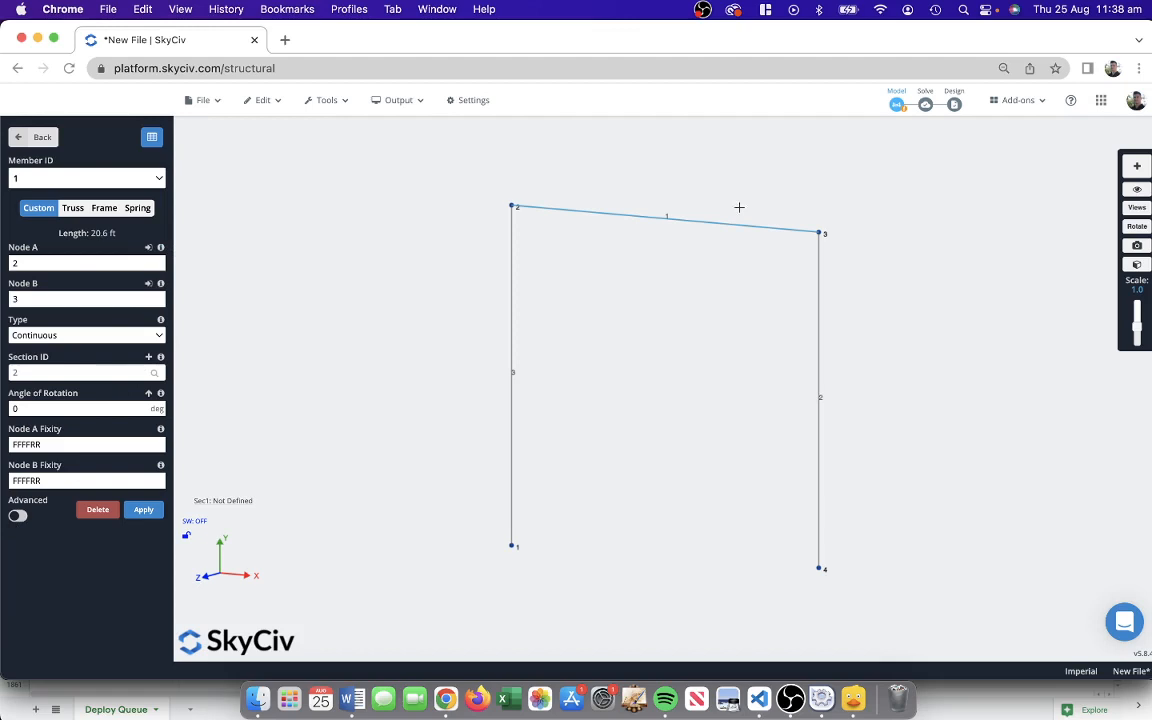
left_click(144, 510)
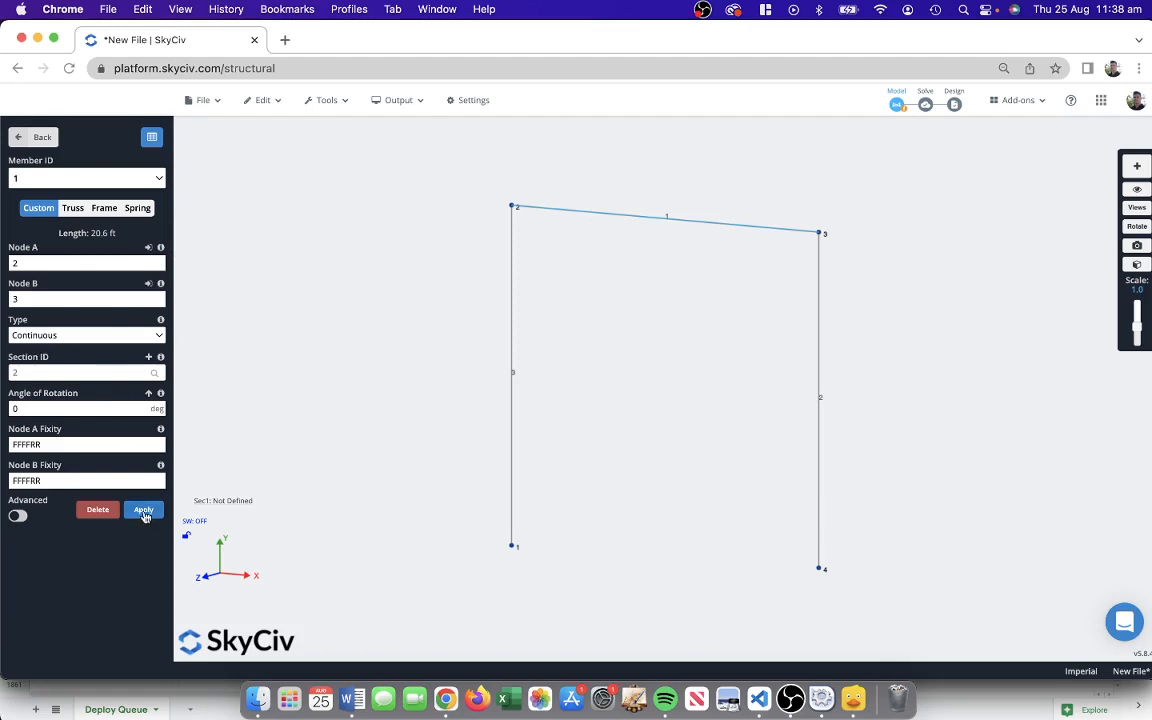
left_click(144, 510)
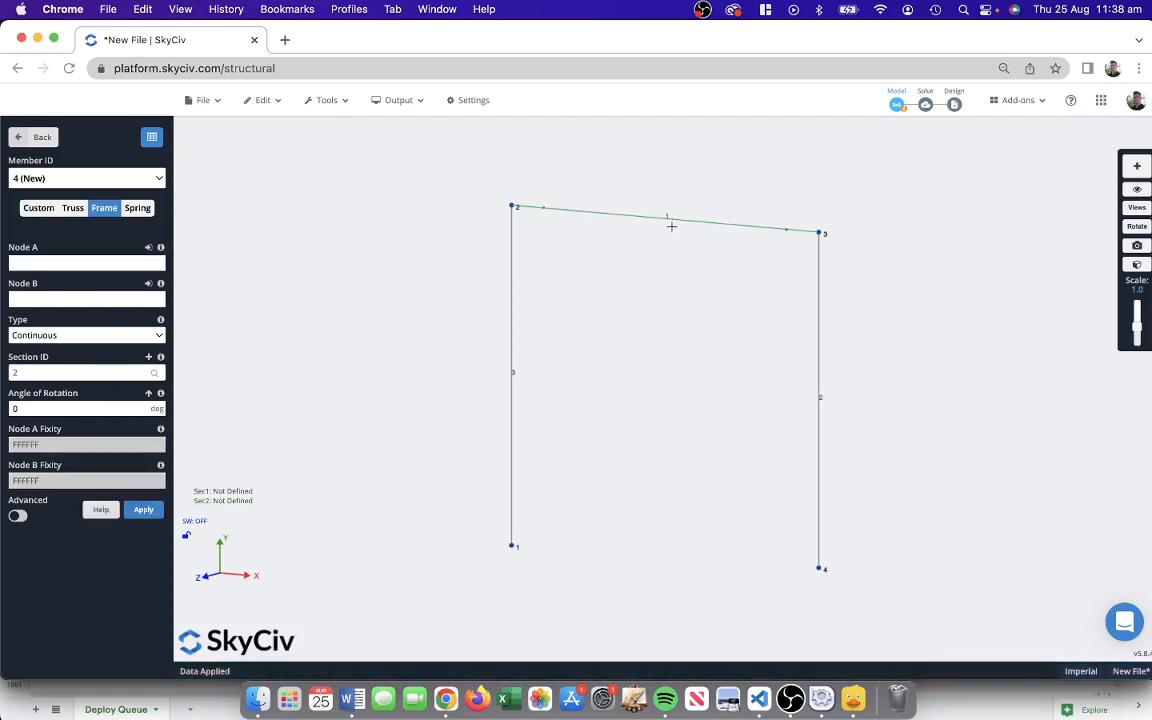
mouse_move(568, 212)
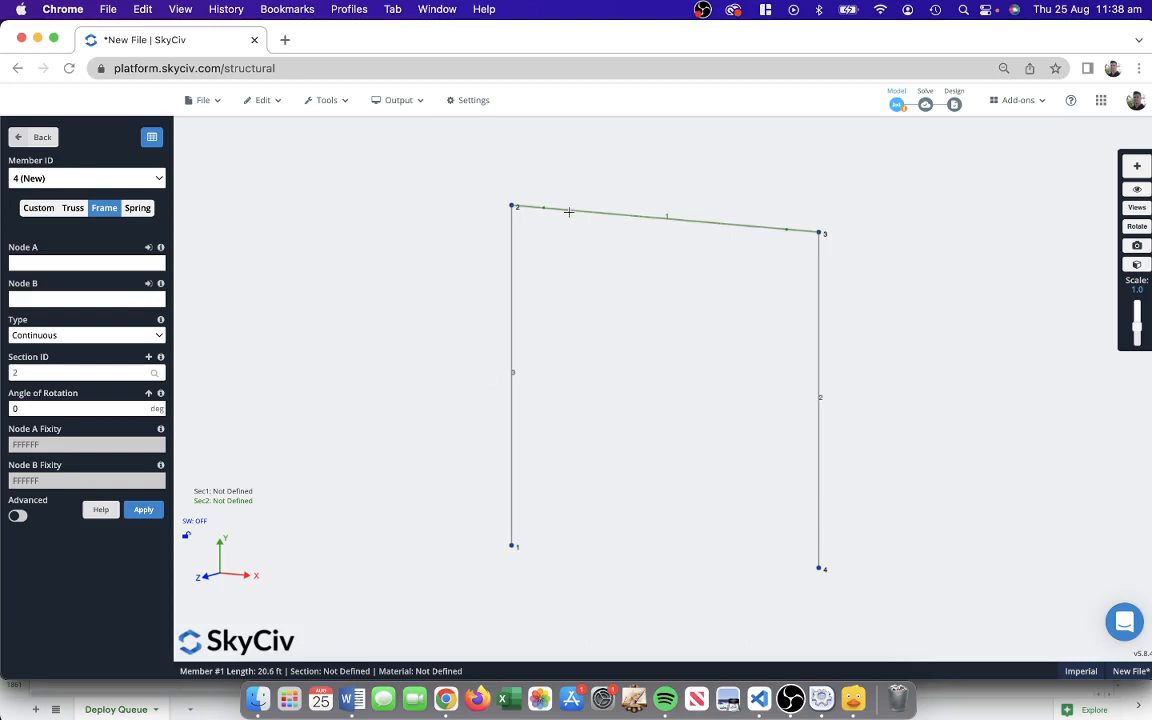
mouse_move(532, 196)
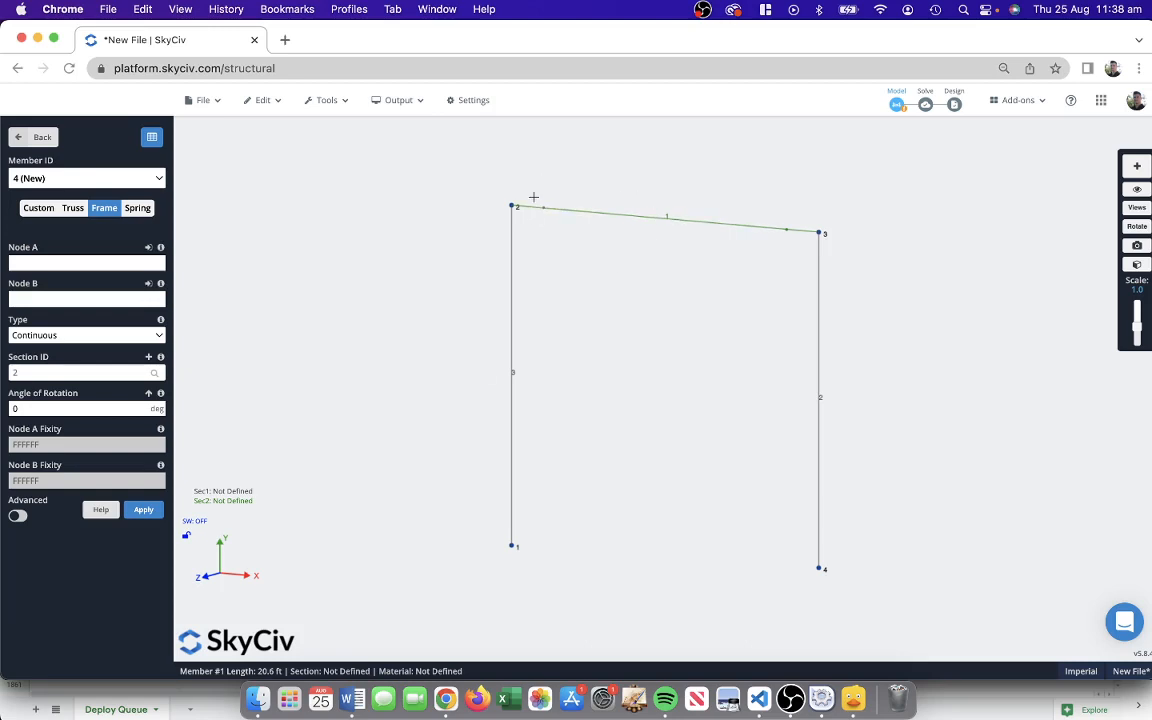
mouse_move(780, 224)
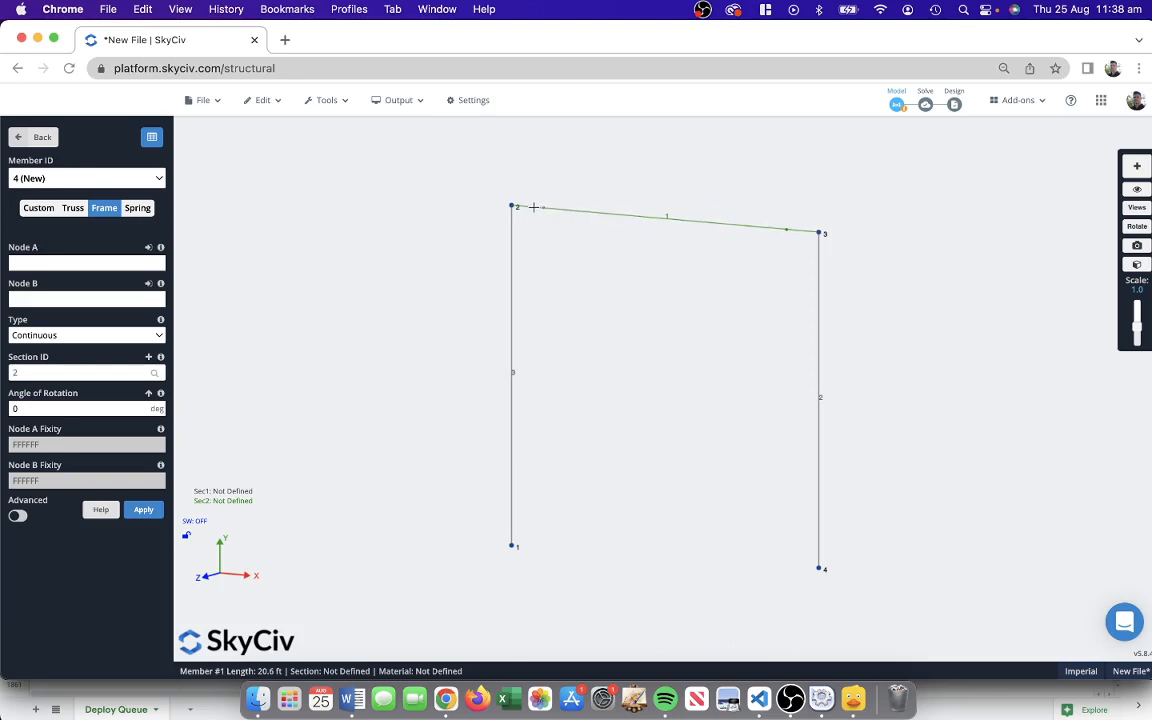
mouse_move(514, 184)
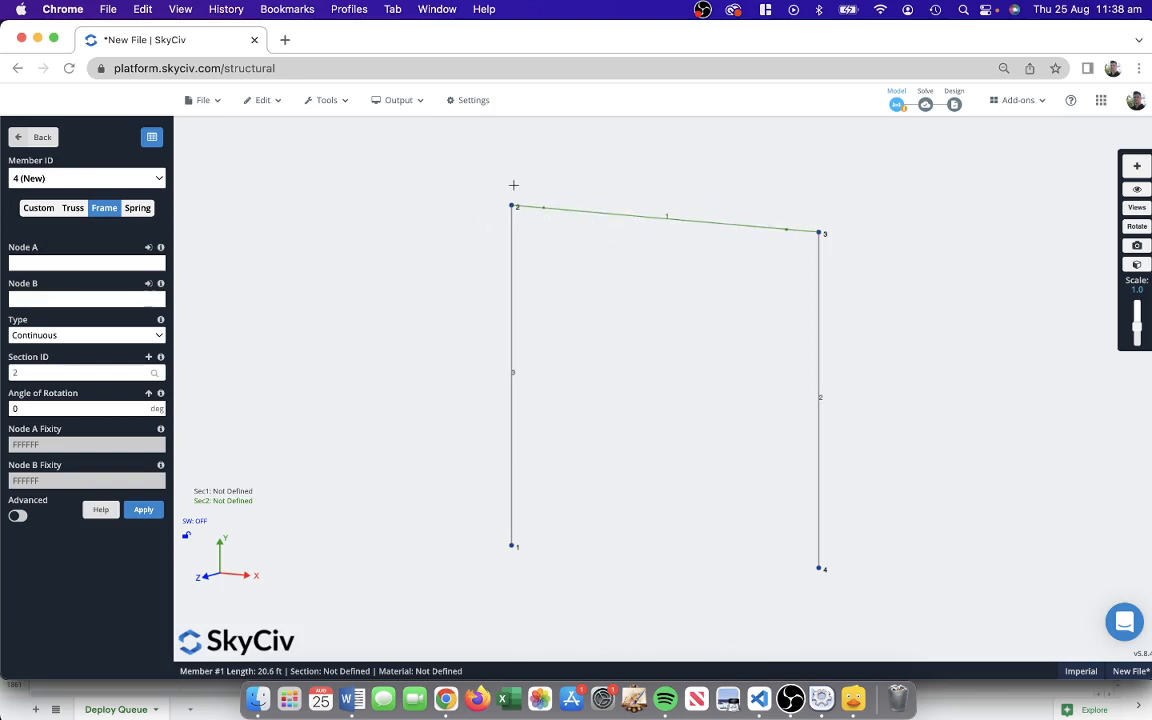
mouse_move(606, 276)
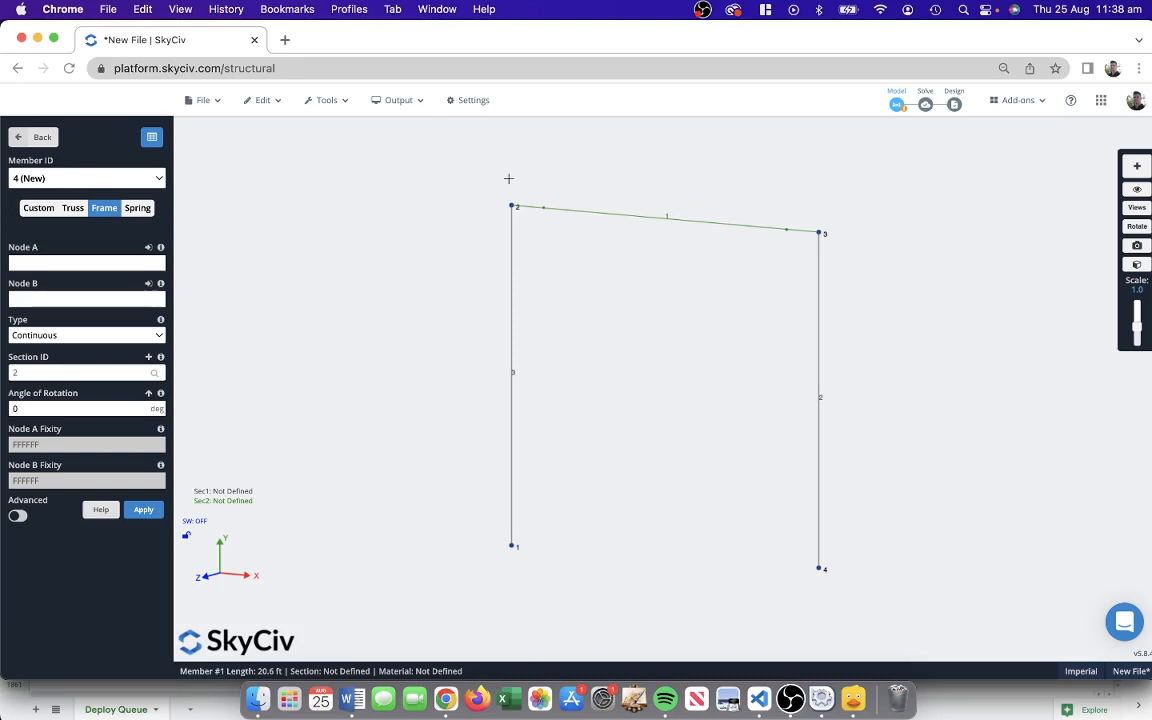
mouse_move(240, 192)
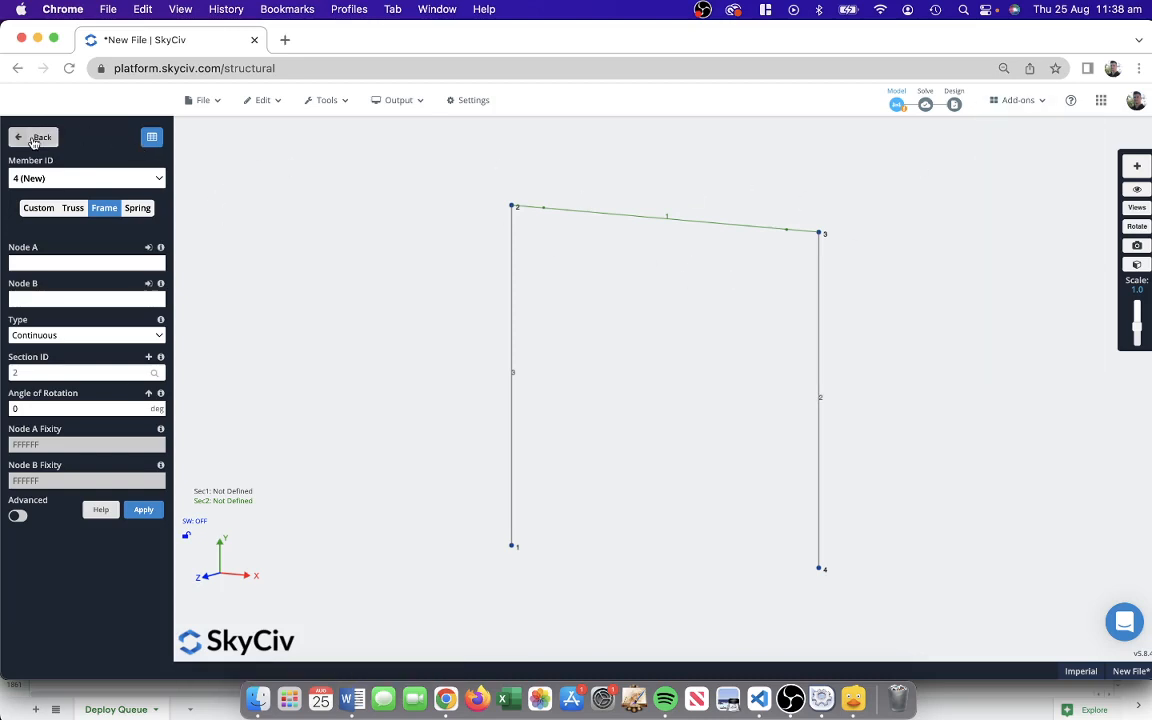
Select both column base nodes and apply FFFFFF fixed supports.
left_click(34, 136)
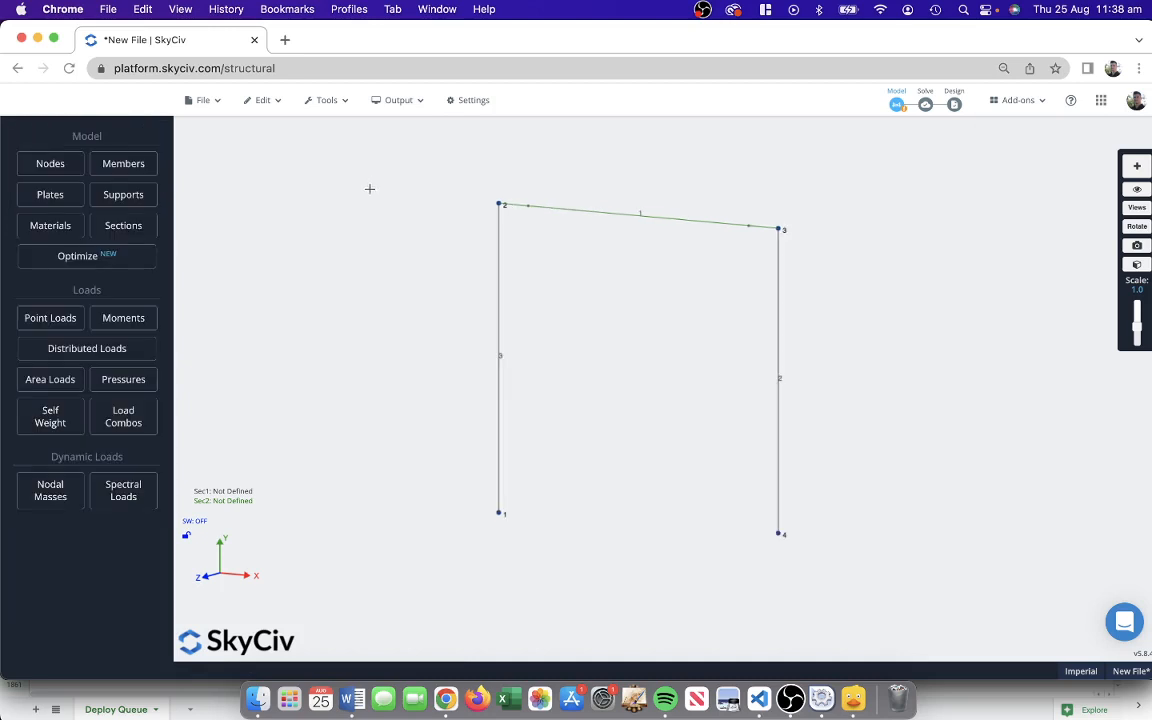
mouse_move(464, 508)
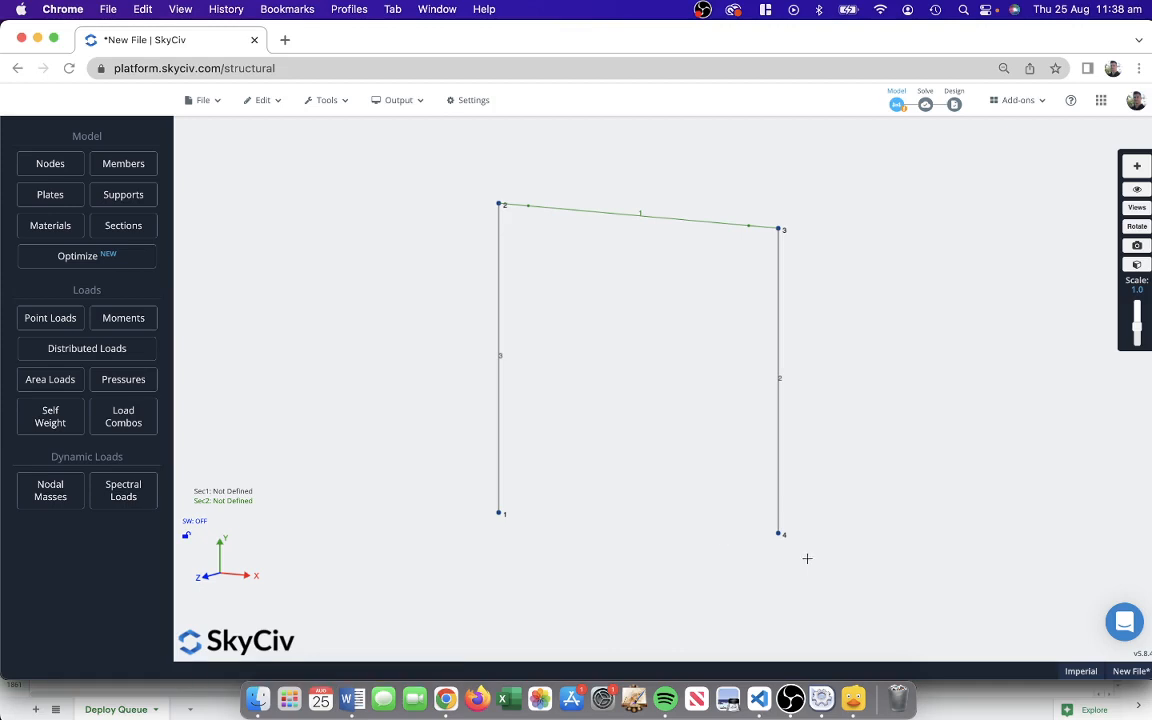
left_click_drag(448, 484, 808, 558)
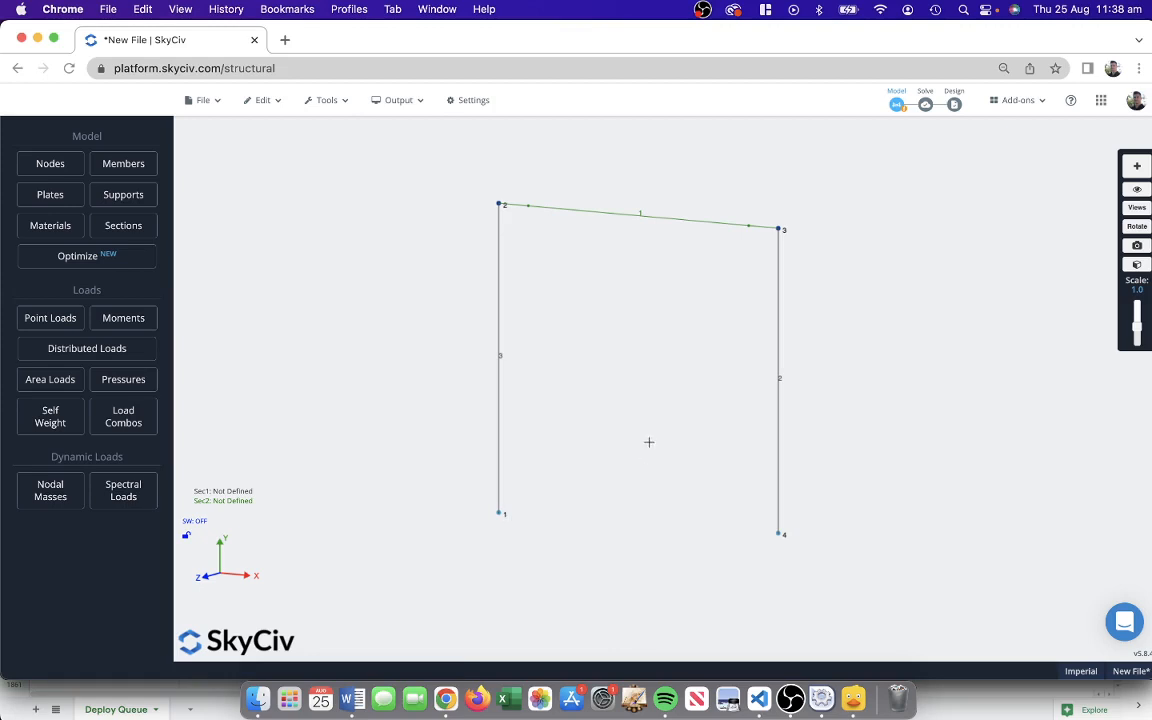
mouse_move(124, 194)
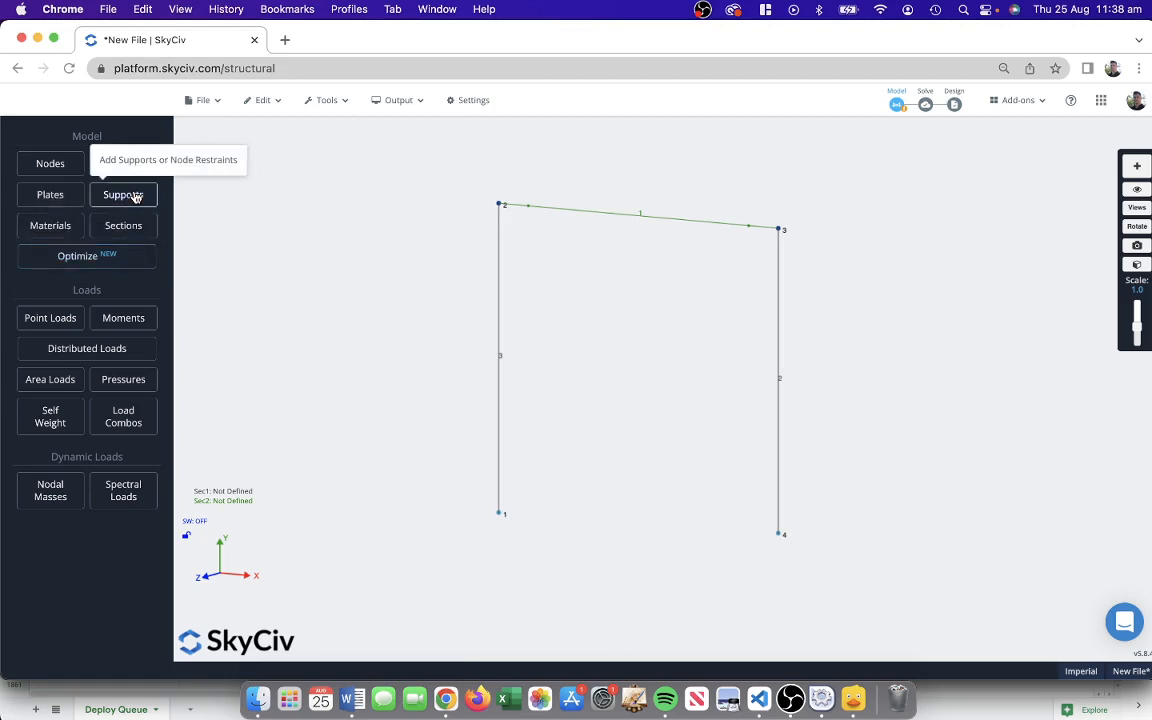
left_click(124, 194)
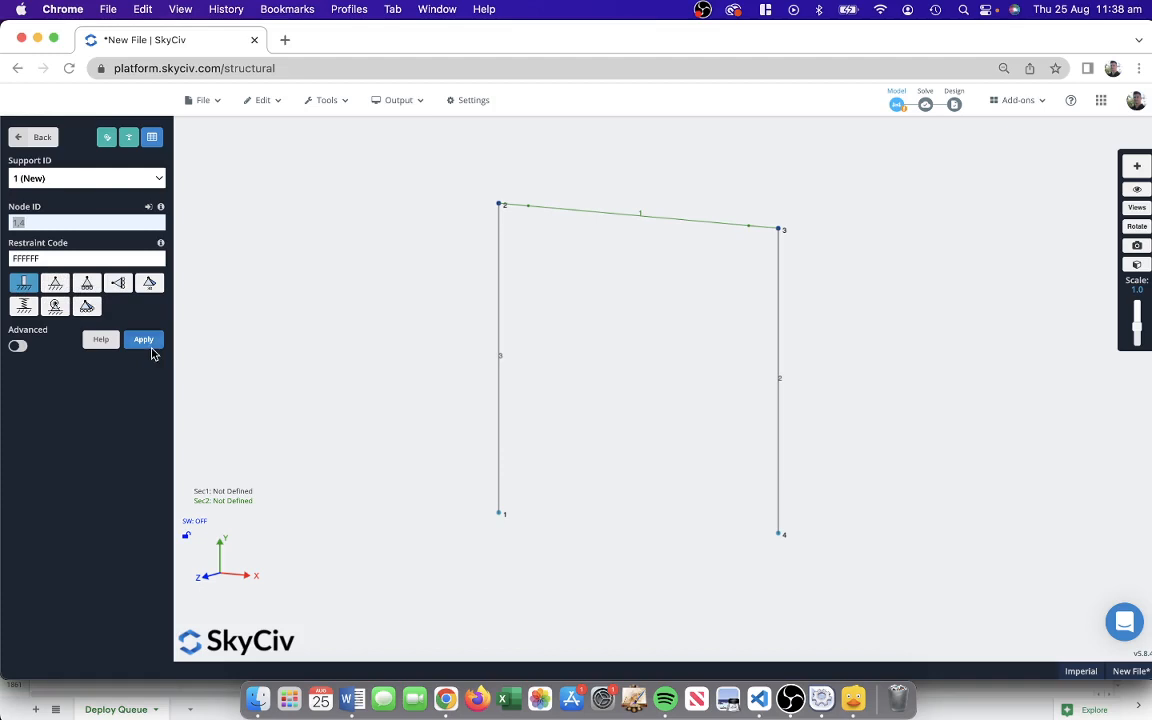
mouse_move(692, 504)
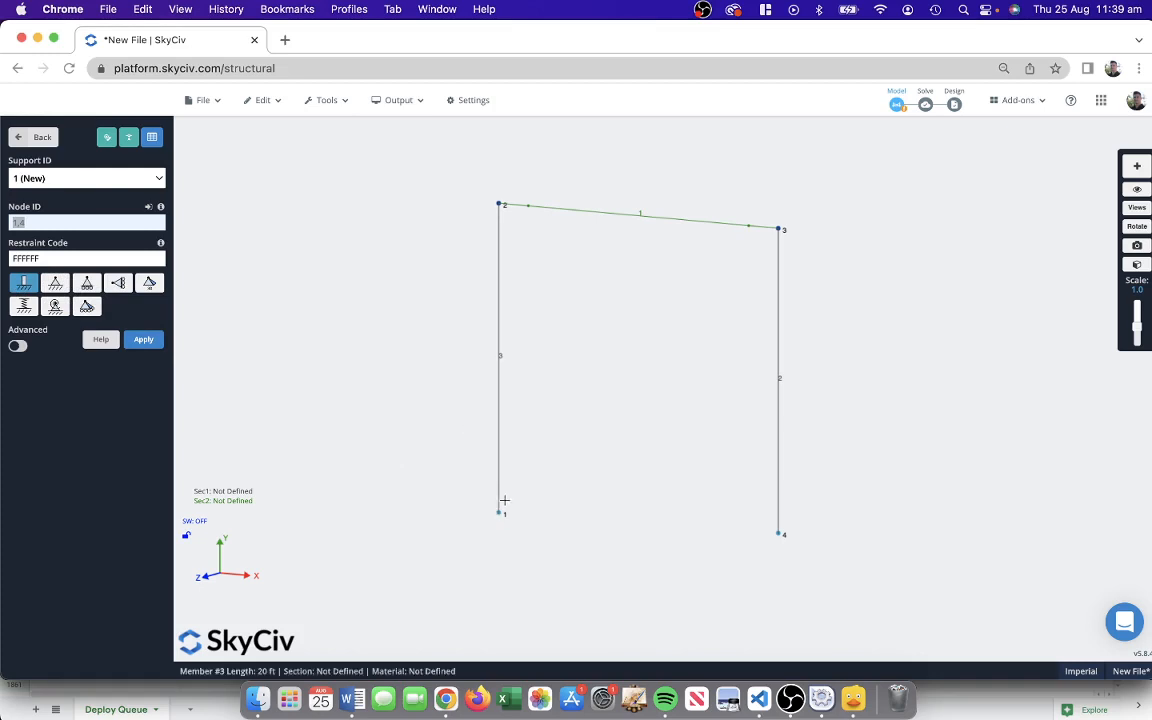
mouse_move(298, 424)
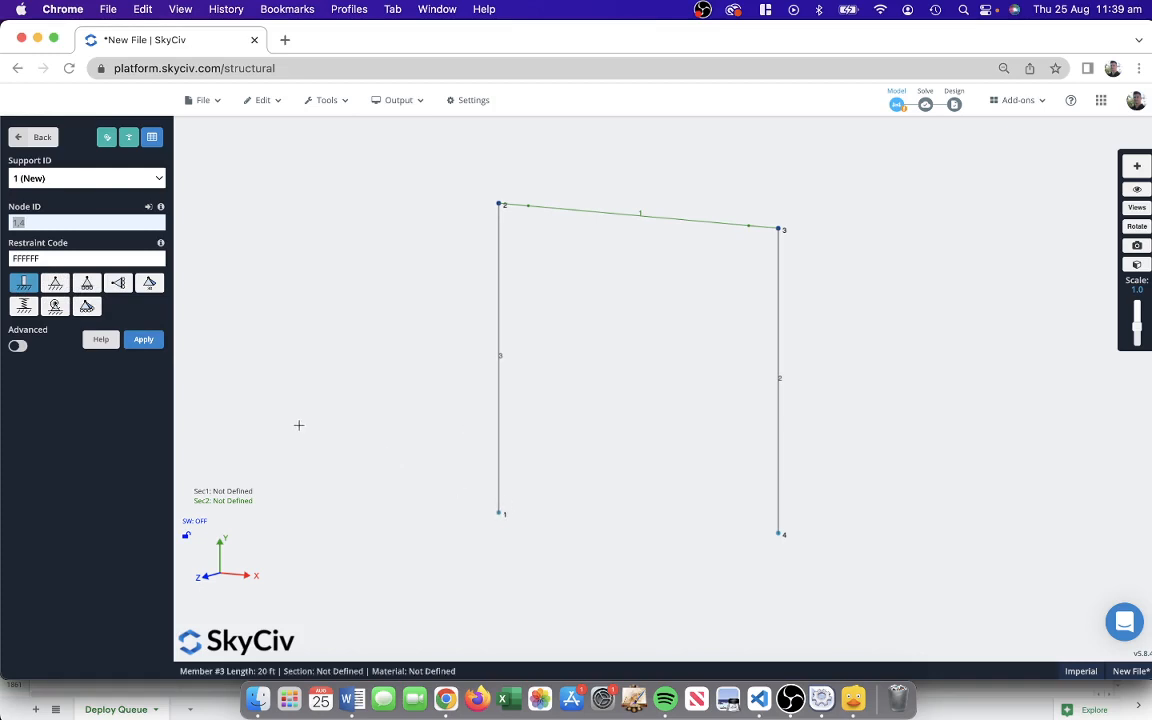
left_click(144, 340)
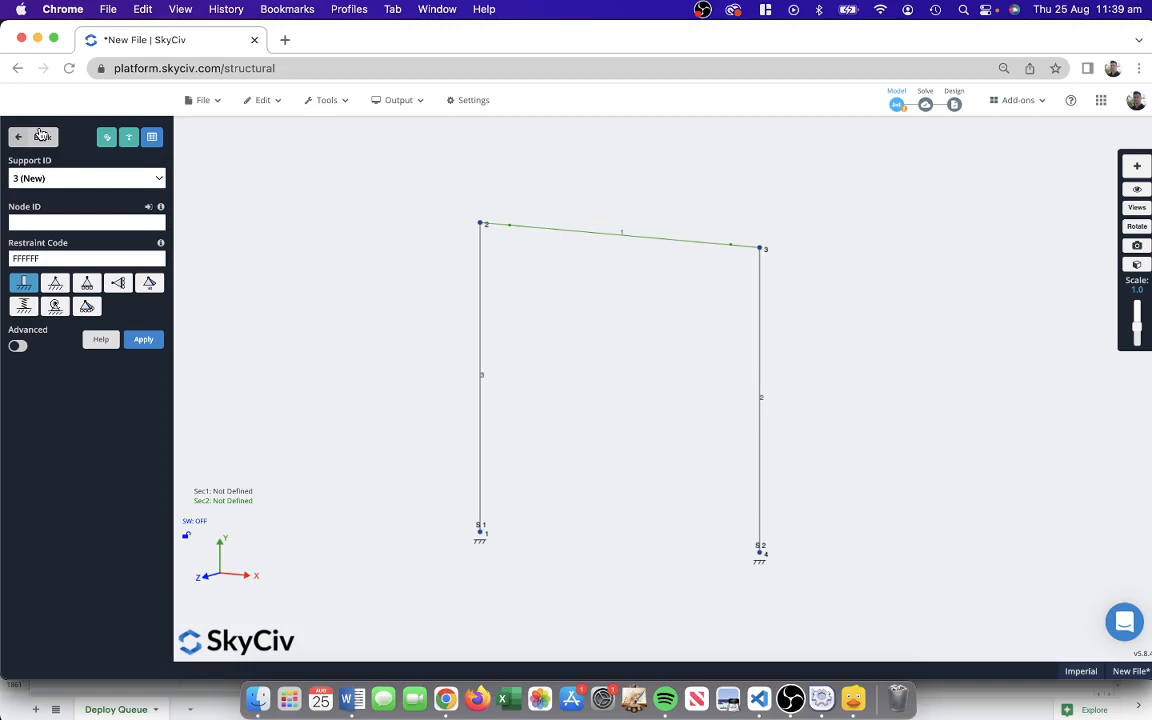
Return from the Supports form to the main model menu.
left_click(18, 136)
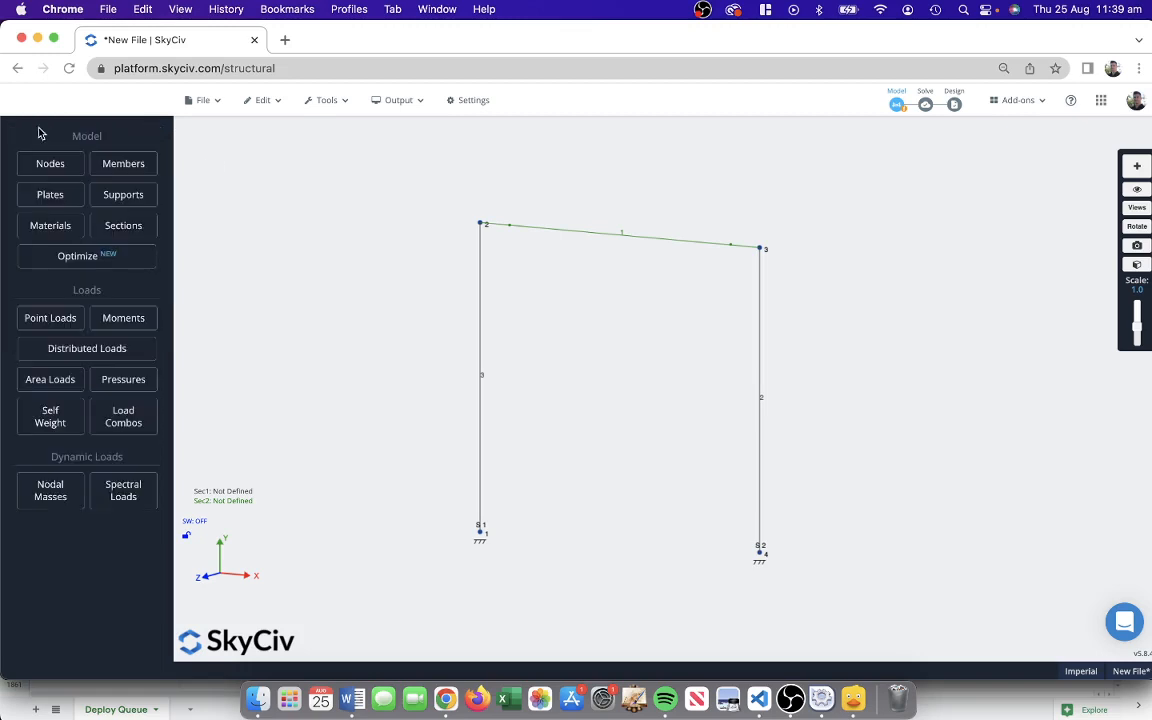
mouse_move(210, 260)
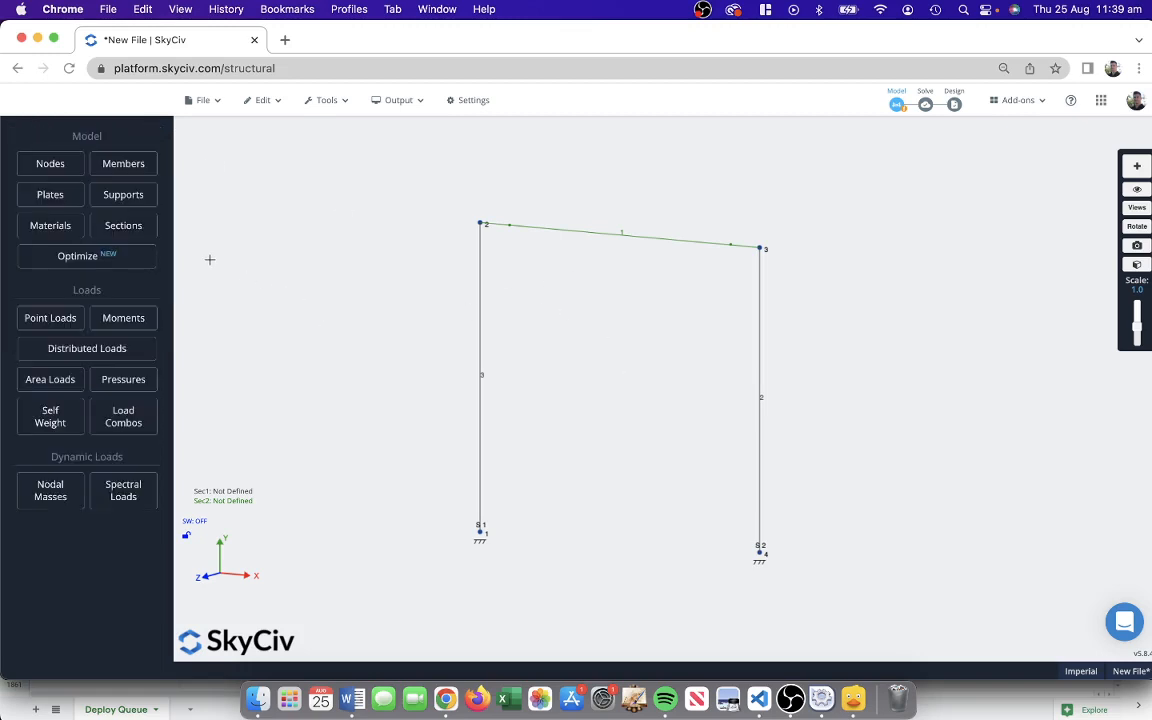
mouse_move(548, 228)
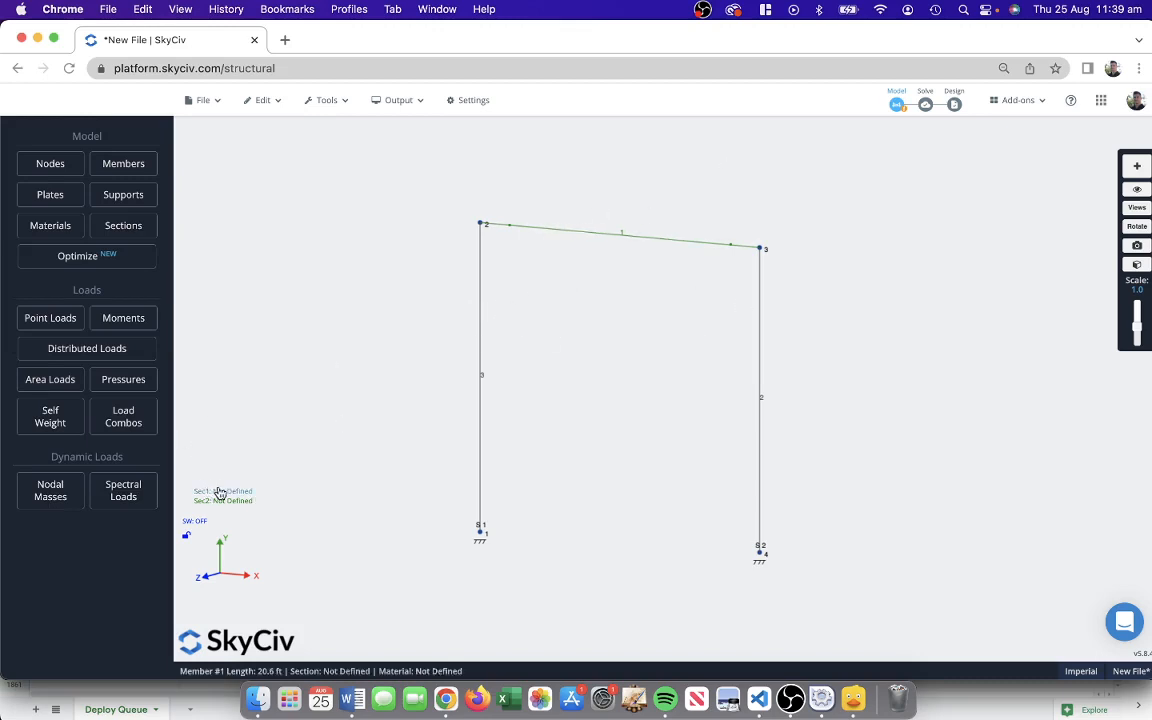
mouse_move(788, 360)
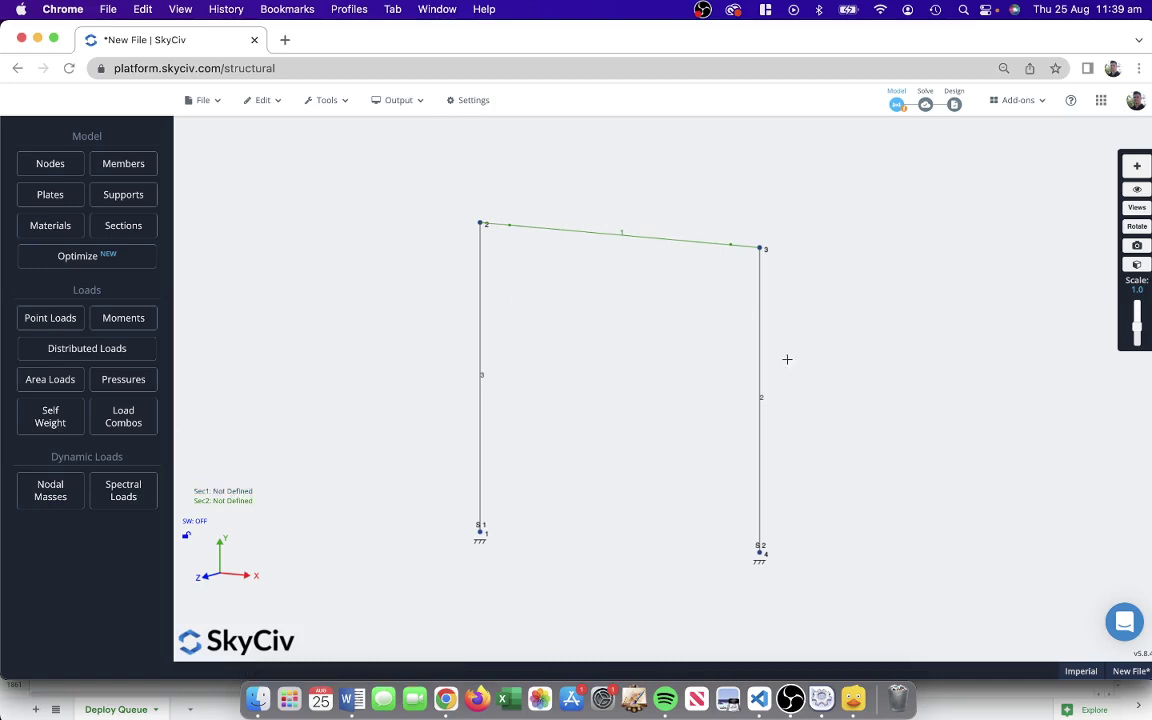
mouse_move(532, 240)
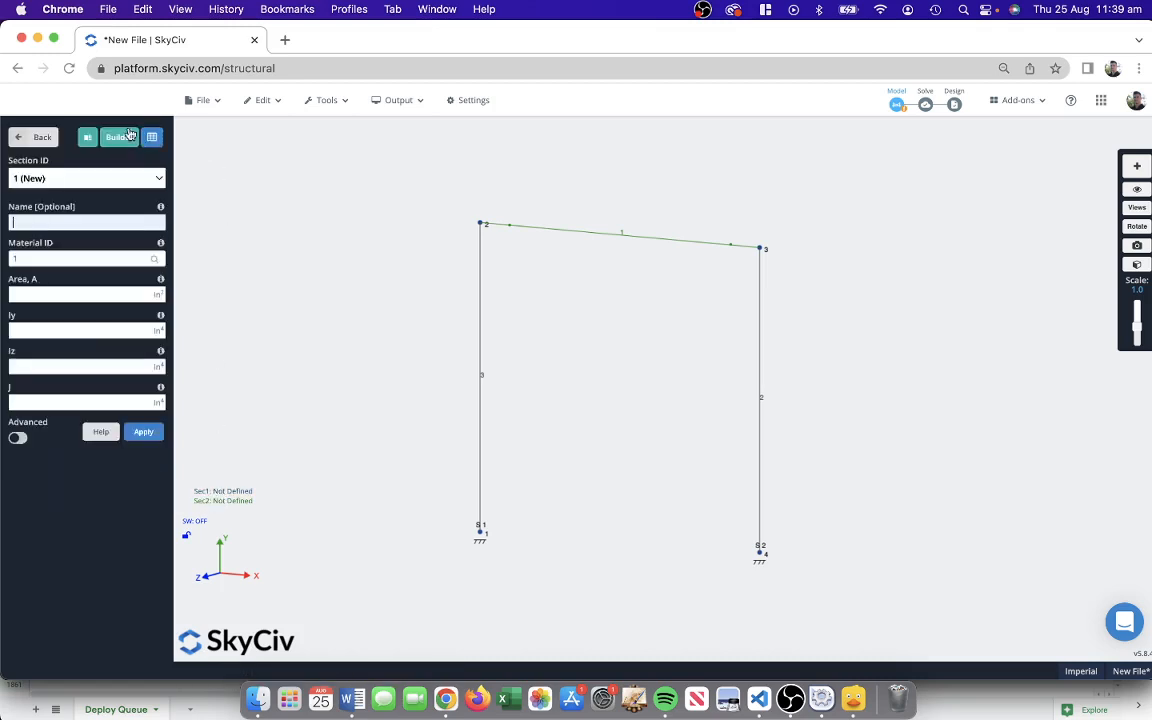
In the Section Builder, browse Database Shapes > American > AISC > W shapes and choose W10x17.
left_click(120, 136)
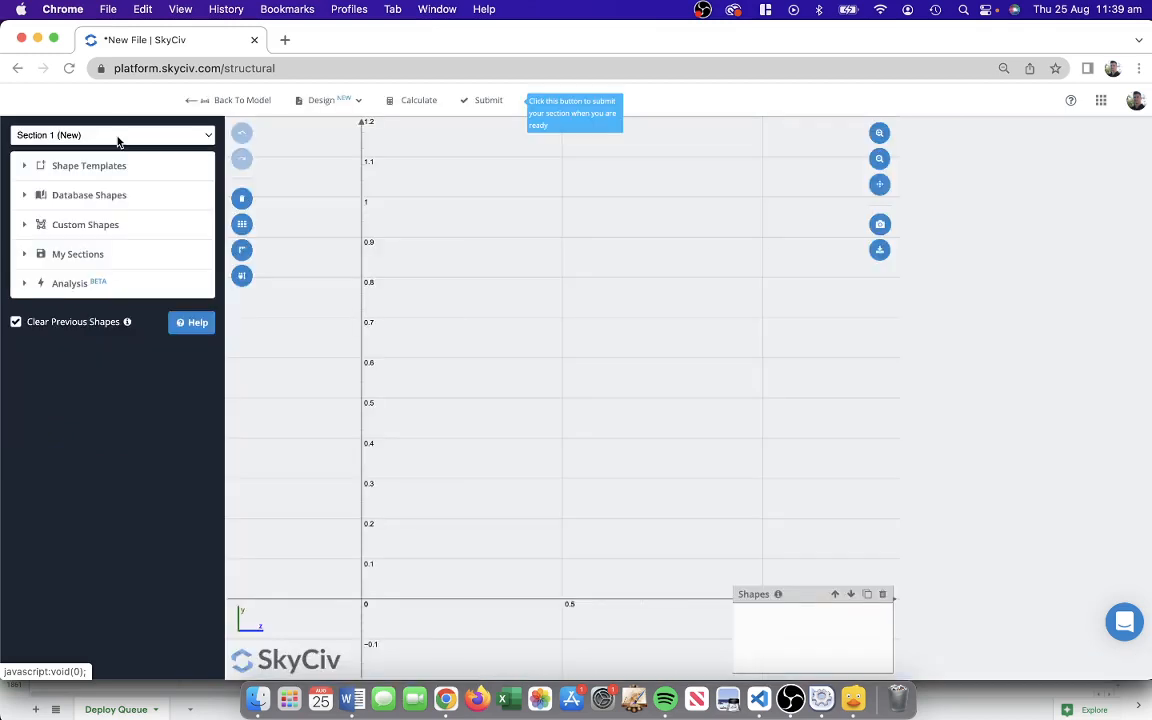
mouse_move(70, 204)
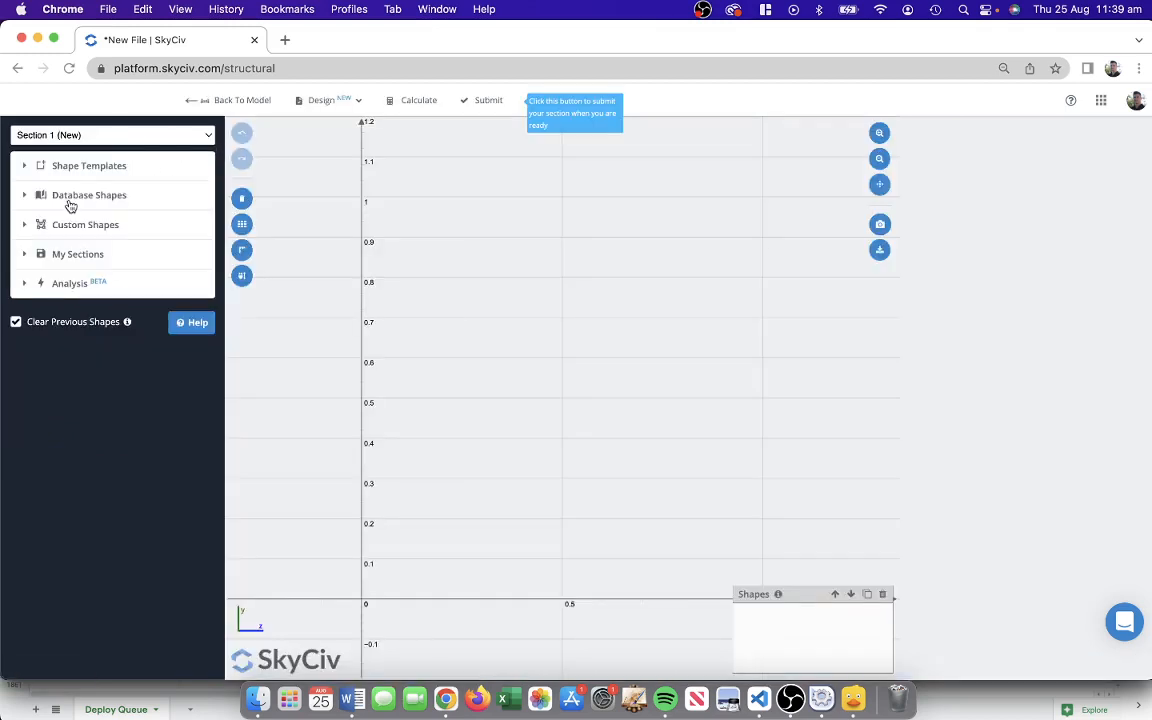
left_click(88, 196)
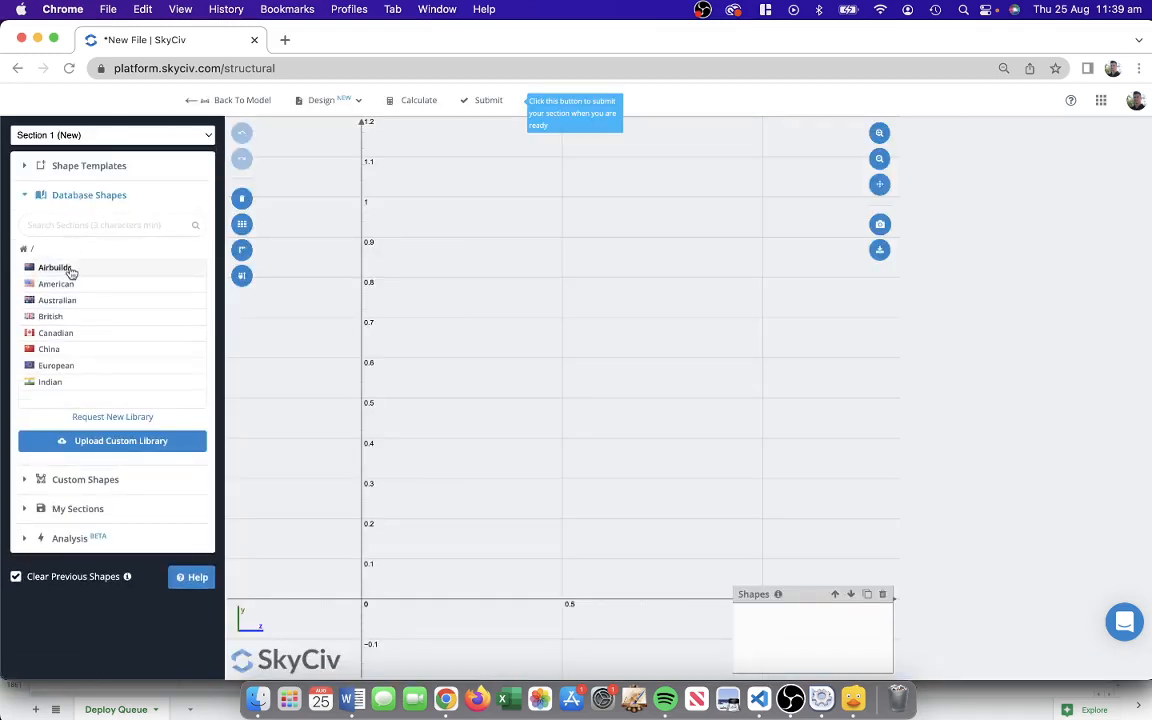
left_click(56, 284)
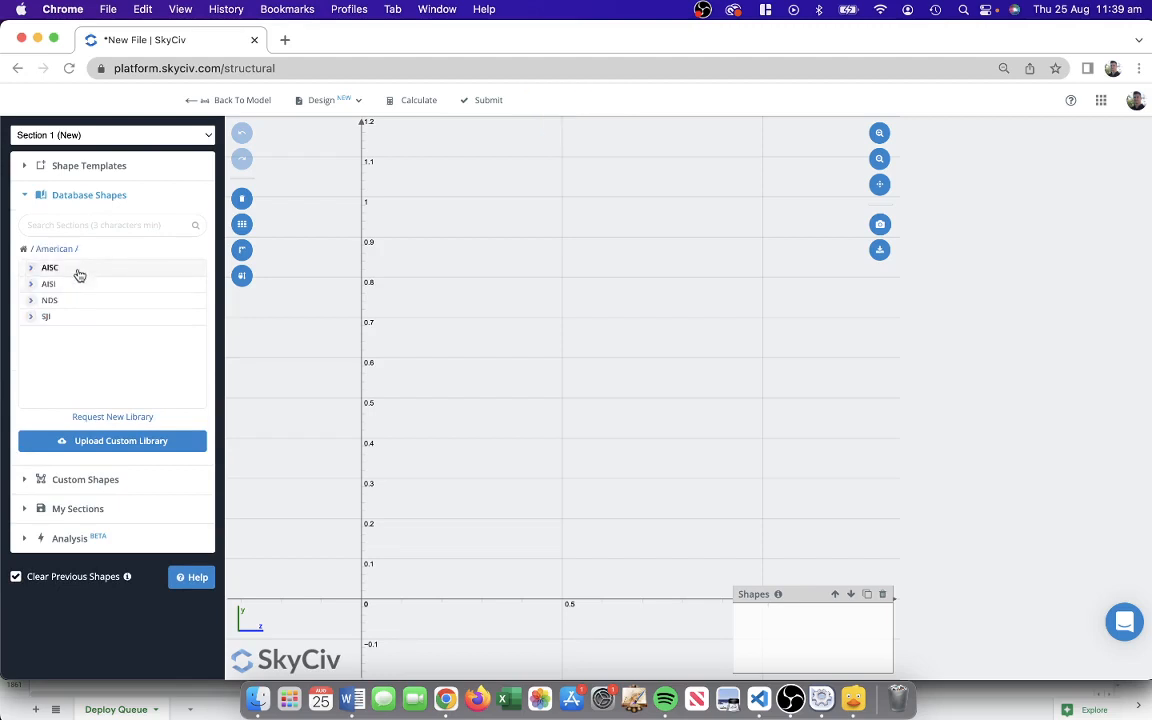
left_click(50, 268)
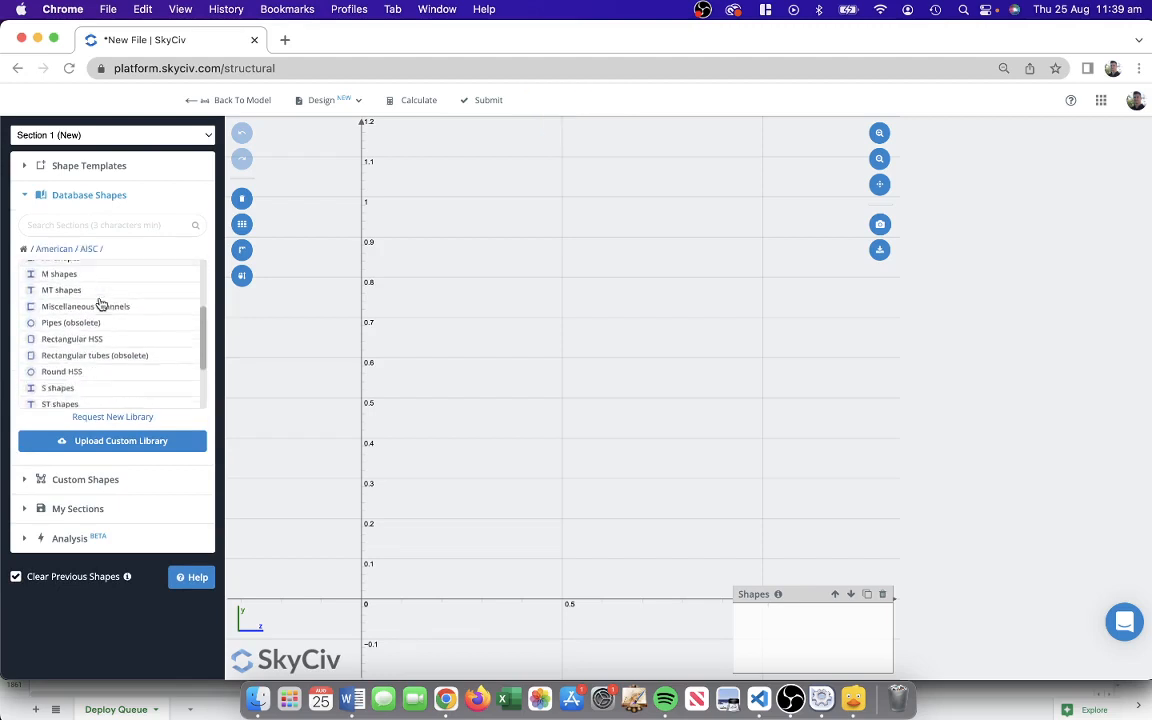
scroll("down", 3)
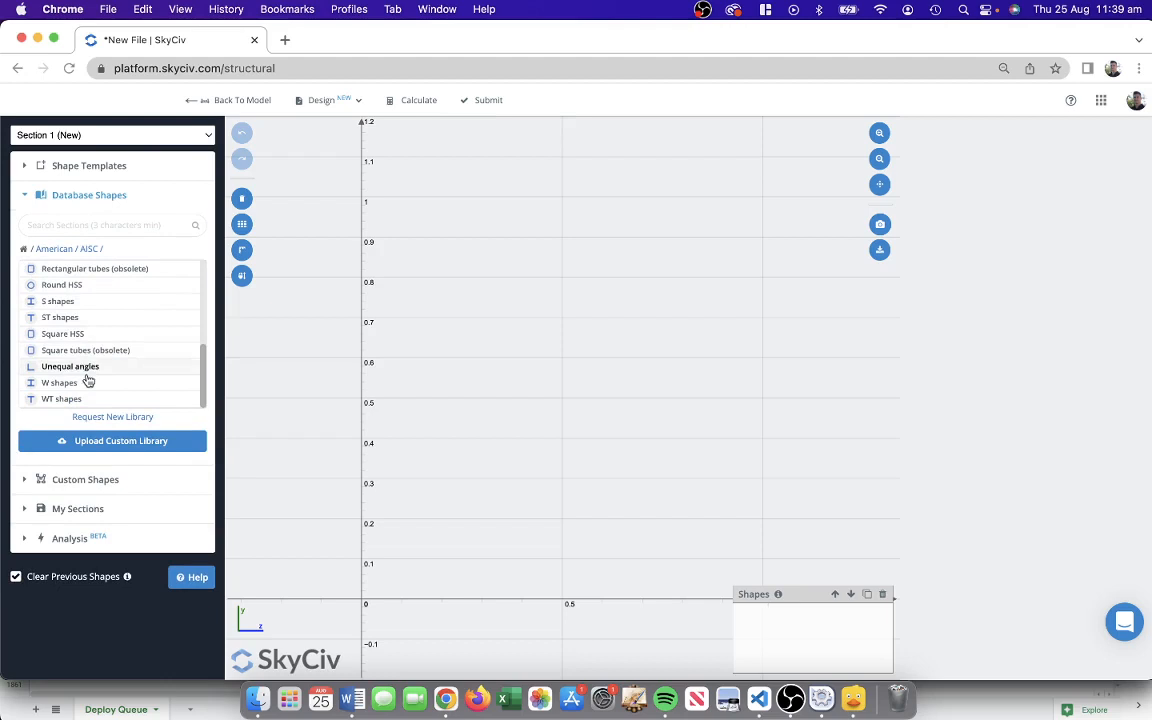
scroll("up", 3)
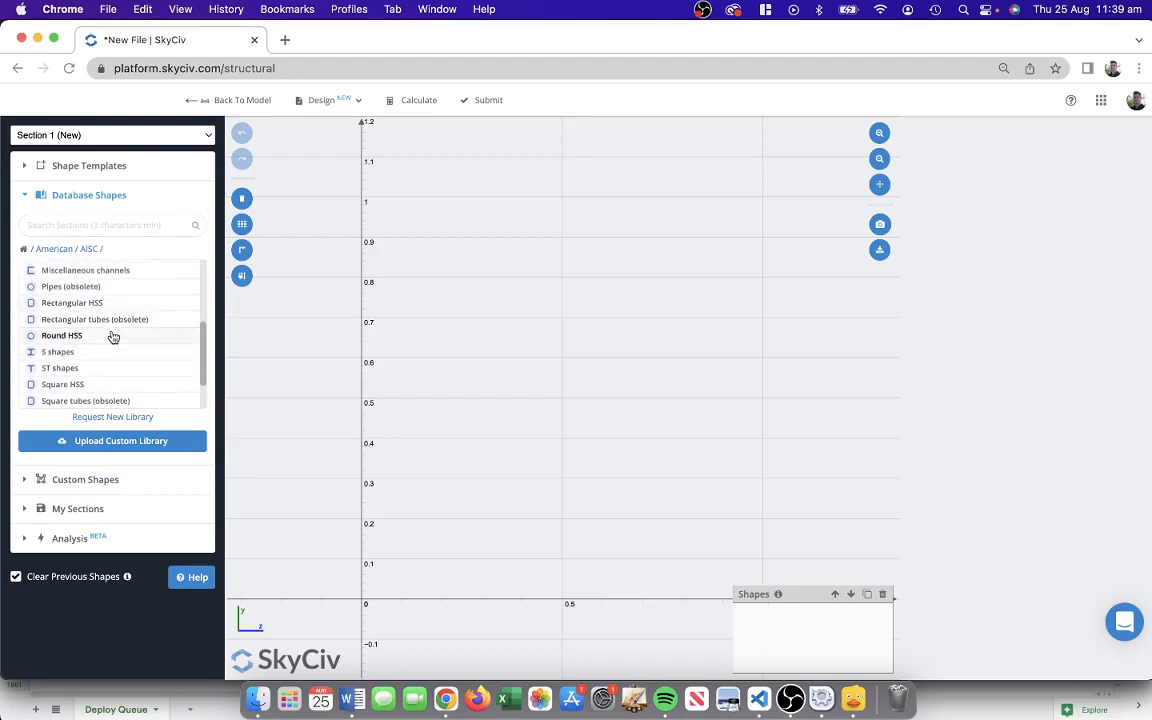
scroll("up", 3)
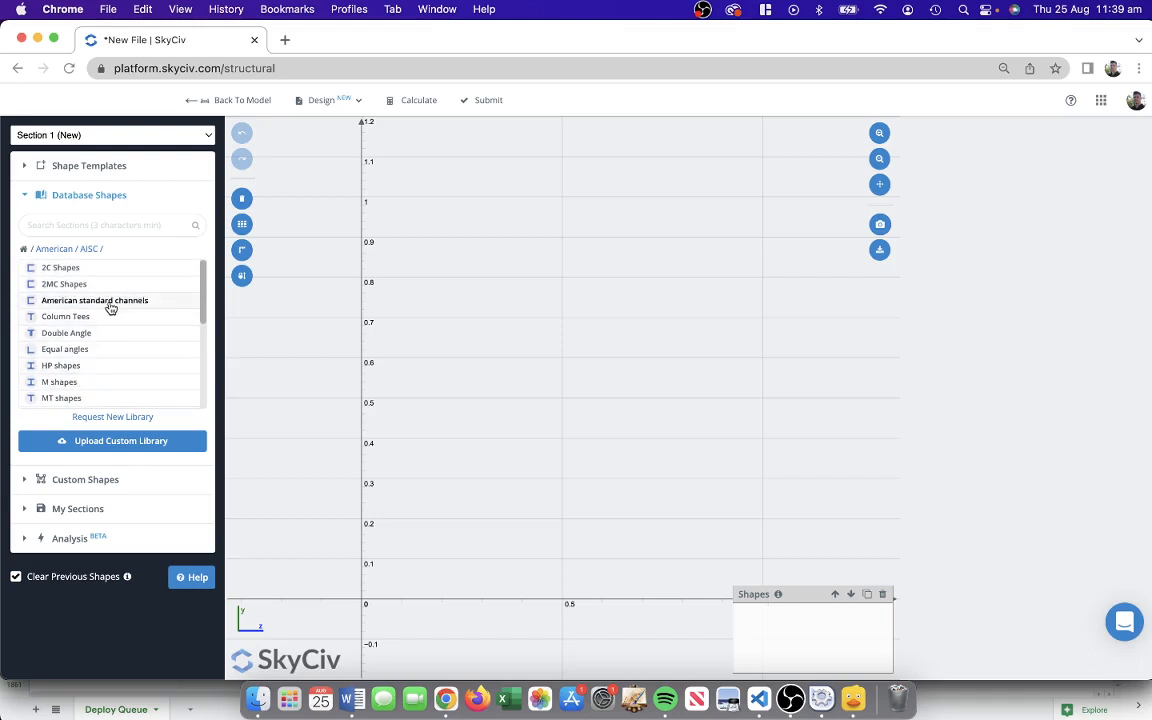
scroll("down", 3)
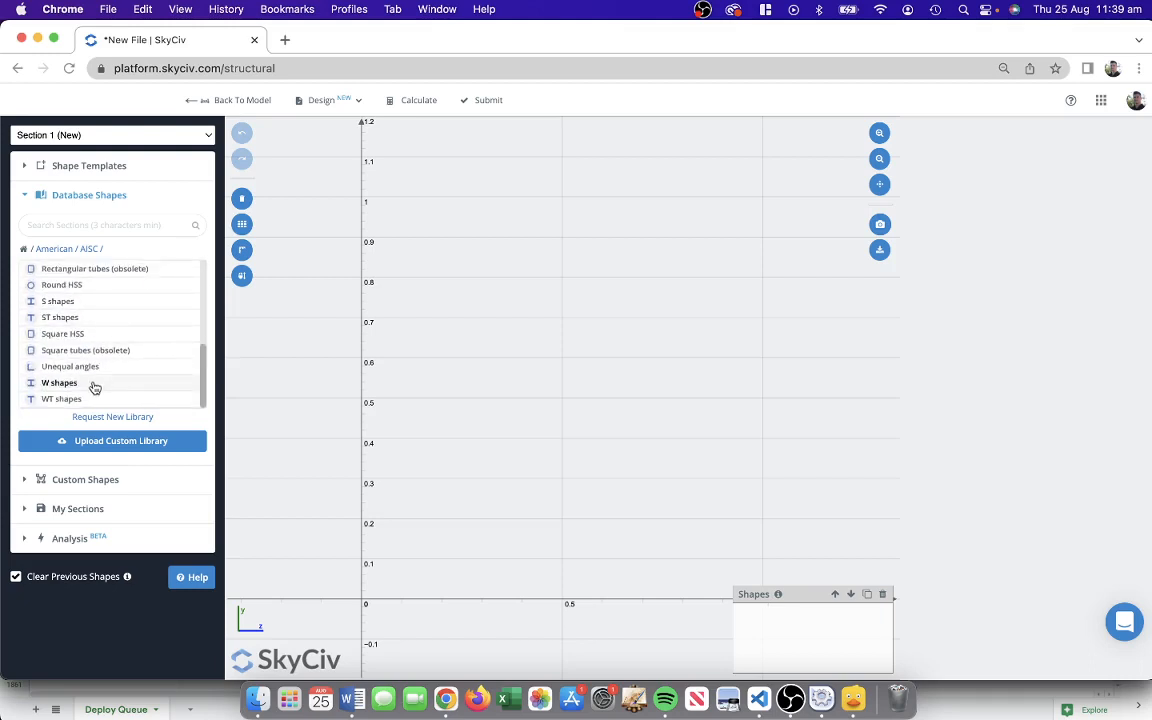
left_click(60, 382)
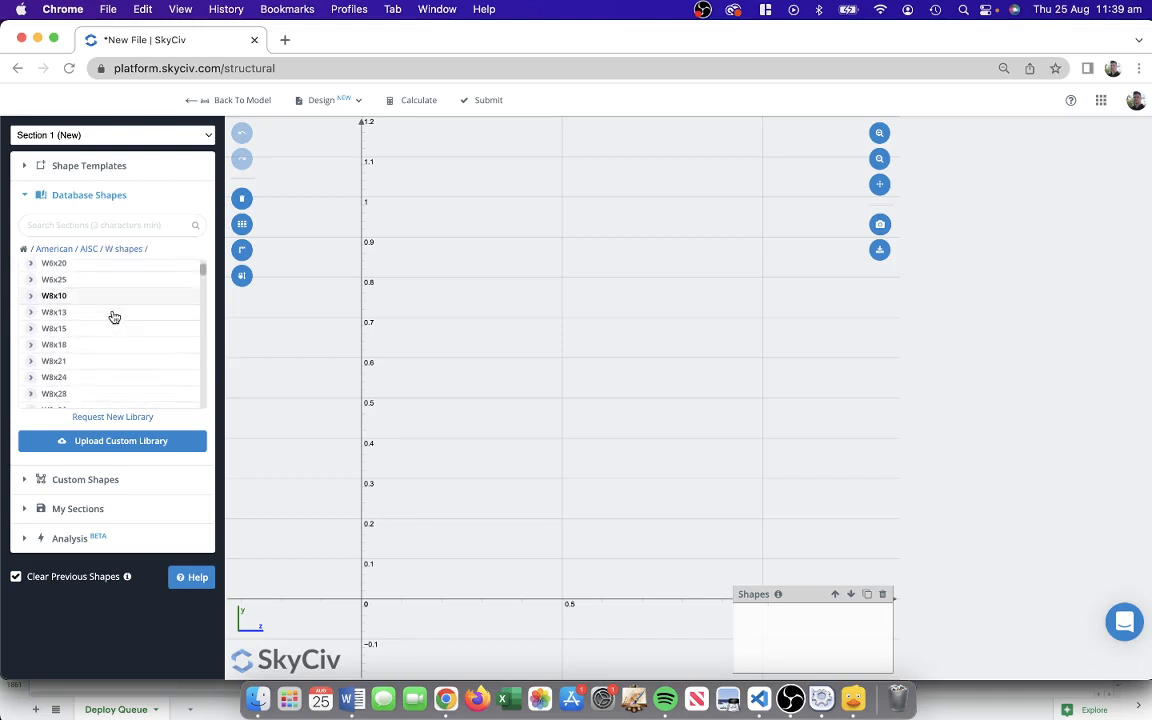
scroll("down", 3)
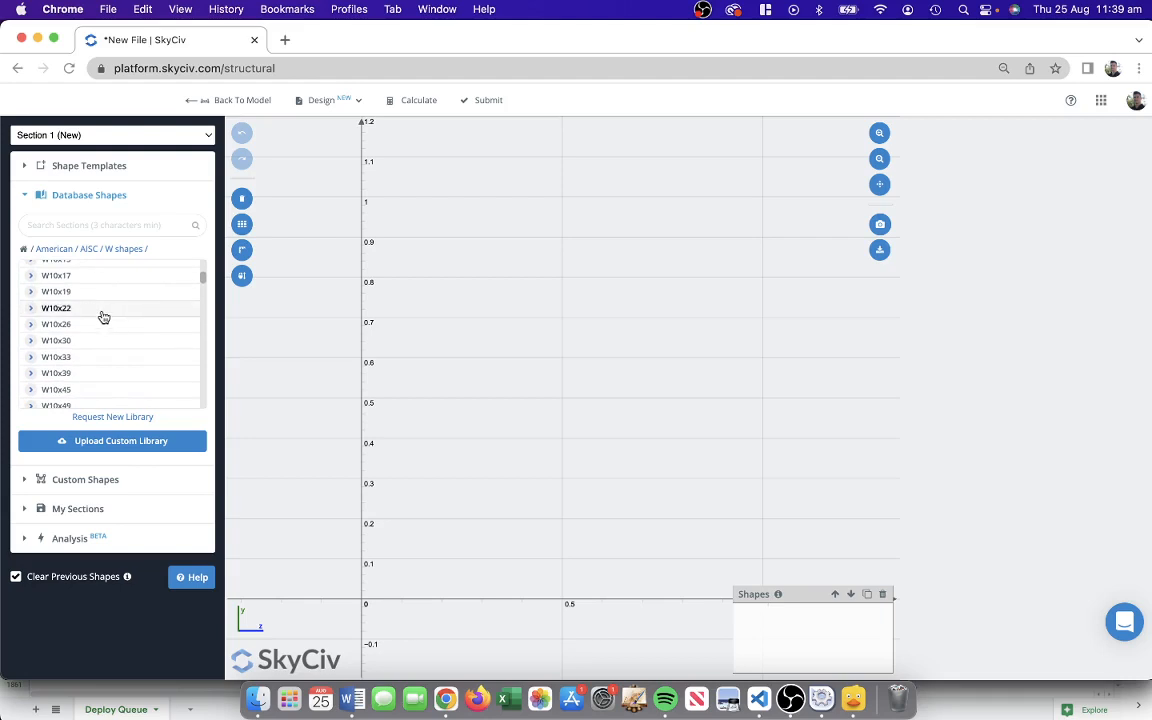
left_click(56, 308)
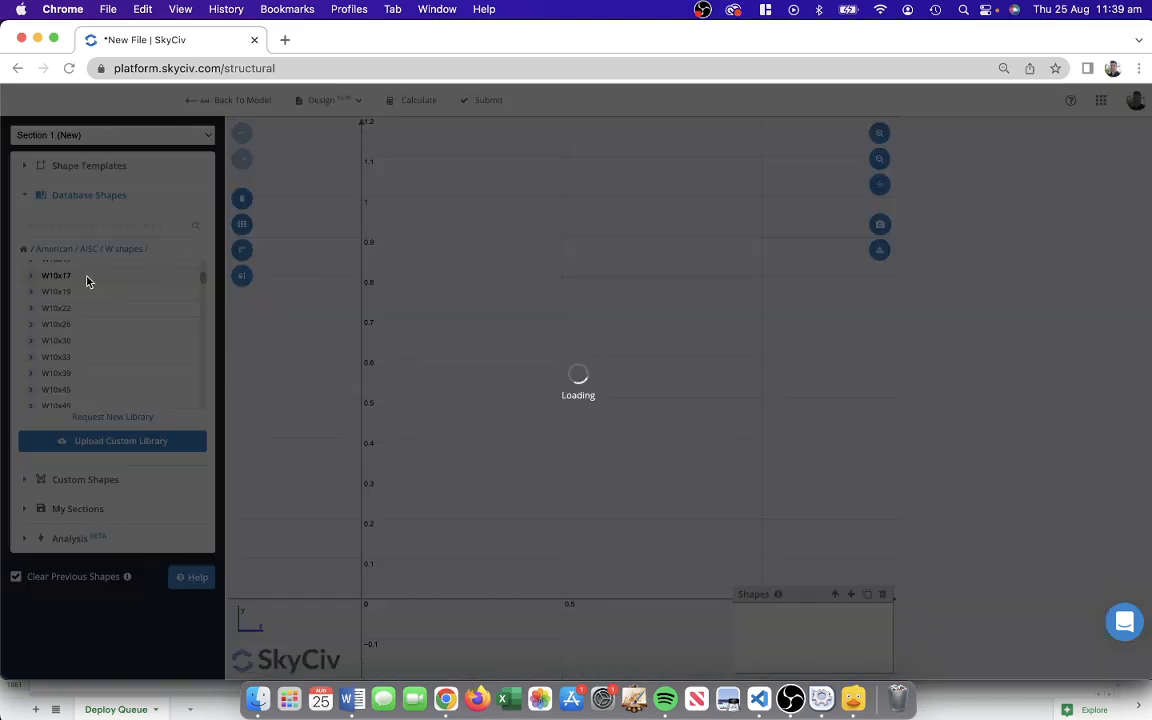
Submit the W10x17 shape as section 1 and return to the frame model.
left_click(56, 276)
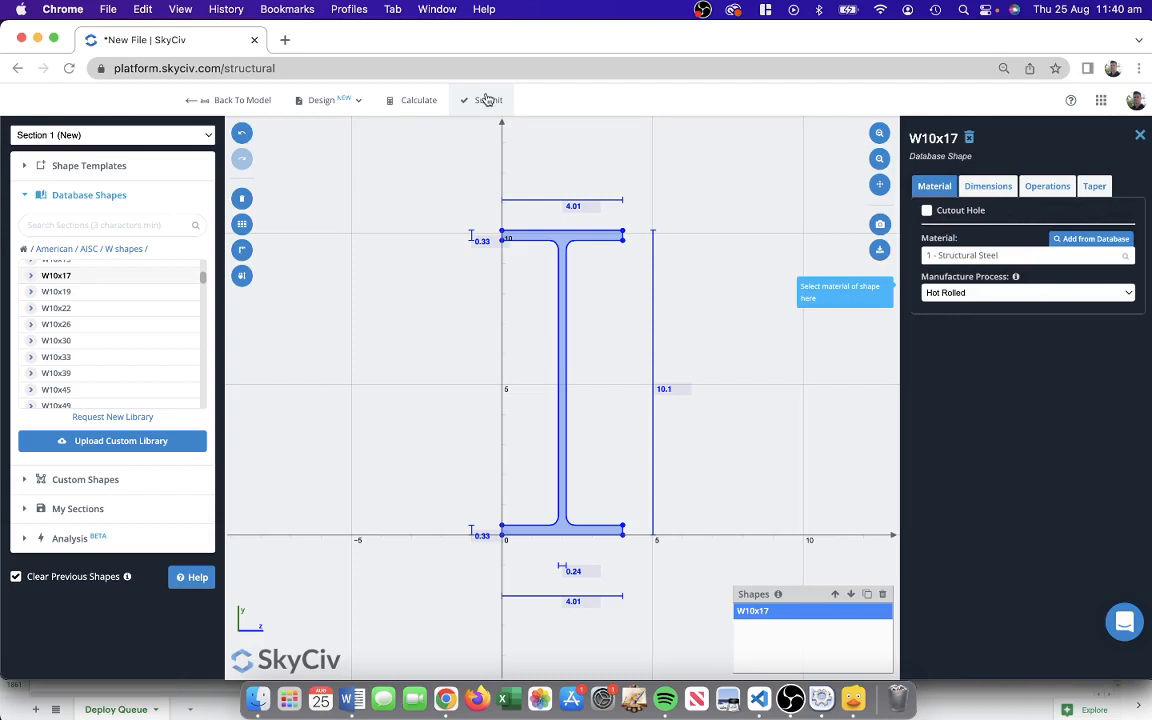
mouse_move(534, 108)
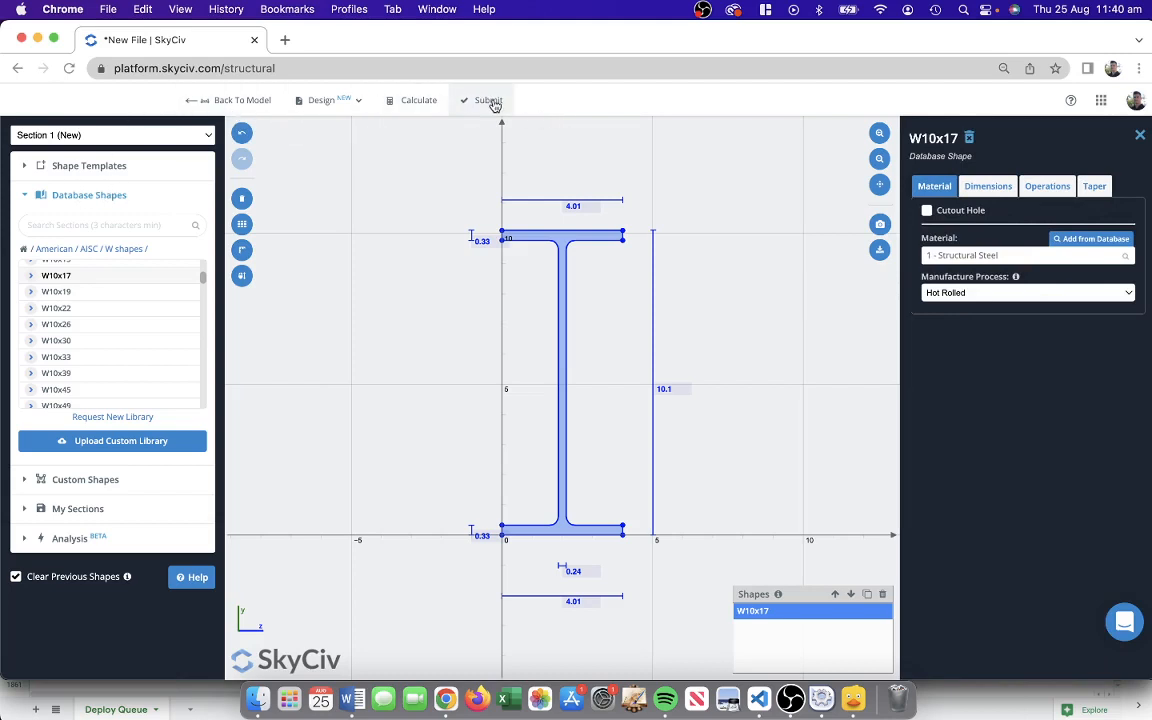
mouse_move(290, 140)
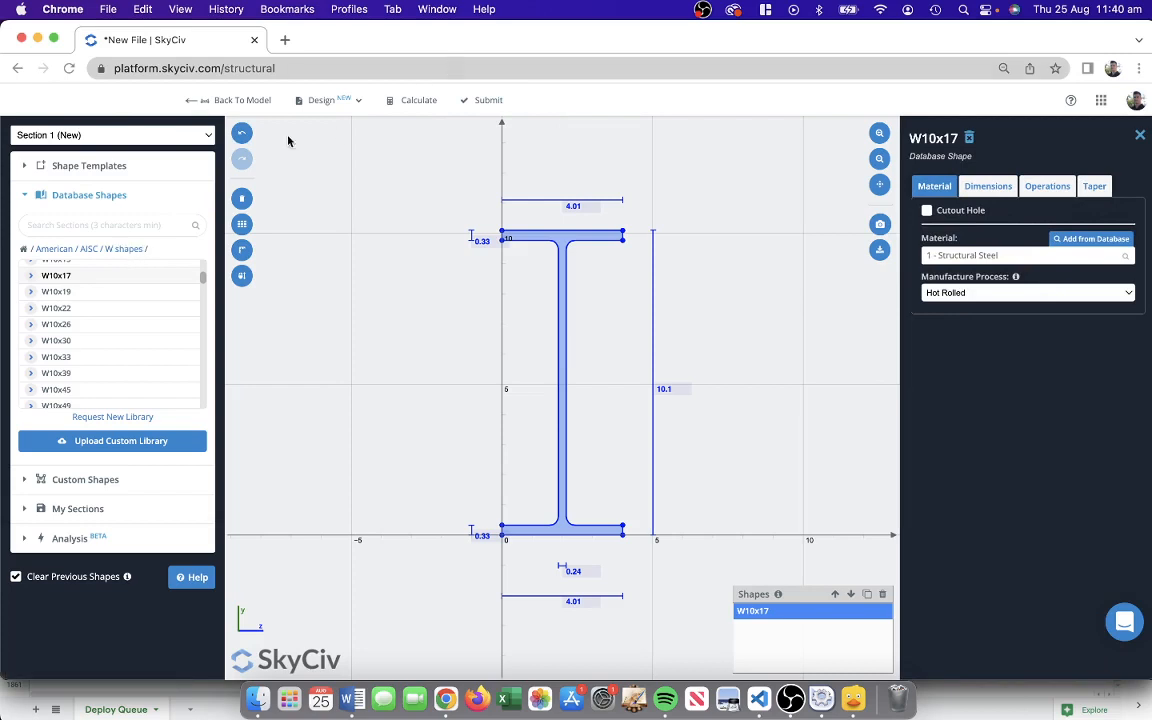
left_click(56, 248)
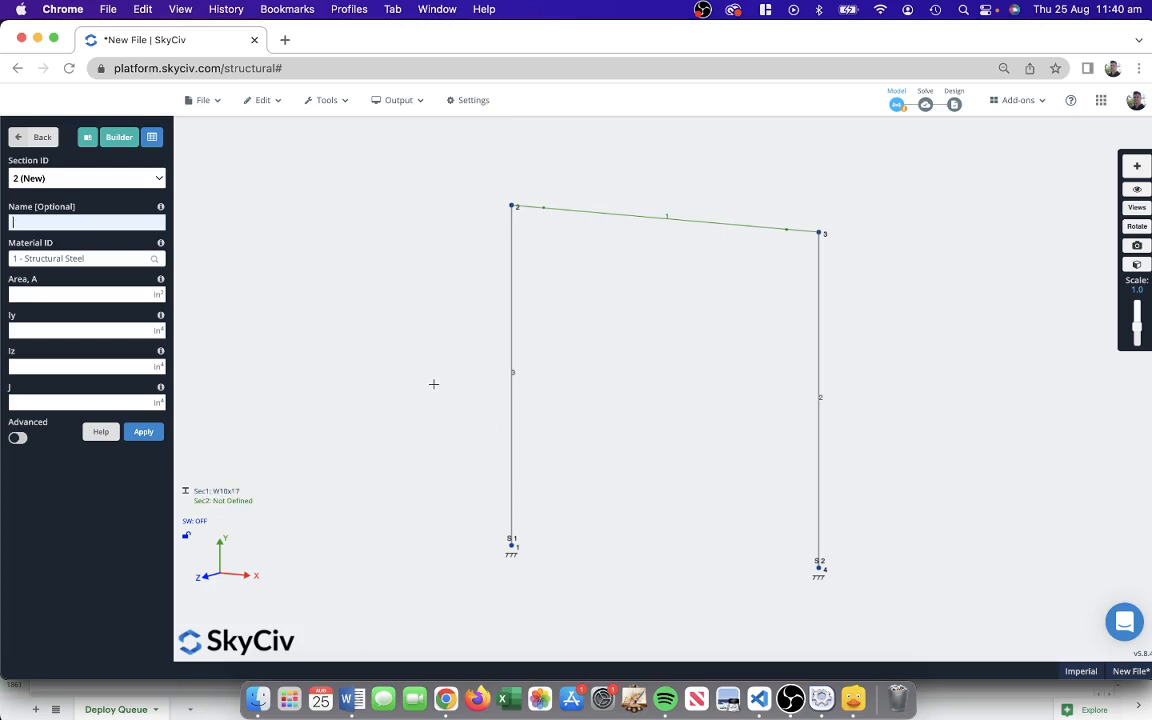
mouse_move(230, 504)
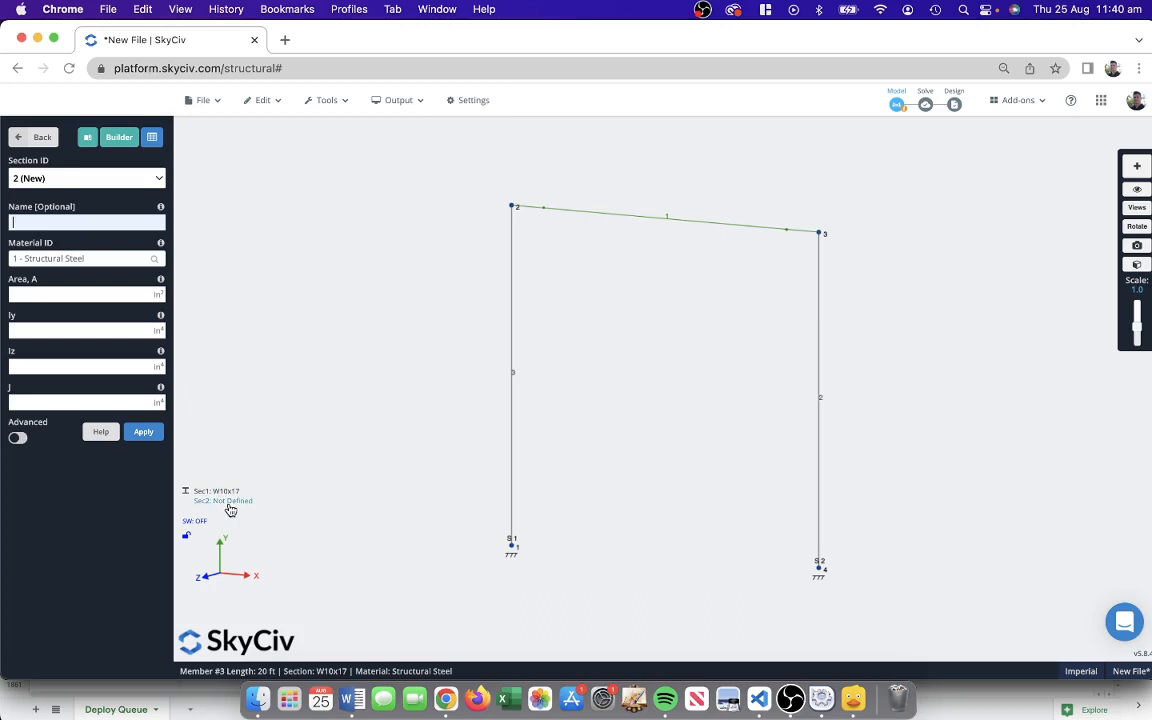
mouse_move(88, 136)
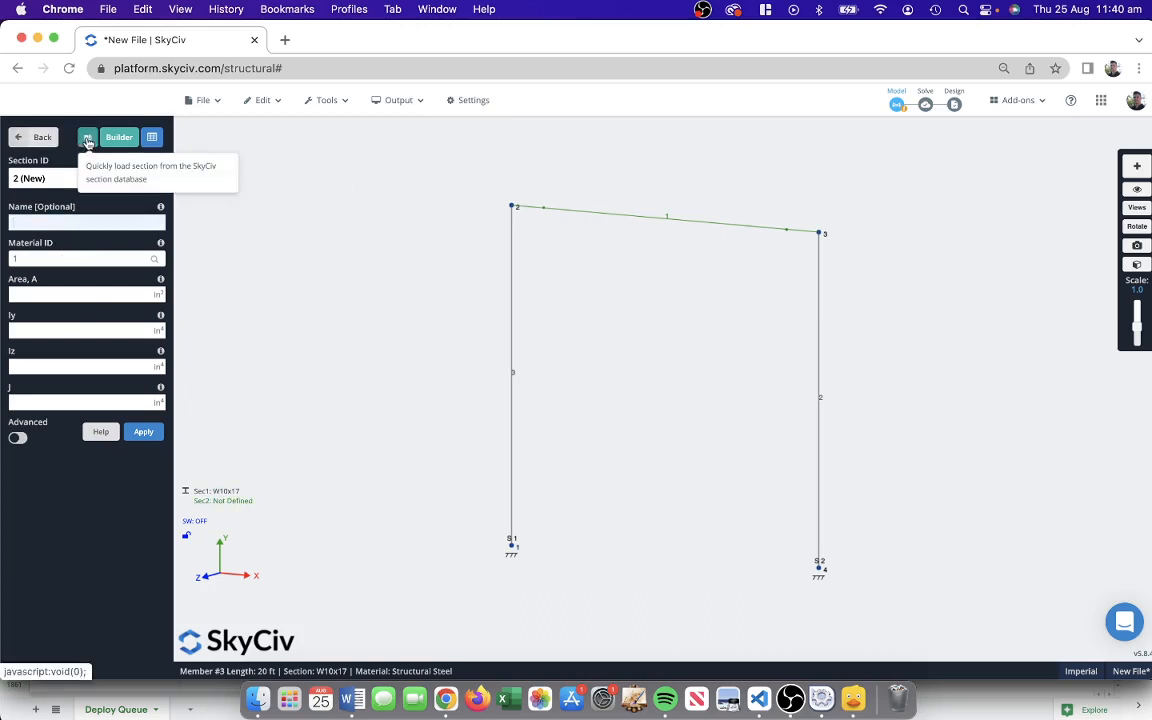
Search the section database for W6, save W6x8.5 as section 2, and return to the model menu.
left_click(88, 136)
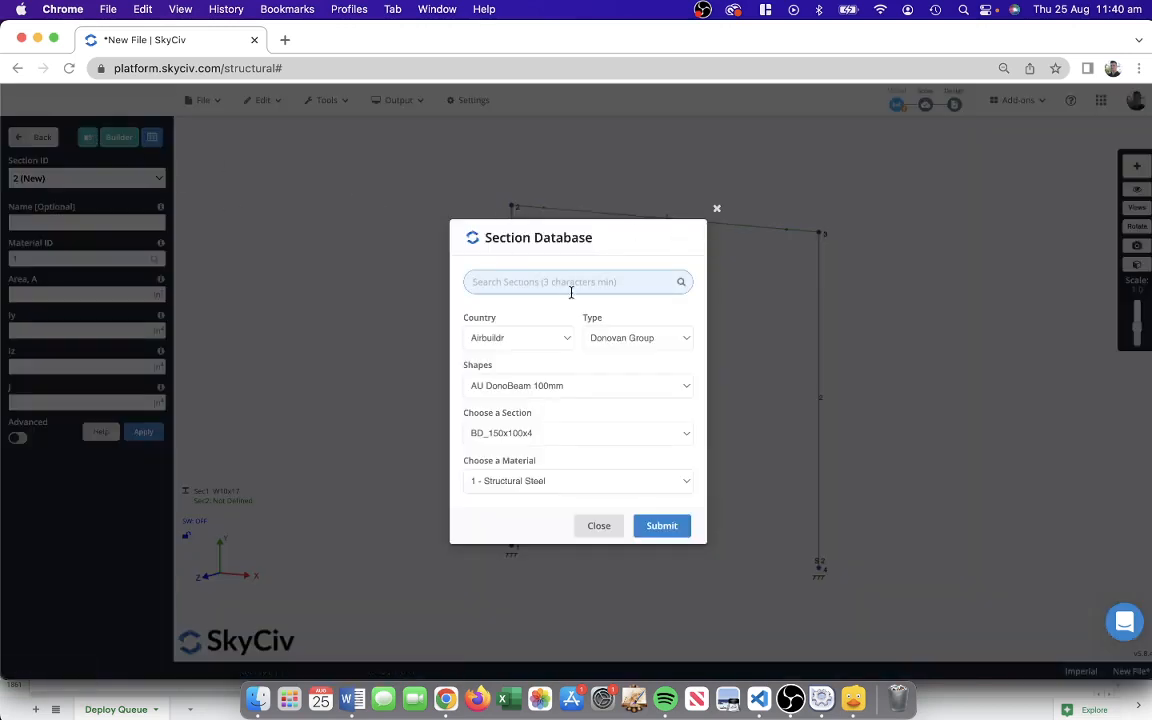
type("W6")
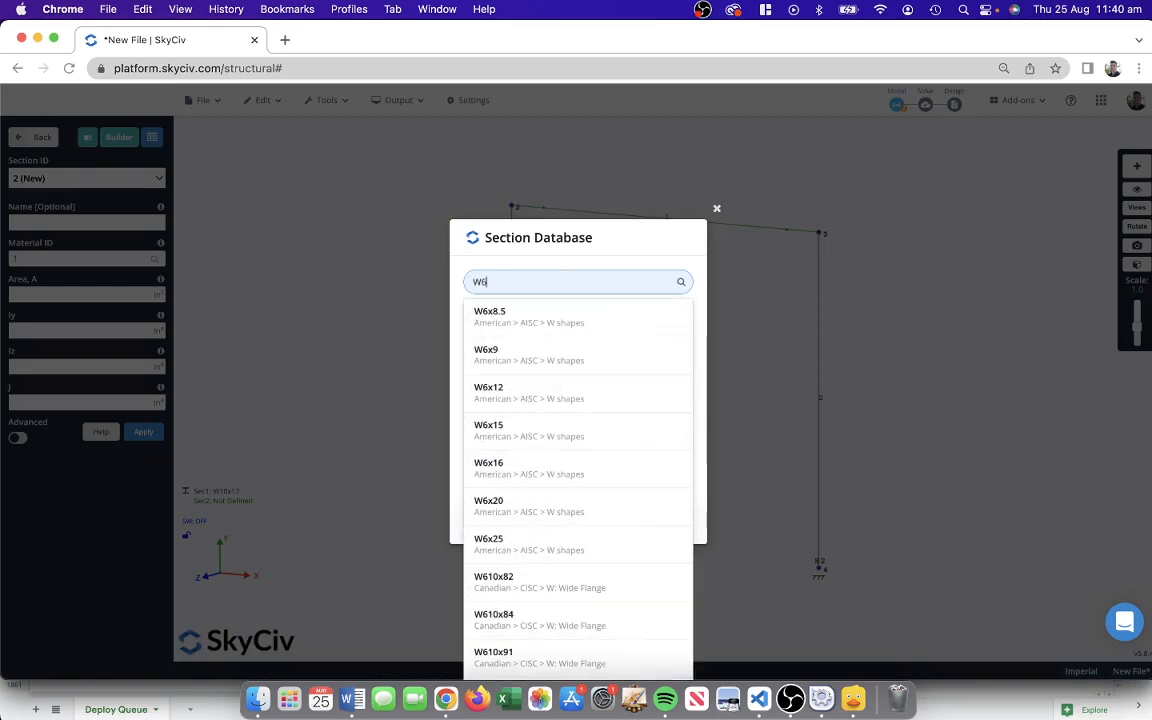
left_click(716, 210)
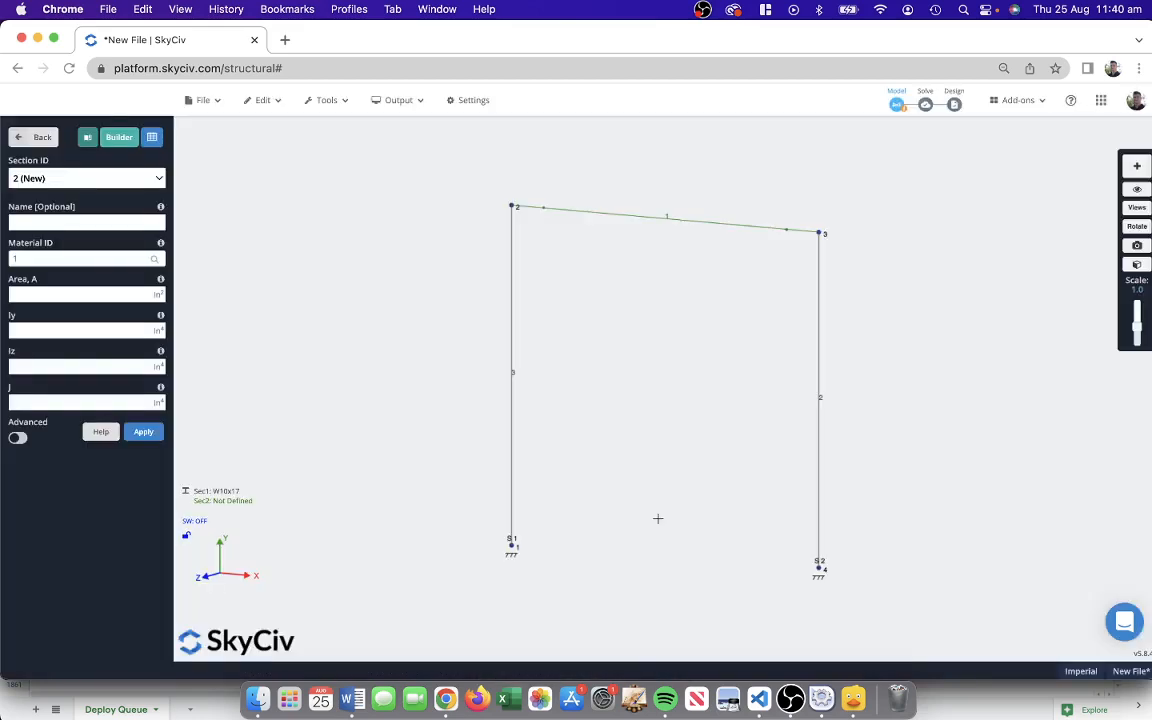
left_click(144, 432)
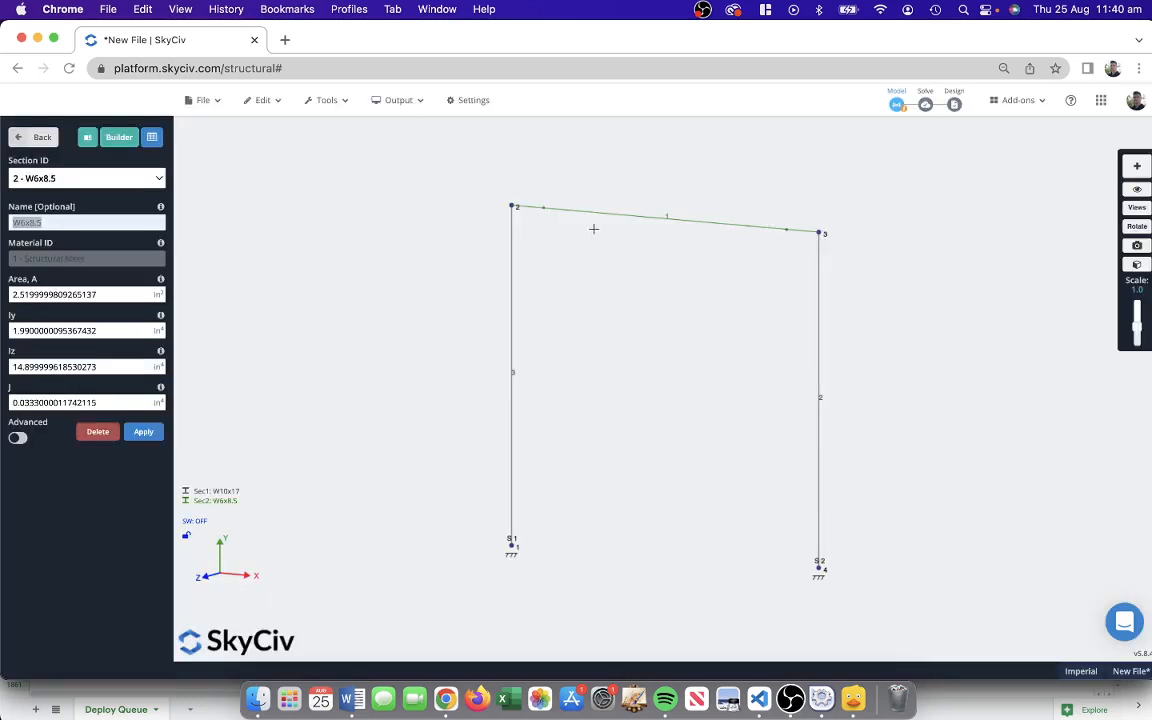
left_click(42, 136)
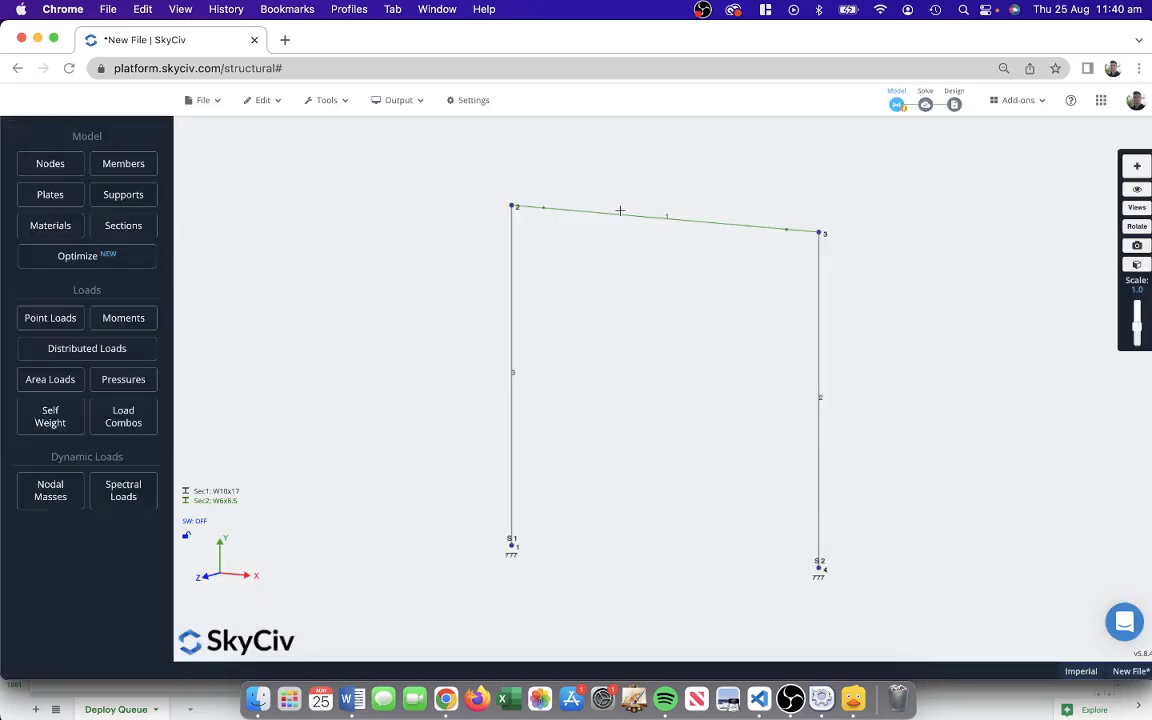
left_click(398, 100)
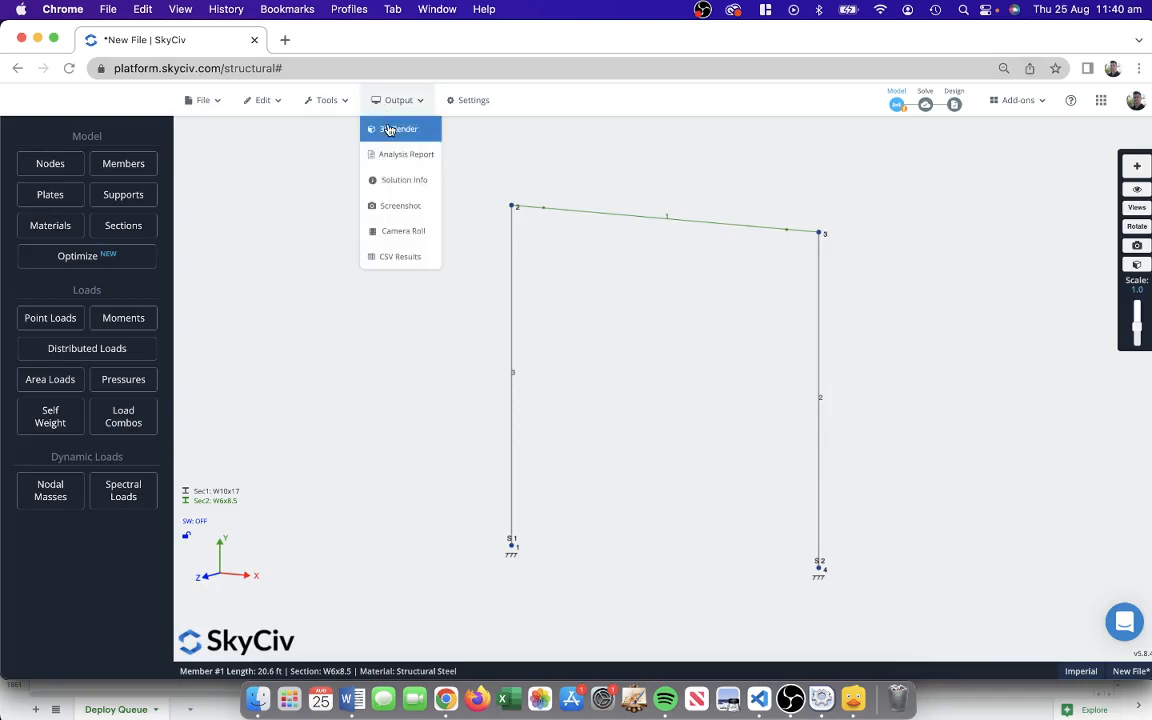
left_click(400, 128)
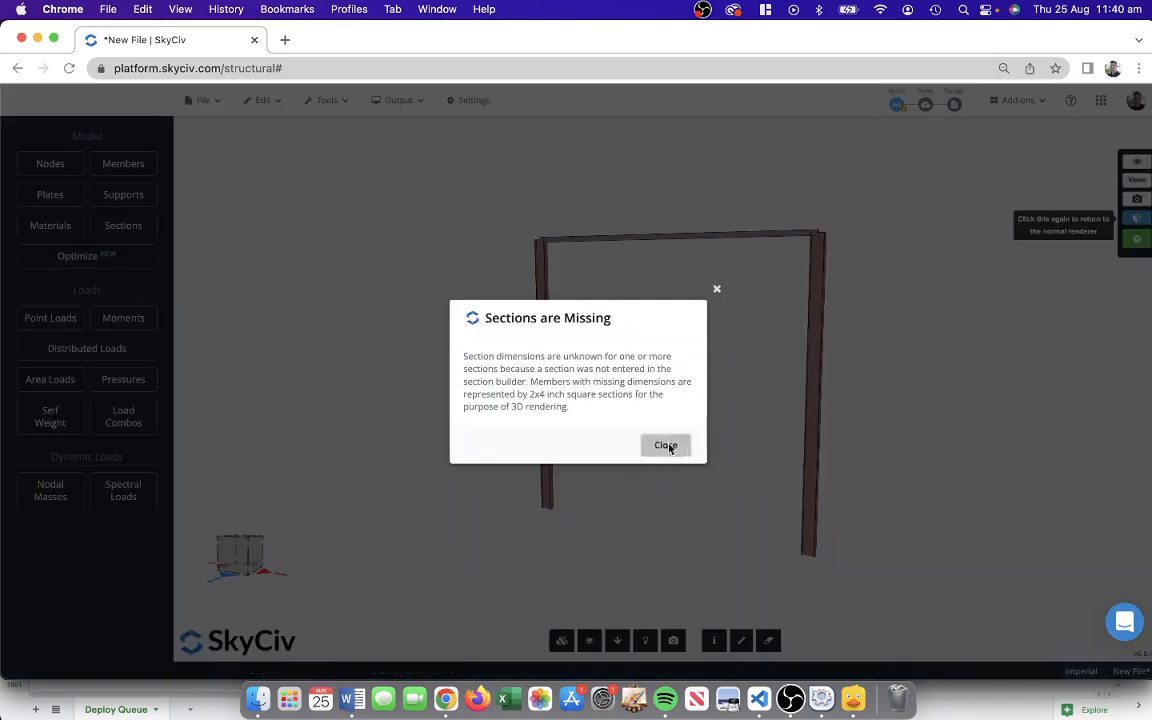
left_click(664, 444)
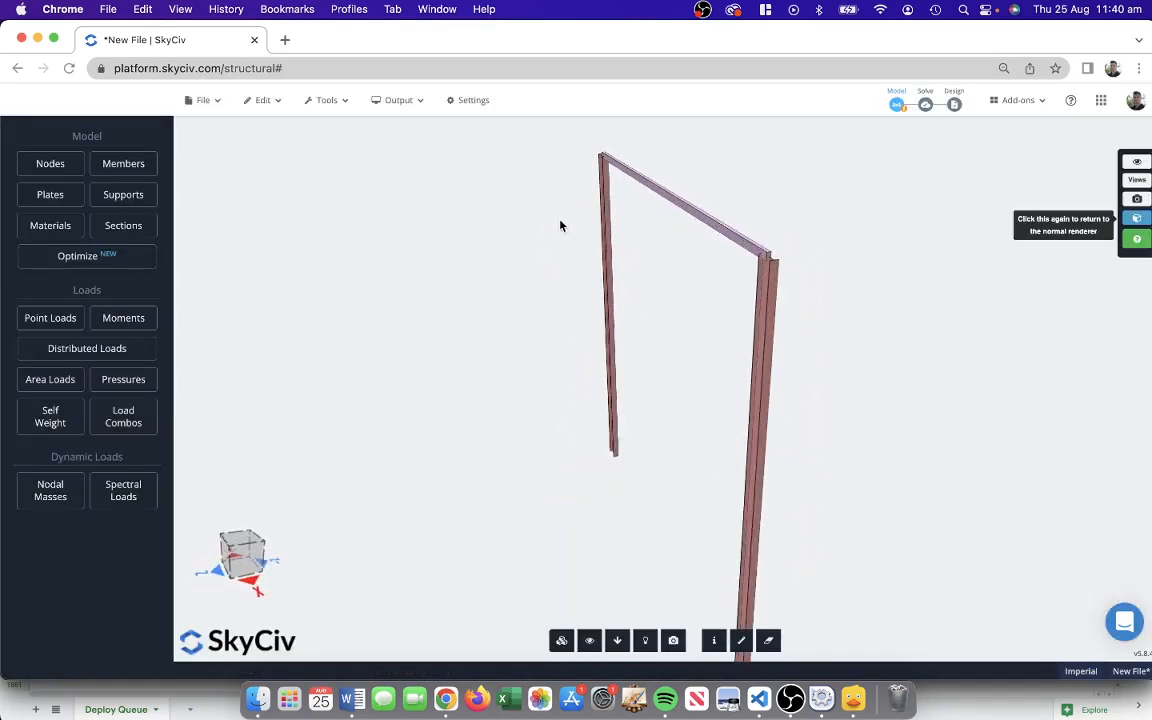
left_click_drag(560, 224, 630, 216)
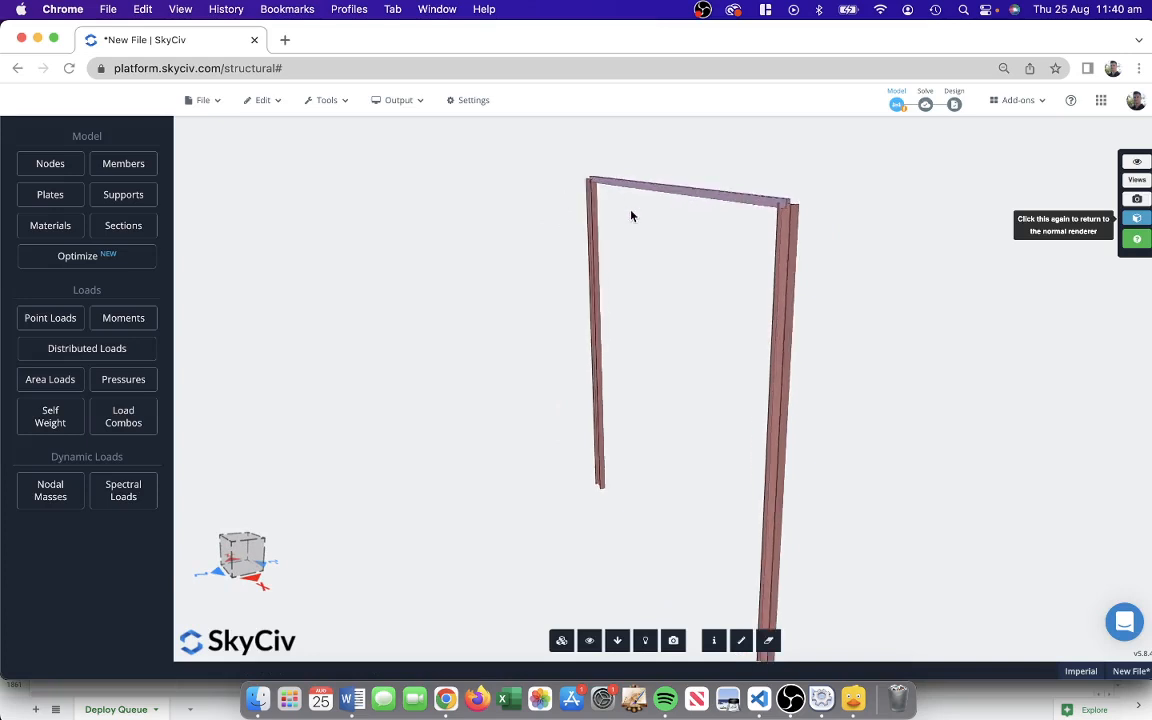
left_click(1136, 218)
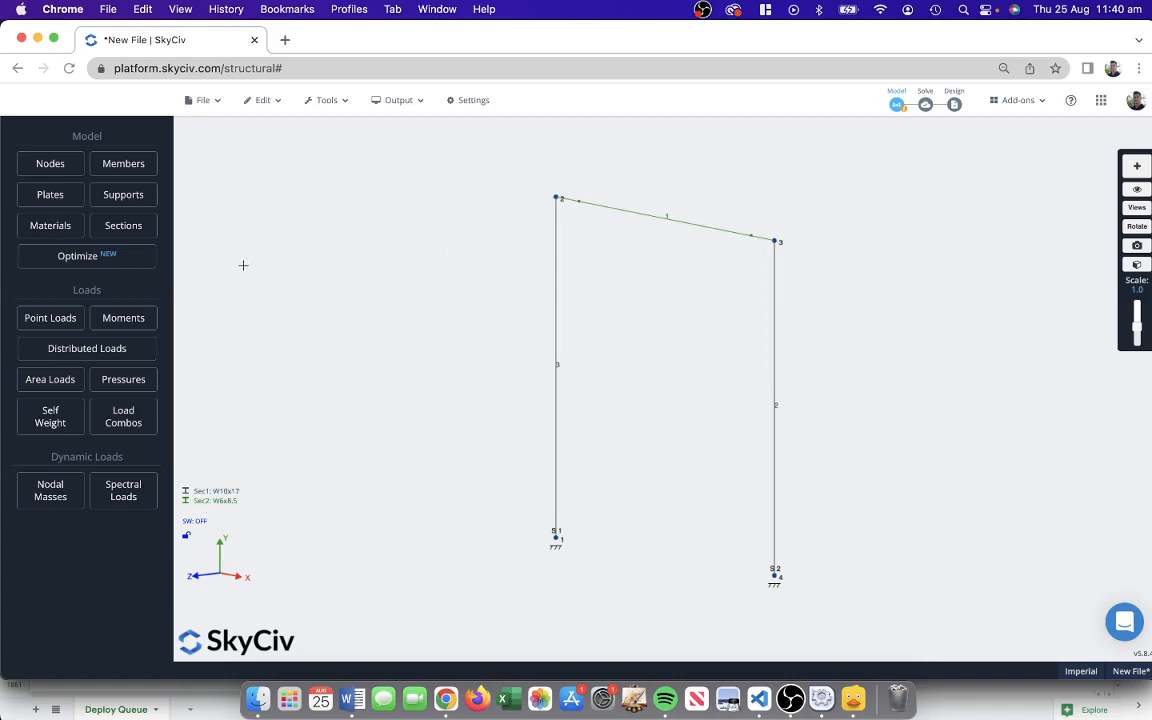
mouse_move(112, 266)
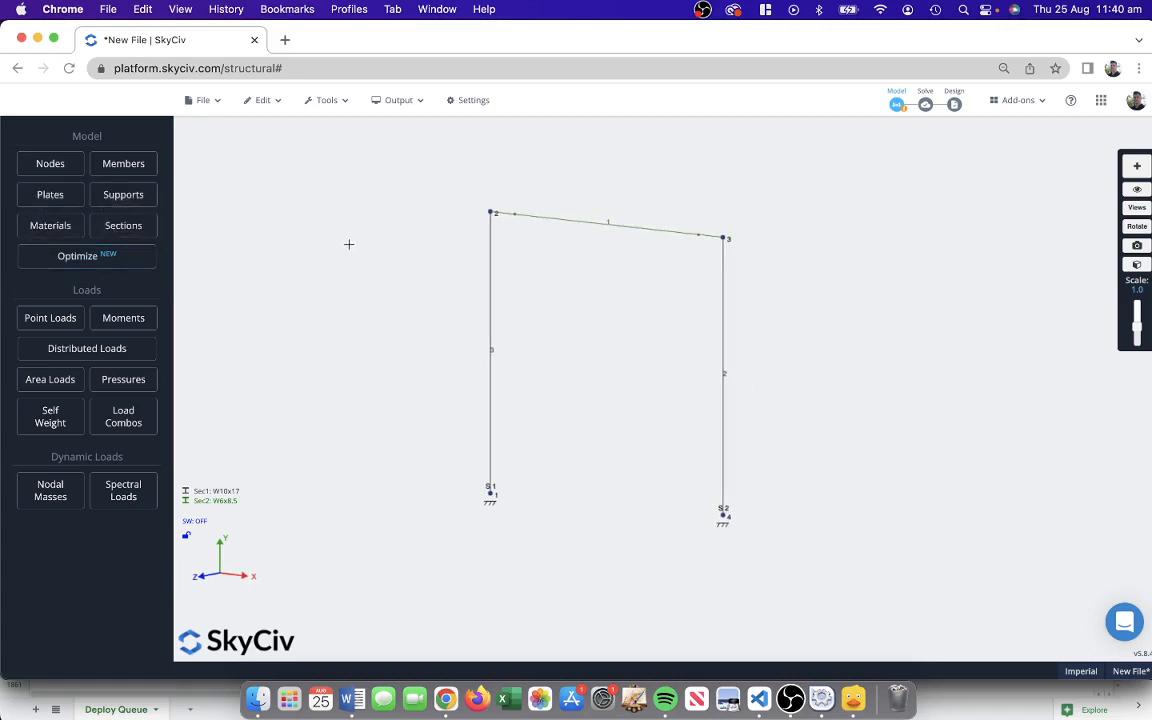
mouse_move(520, 192)
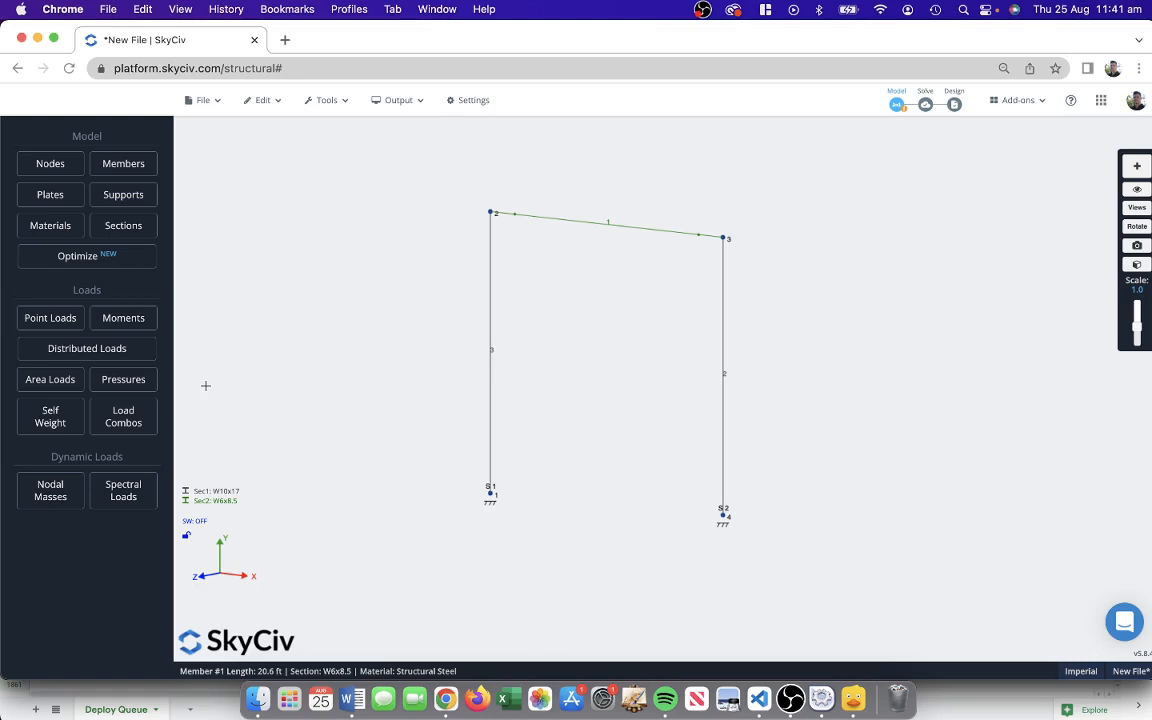
mouse_move(88, 348)
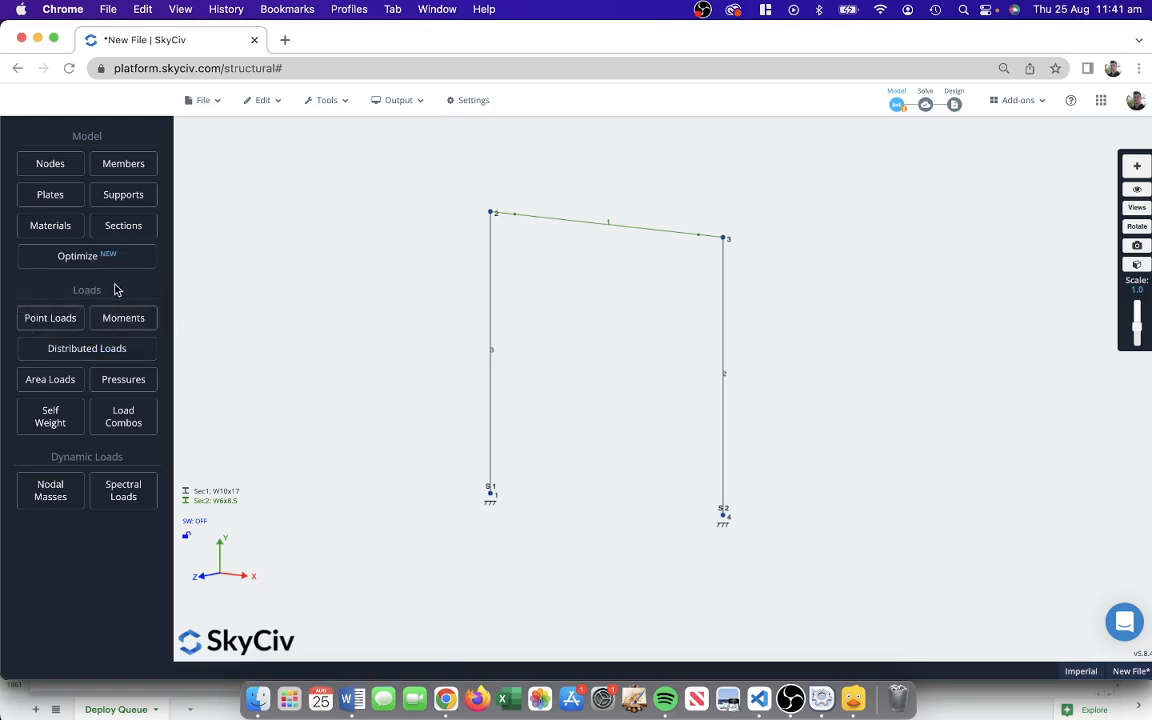
mouse_move(86, 348)
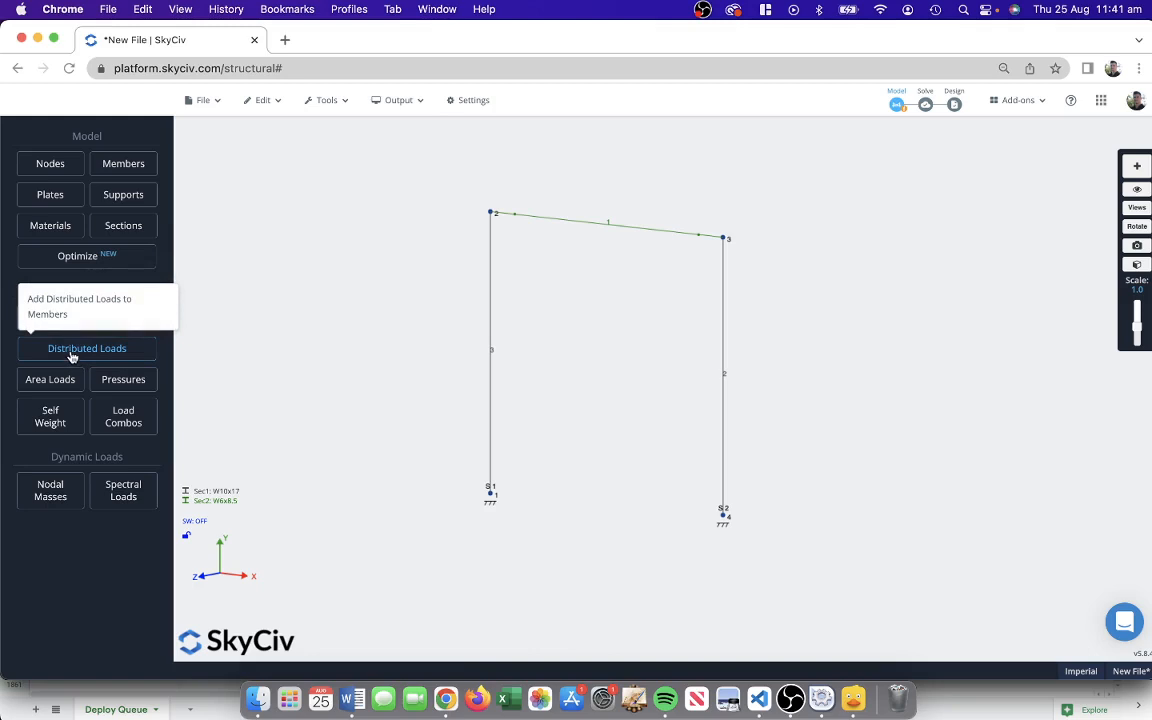
Apply a -0.3 kip/ft Y distributed load along member 1 and select it.
left_click(88, 348)
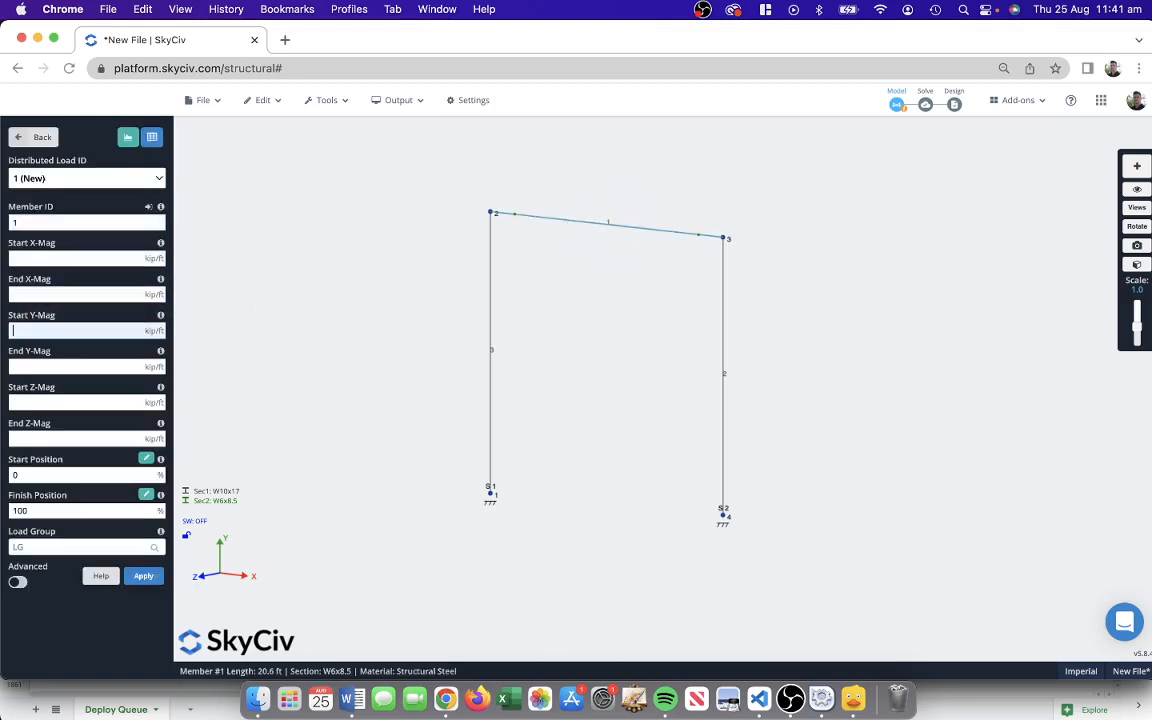
type("-1")
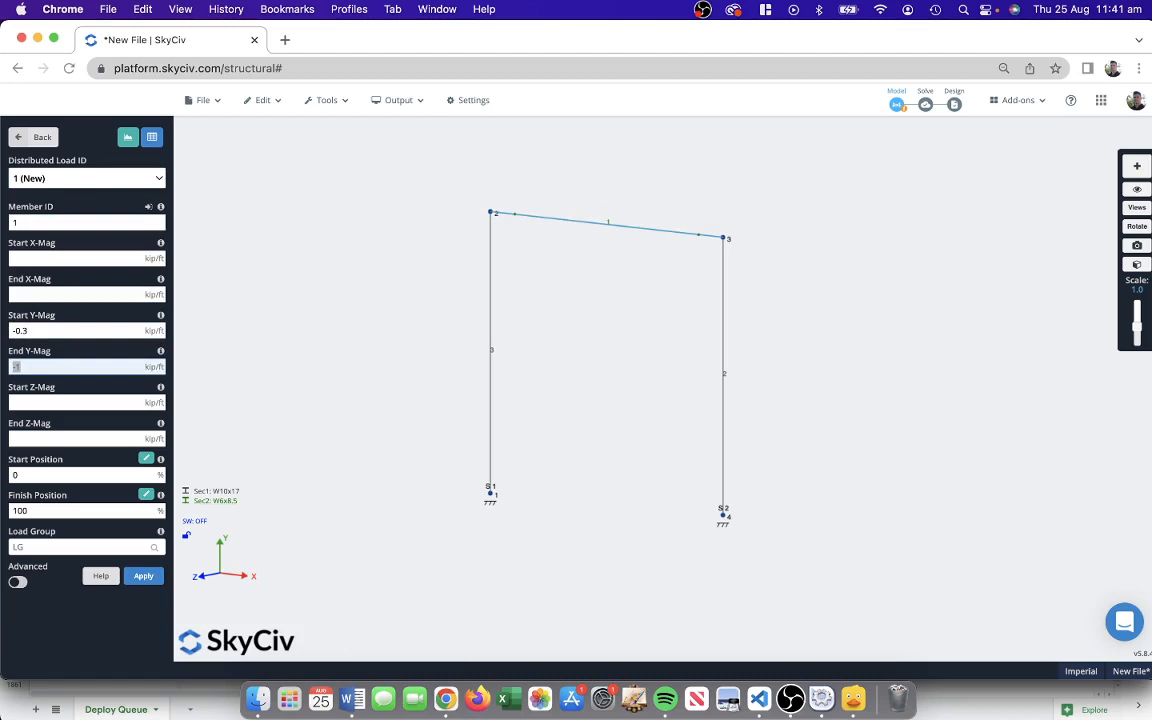
type("-0.3")
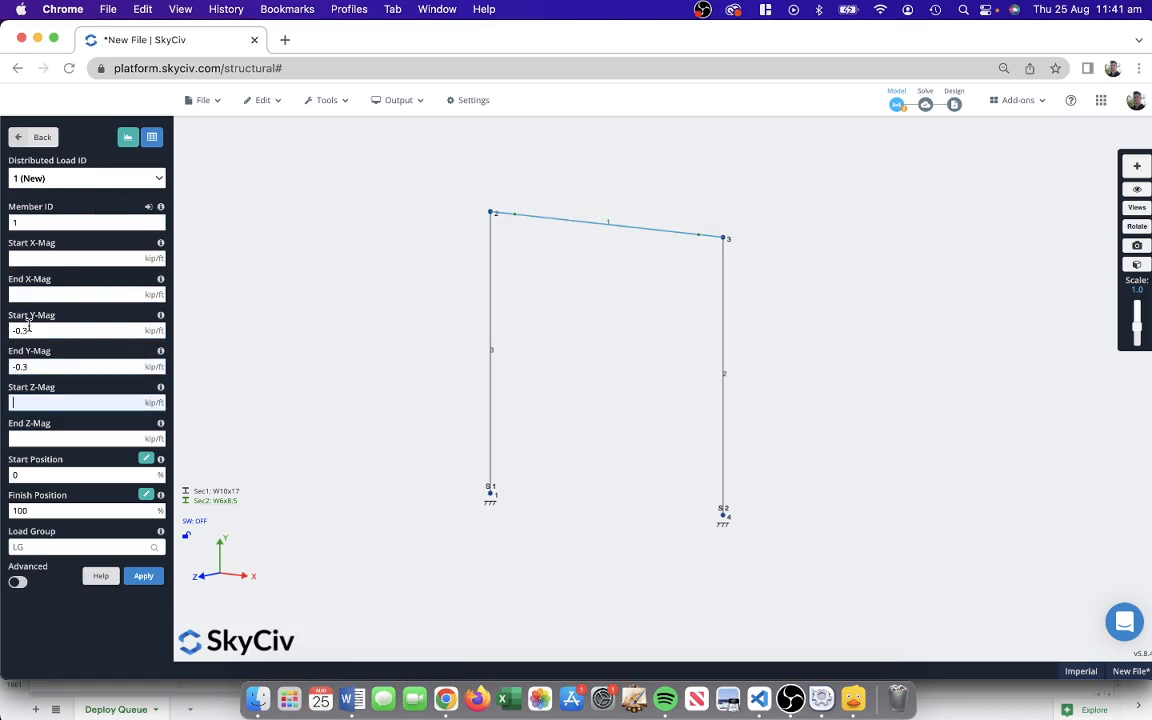
mouse_move(574, 204)
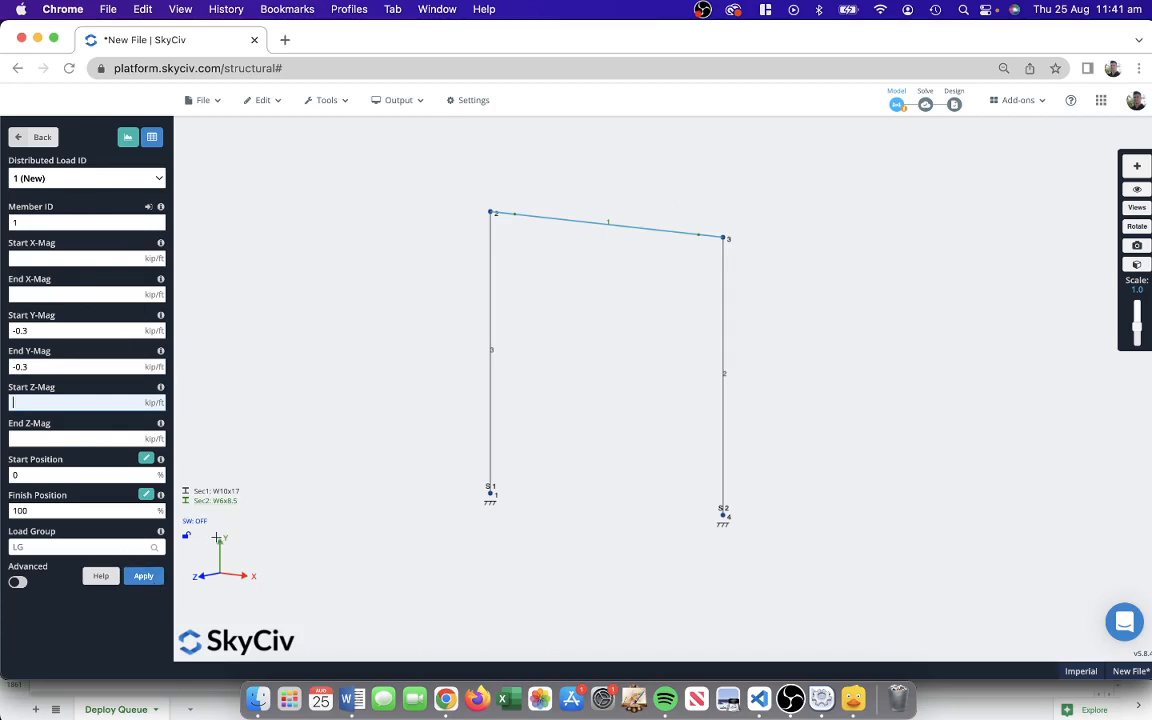
left_click(144, 576)
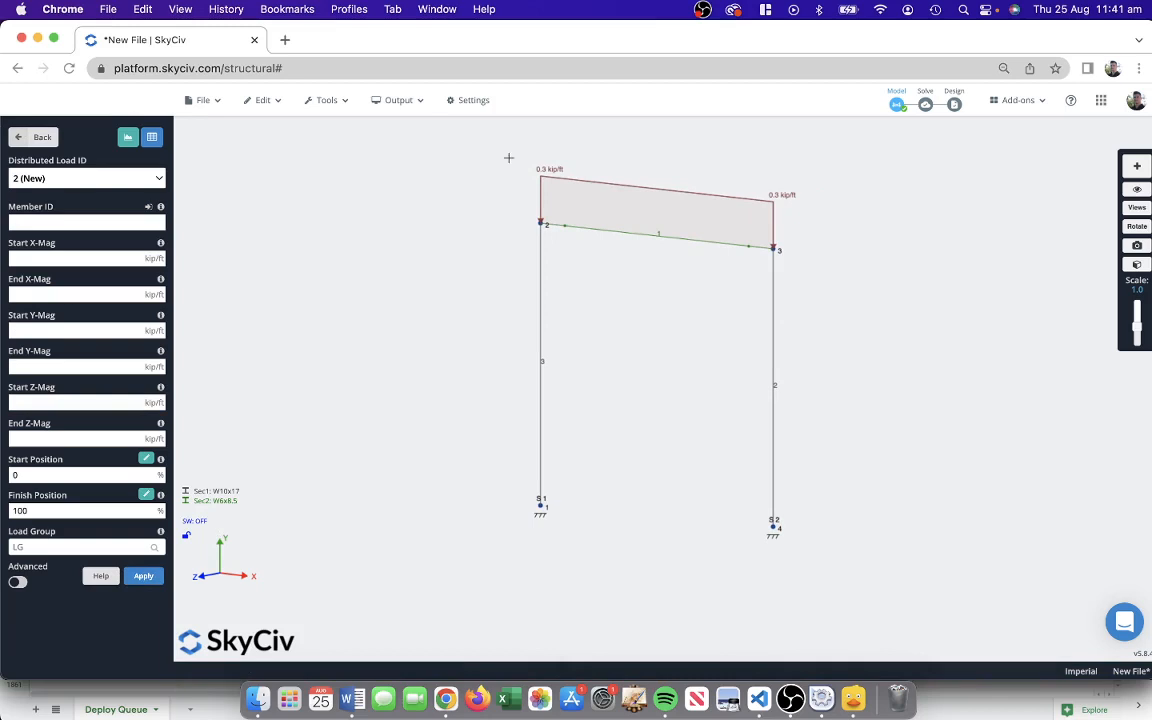
left_click(88, 176)
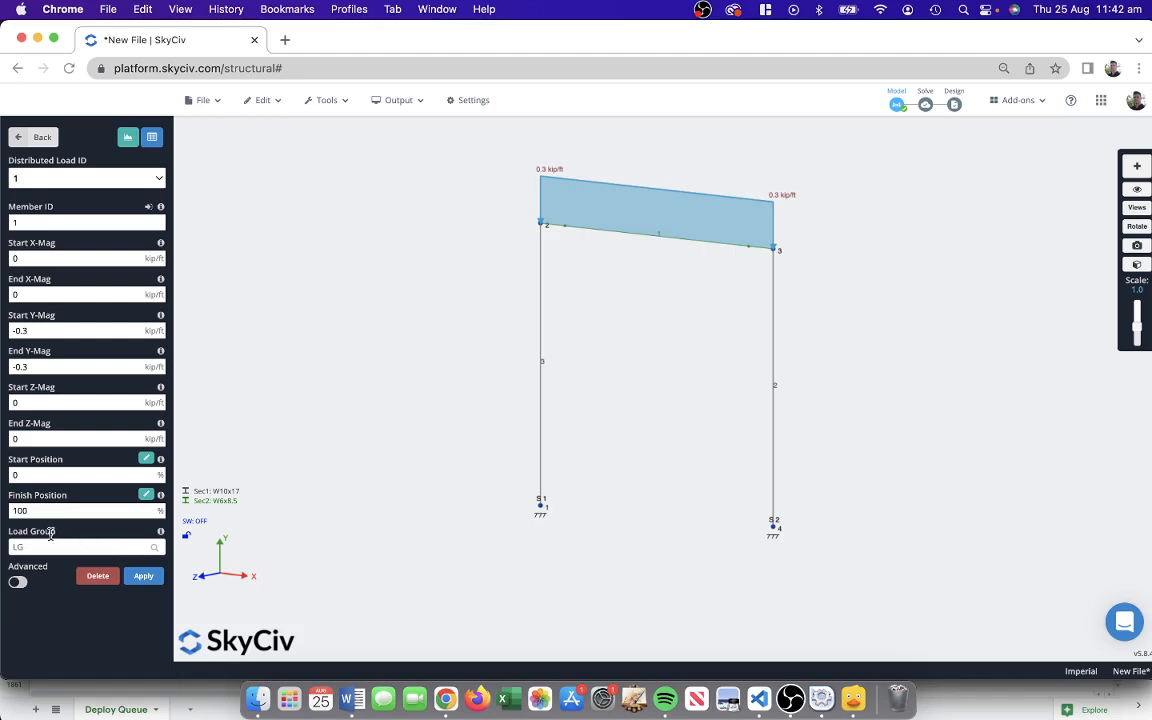
Assign the distributed load to the DEAD_LOAD group, apply it and return to the model menu.
left_click(84, 548)
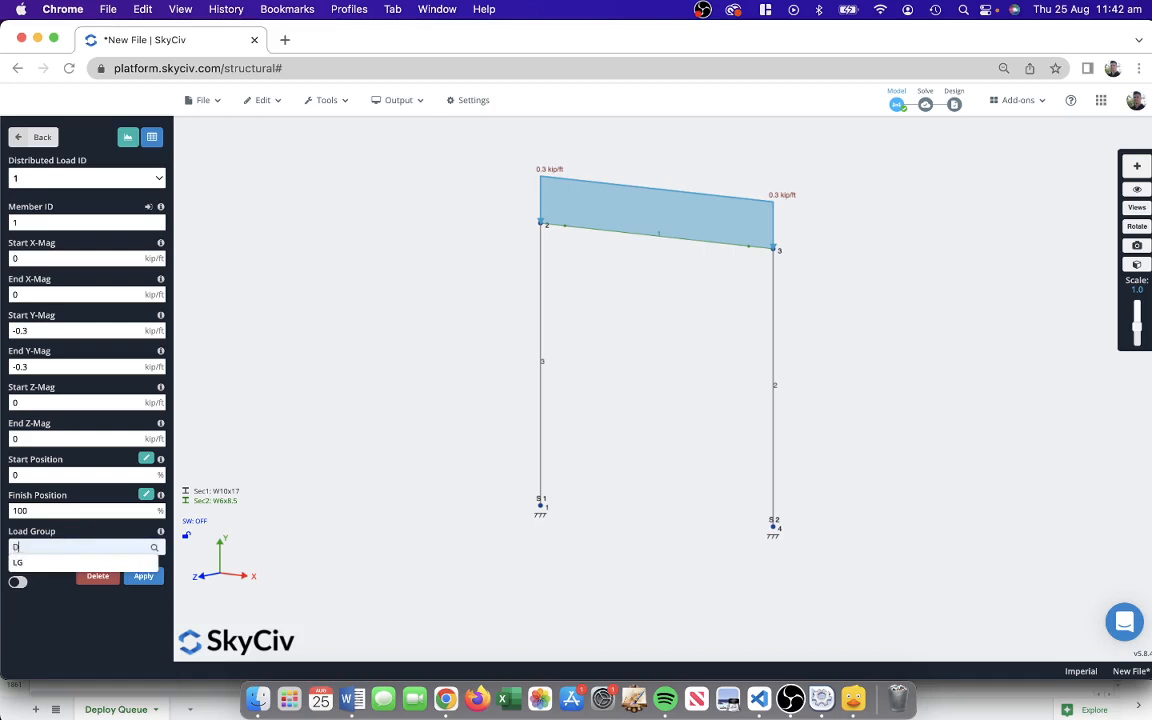
type("DEAD_LOAD")
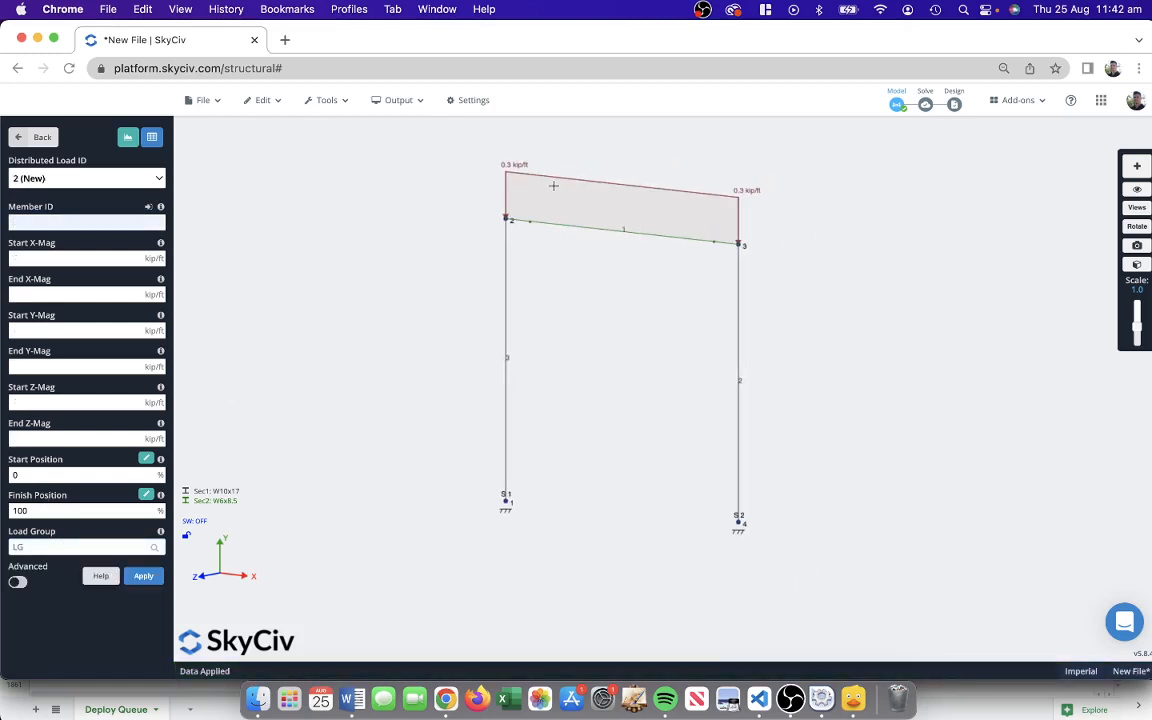
left_click(36, 136)
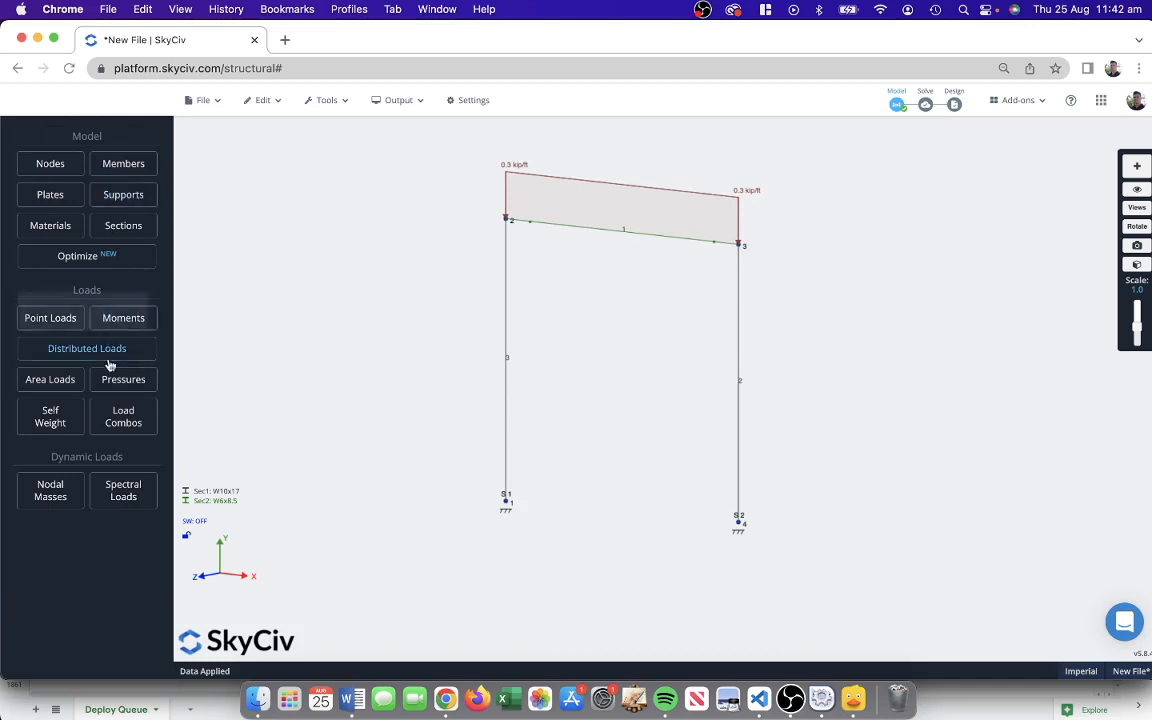
Add a point load at node 3 with X magnitude -1 kip in the WIND_LOAD group.
left_click(50, 380)
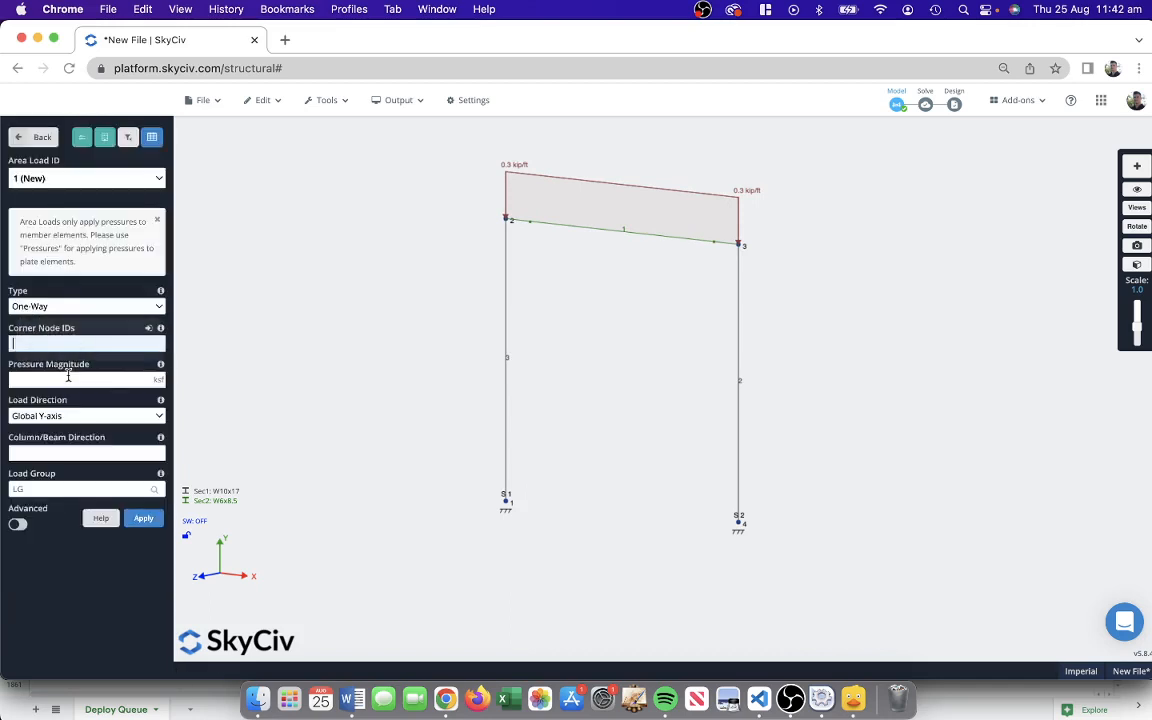
left_click(42, 136)
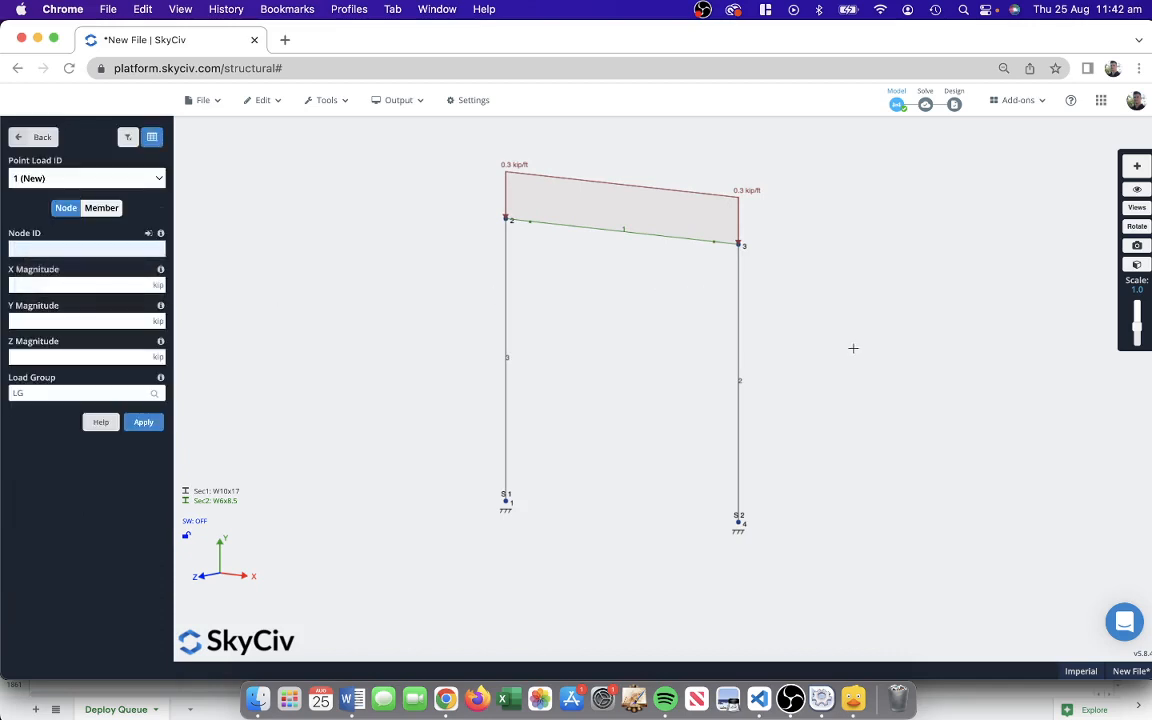
left_click(84, 248)
type("3")
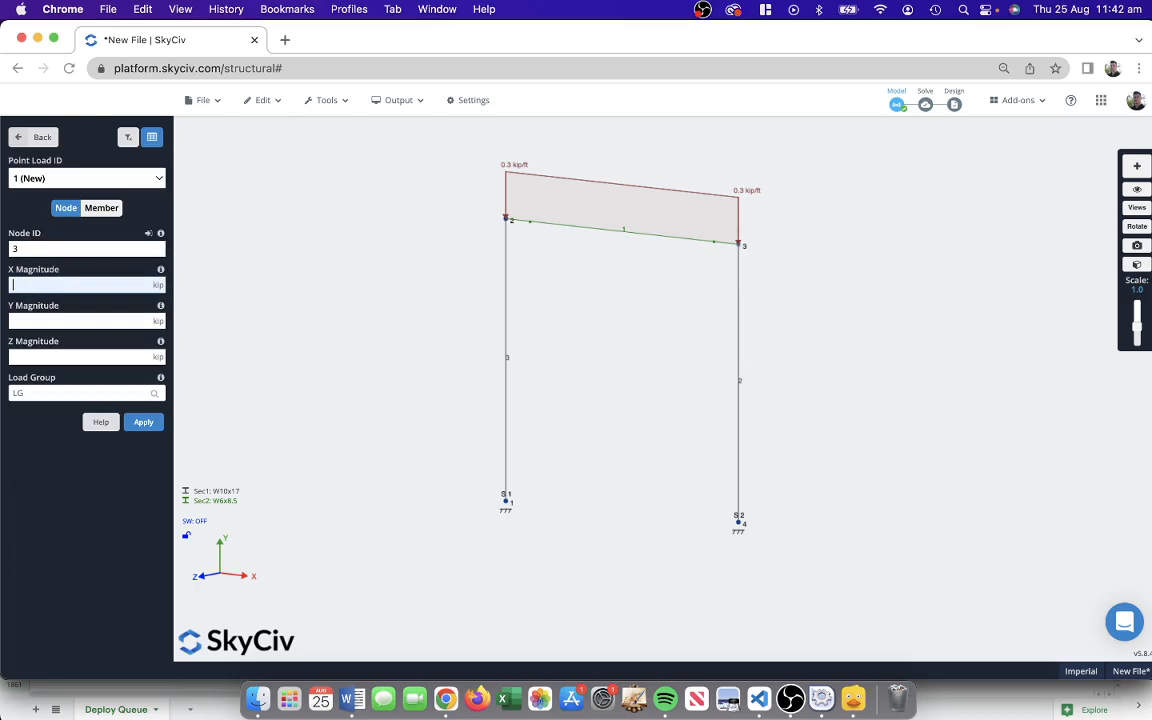
type("-1")
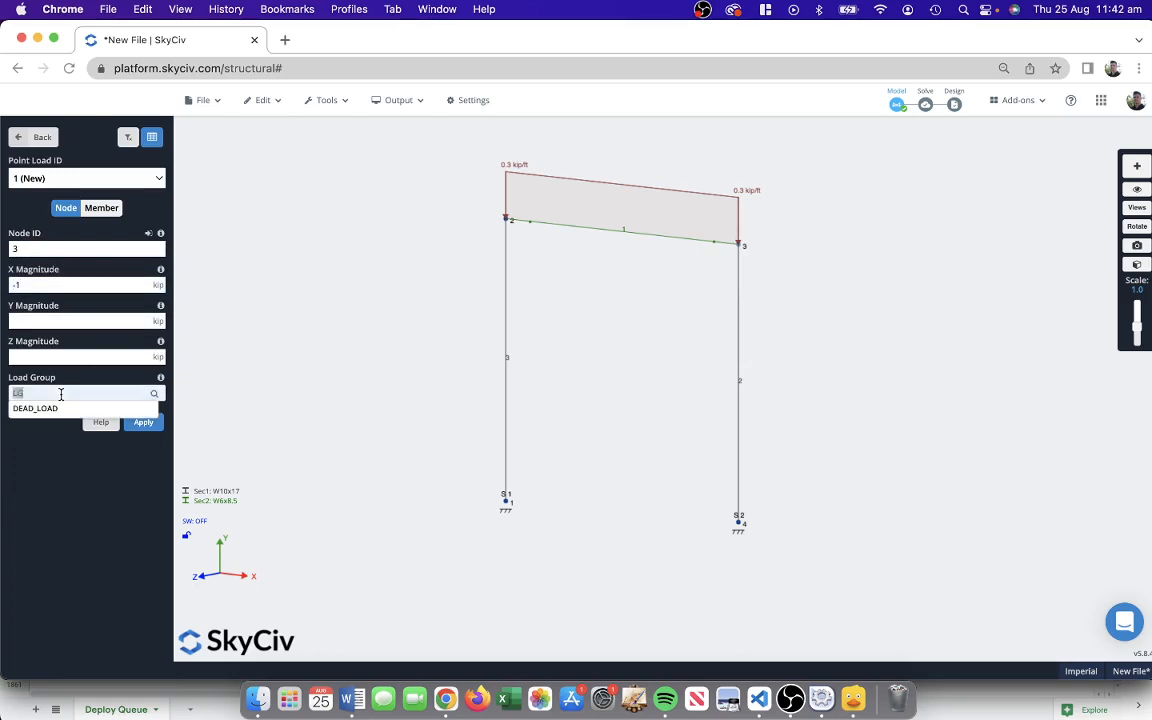
type("WIND_LOA")
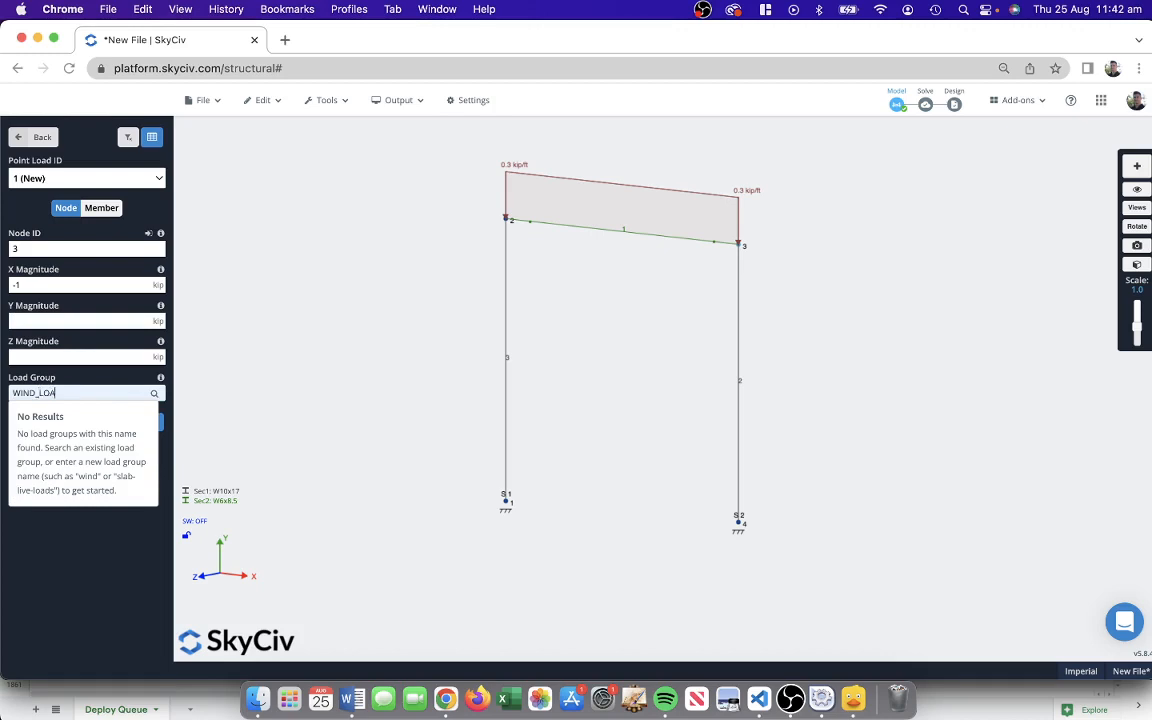
left_click(144, 420)
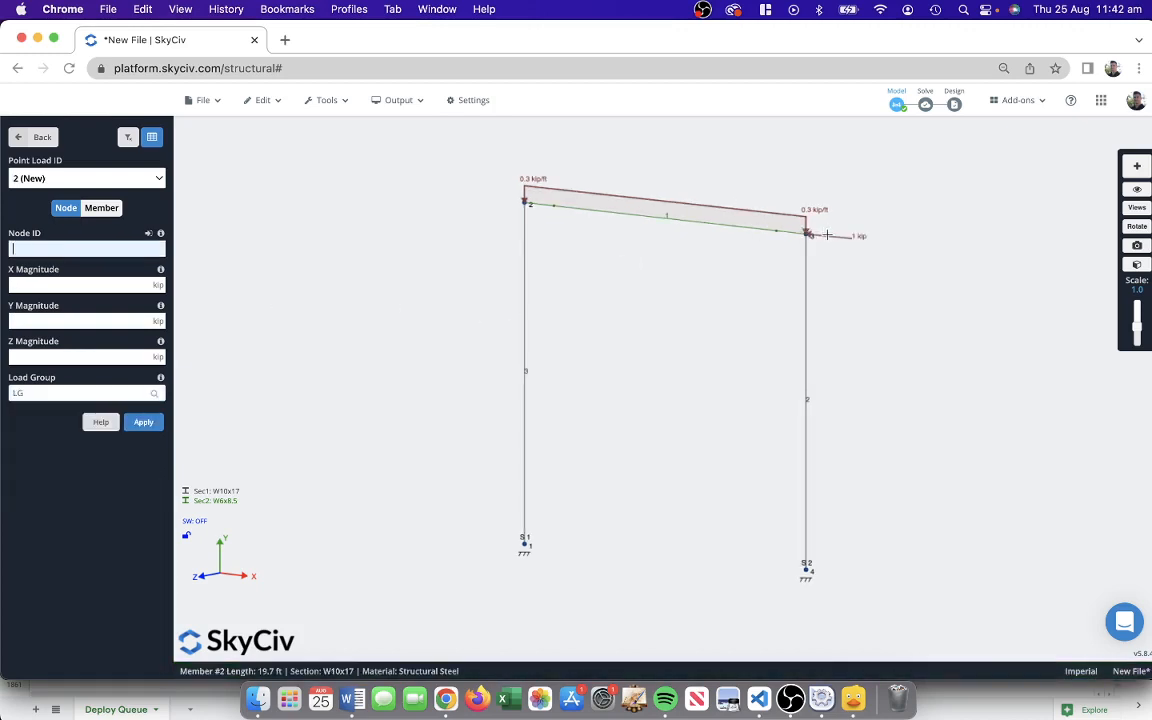
mouse_move(674, 228)
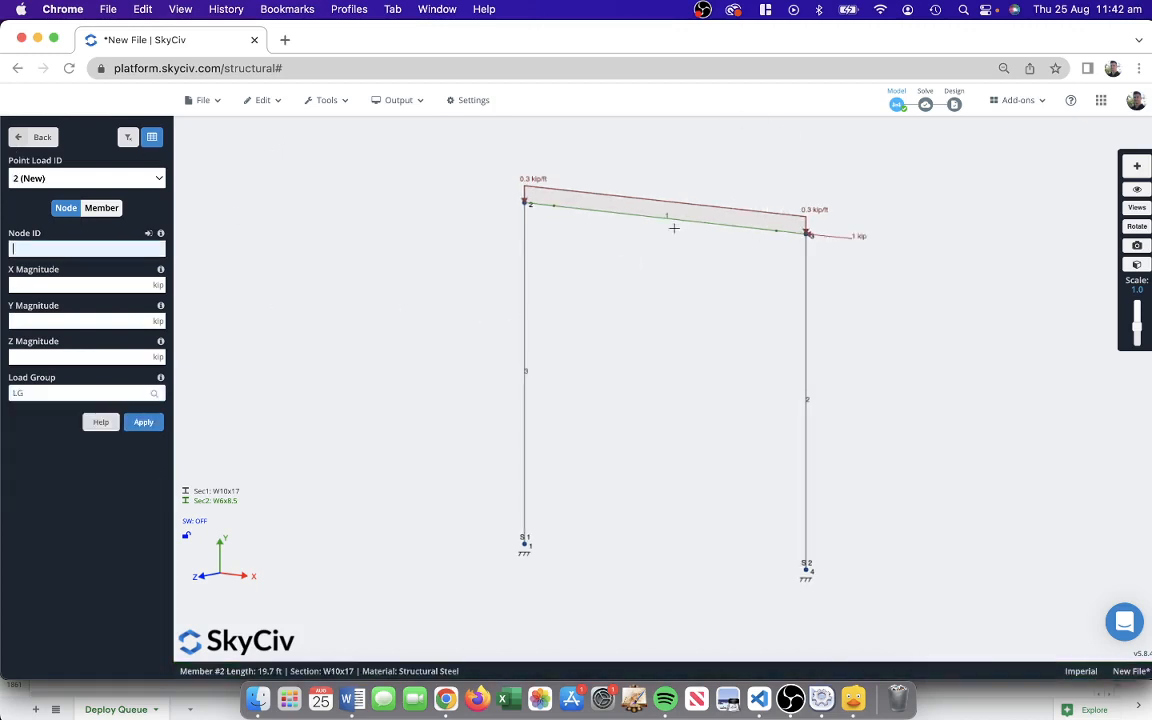
Add a -0.2 kip/ft distributed load over 25–75% of the roof beam in the SNOW_LOAD group.
right_click(674, 228)
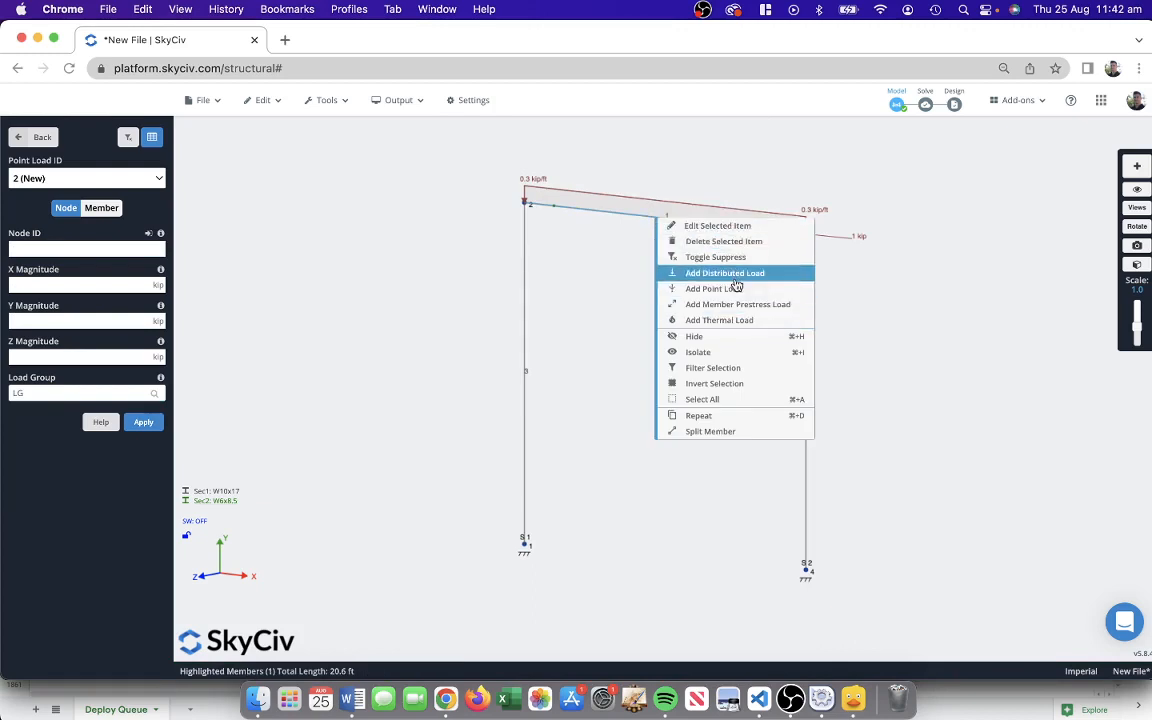
left_click(724, 272)
type("75")
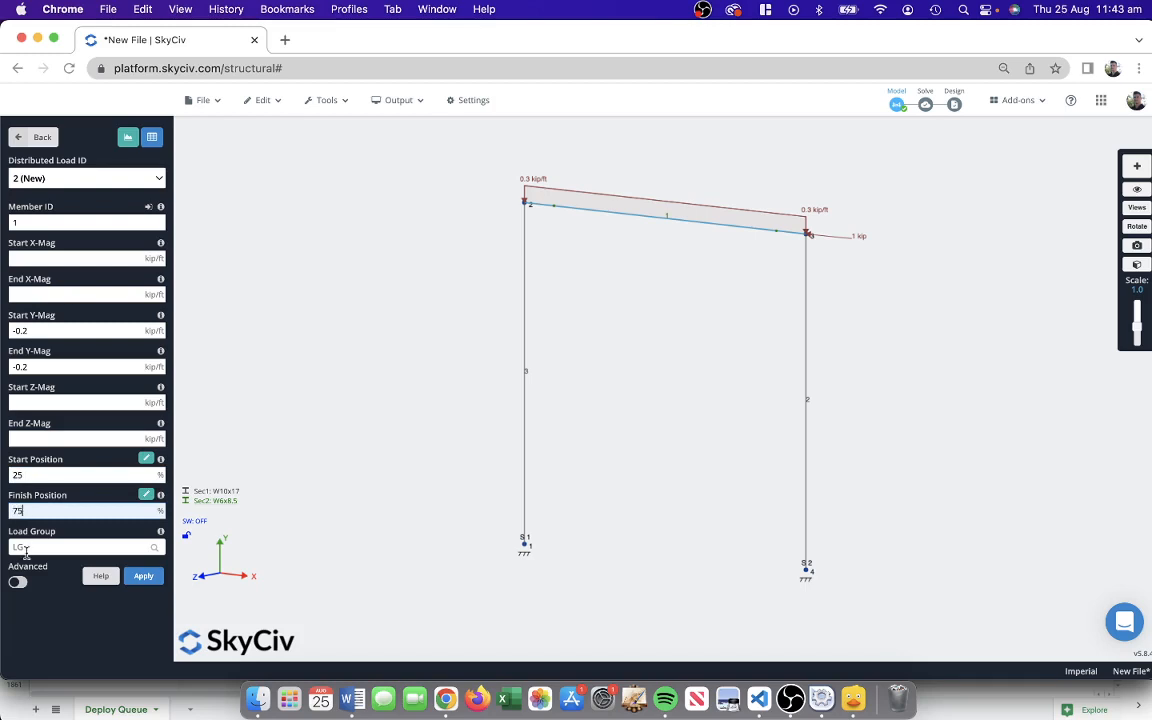
left_click(80, 548)
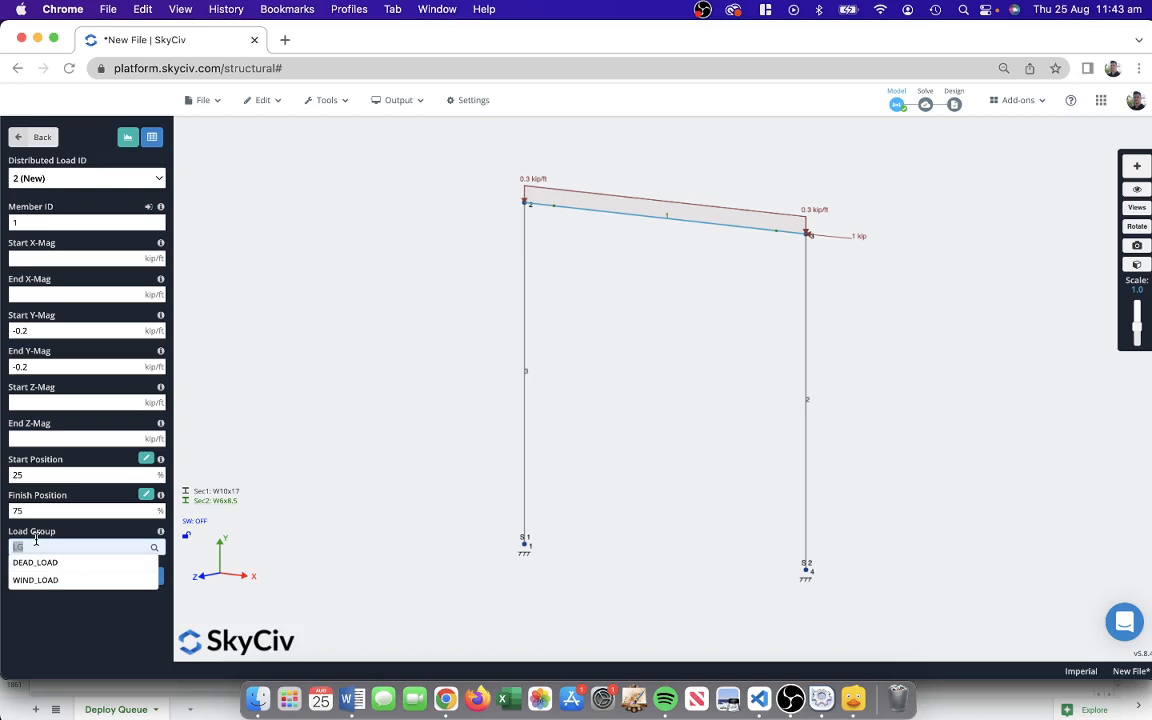
type("SNOW_LOAD")
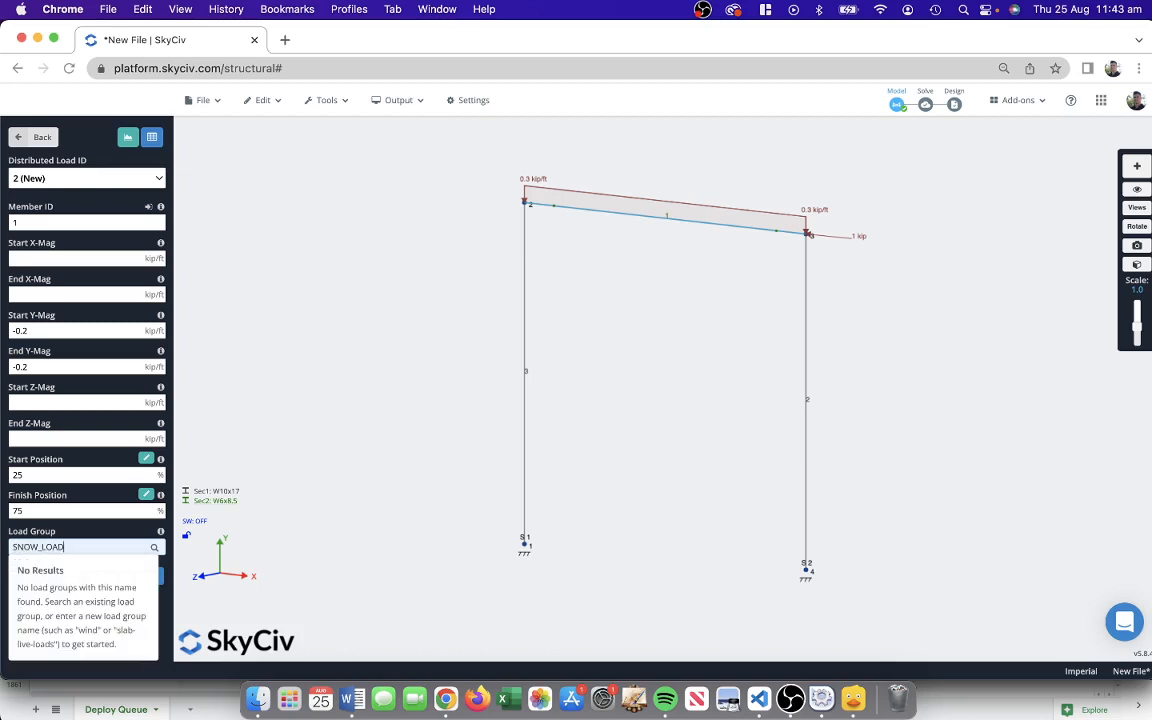
left_click(144, 576)
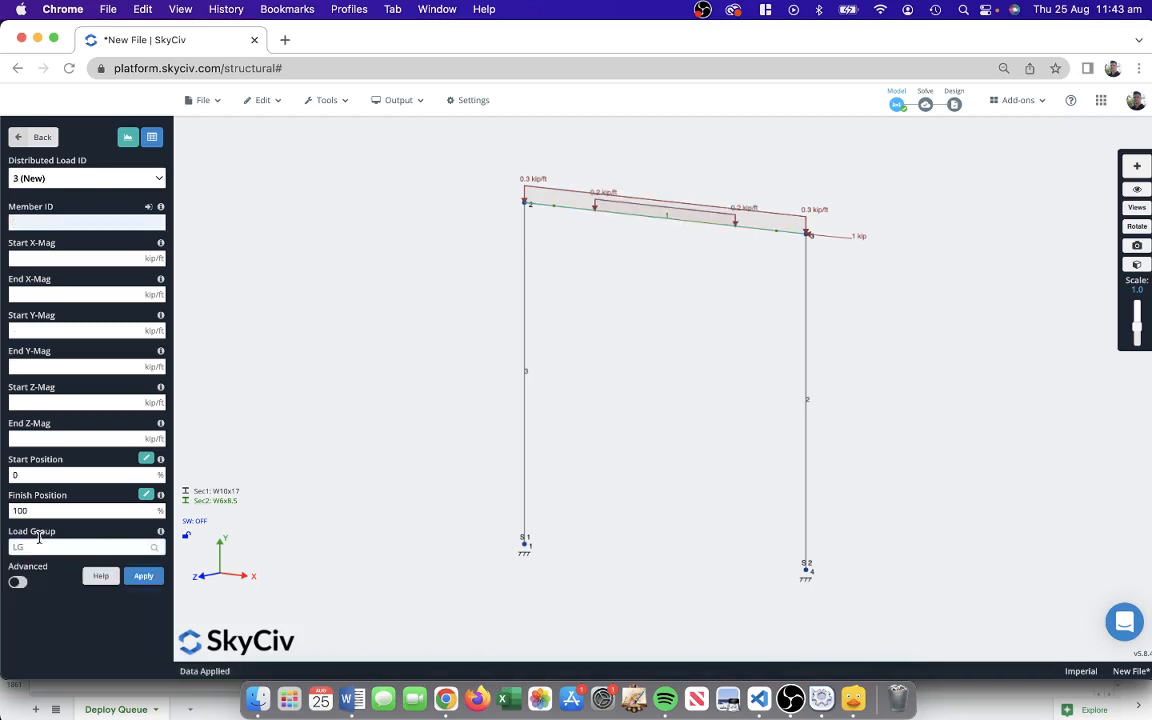
left_click(38, 136)
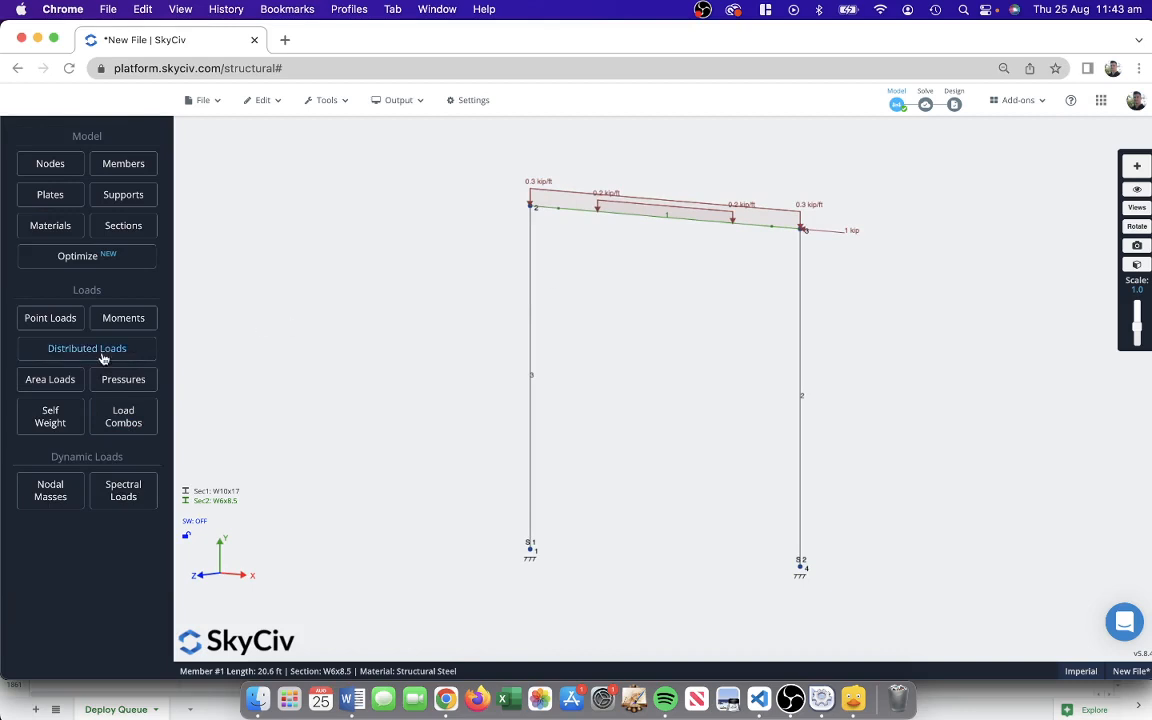
Open the load combinations editor for ASCE 7-10 ASD auto-generation.
left_click(124, 416)
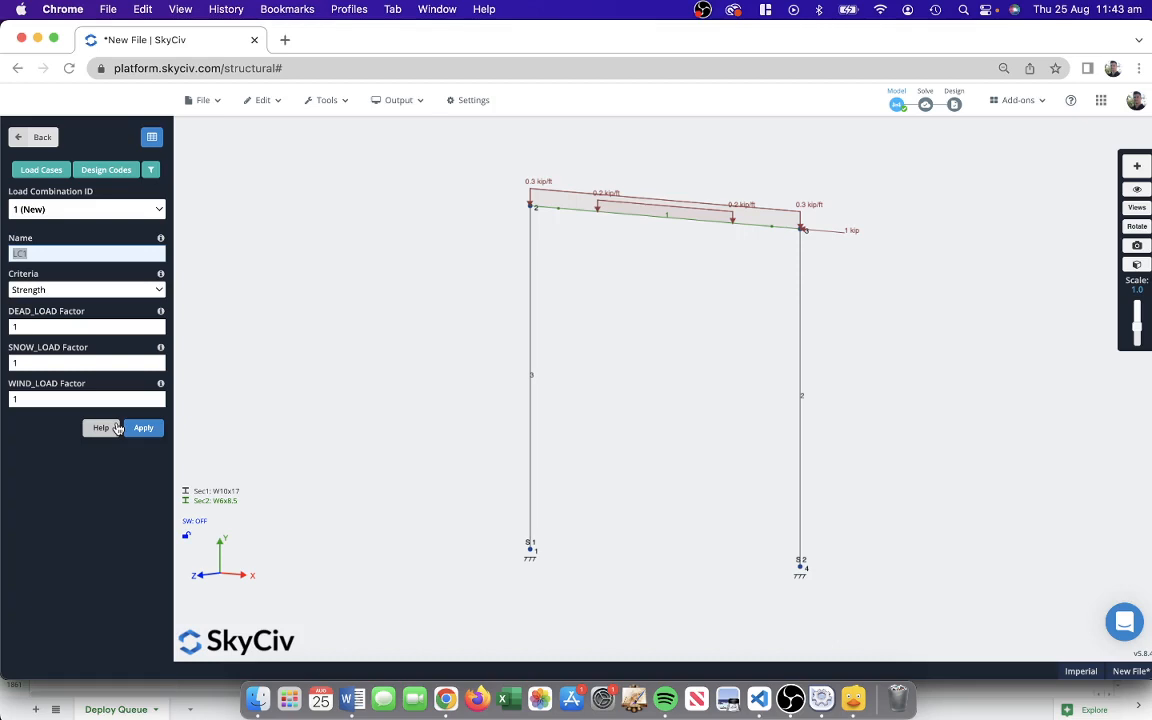
mouse_move(152, 222)
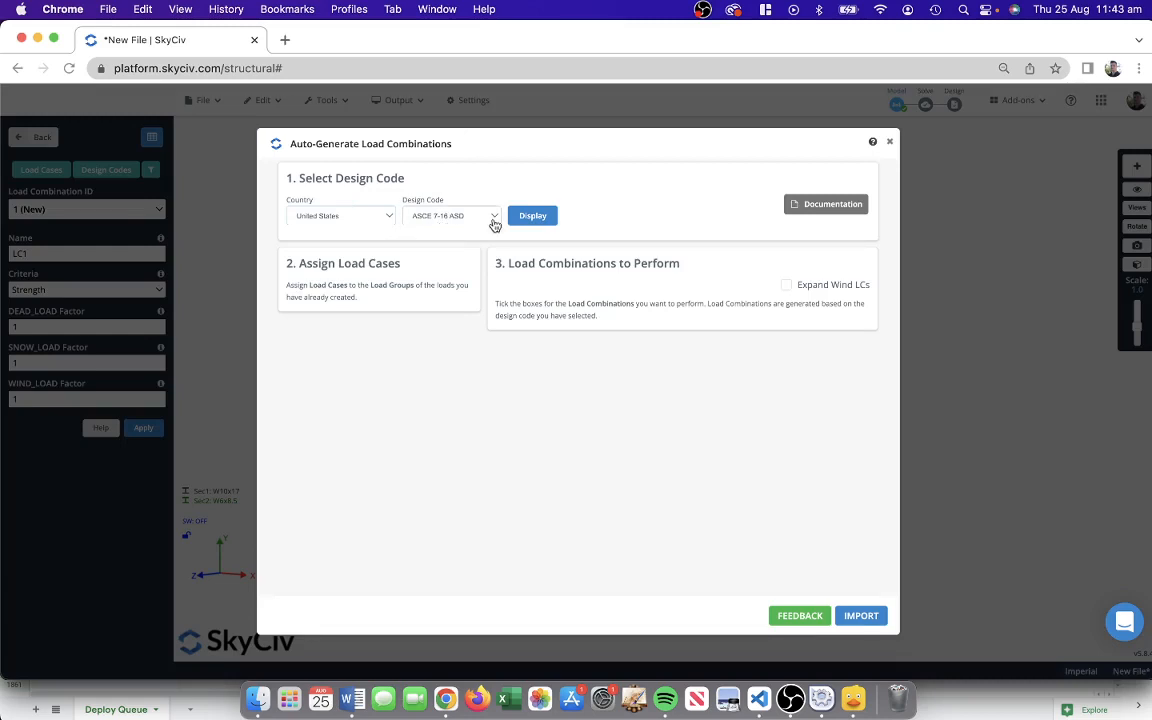
mouse_move(600, 218)
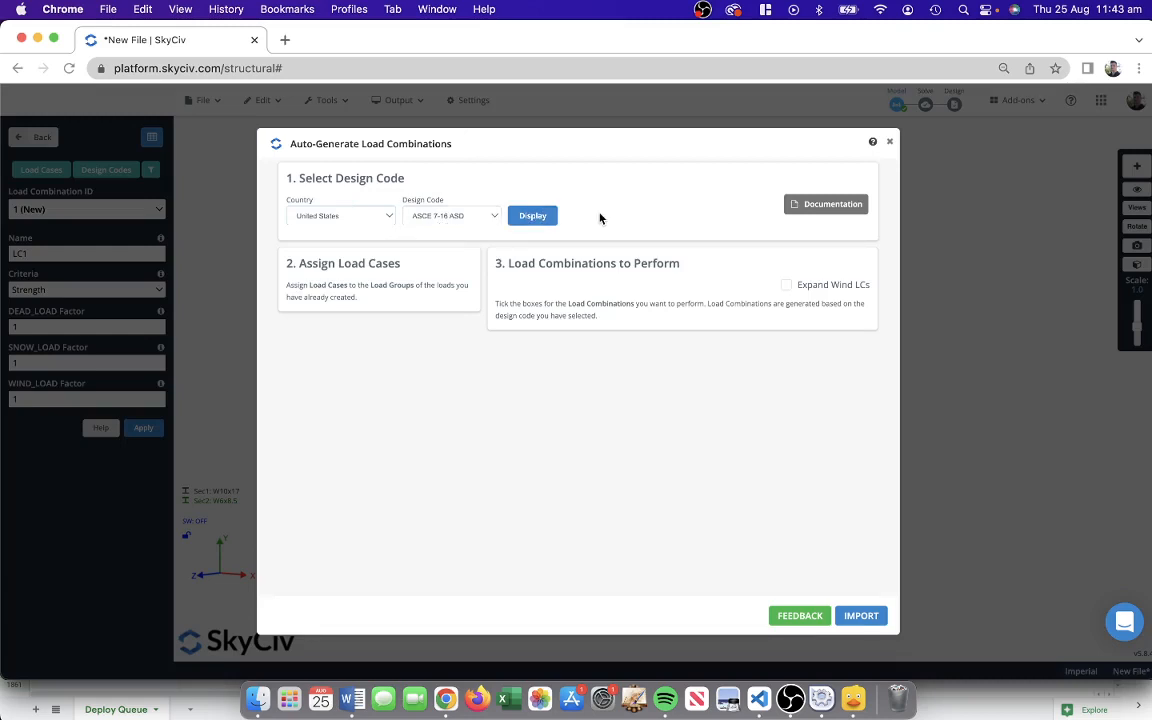
Map SNOW_LOAD to Snow and WIND_LOAD to Wind, then import the ASCE 7-10 ASD combinations.
left_click(532, 216)
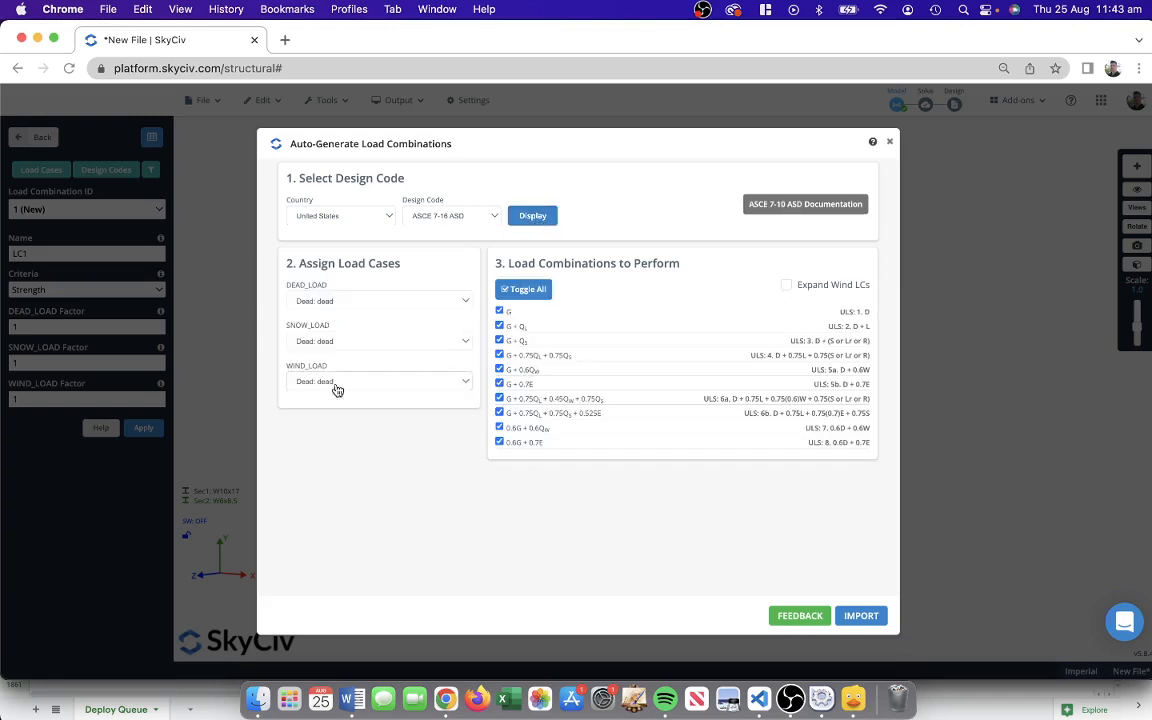
mouse_move(362, 300)
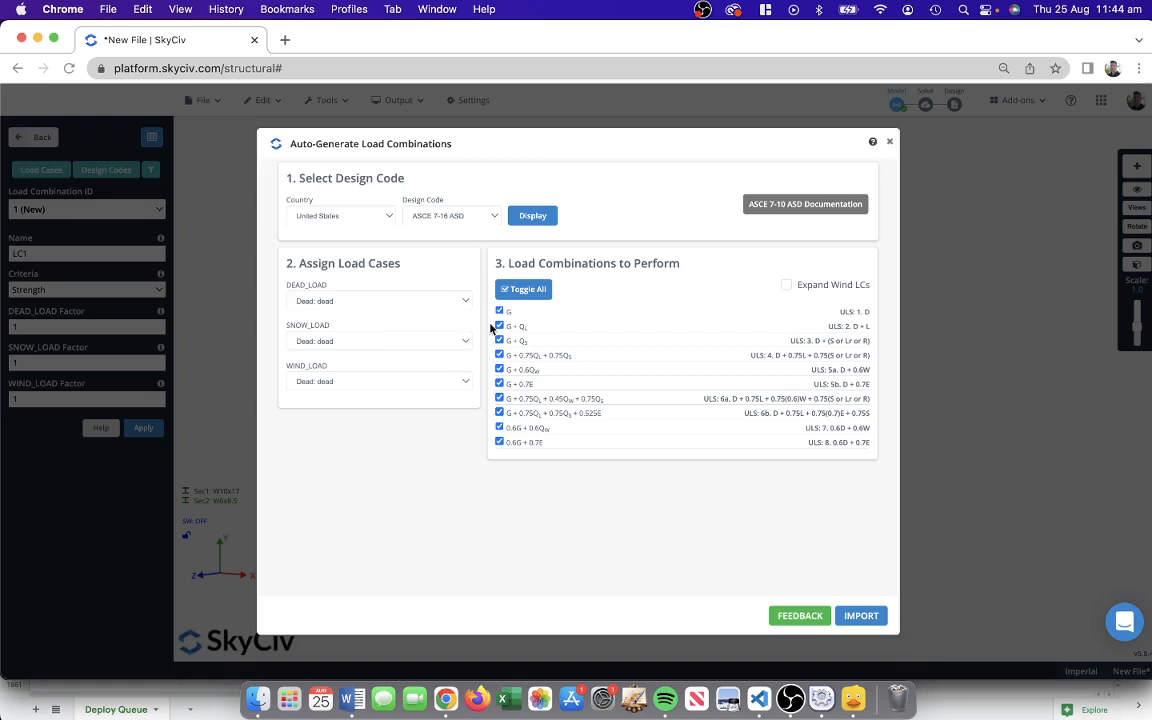
mouse_move(324, 284)
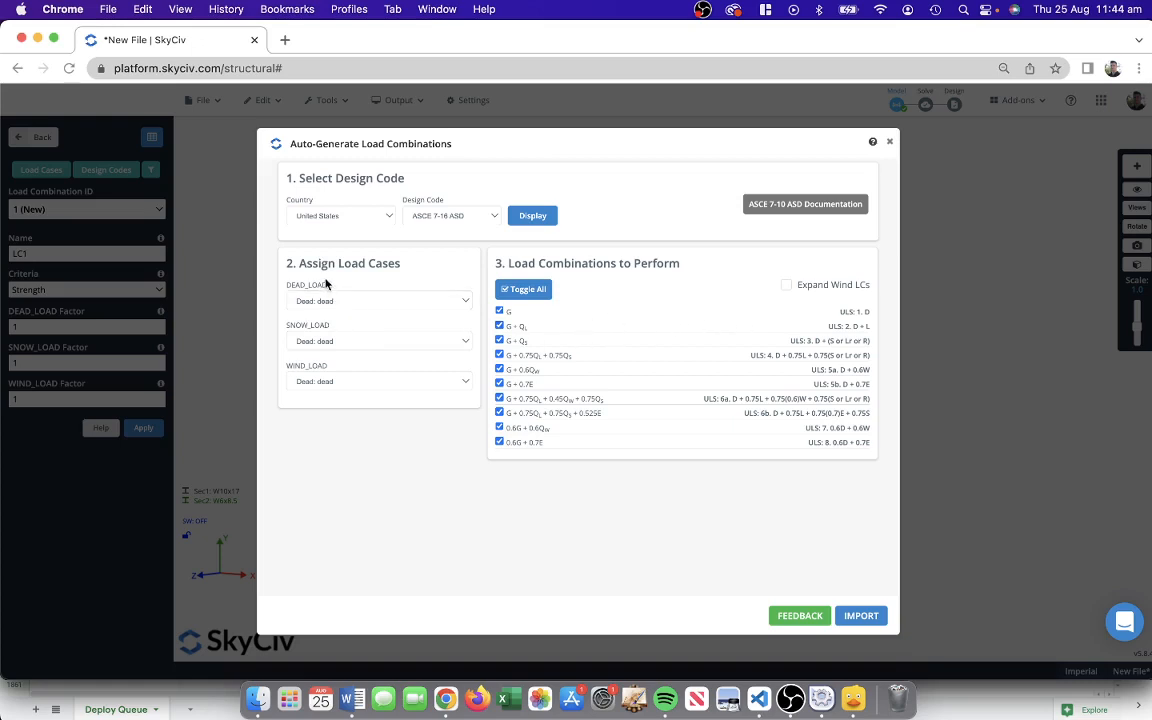
mouse_move(300, 290)
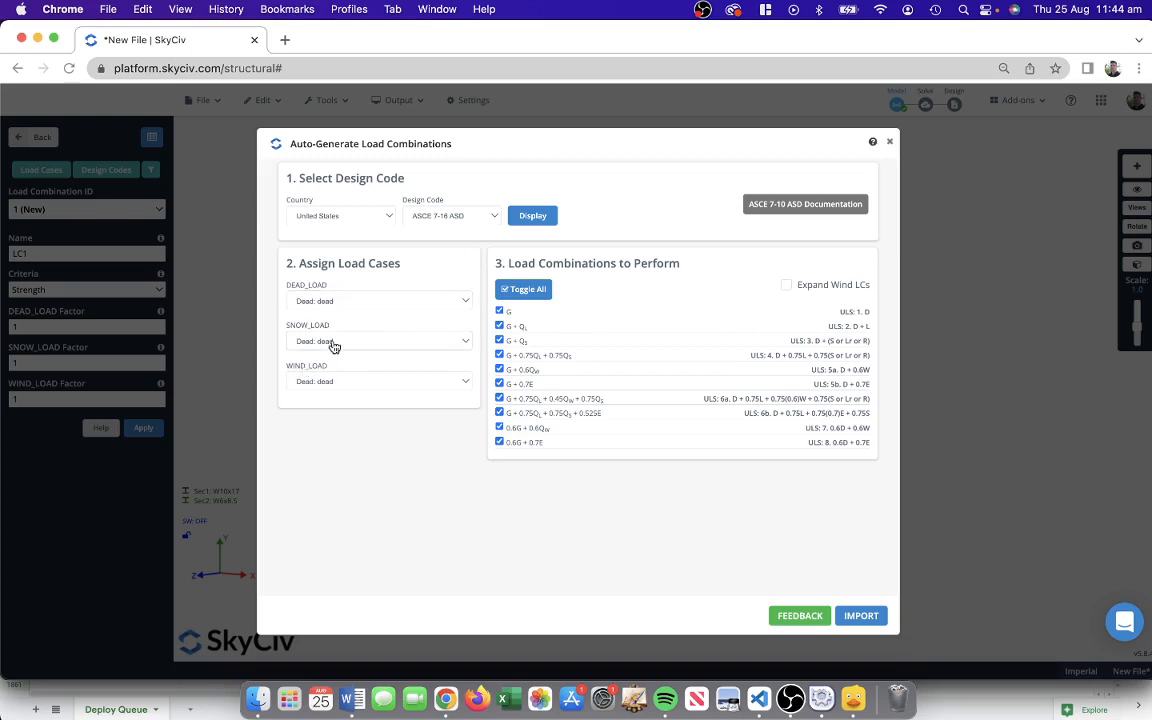
left_click(380, 340)
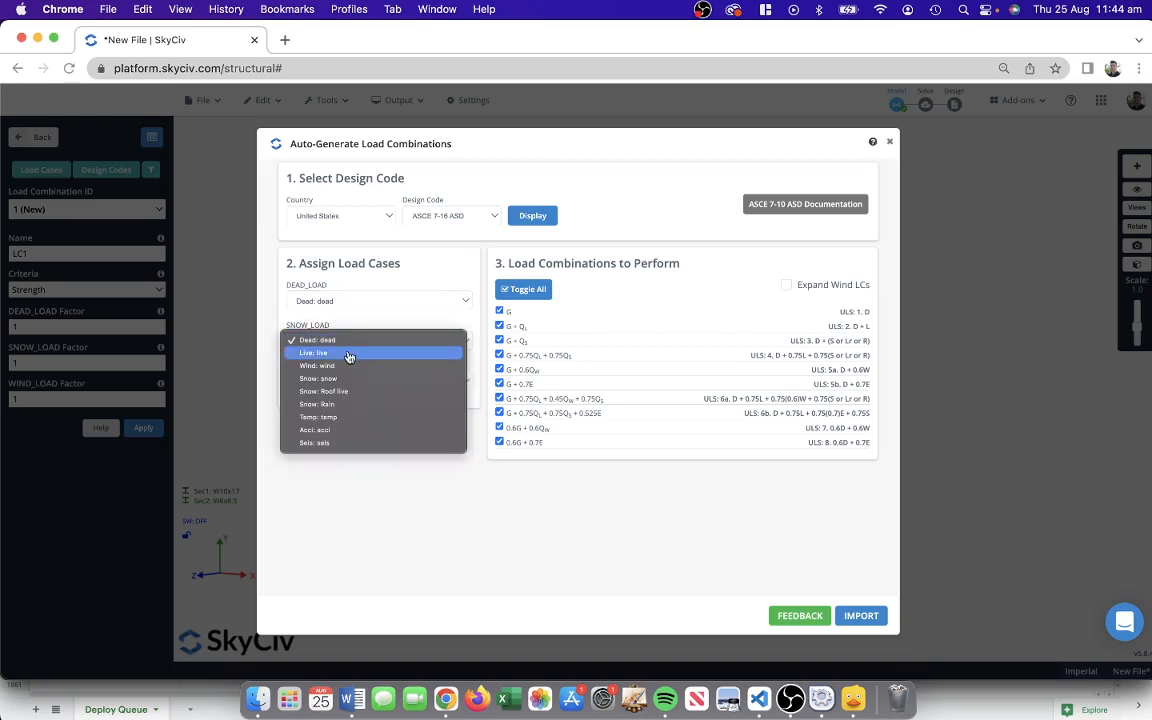
mouse_move(336, 378)
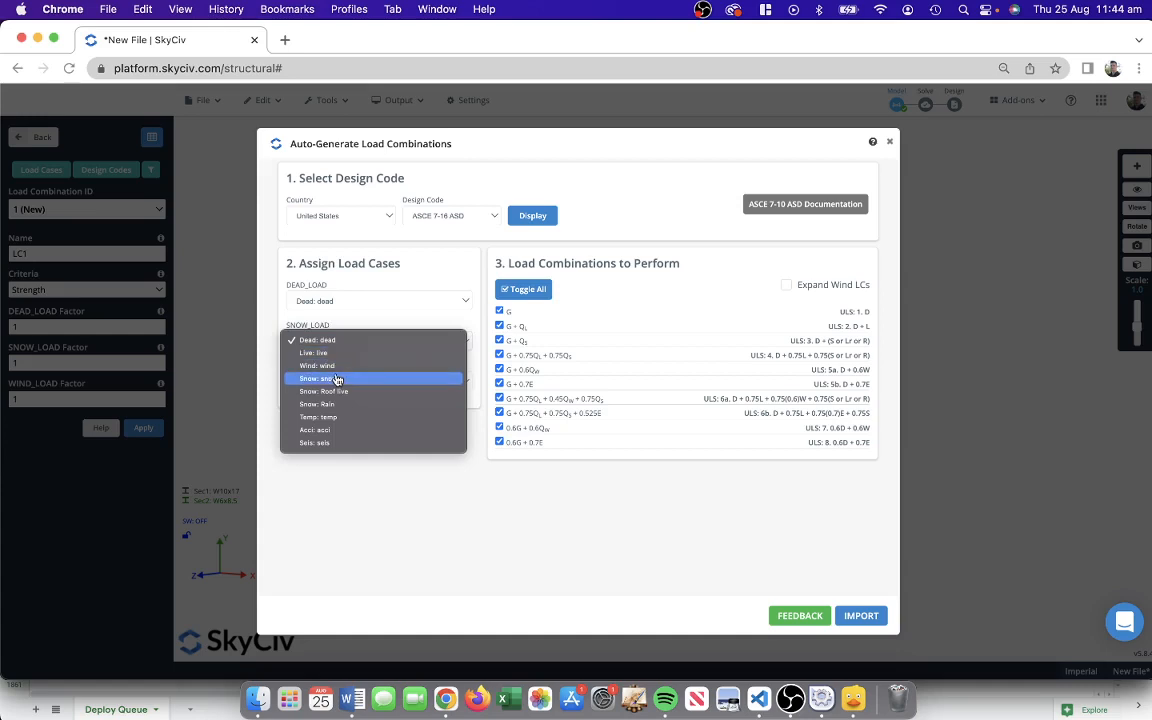
left_click(328, 378)
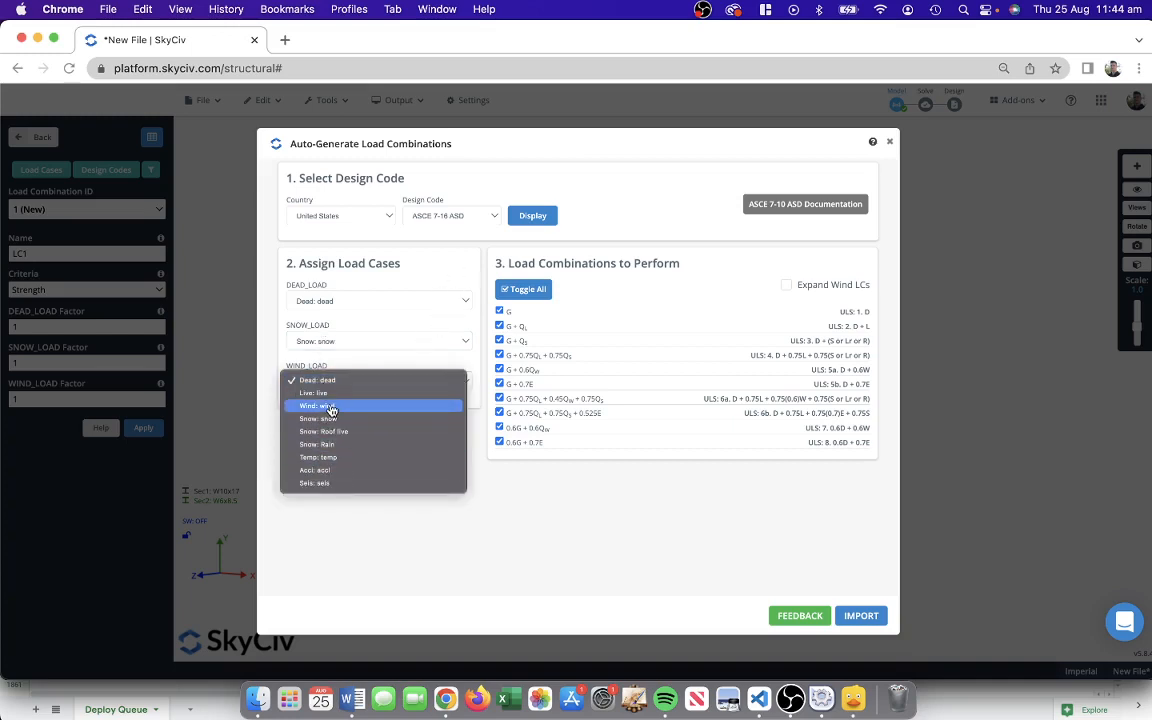
left_click(330, 404)
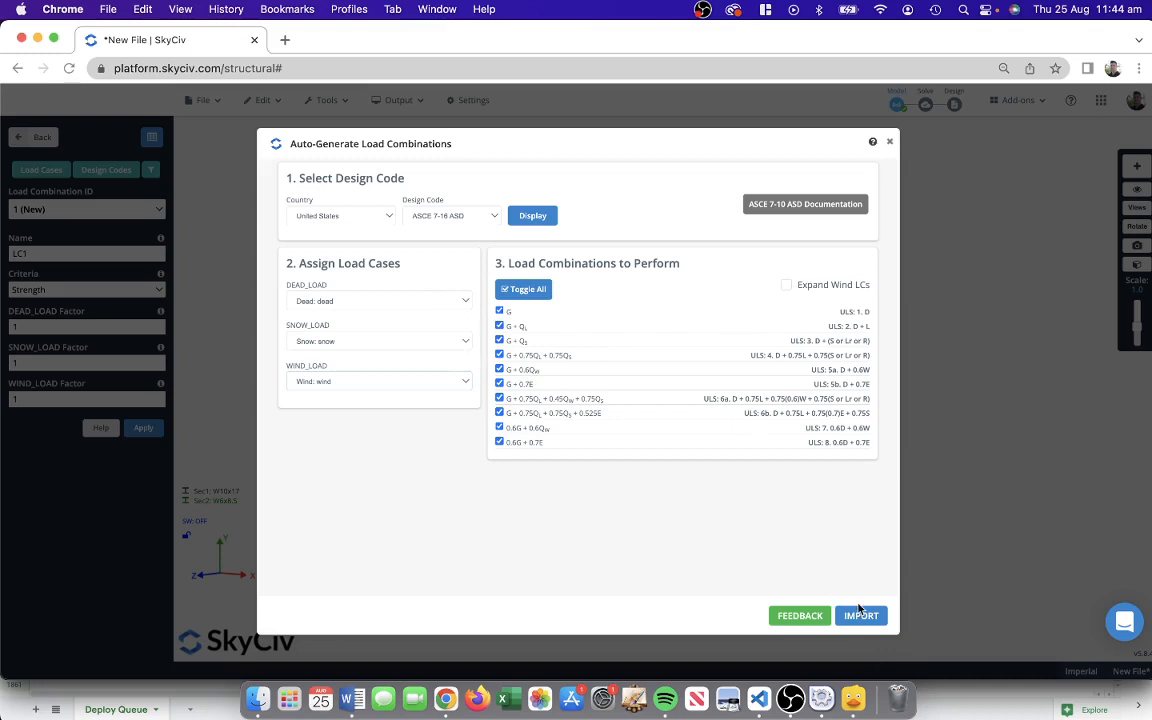
left_click(860, 616)
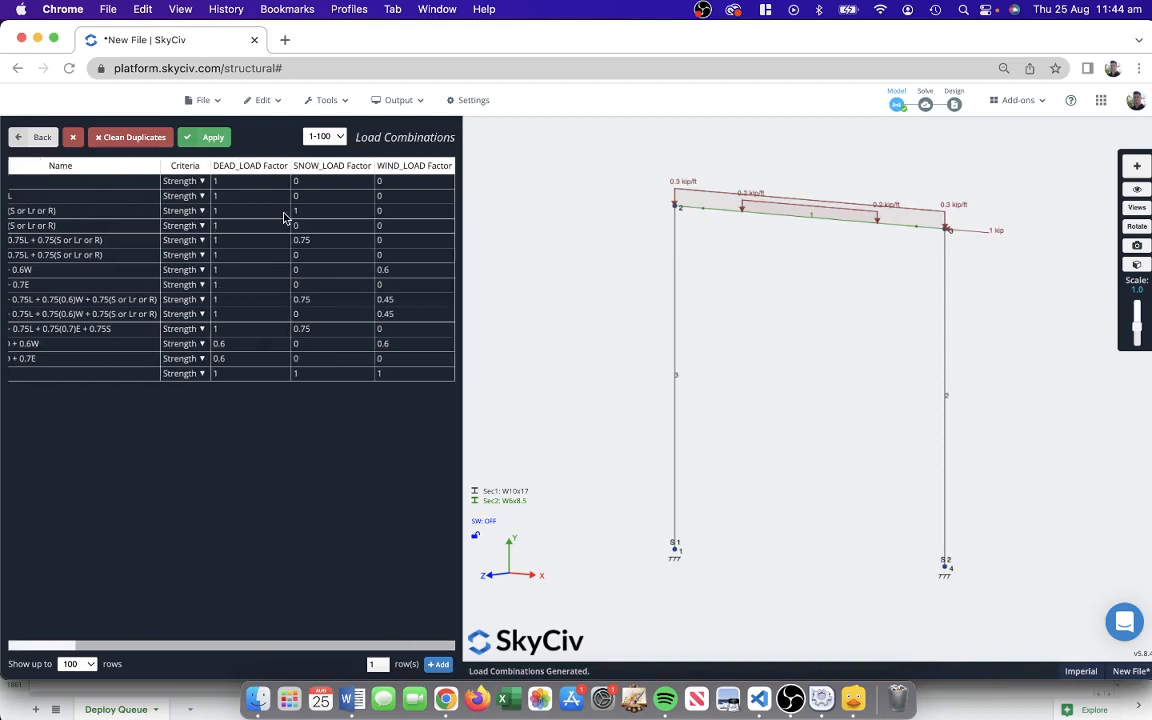
mouse_move(250, 232)
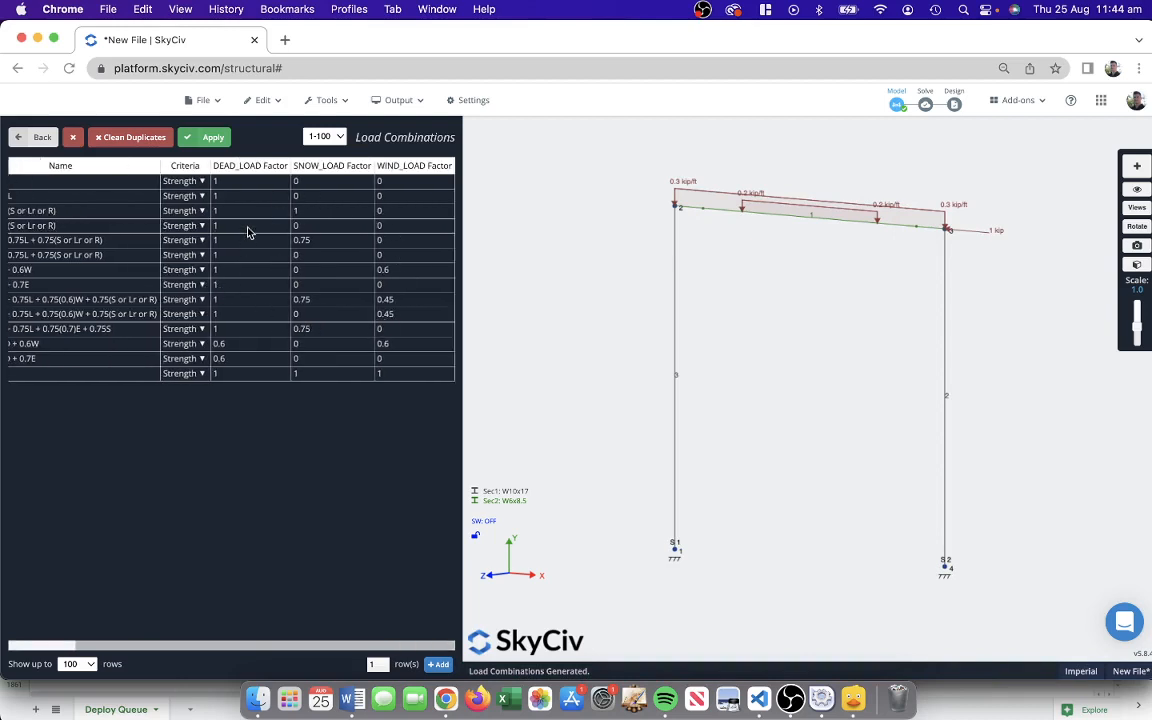
Inspect the combination names in the table, then return to the main loads menu.
left_click(212, 136)
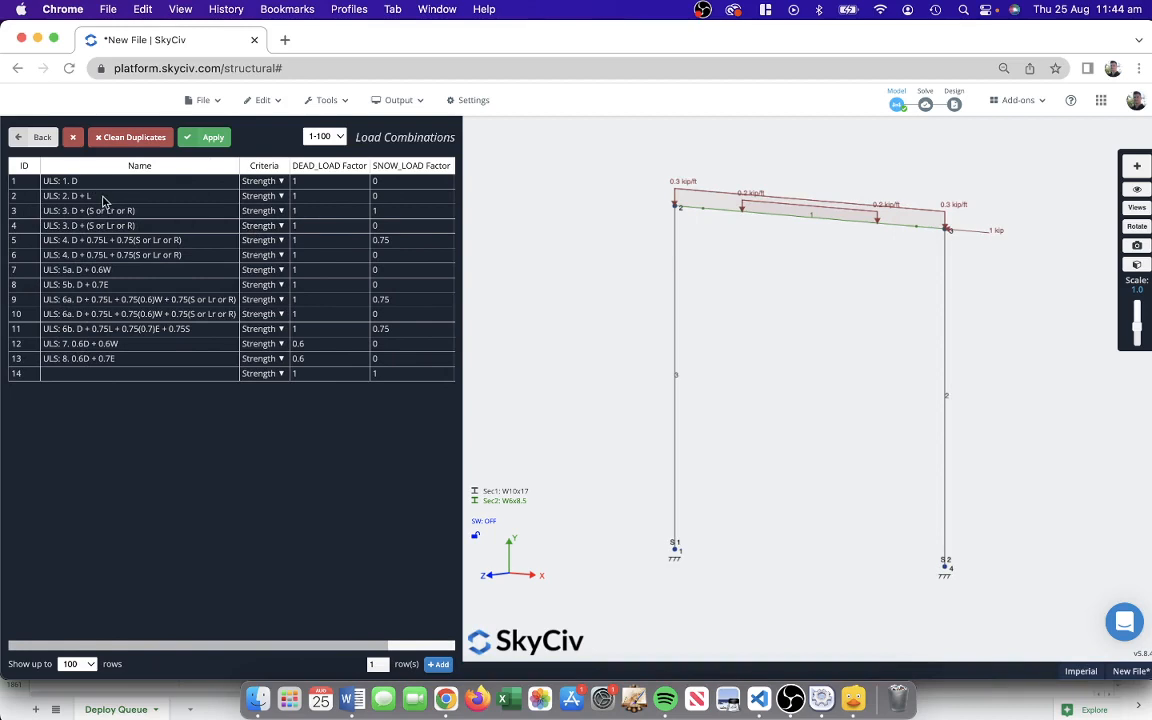
left_click(140, 196)
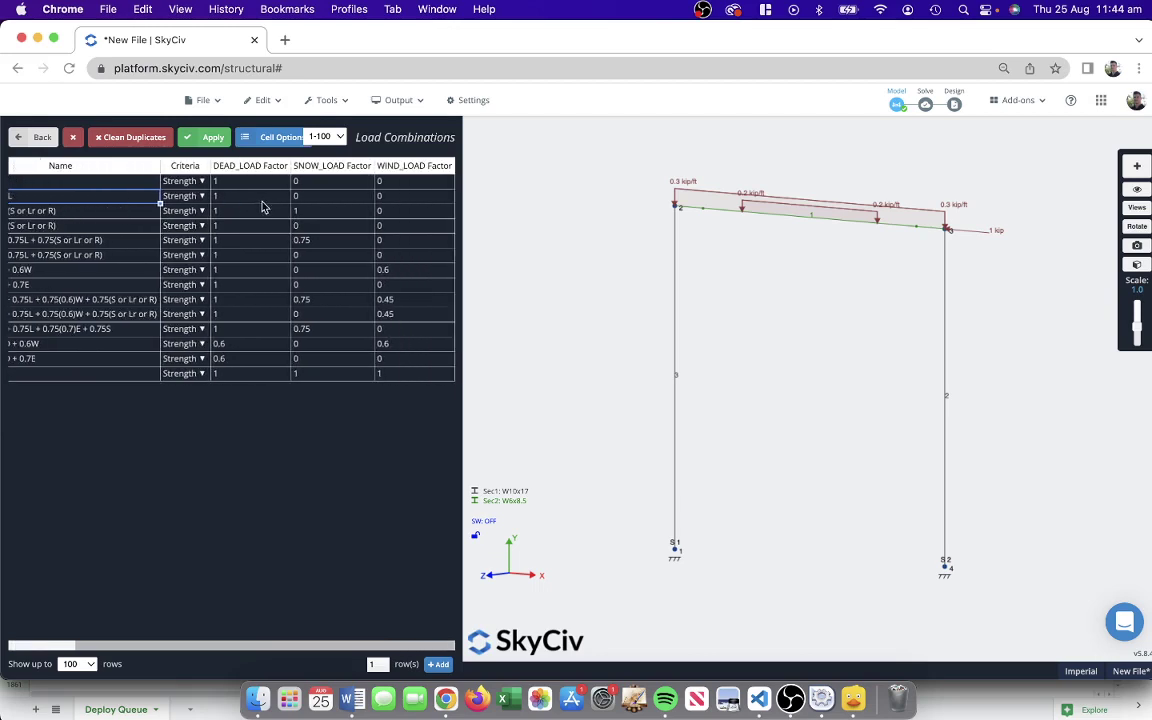
mouse_move(352, 186)
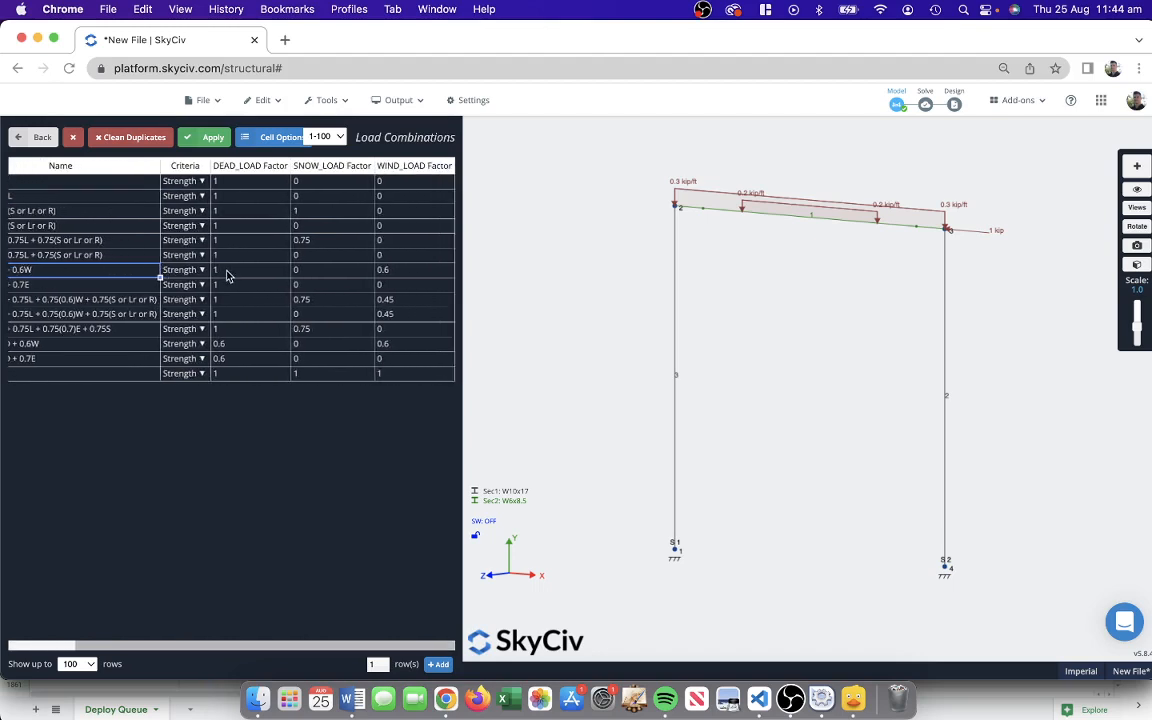
mouse_move(390, 276)
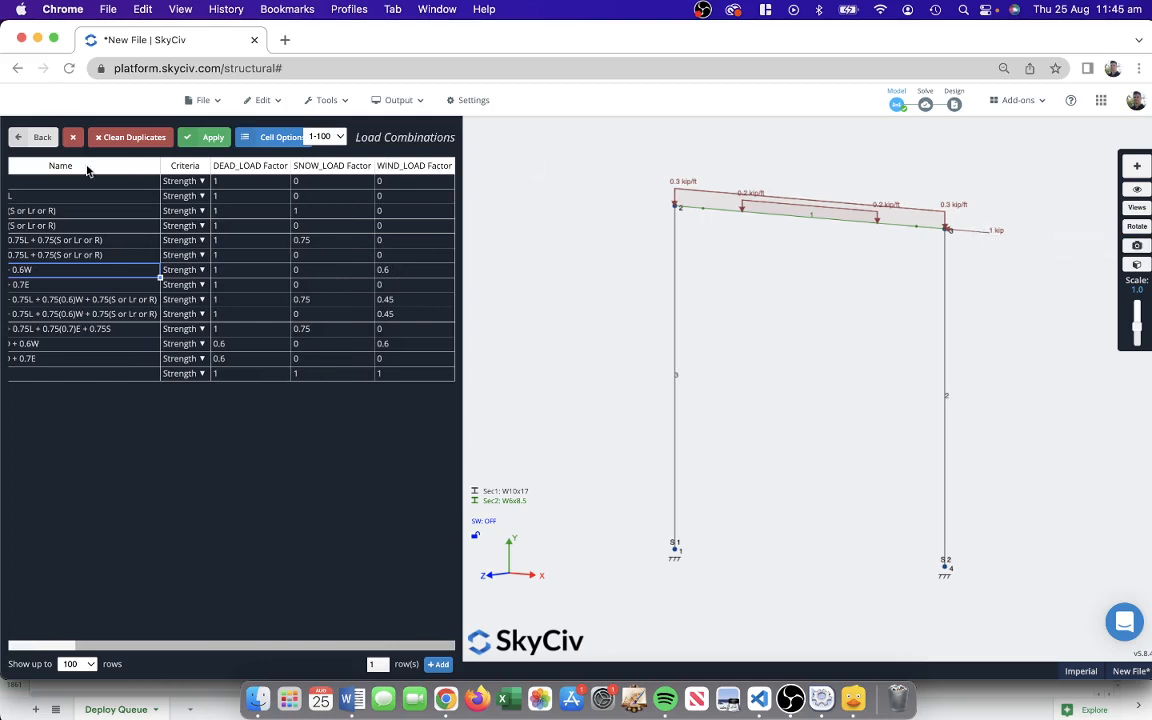
left_click(42, 136)
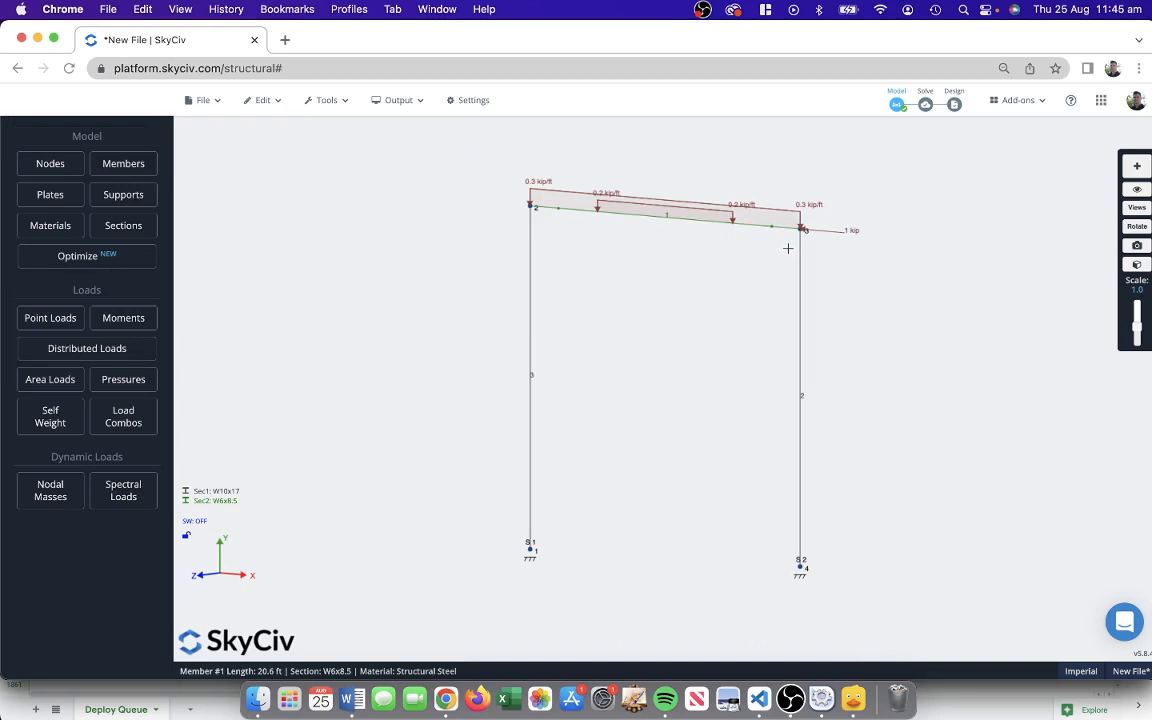
mouse_move(956, 200)
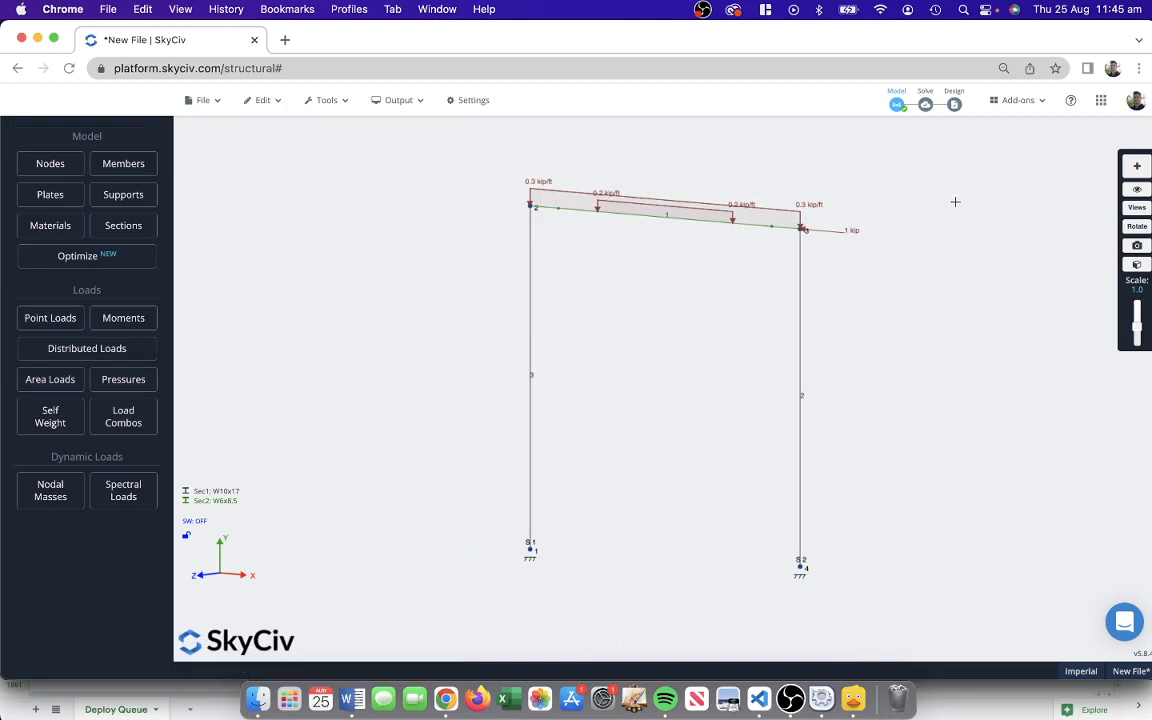
Run a Linear Static (Default) analysis and dismiss the Solved Successfully notice.
left_click(924, 104)
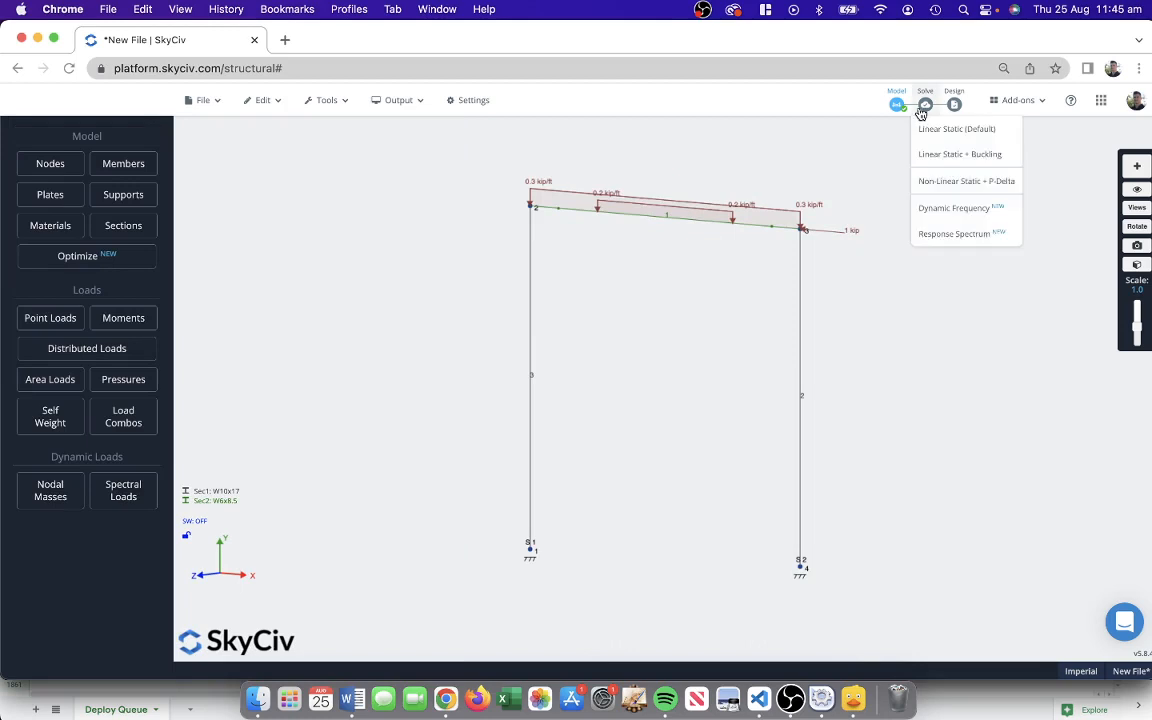
left_click(956, 128)
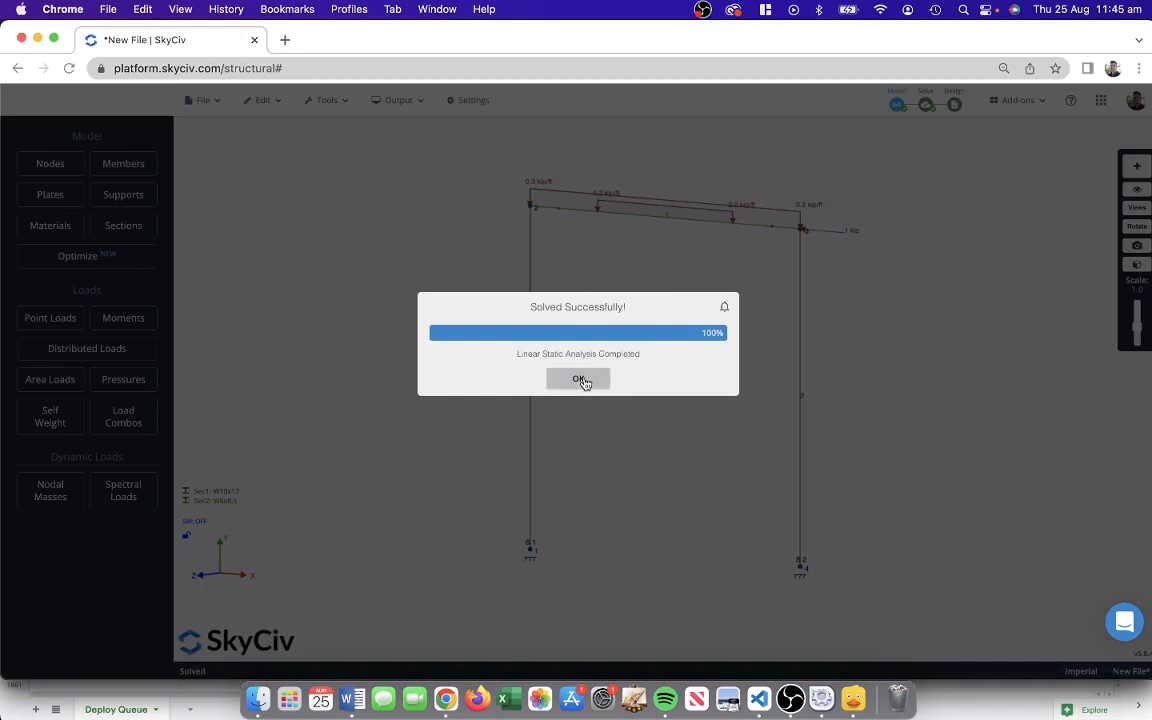
left_click(578, 380)
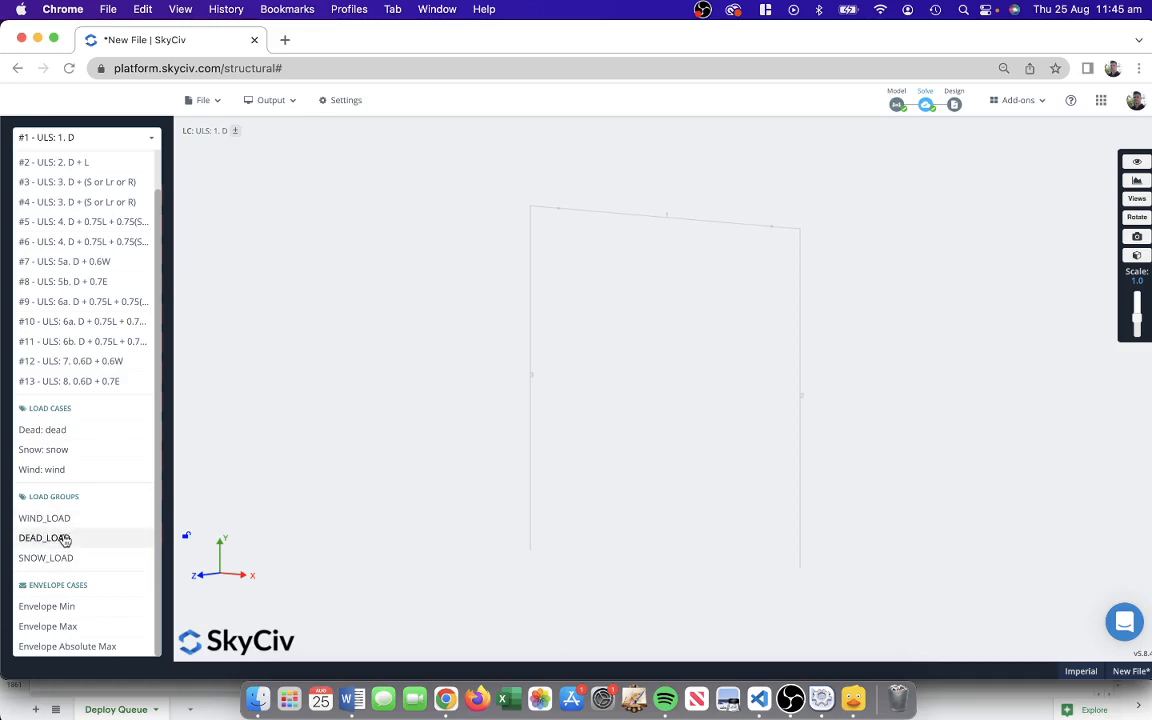
mouse_move(48, 606)
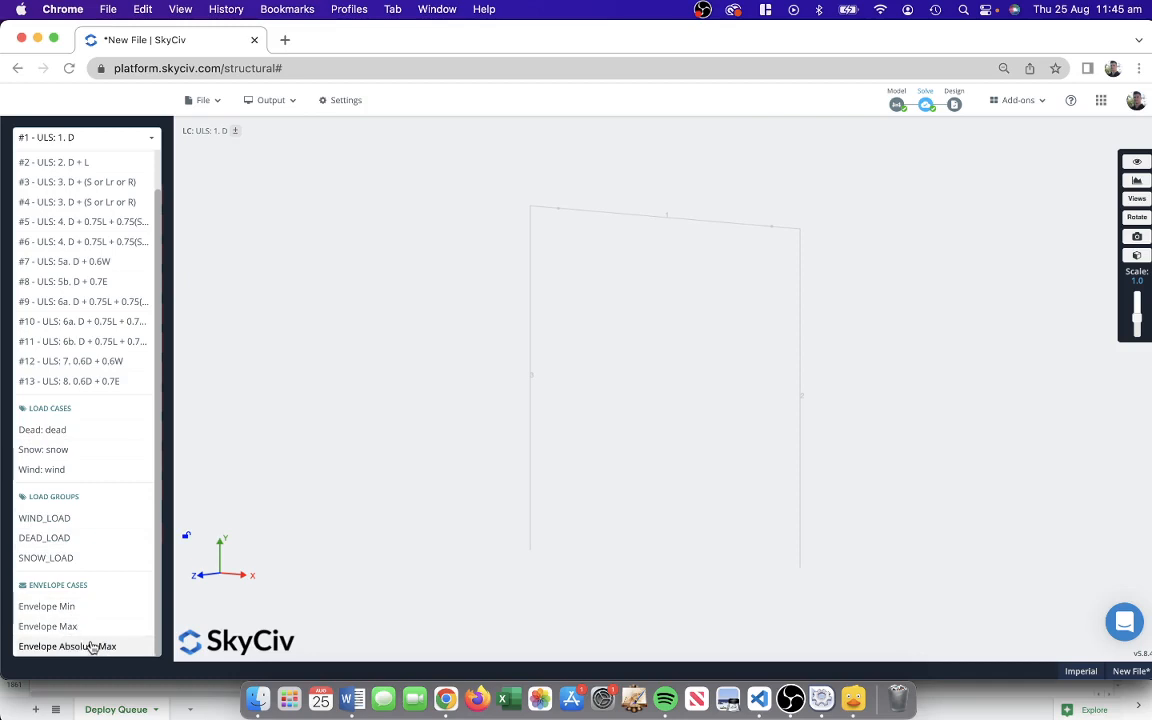
mouse_move(88, 156)
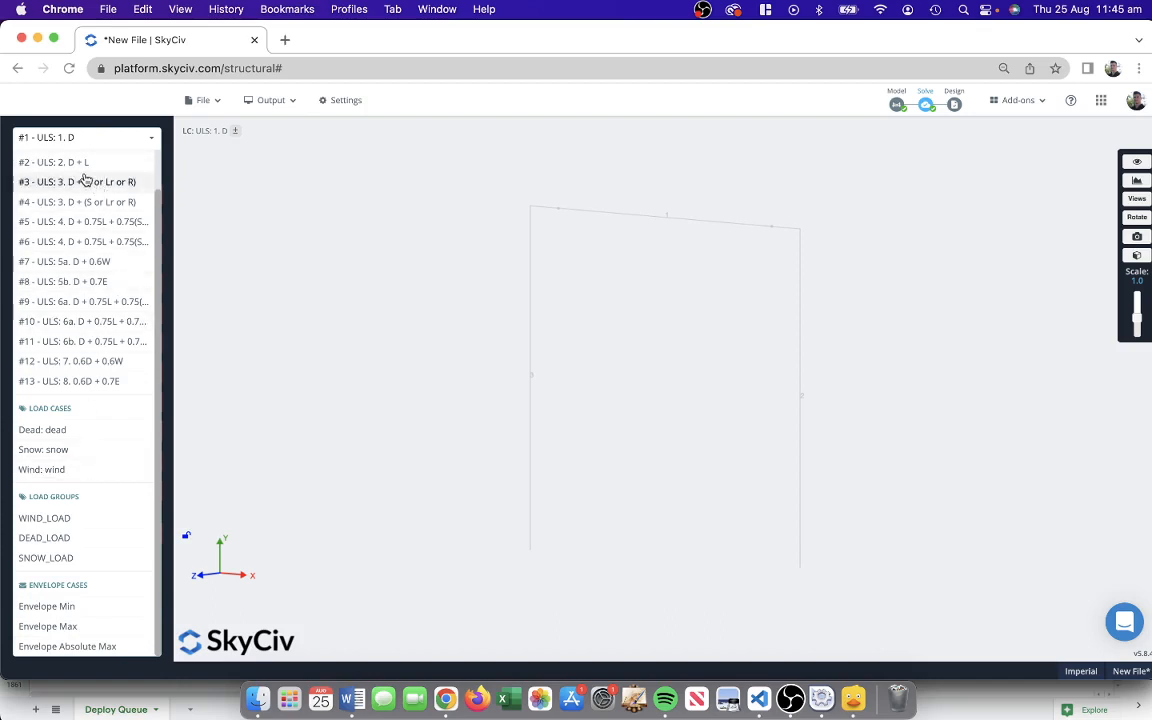
Show the Envelope Absolute Max bending moment diagram on the frame.
scroll("up", 3)
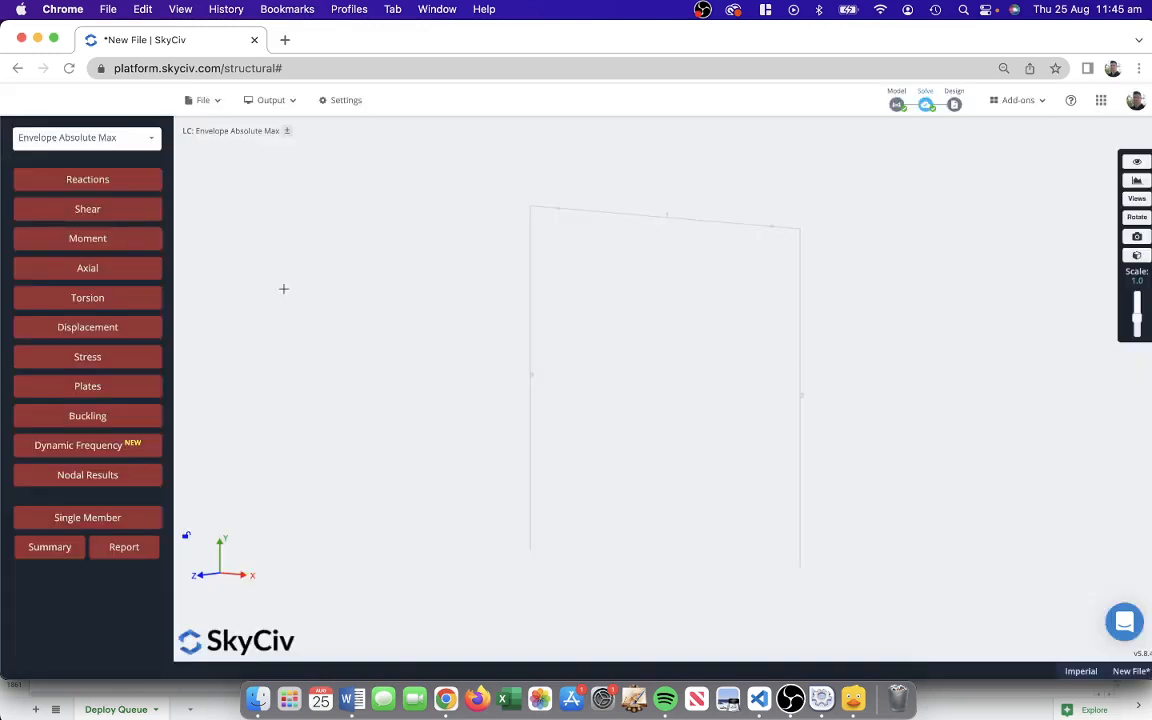
mouse_move(88, 238)
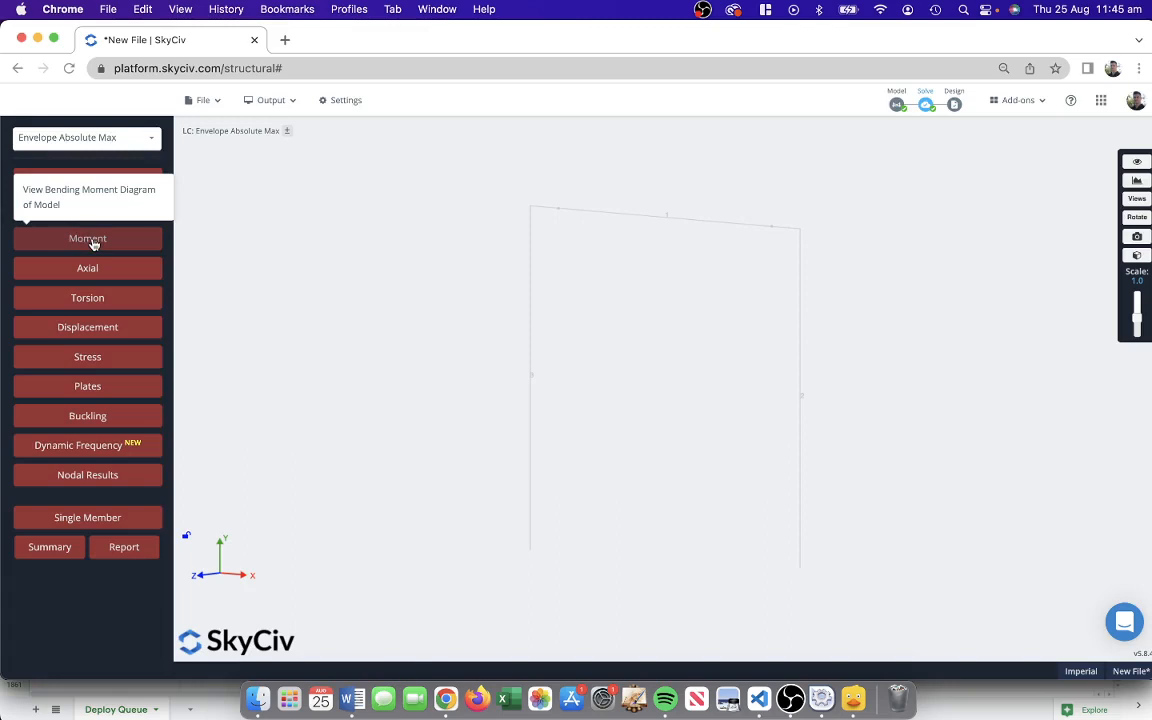
left_click(88, 238)
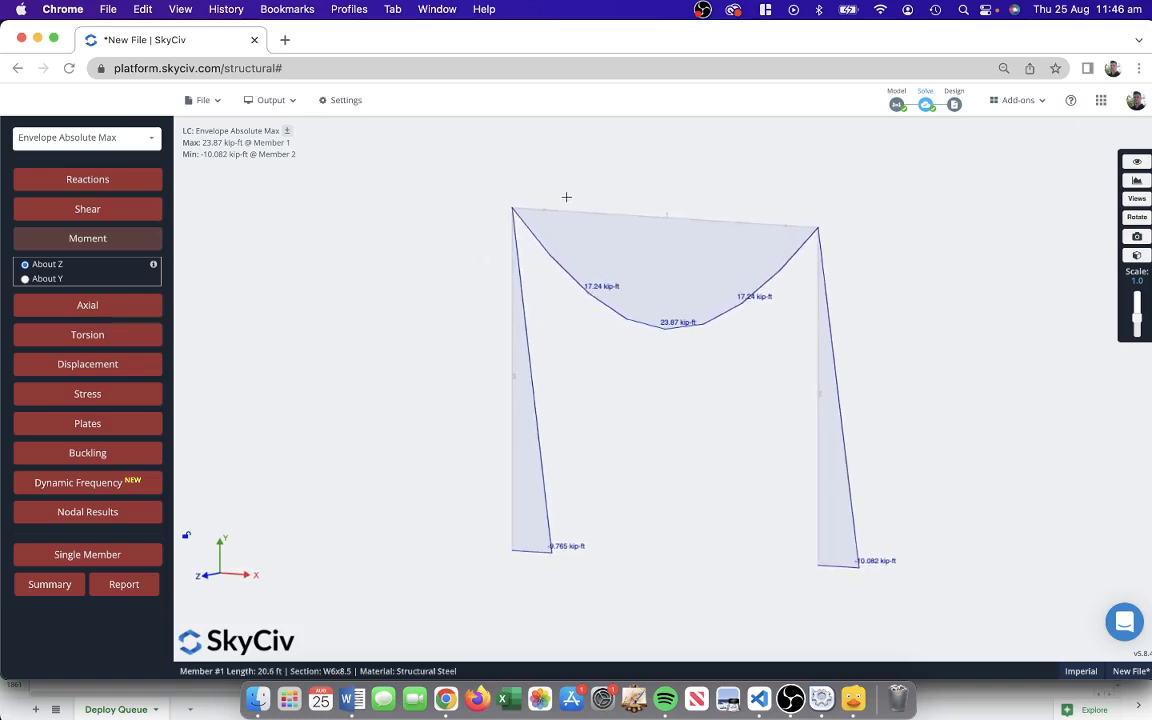
mouse_move(800, 224)
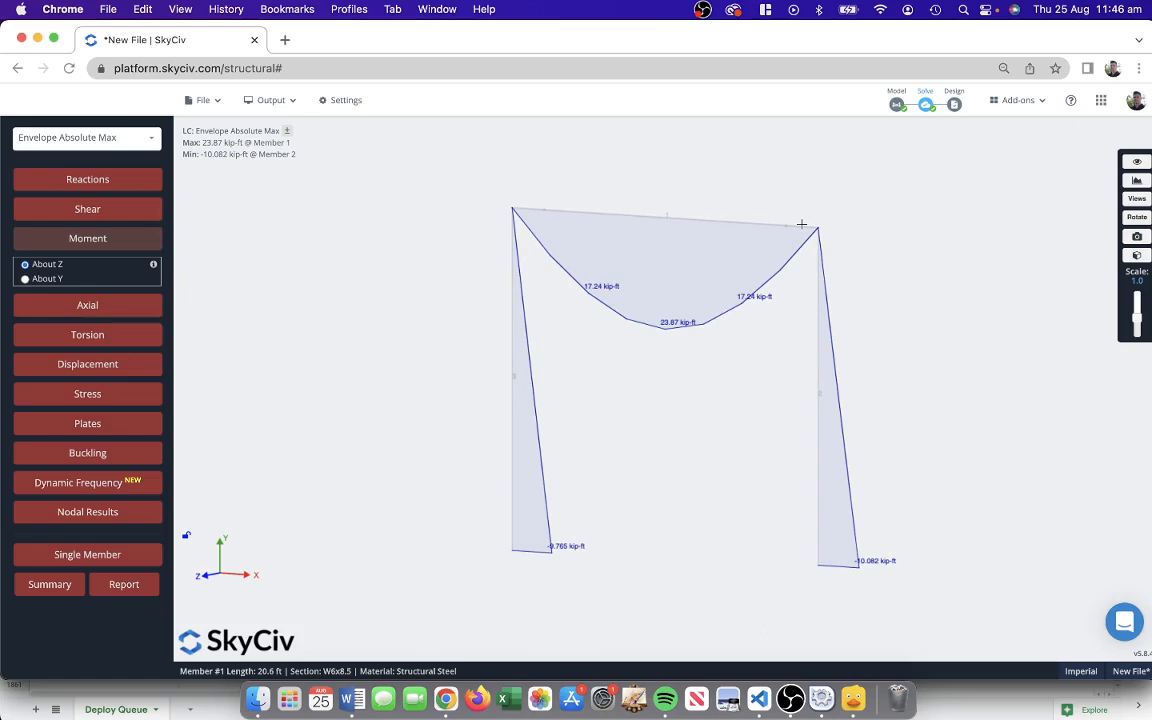
mouse_move(574, 212)
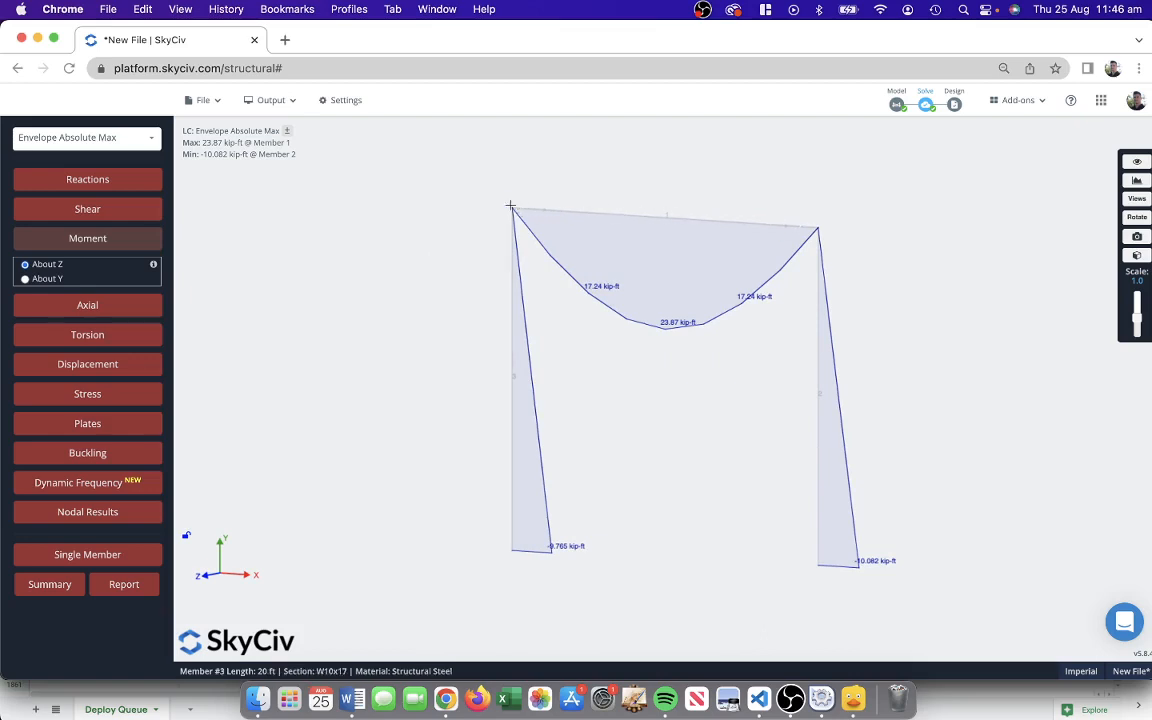
mouse_move(796, 232)
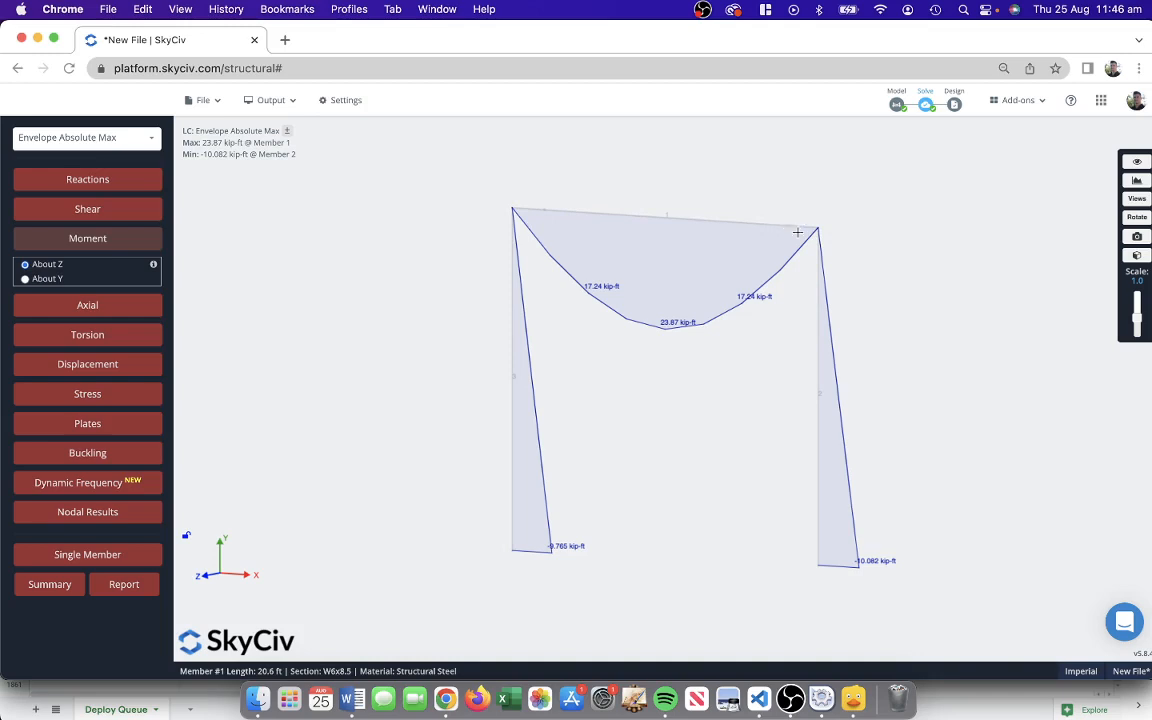
mouse_move(764, 244)
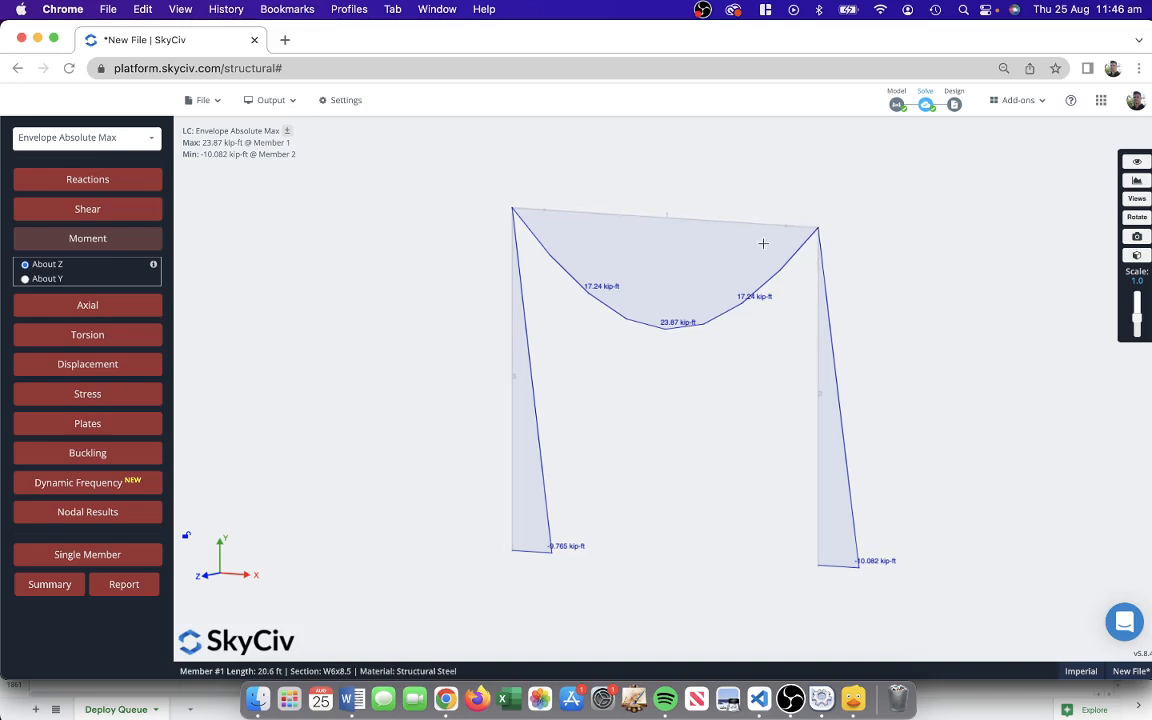
mouse_move(724, 234)
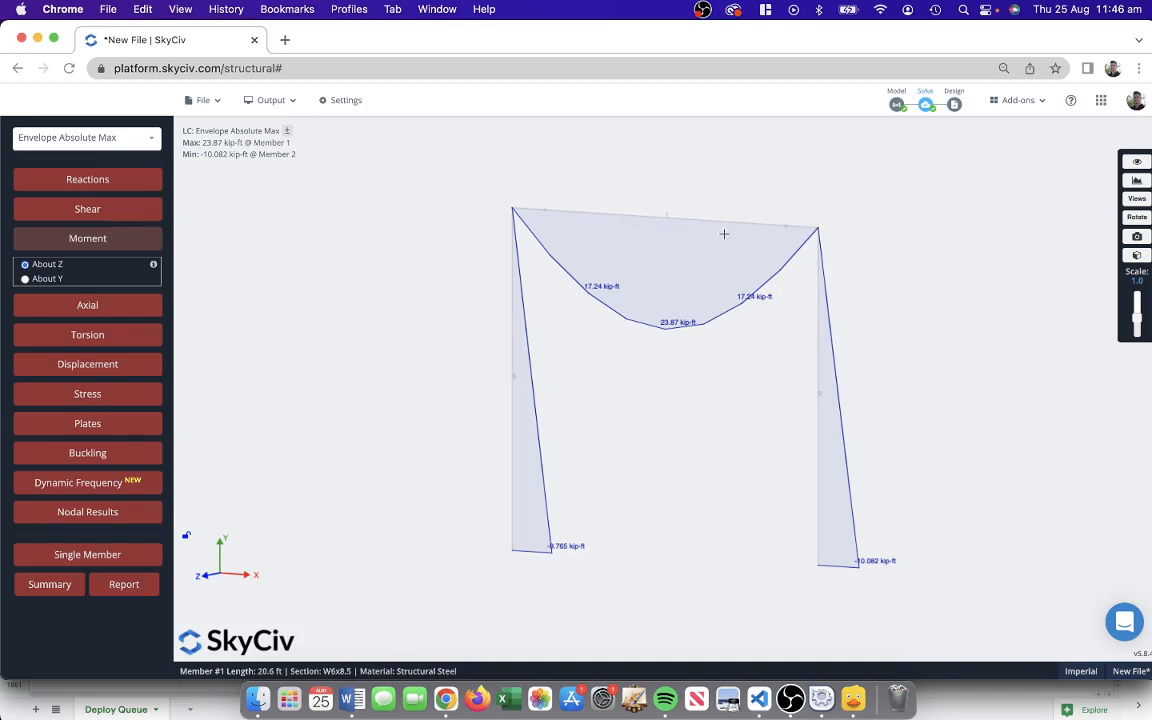
mouse_move(752, 198)
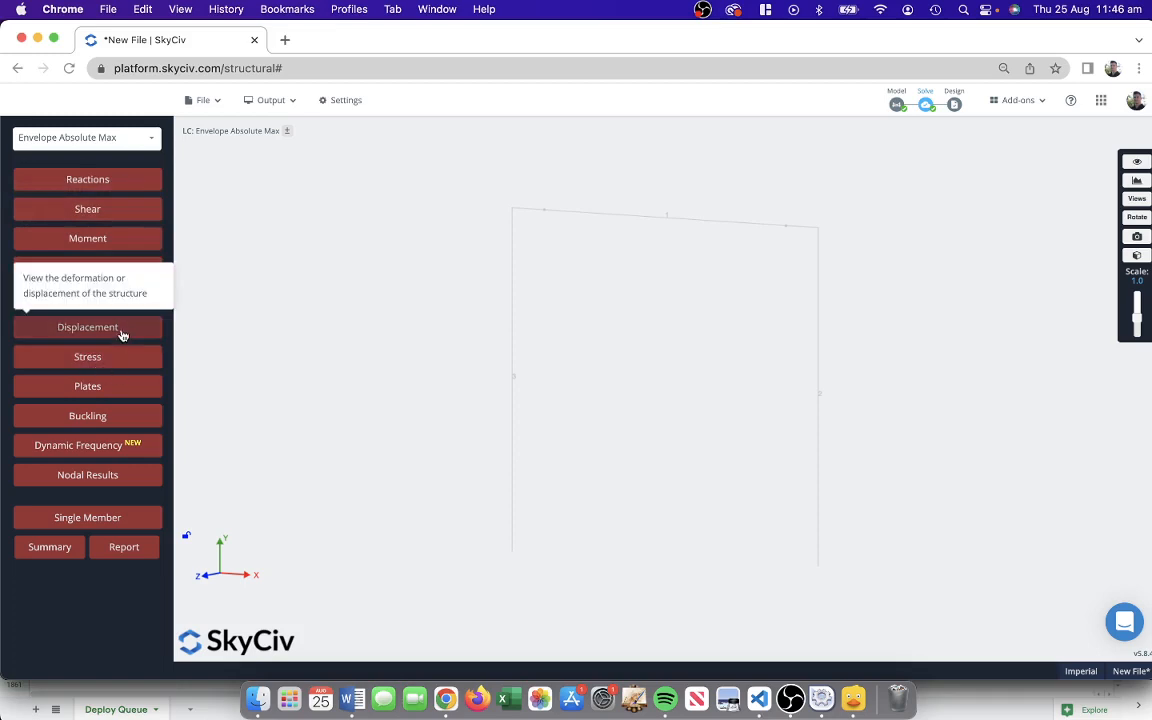
left_click(88, 328)
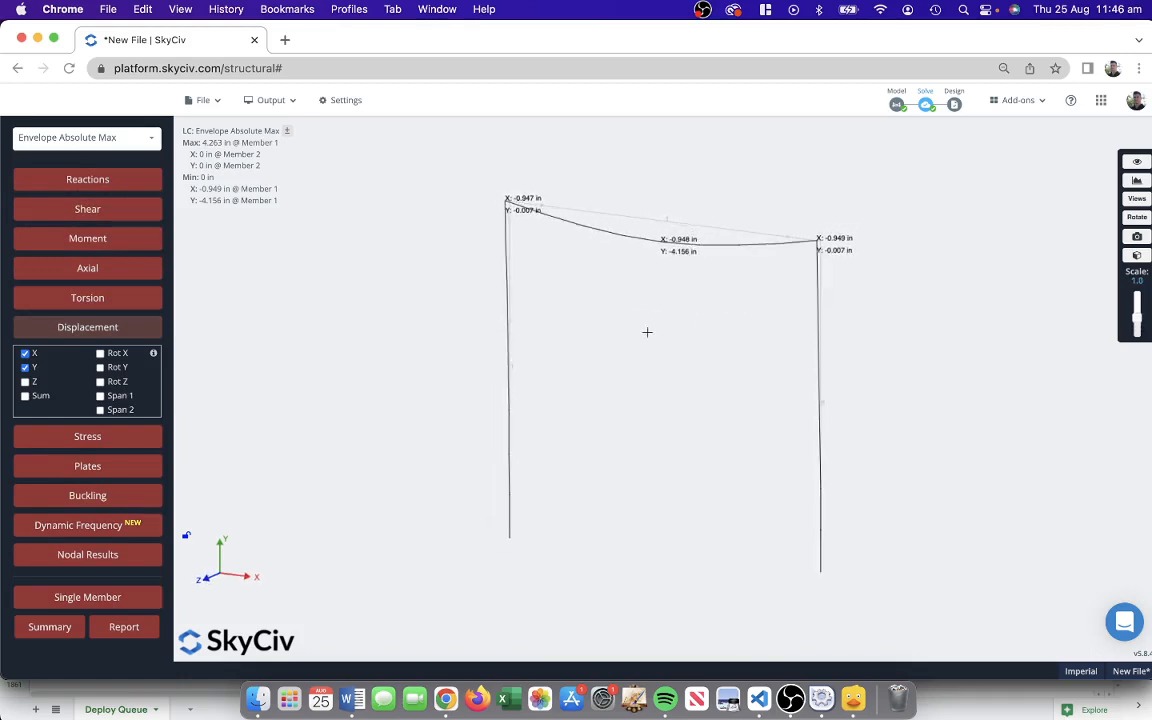
left_click_drag(1136, 300, 1136, 324)
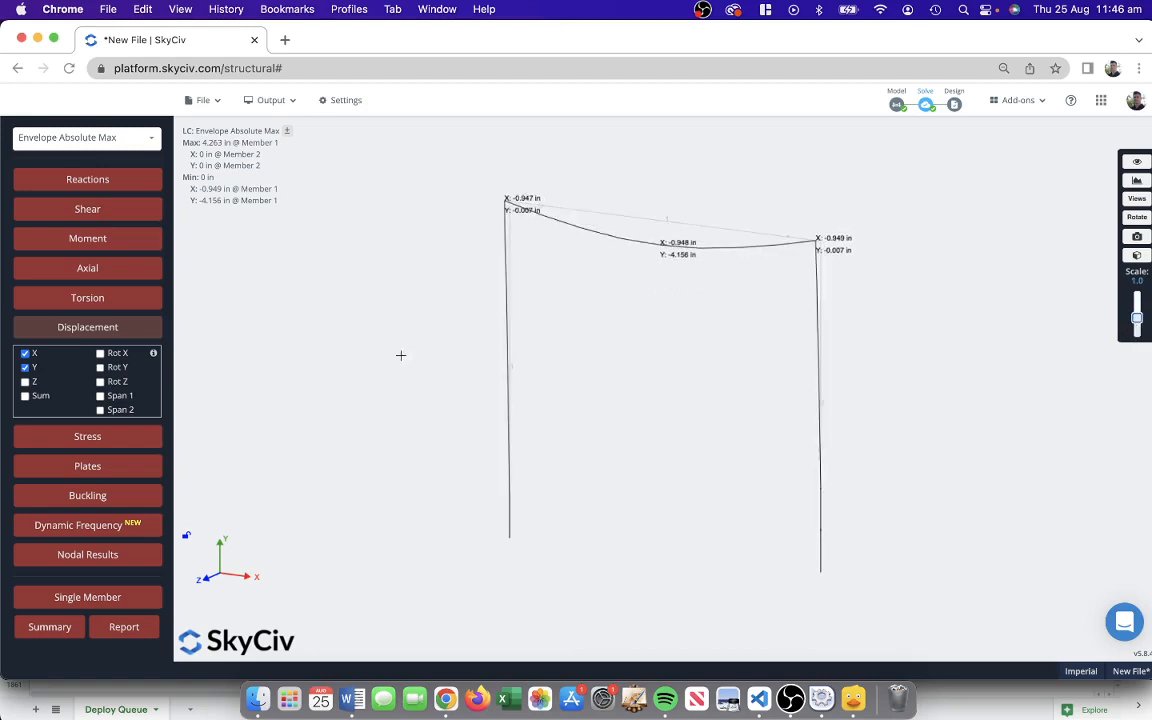
left_click(88, 326)
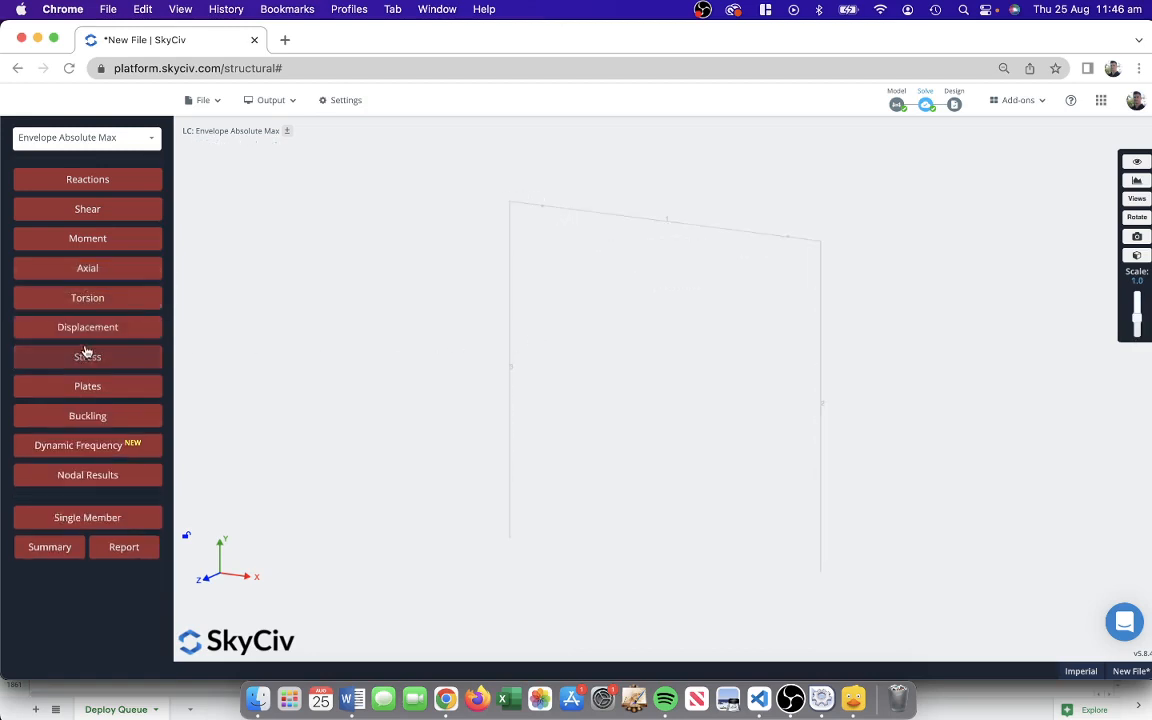
View envelope stresses (peak 56.039 ksi on member 1), check the result limit settings, then hide stresses.
left_click(88, 356)
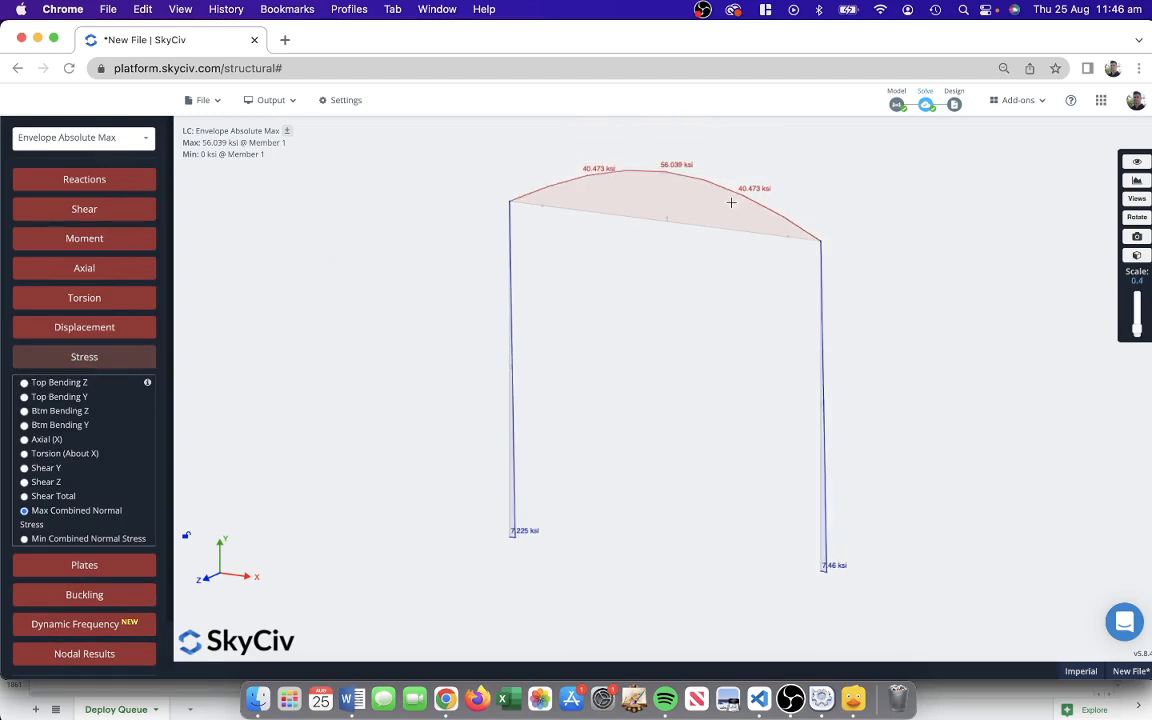
mouse_move(1004, 132)
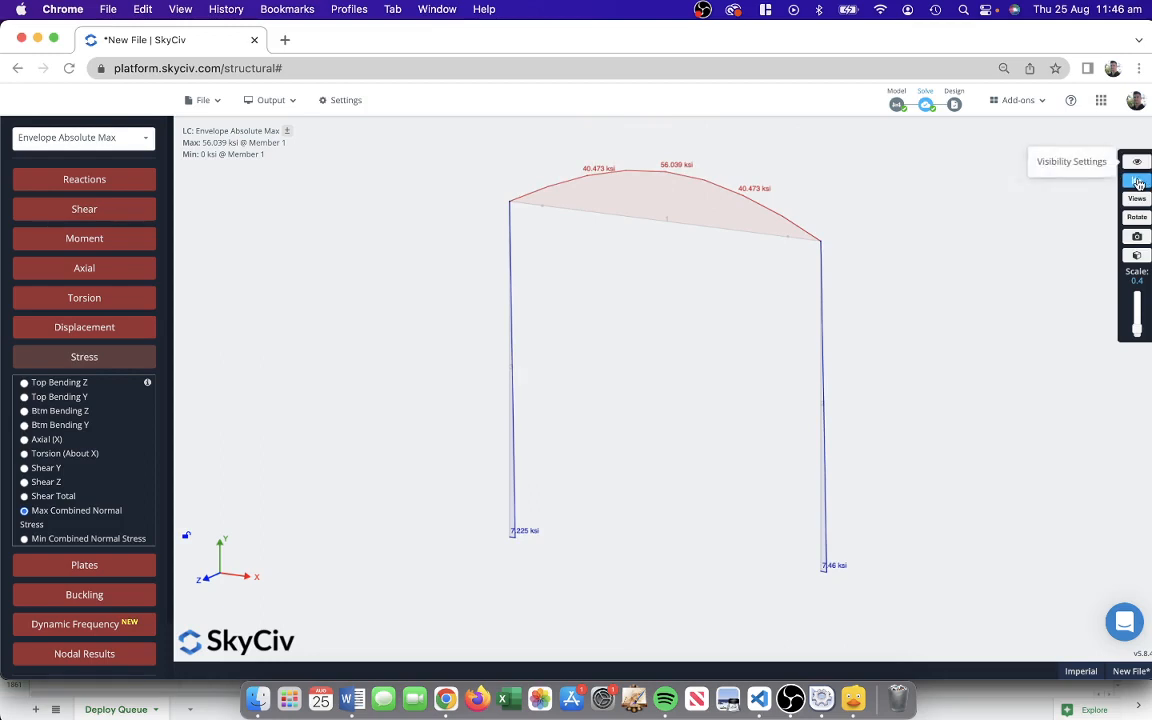
left_click(1136, 180)
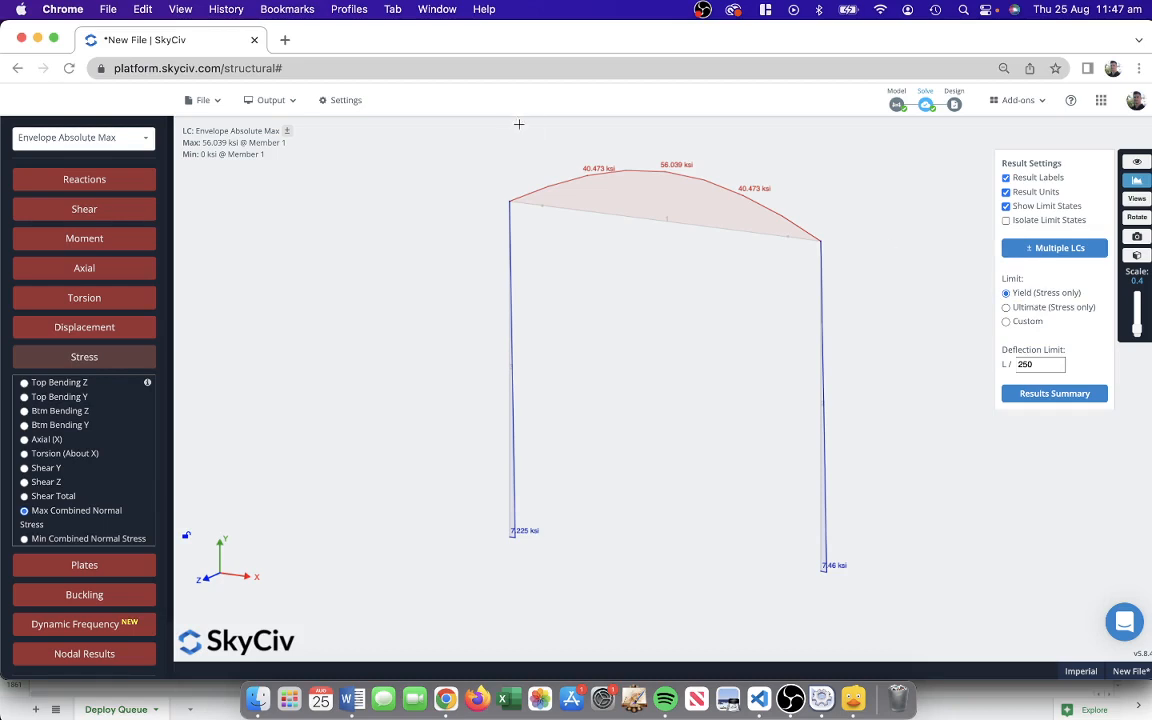
mouse_move(644, 206)
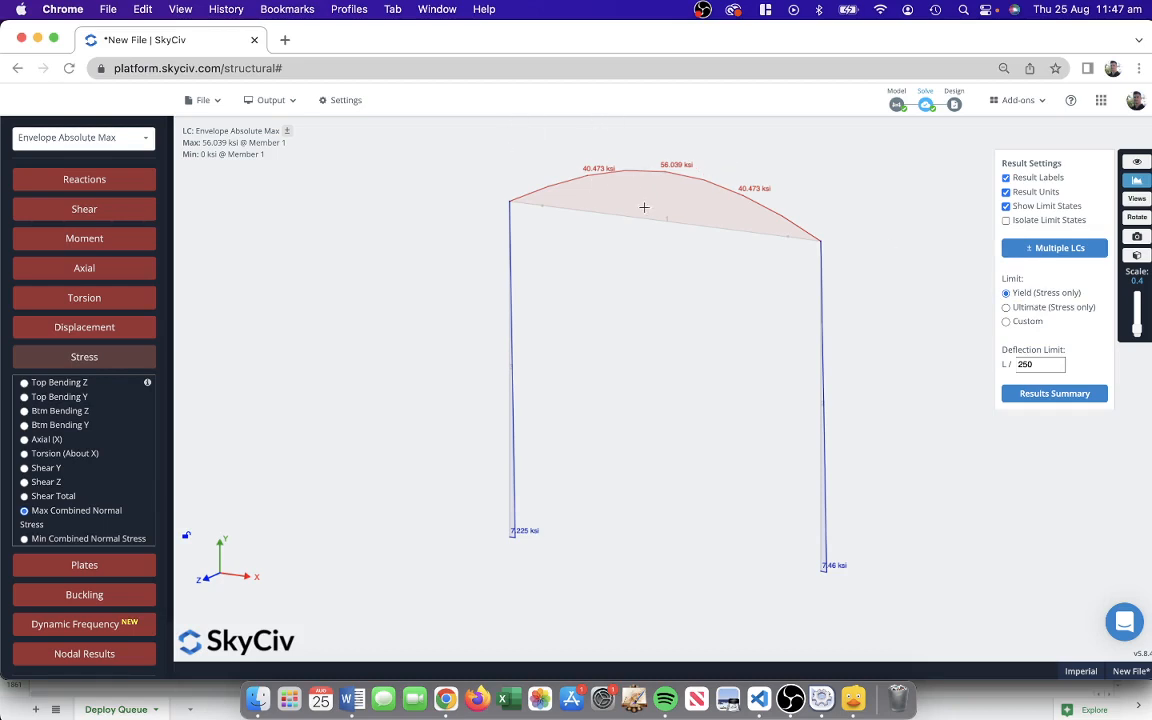
mouse_move(744, 218)
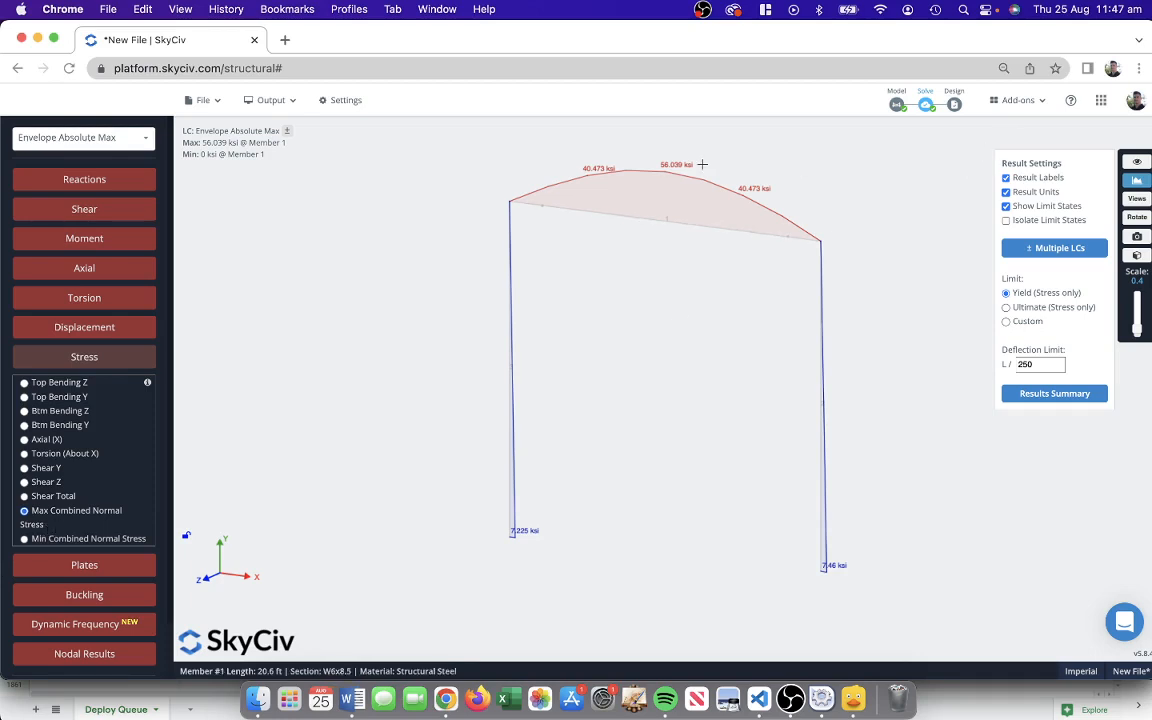
mouse_move(668, 204)
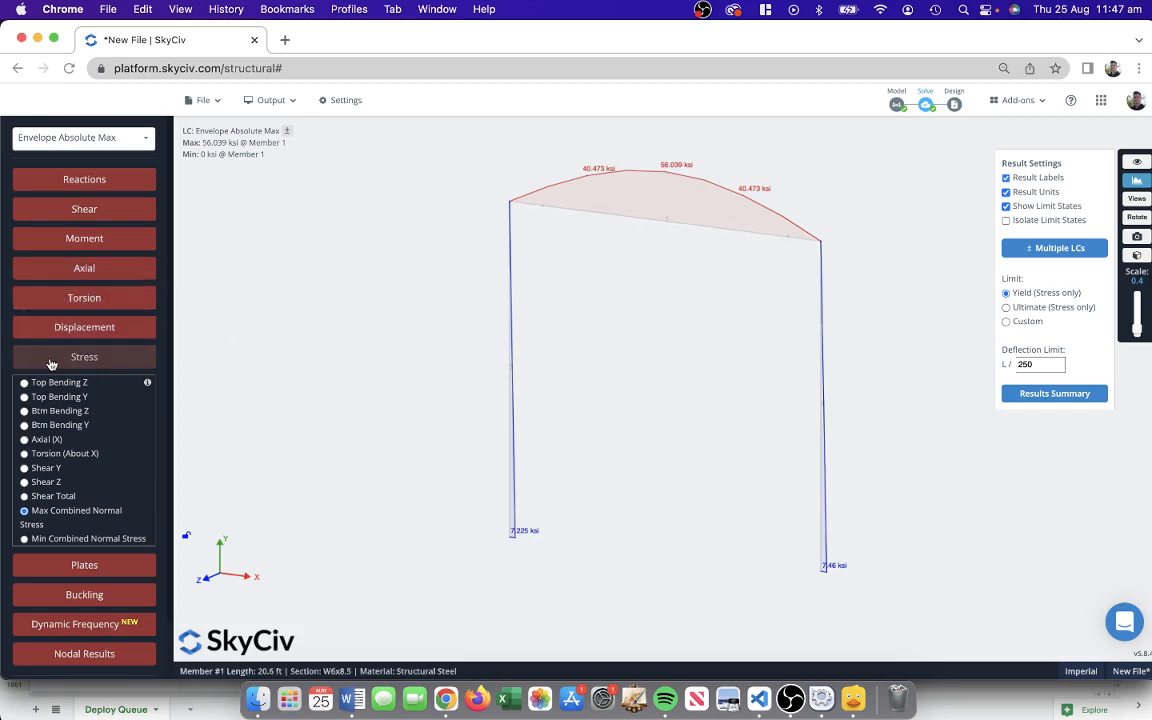
left_click(88, 356)
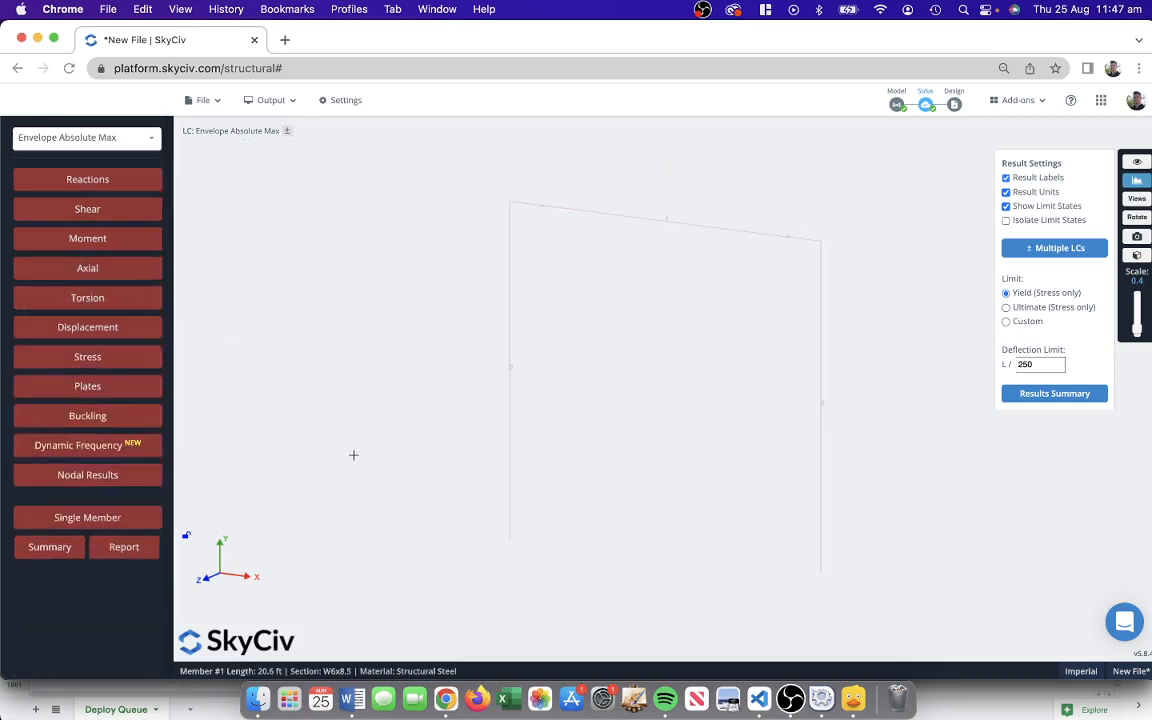
mouse_move(88, 516)
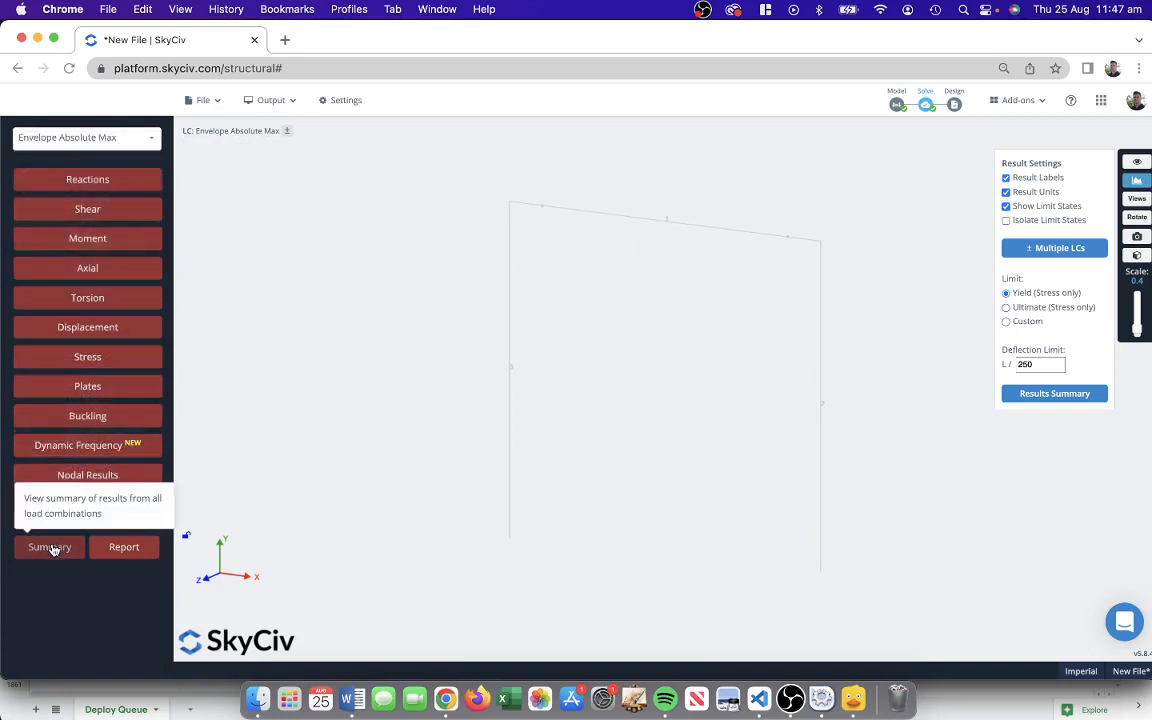
Review the results summary of over-limit checks, then return to the model to edit sections.
left_click(48, 548)
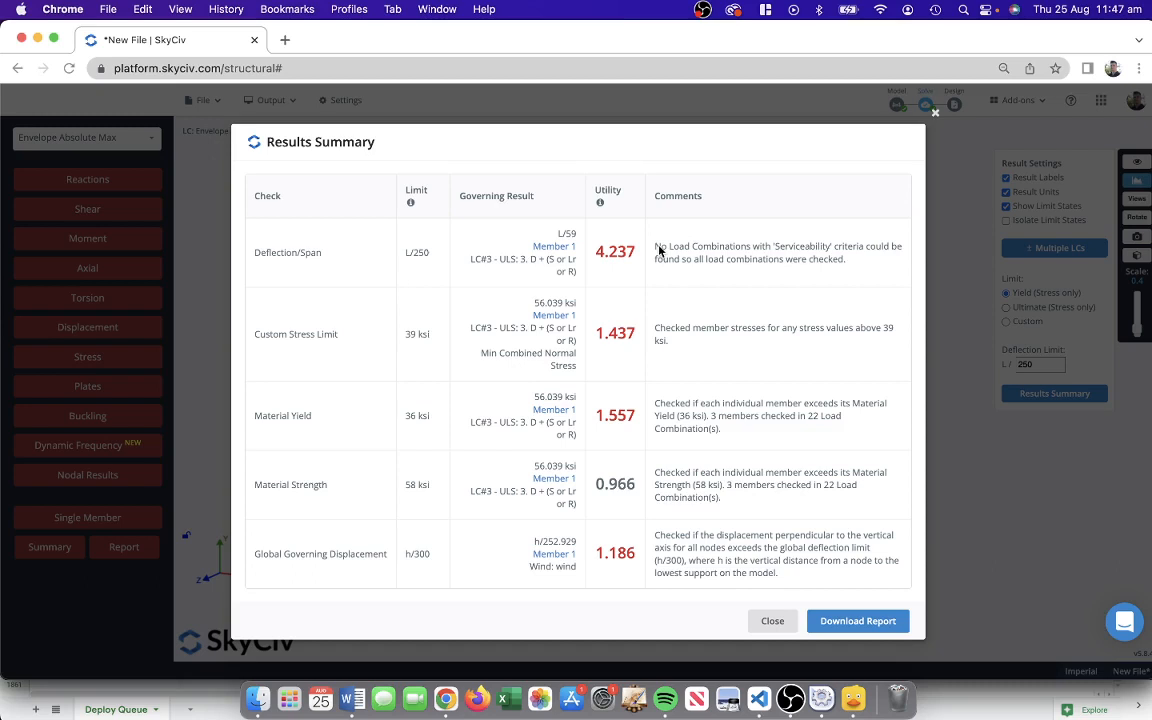
mouse_move(600, 202)
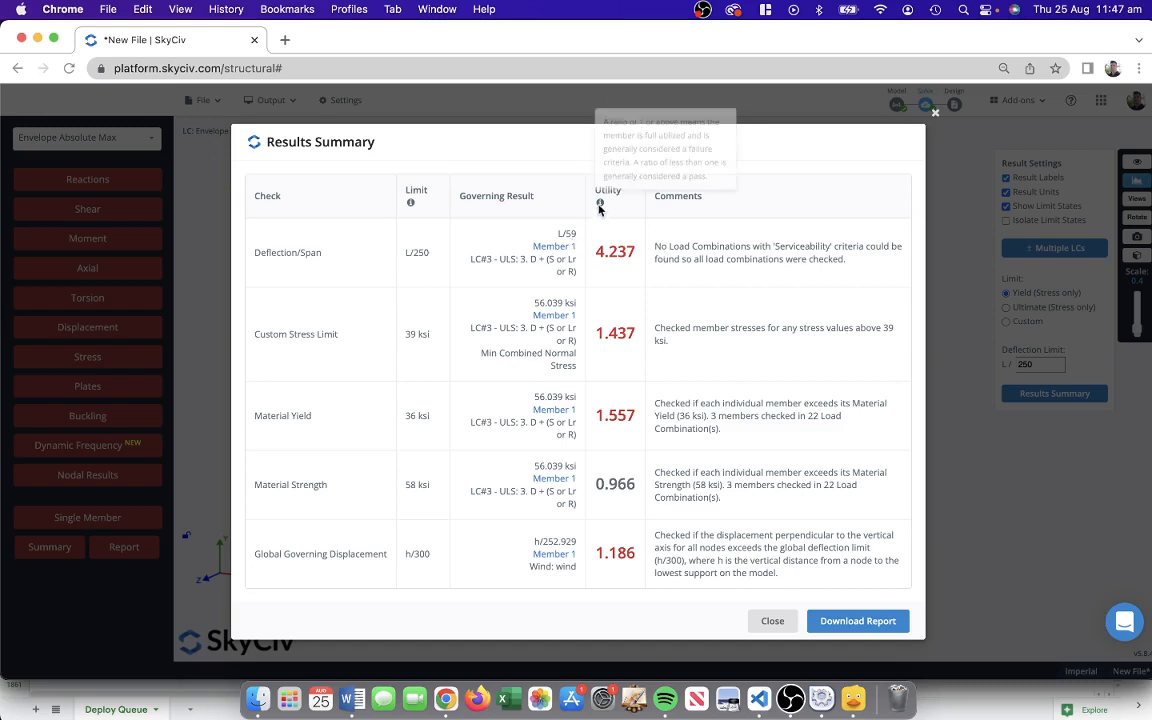
mouse_move(600, 202)
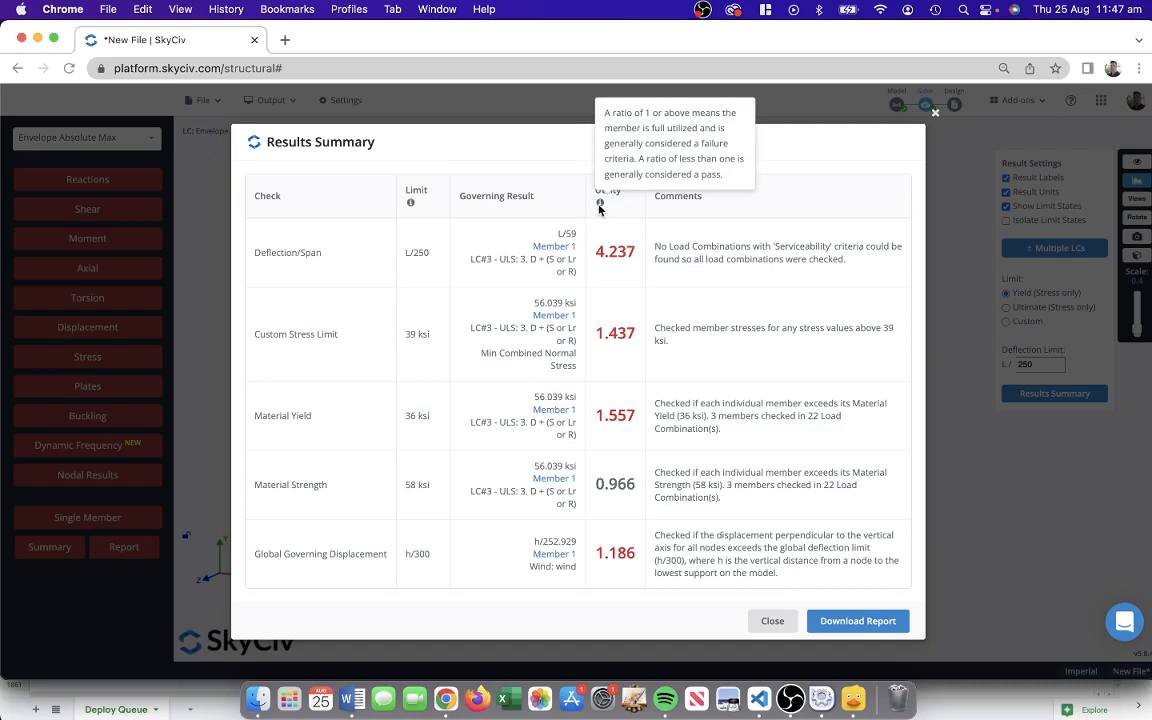
mouse_move(434, 260)
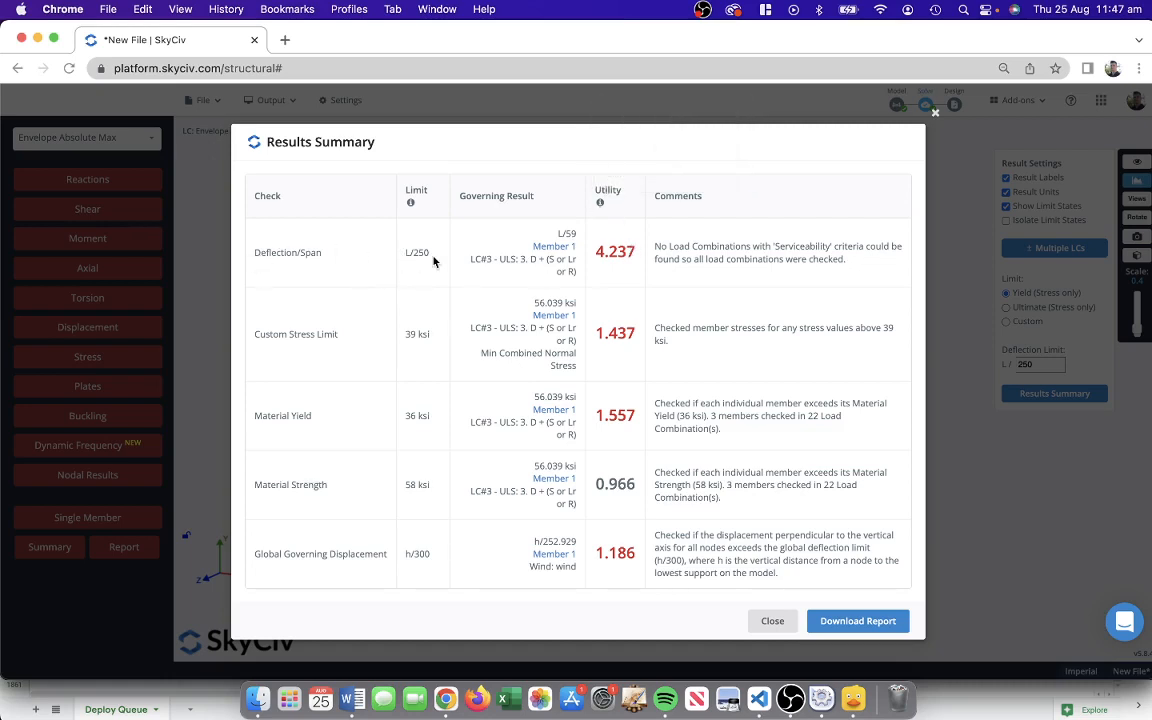
mouse_move(416, 264)
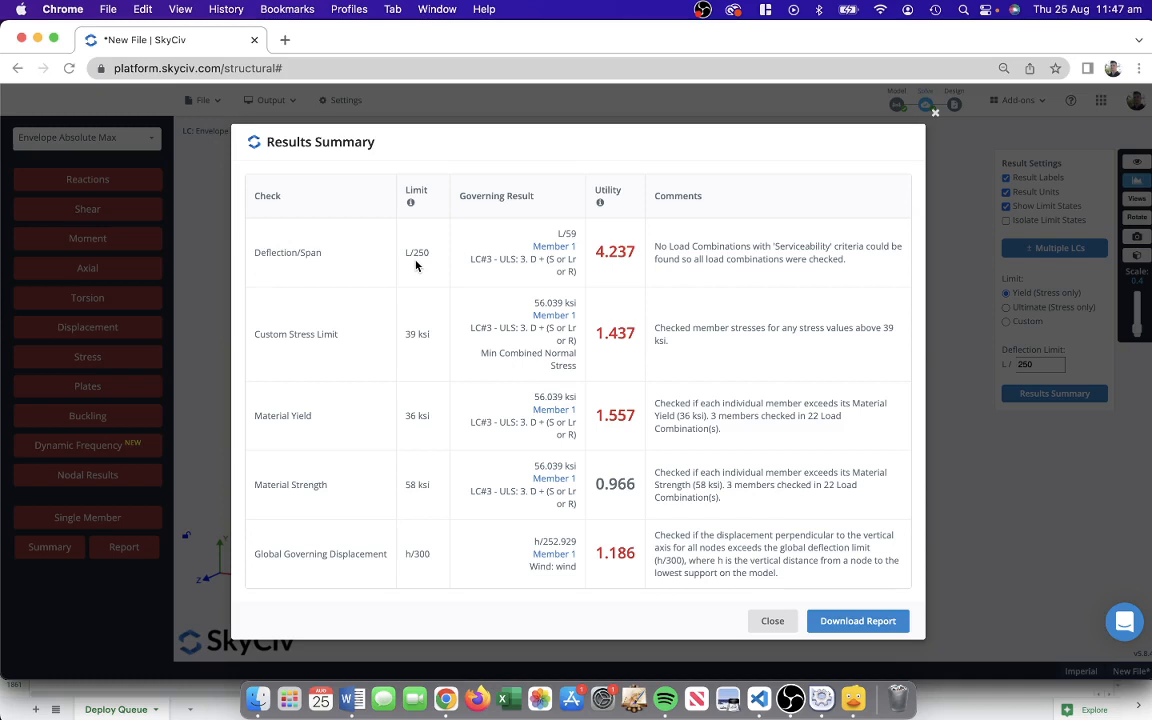
mouse_move(340, 362)
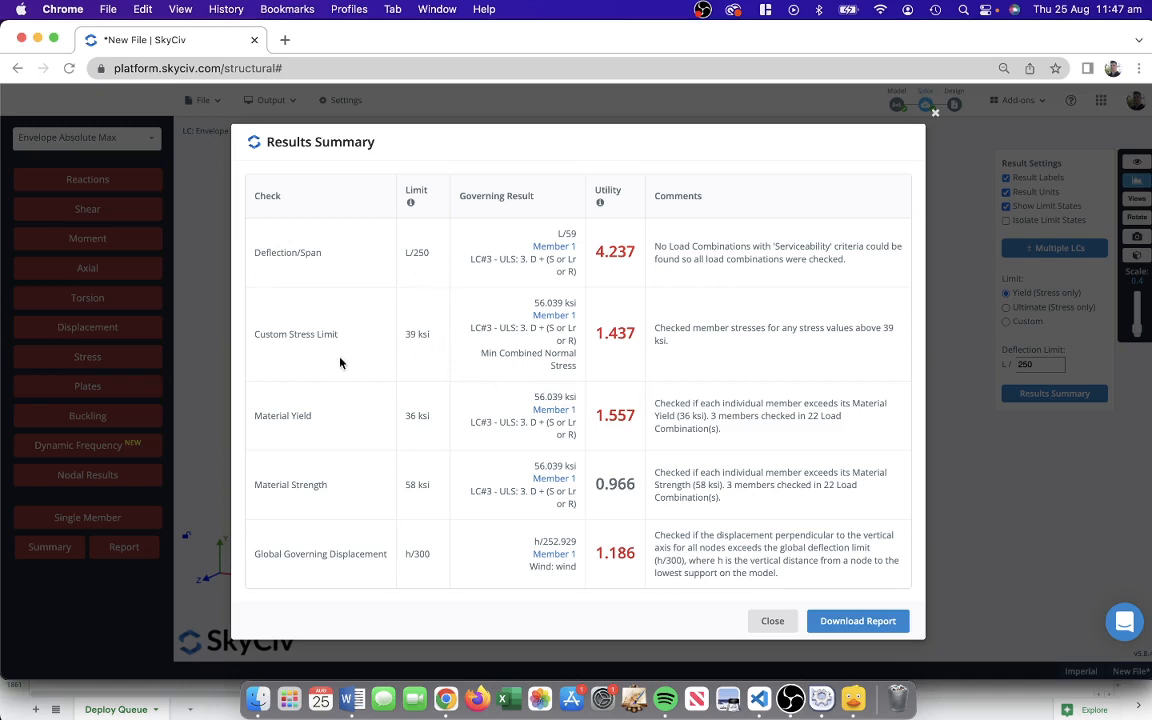
mouse_move(254, 432)
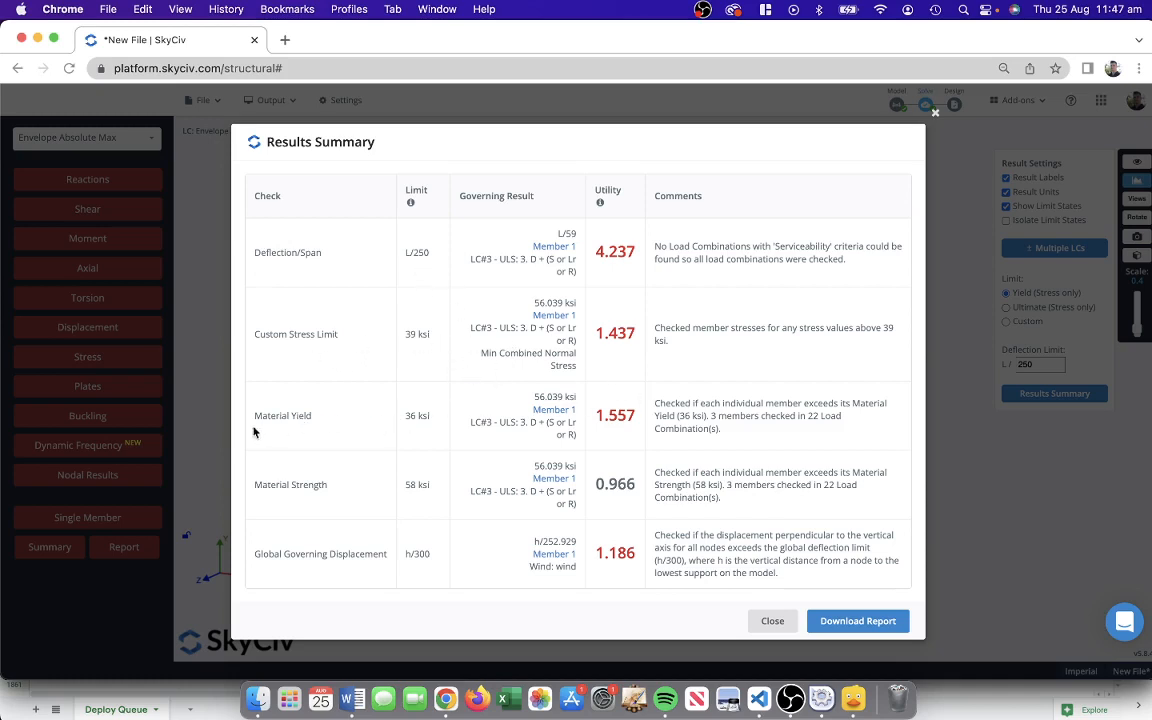
mouse_move(460, 434)
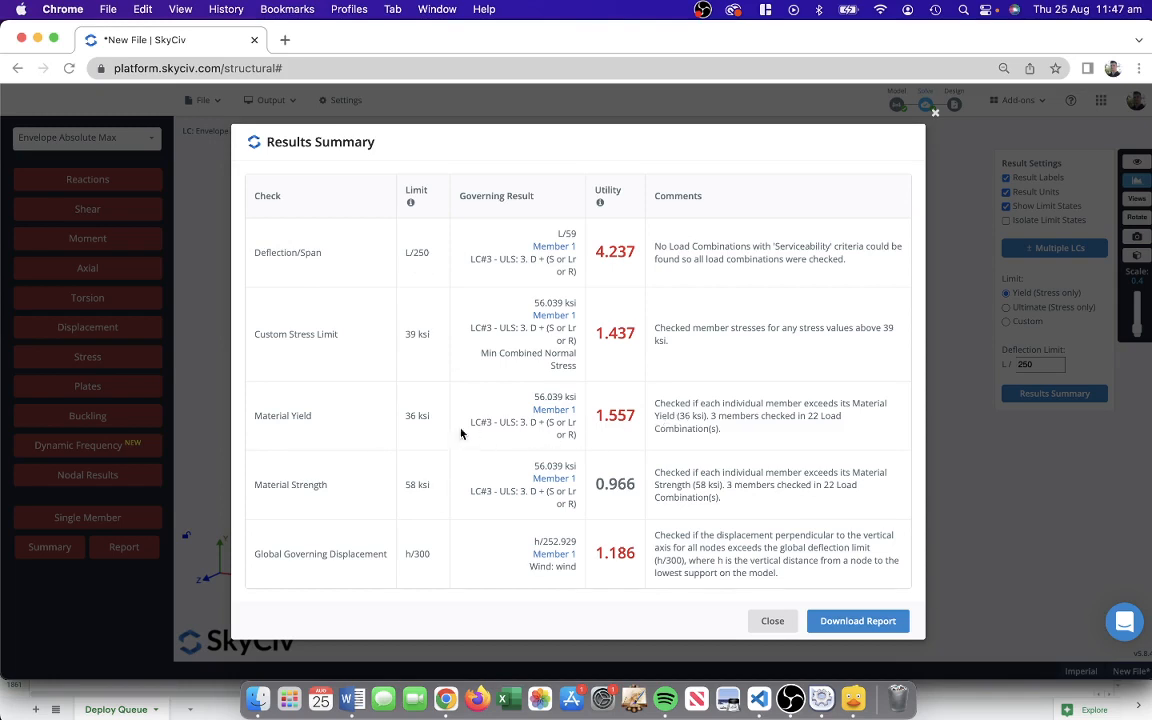
mouse_move(764, 608)
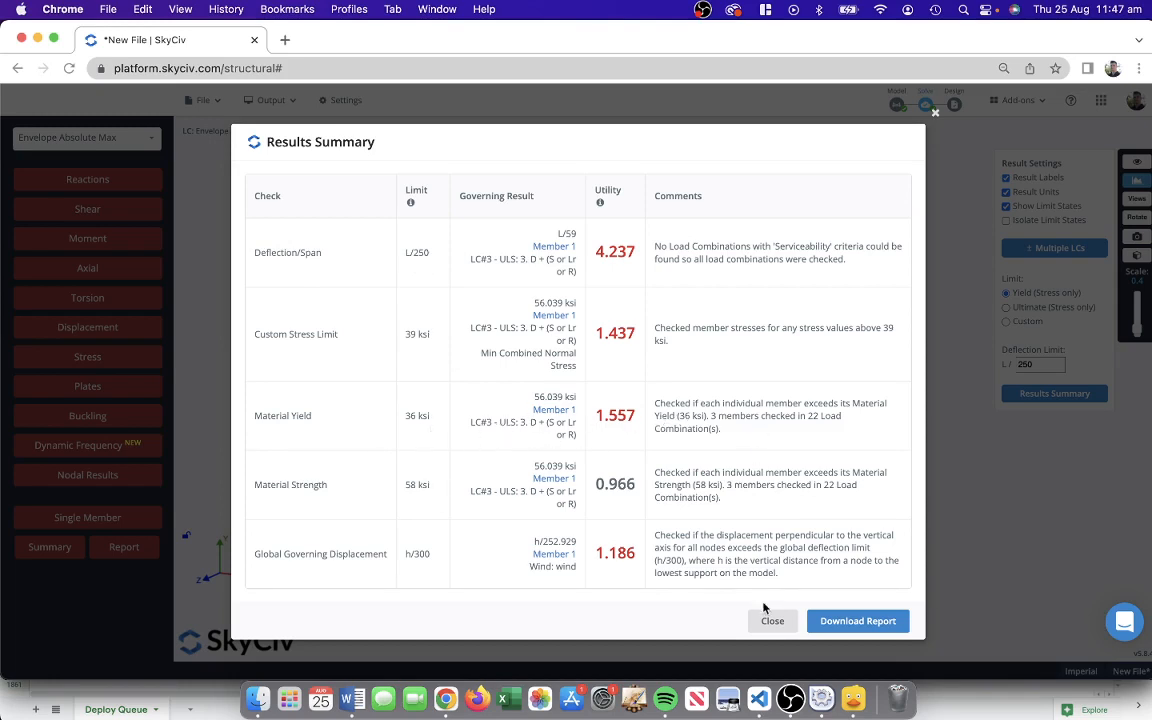
left_click(772, 620)
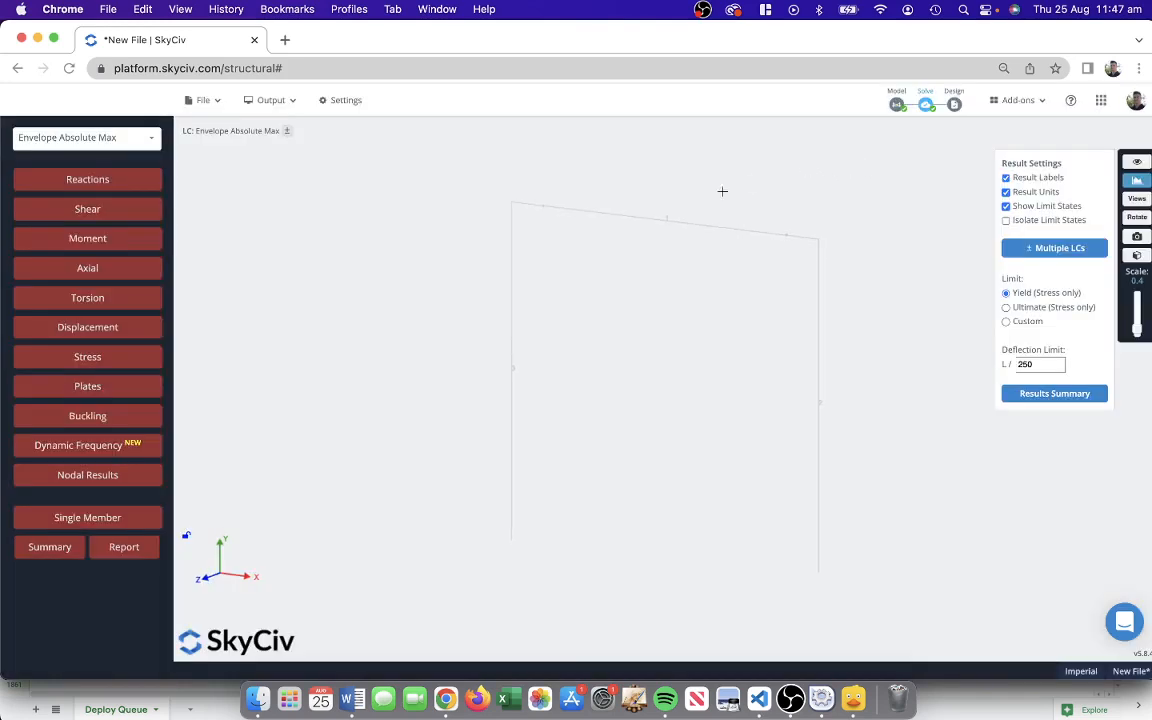
mouse_move(1118, 348)
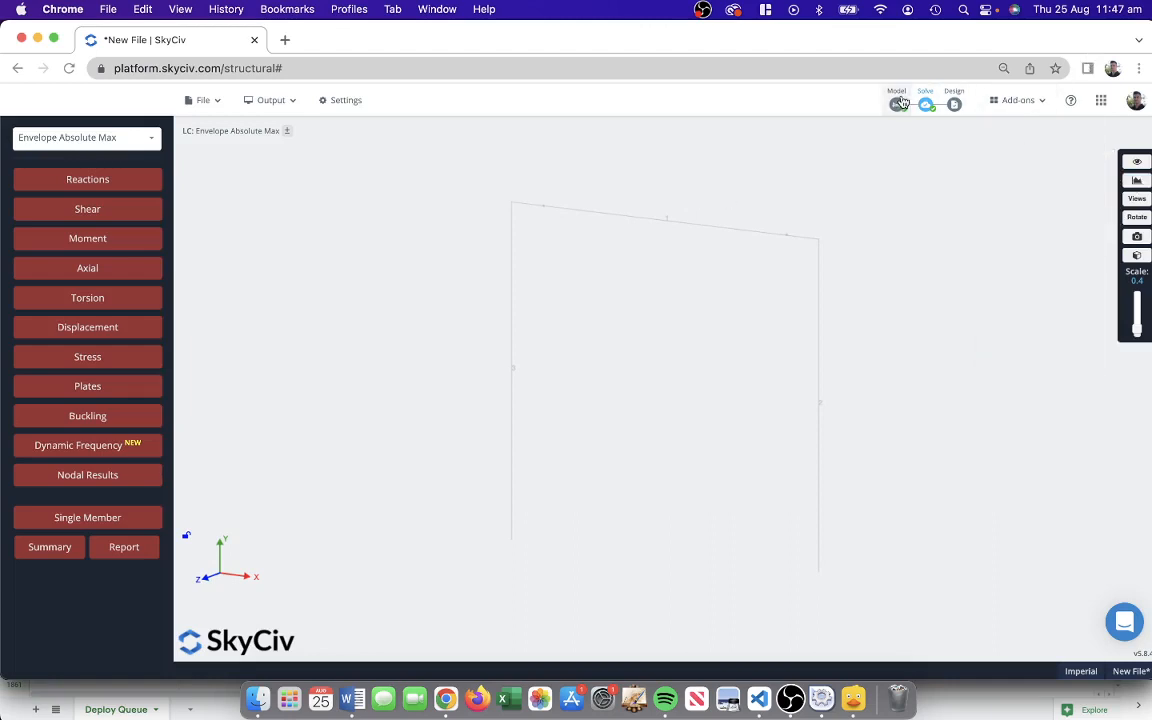
left_click(896, 92)
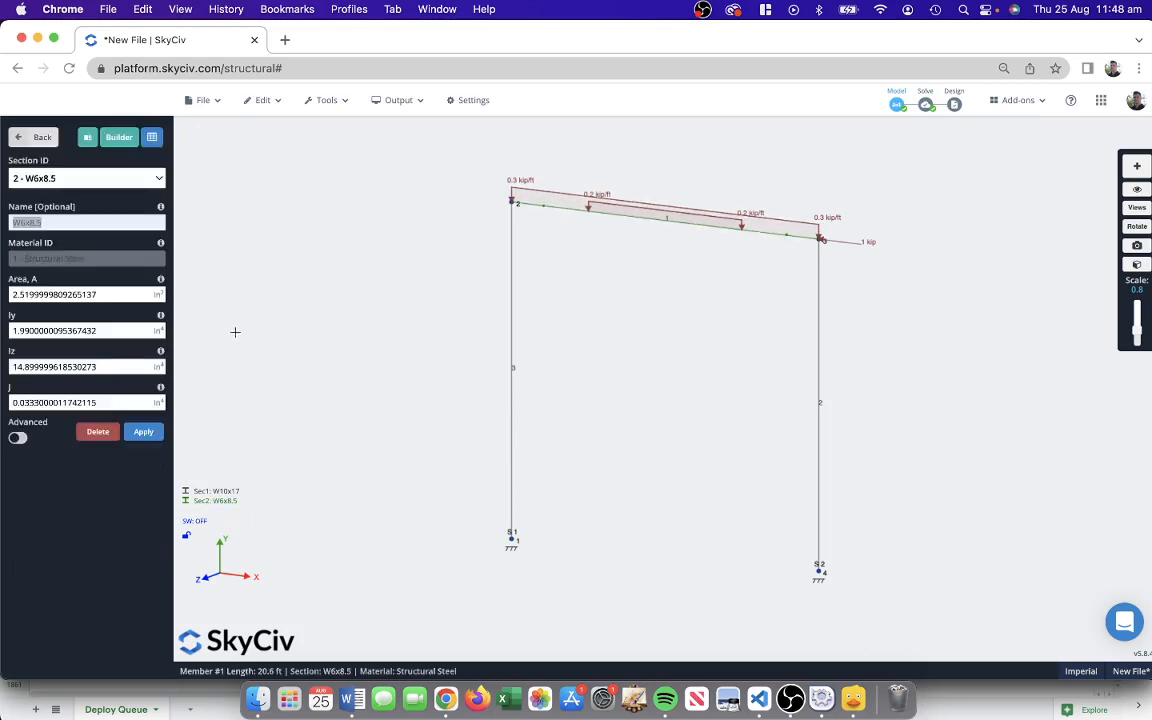
mouse_move(118, 136)
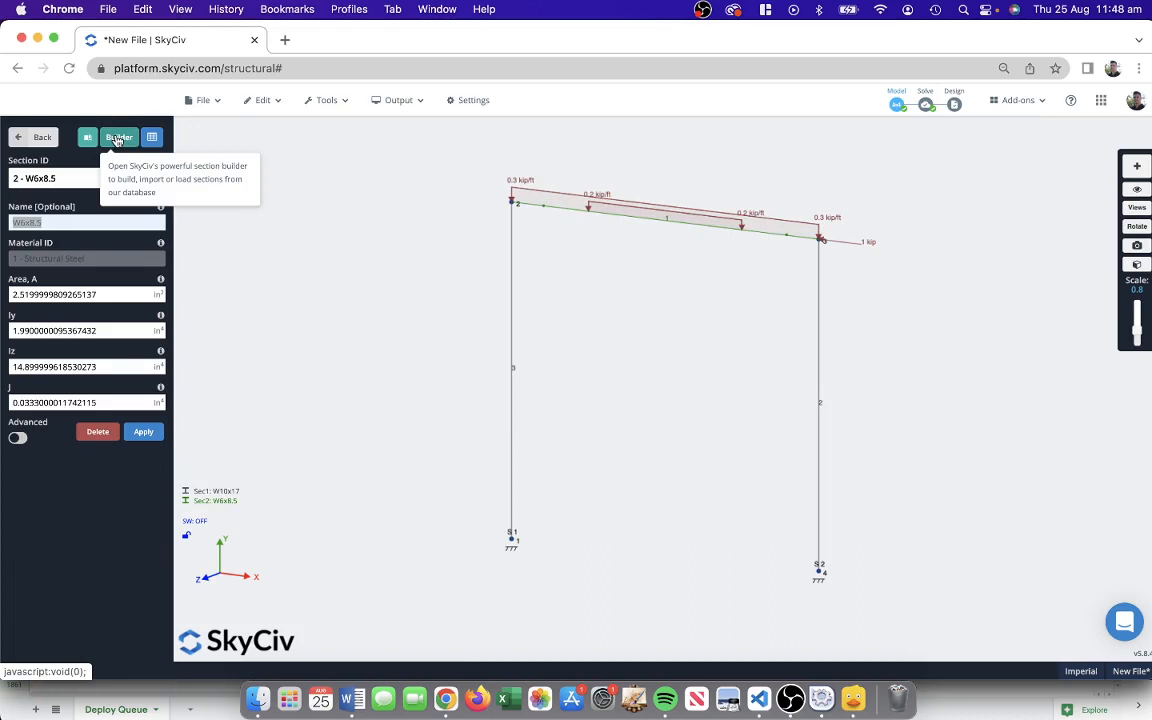
Swap the section for W10x12 from the database shapes and re-solve the frame successfully.
left_click(120, 136)
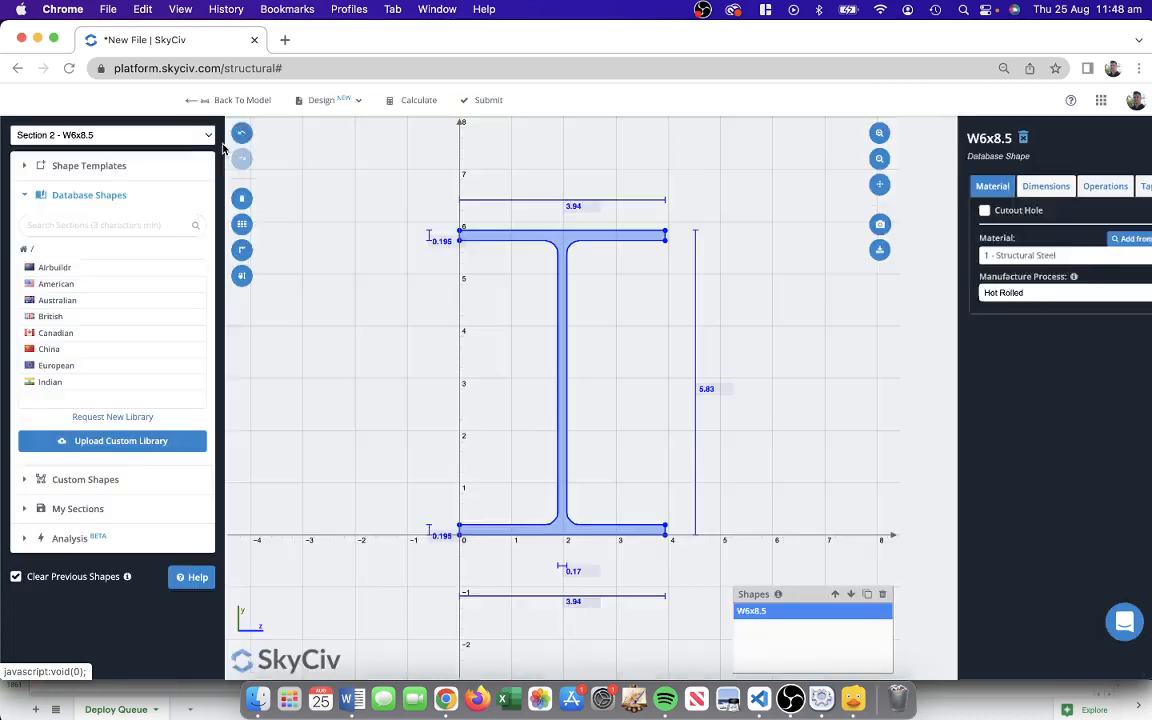
left_click(100, 224)
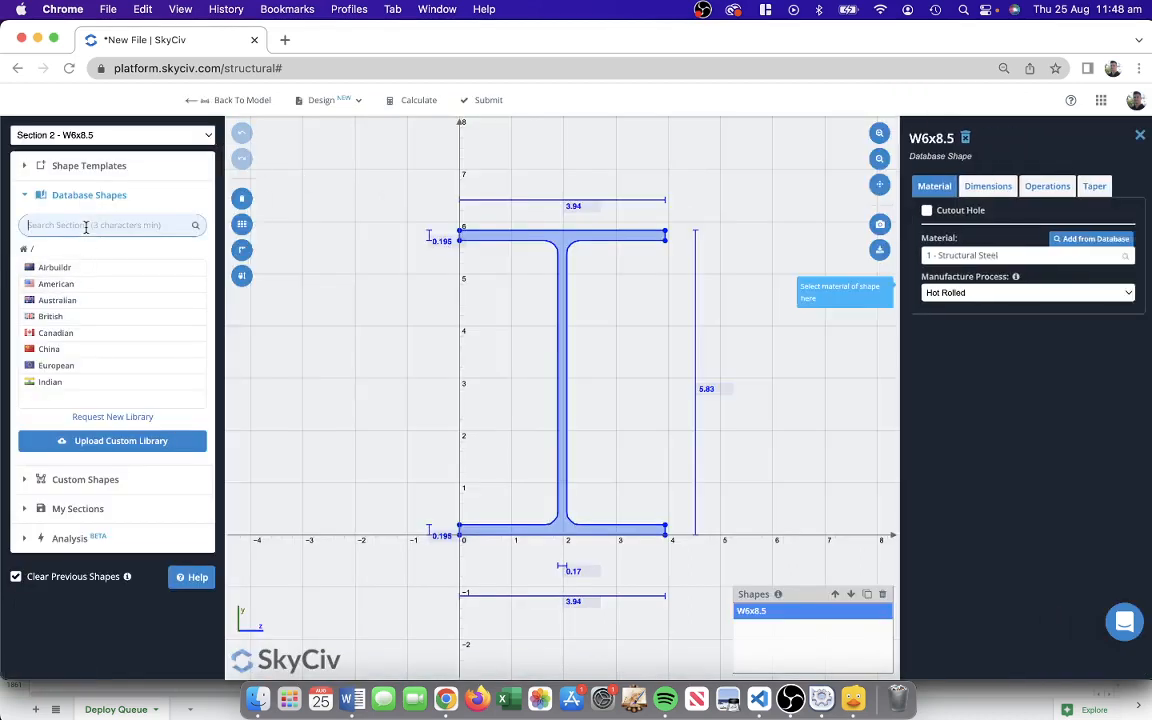
type("W10x12")
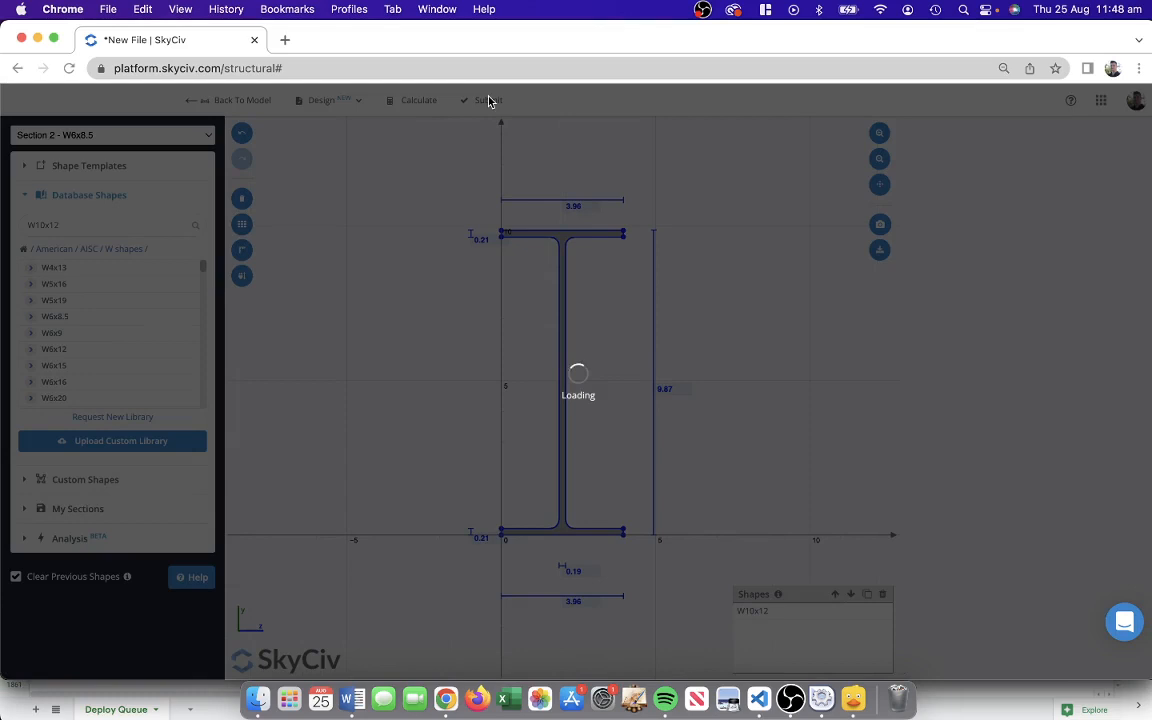
left_click(236, 100)
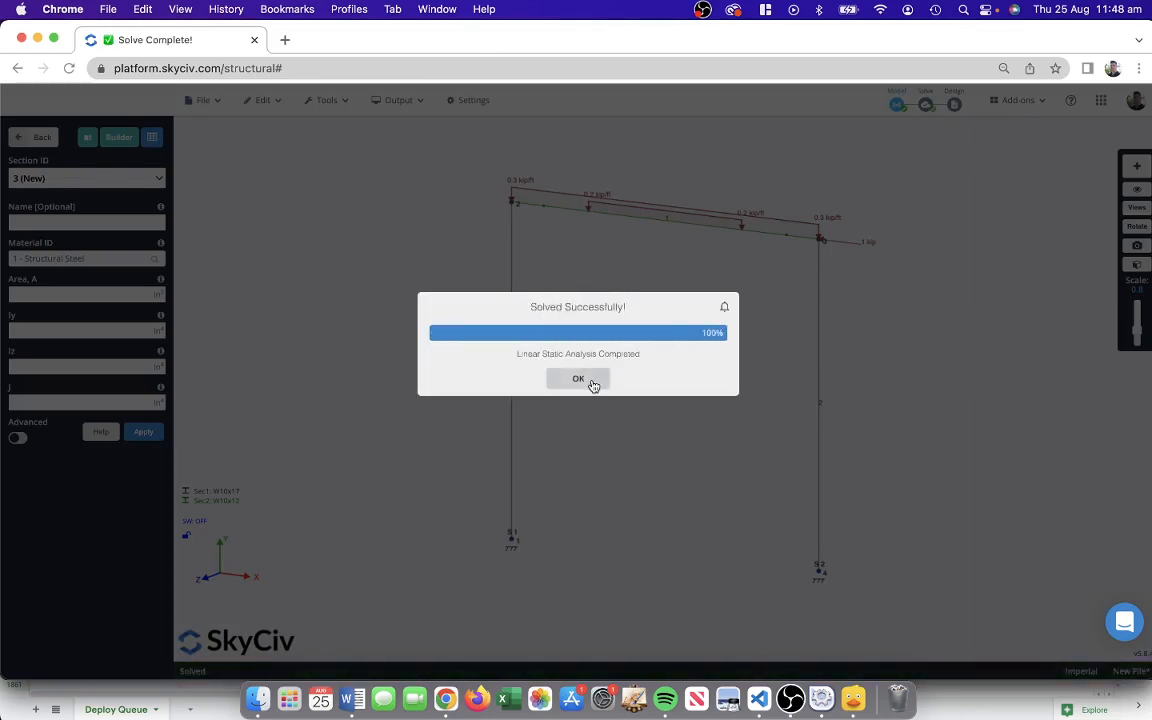
left_click(578, 378)
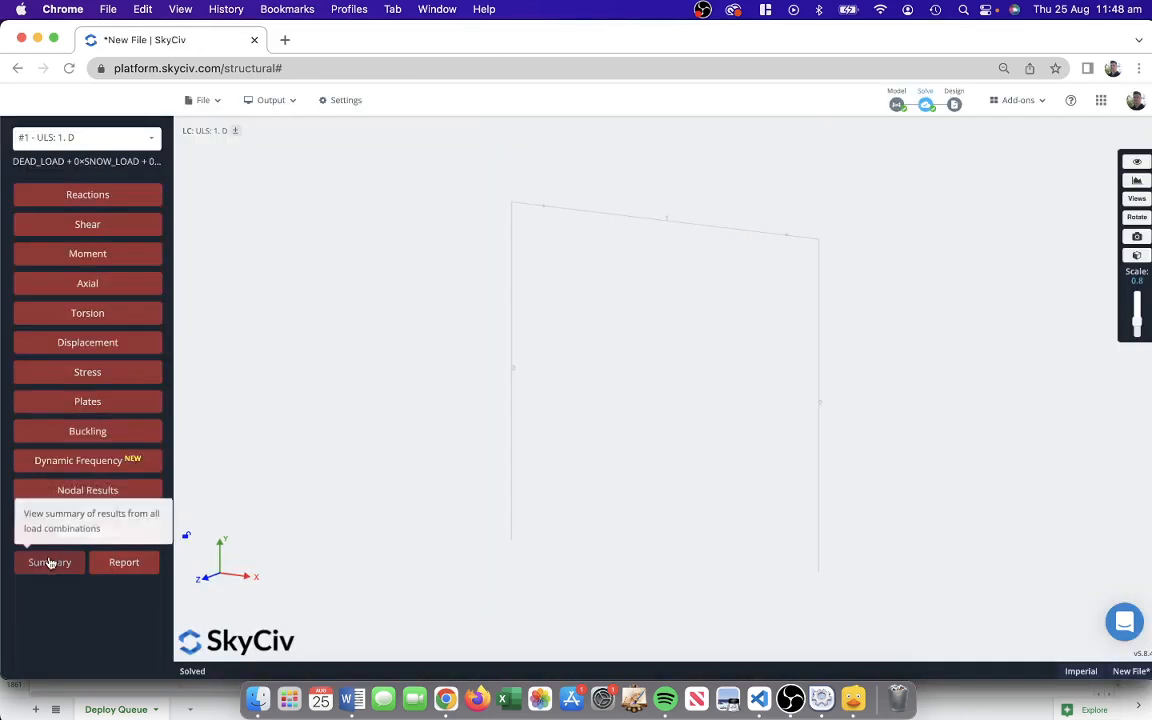
left_click(48, 562)
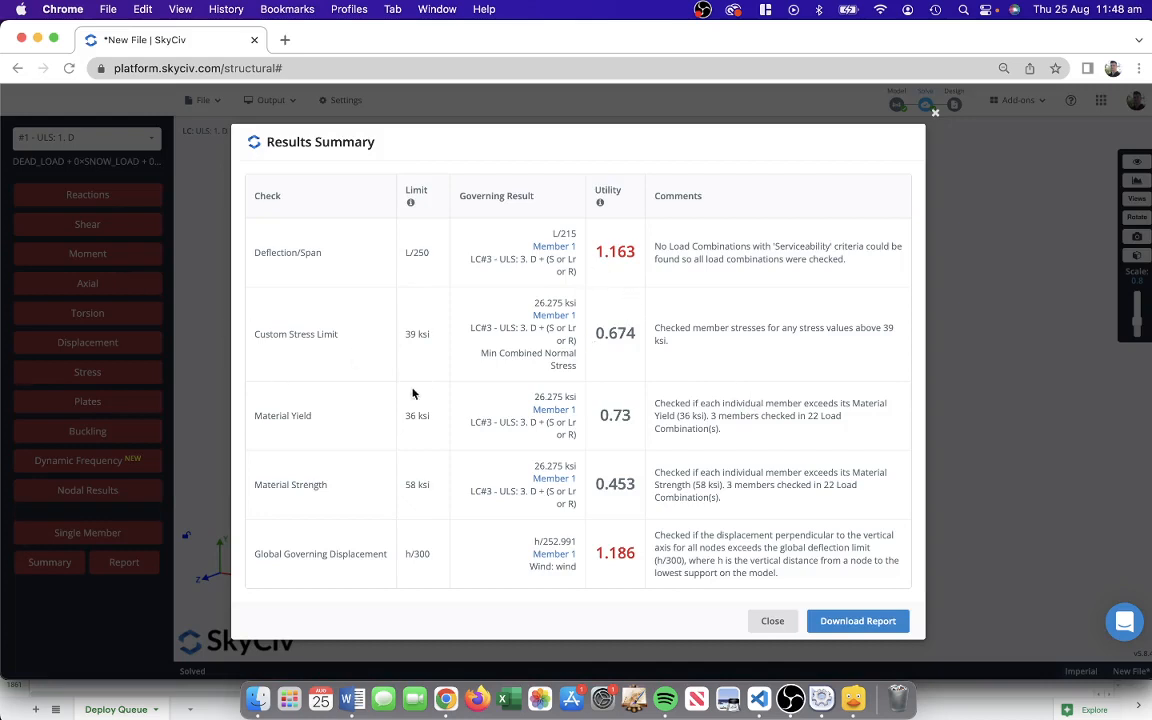
mouse_move(290, 268)
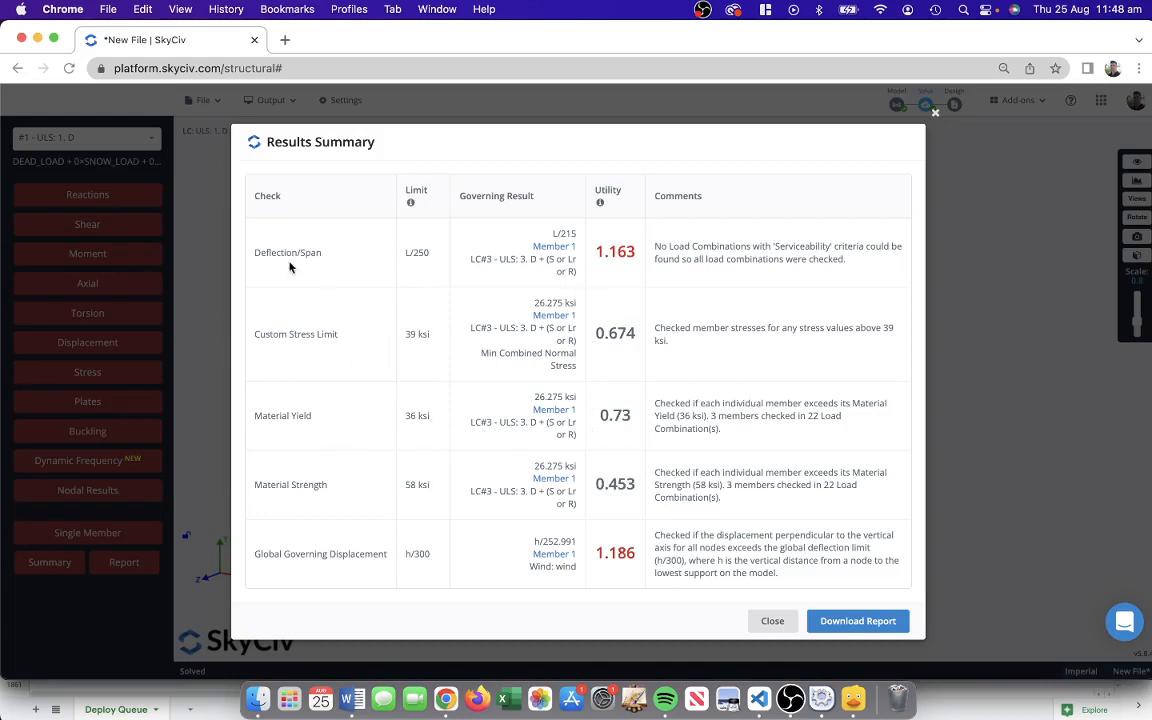
mouse_move(728, 264)
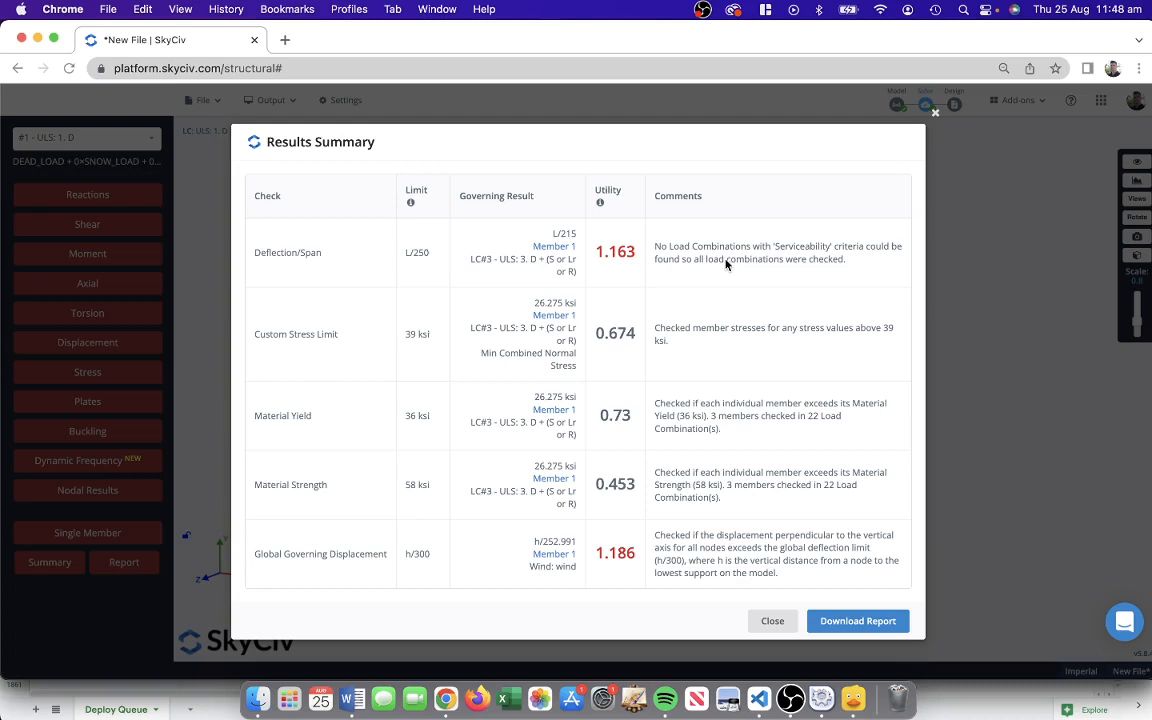
mouse_move(906, 192)
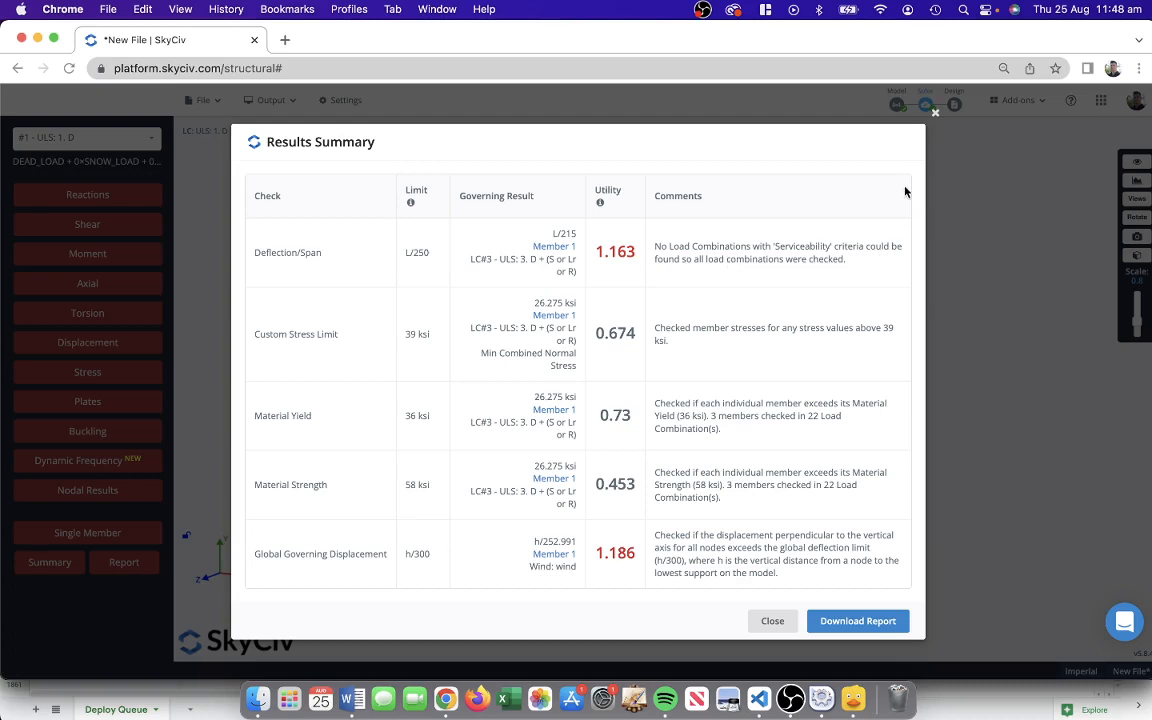
mouse_move(362, 284)
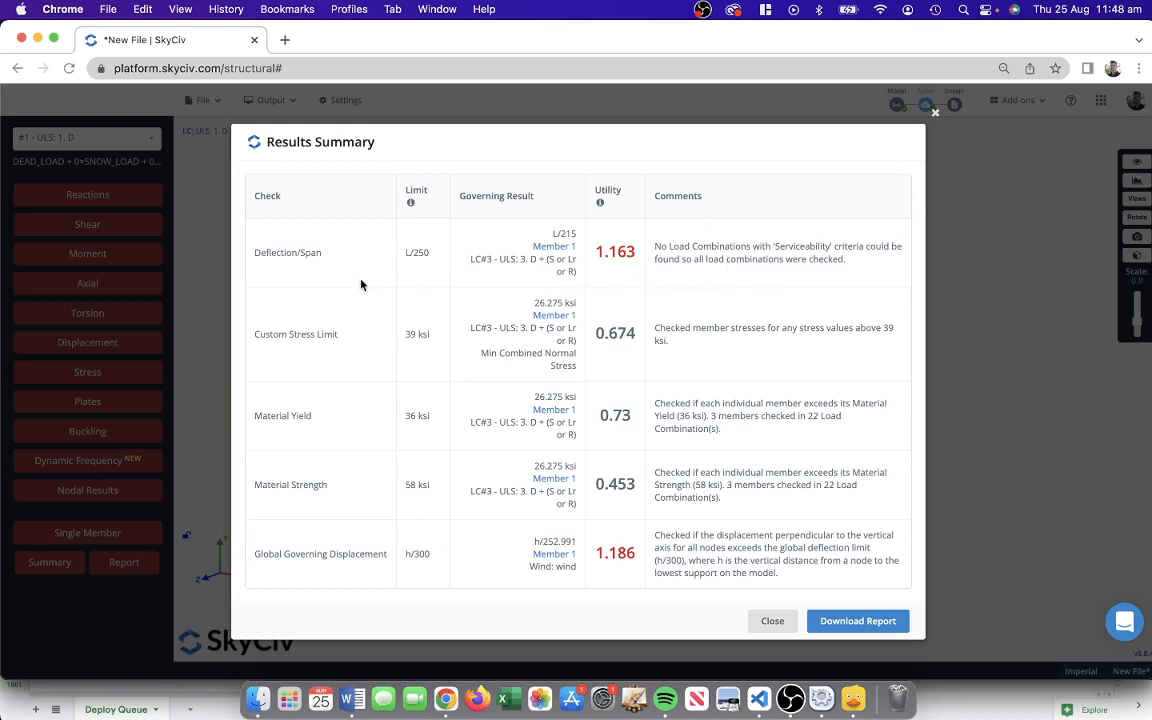
left_click(772, 620)
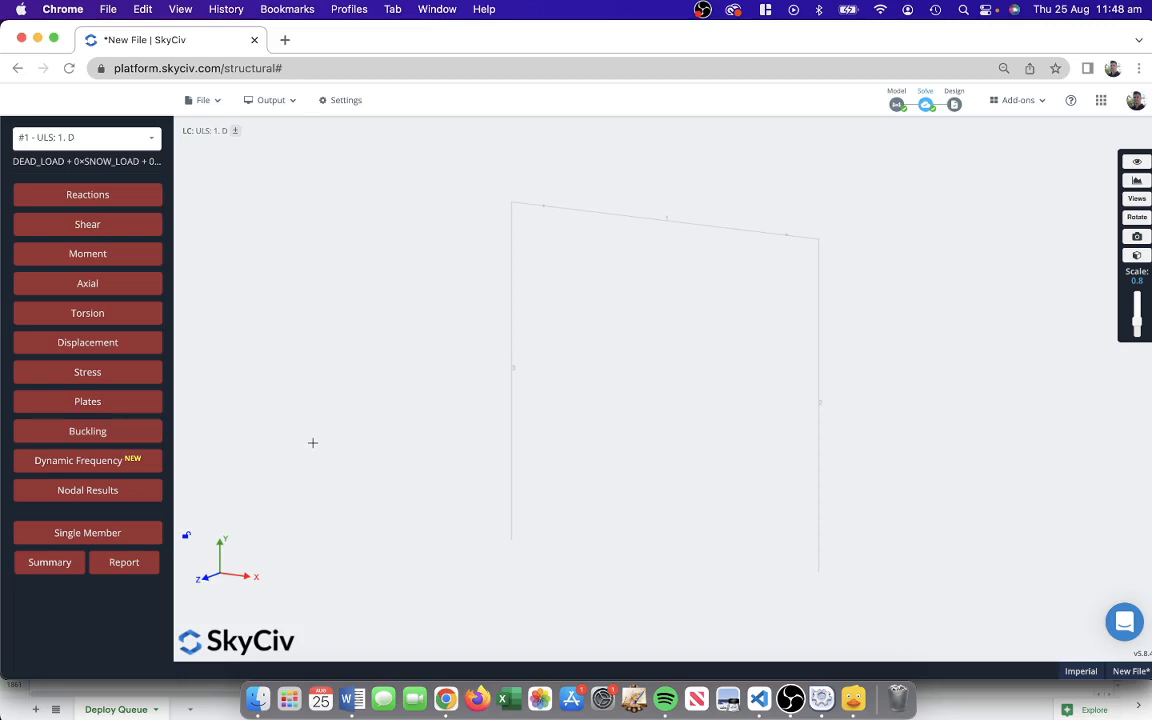
mouse_move(708, 252)
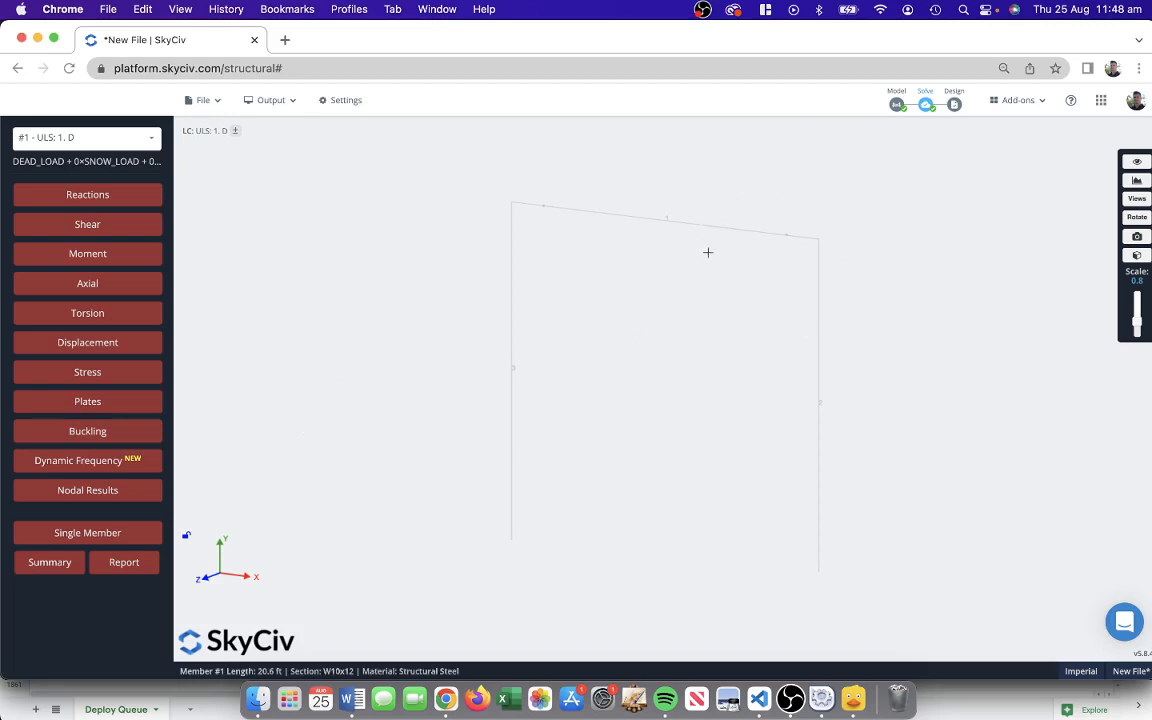
mouse_move(718, 264)
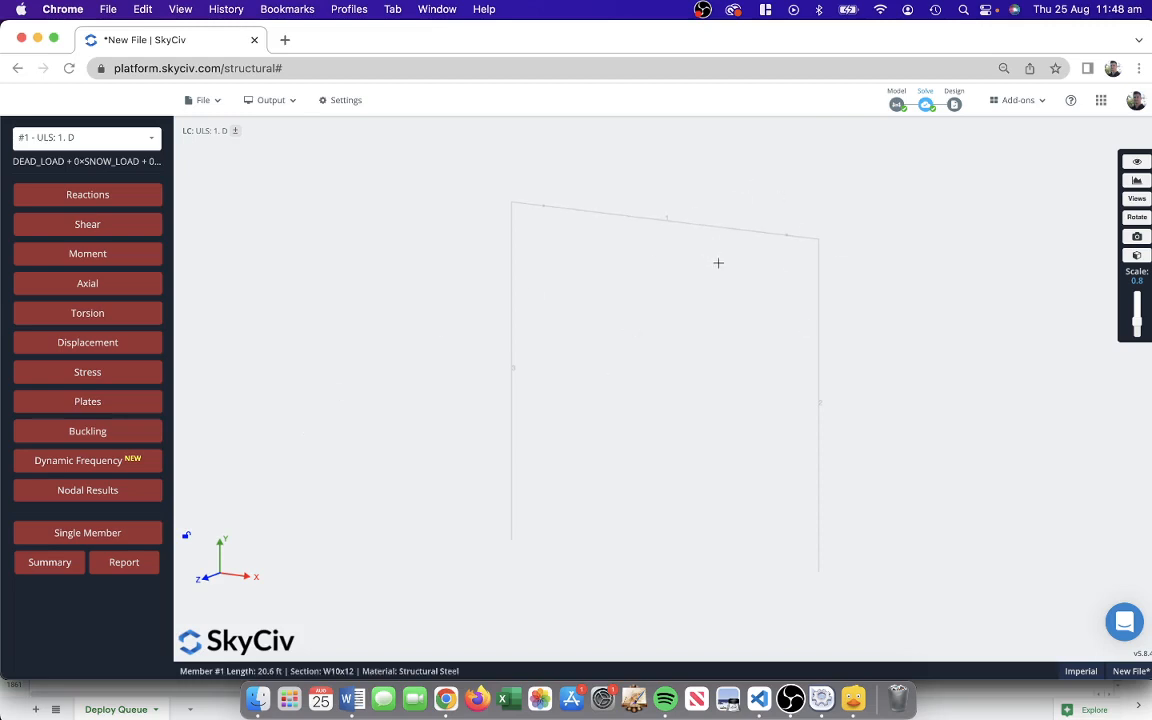
Replace section 1 with a 14 x 18 American Sawn Lumber shape in Section Builder.
left_click(896, 92)
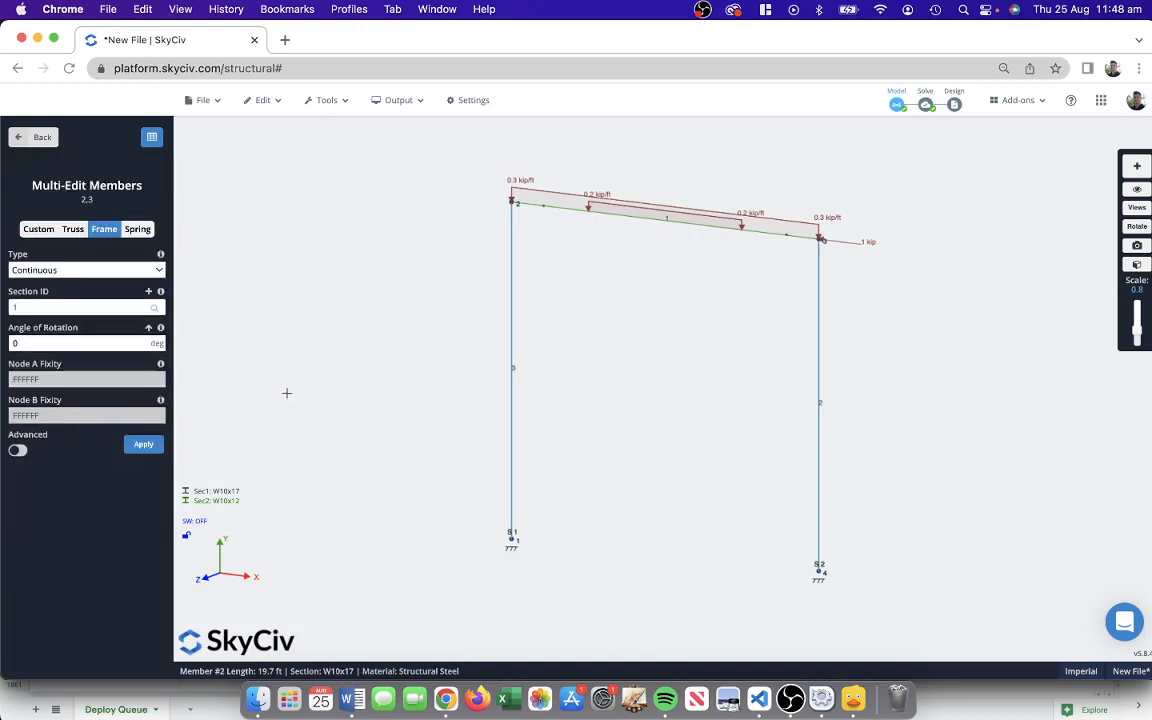
left_click(42, 136)
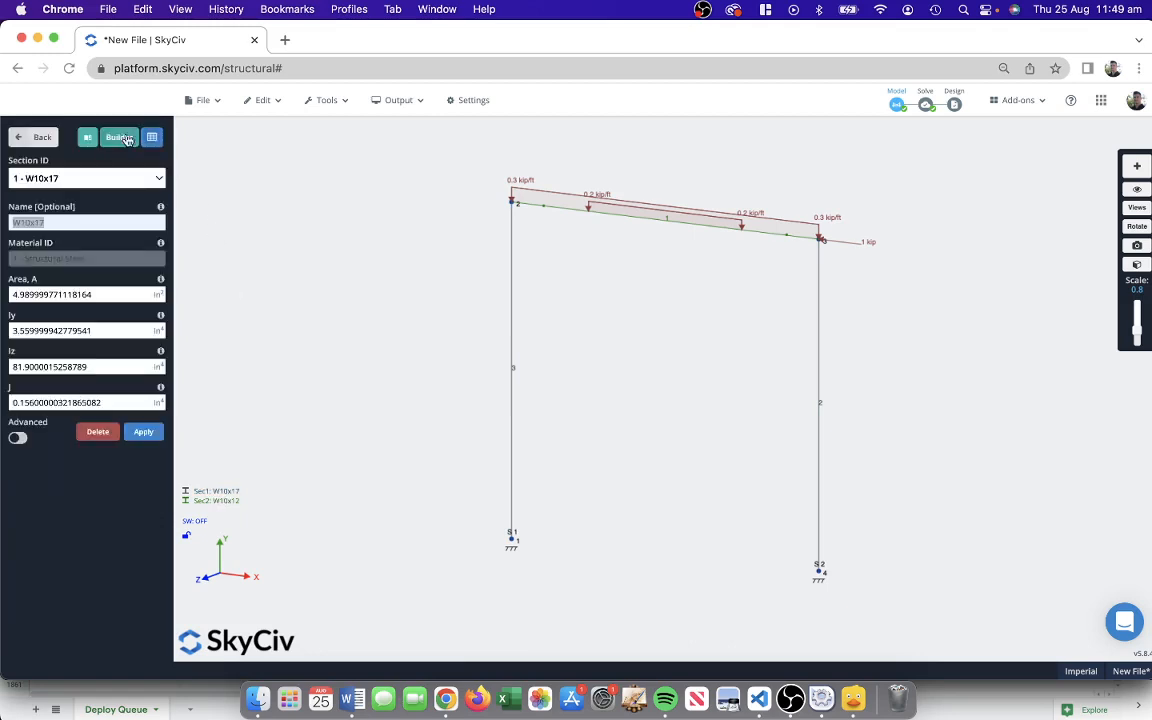
left_click(118, 136)
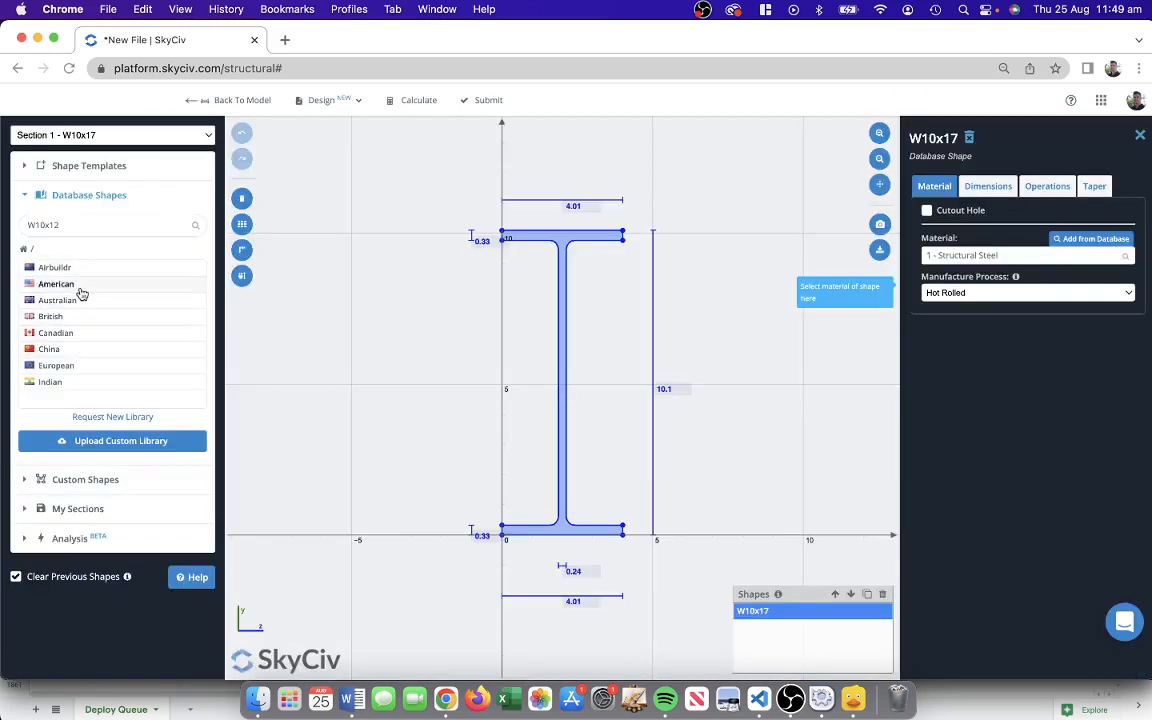
left_click(56, 284)
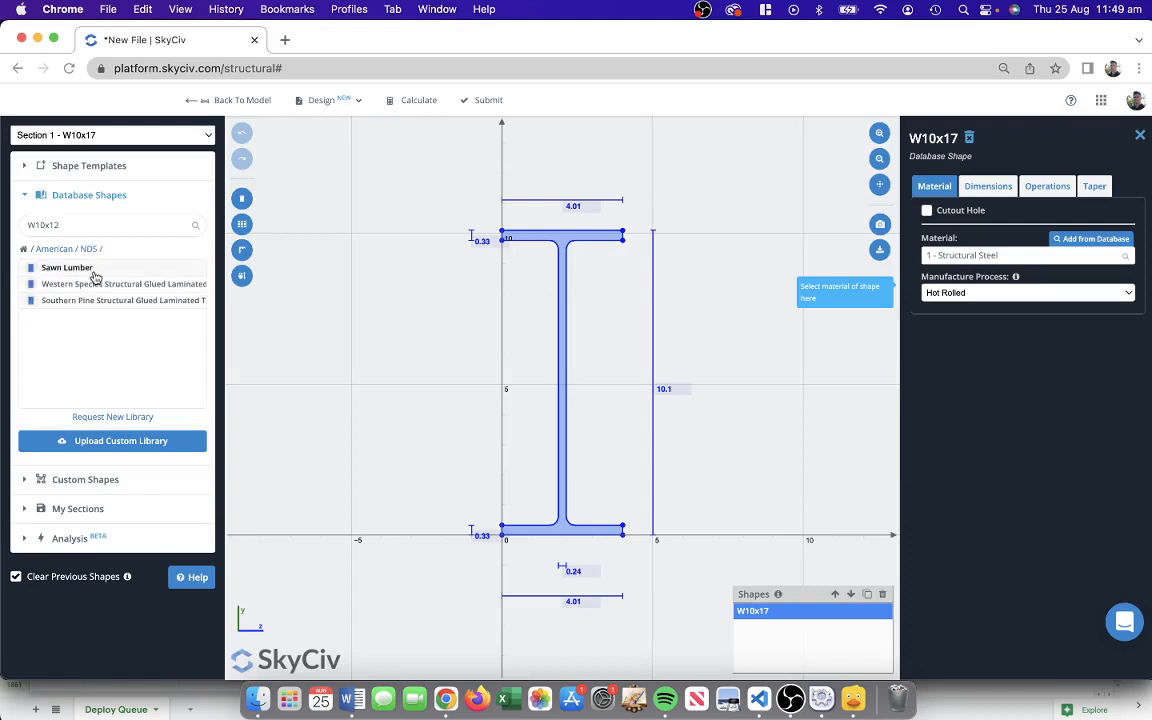
left_click(66, 268)
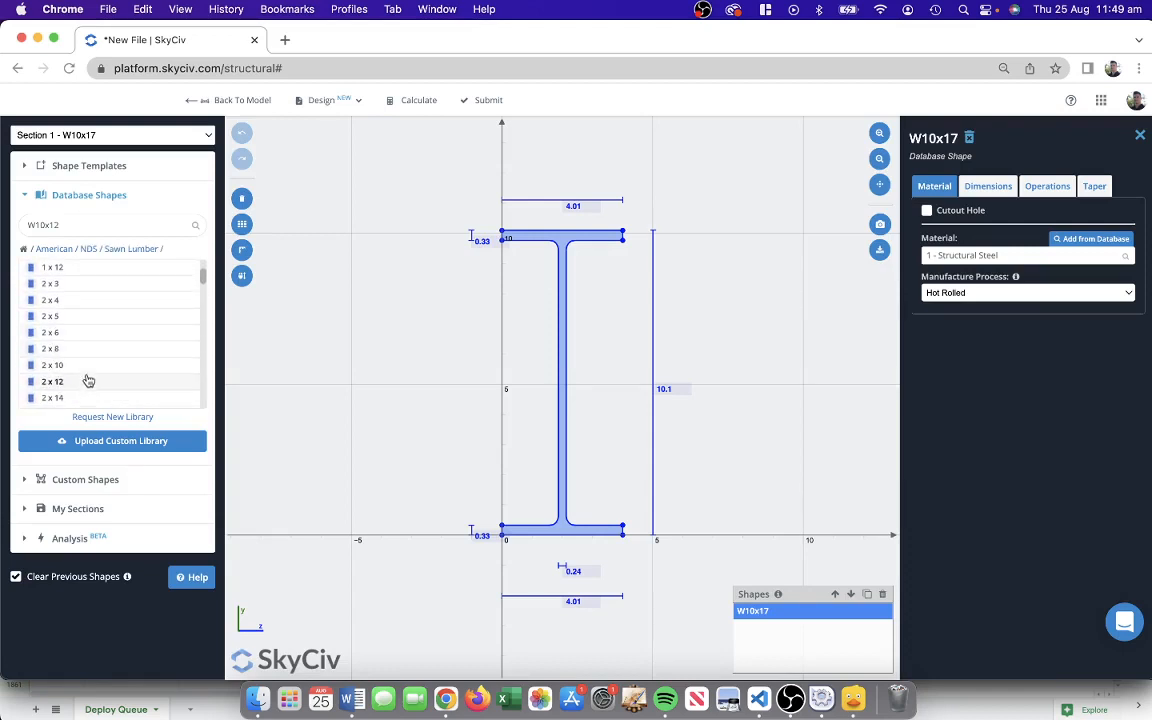
scroll("down", 3)
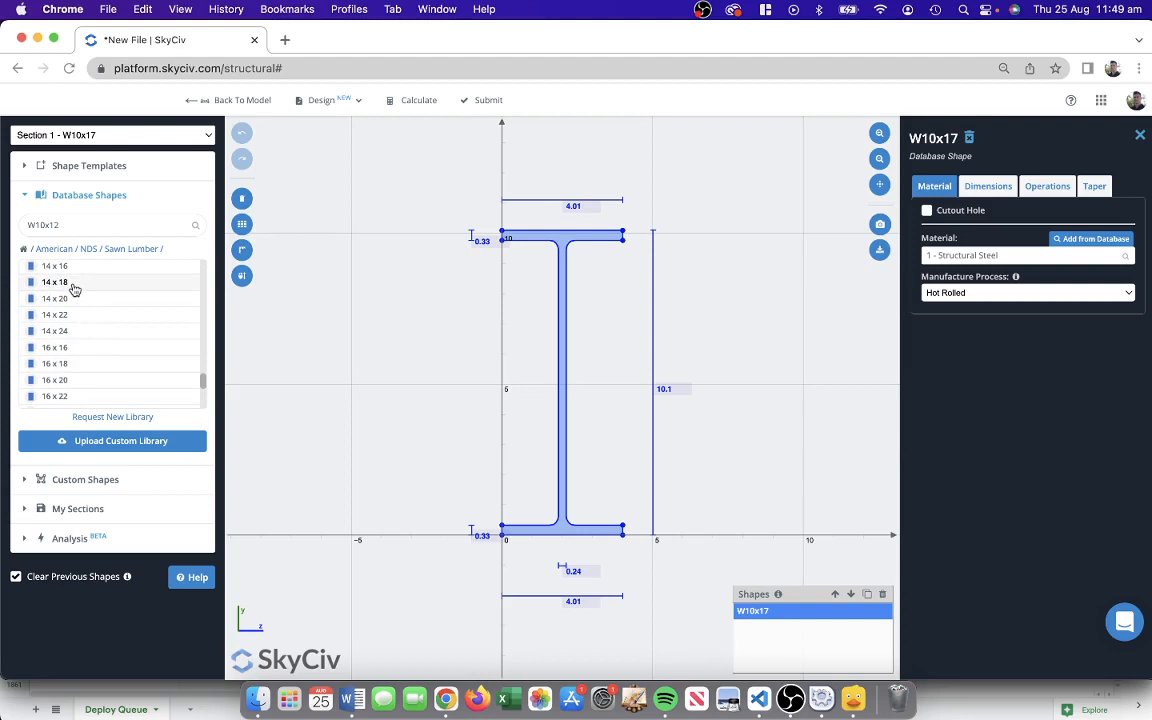
left_click(56, 282)
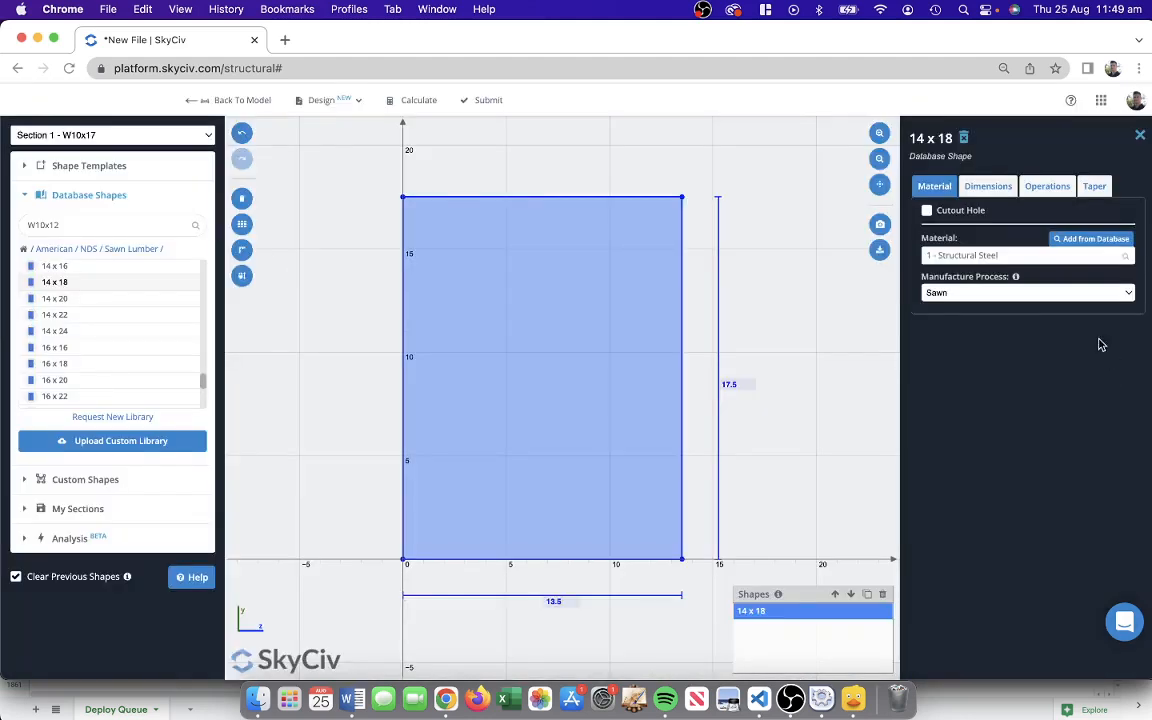
Set the timber section's material to Oakwood and submit it to the model.
left_click(1020, 256)
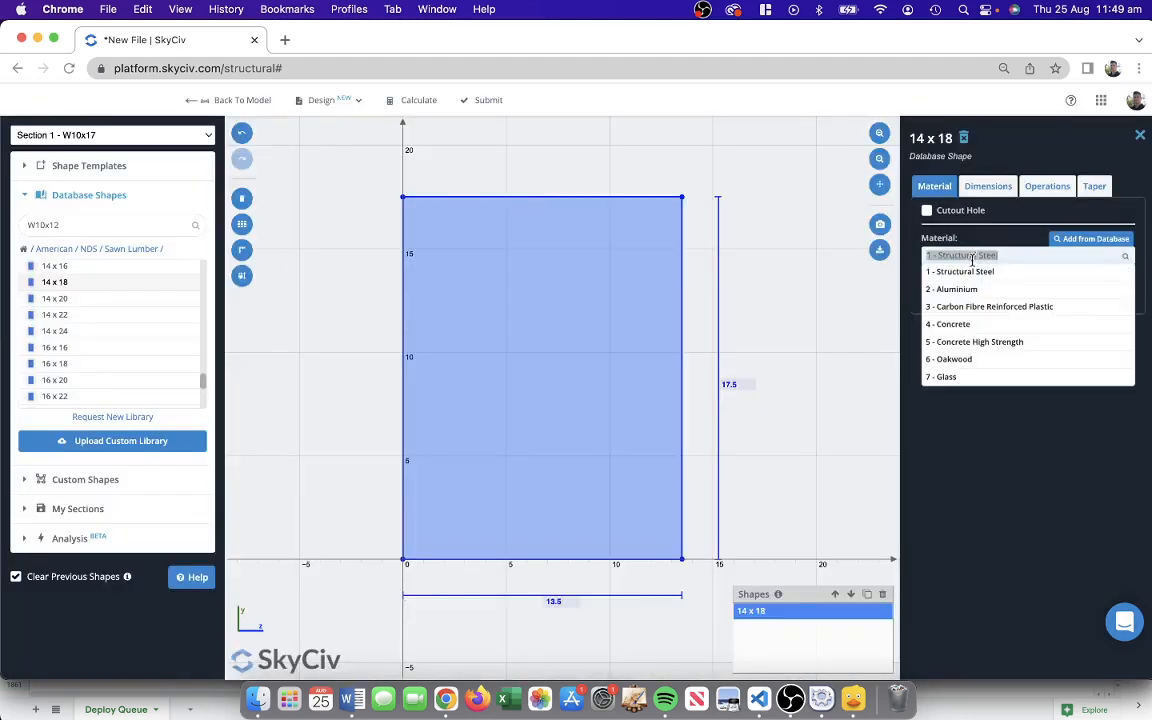
left_click(948, 358)
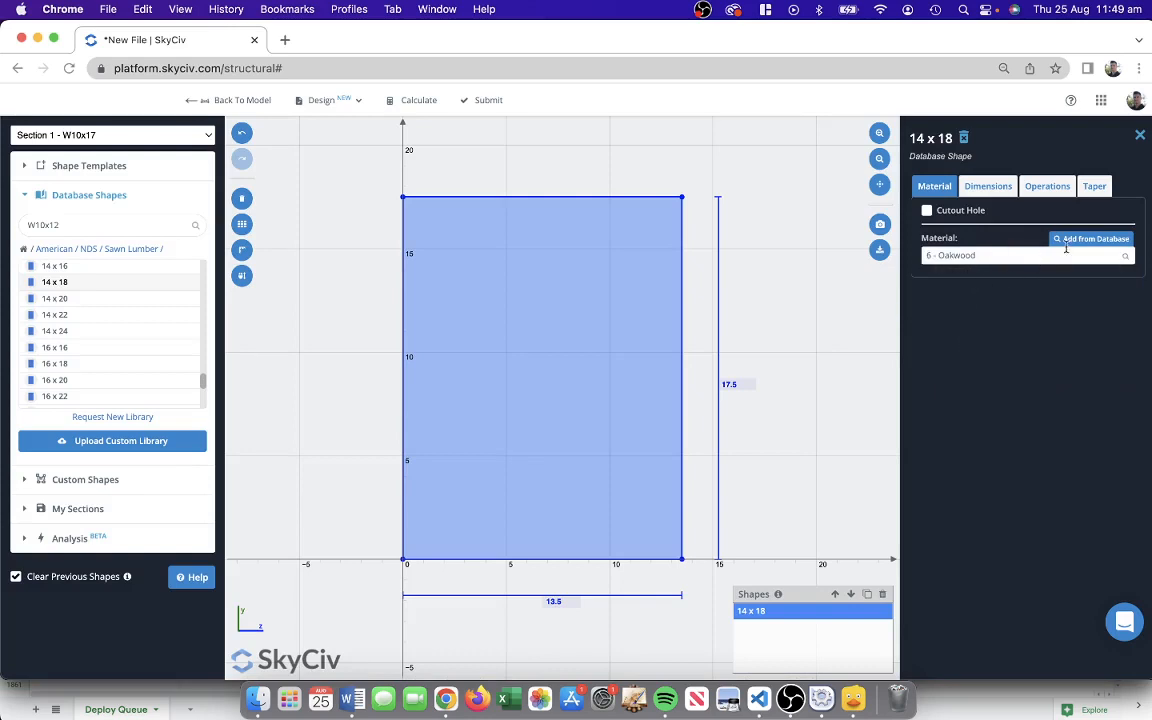
mouse_move(1076, 244)
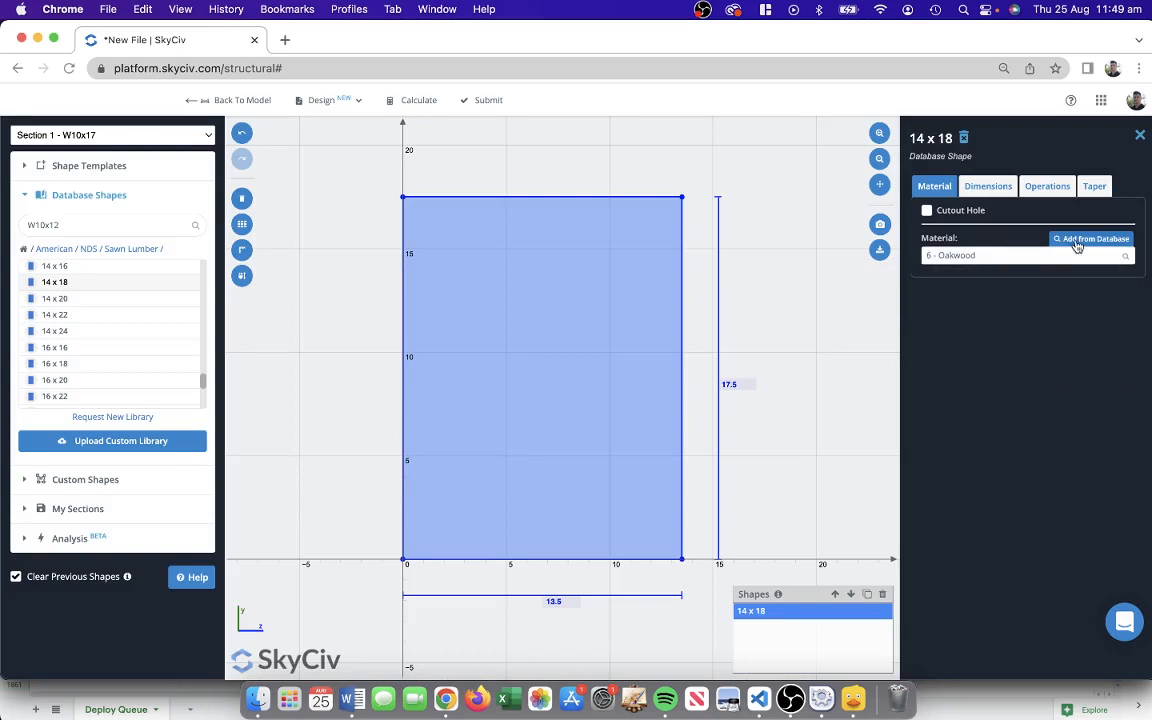
left_click(1090, 238)
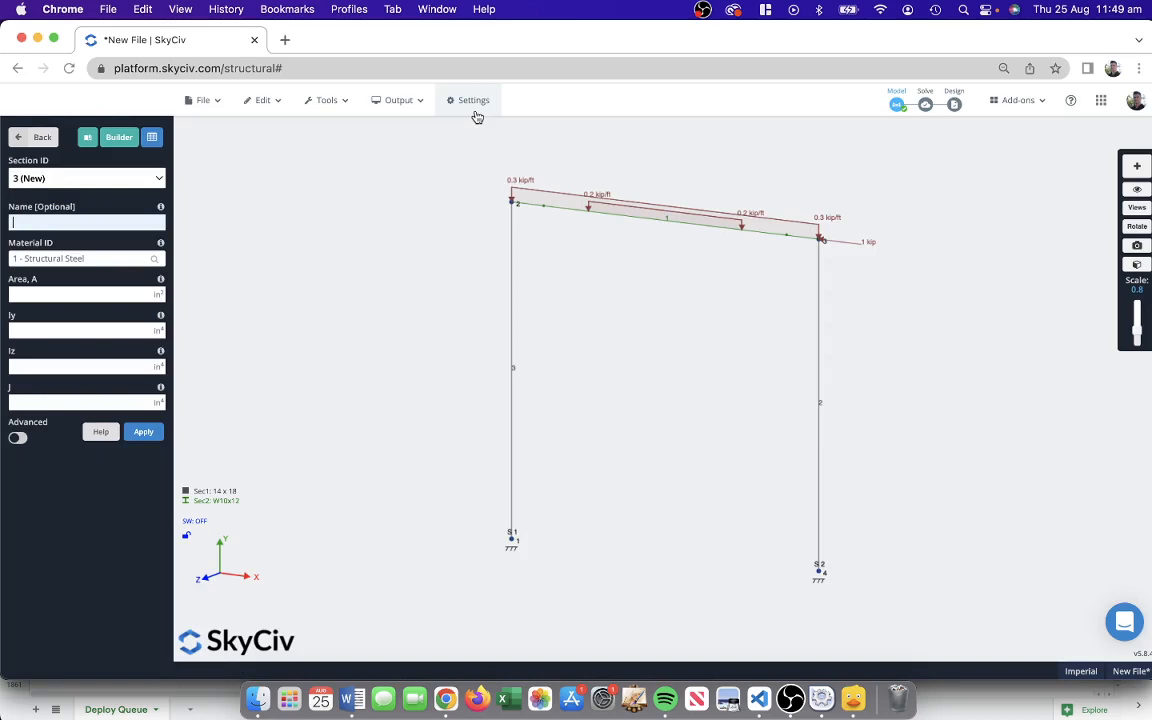
mouse_move(172, 464)
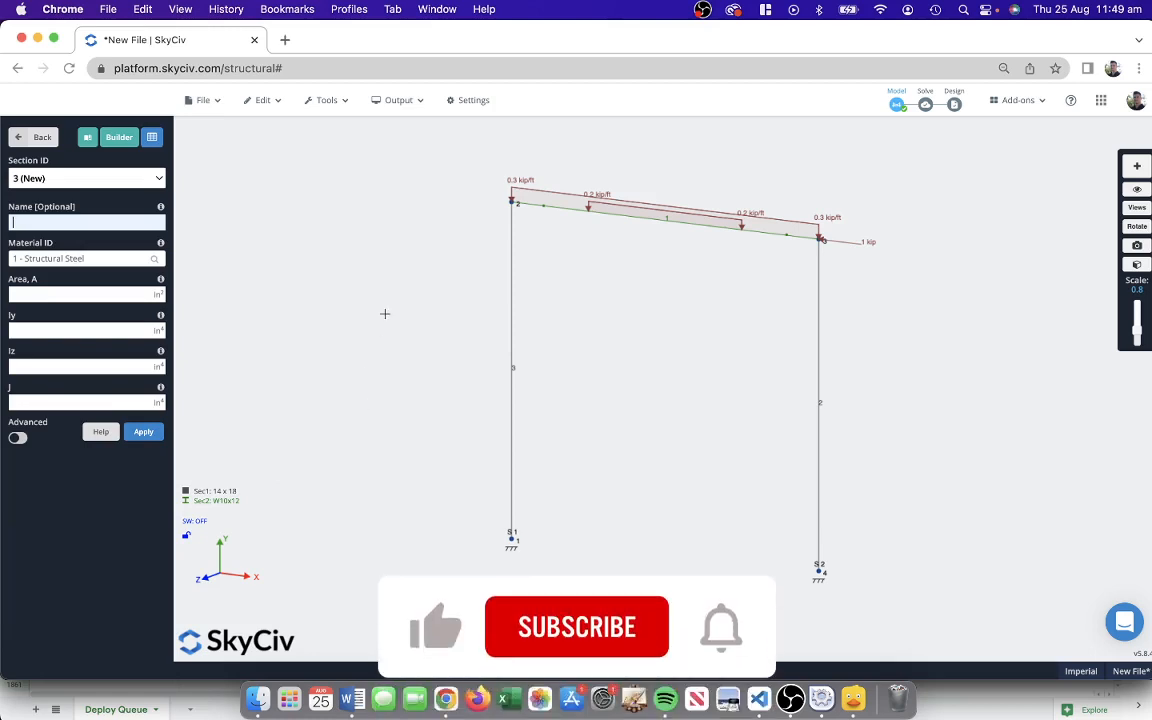
mouse_move(570, 630)
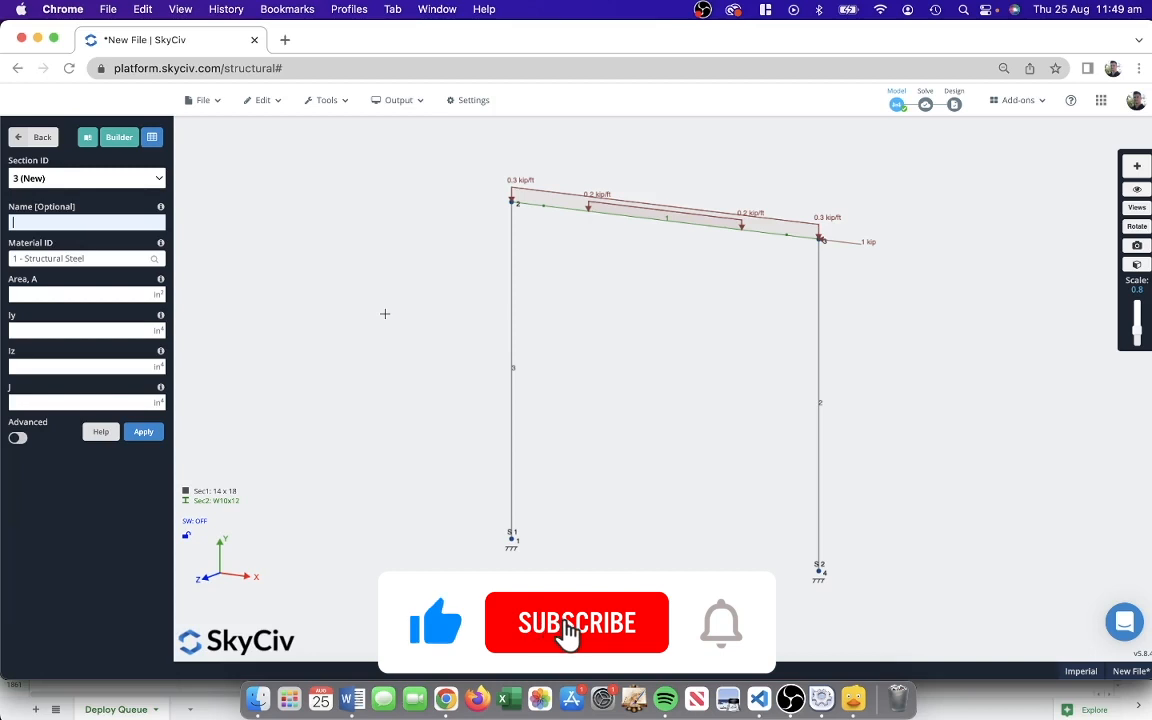
left_click(576, 622)
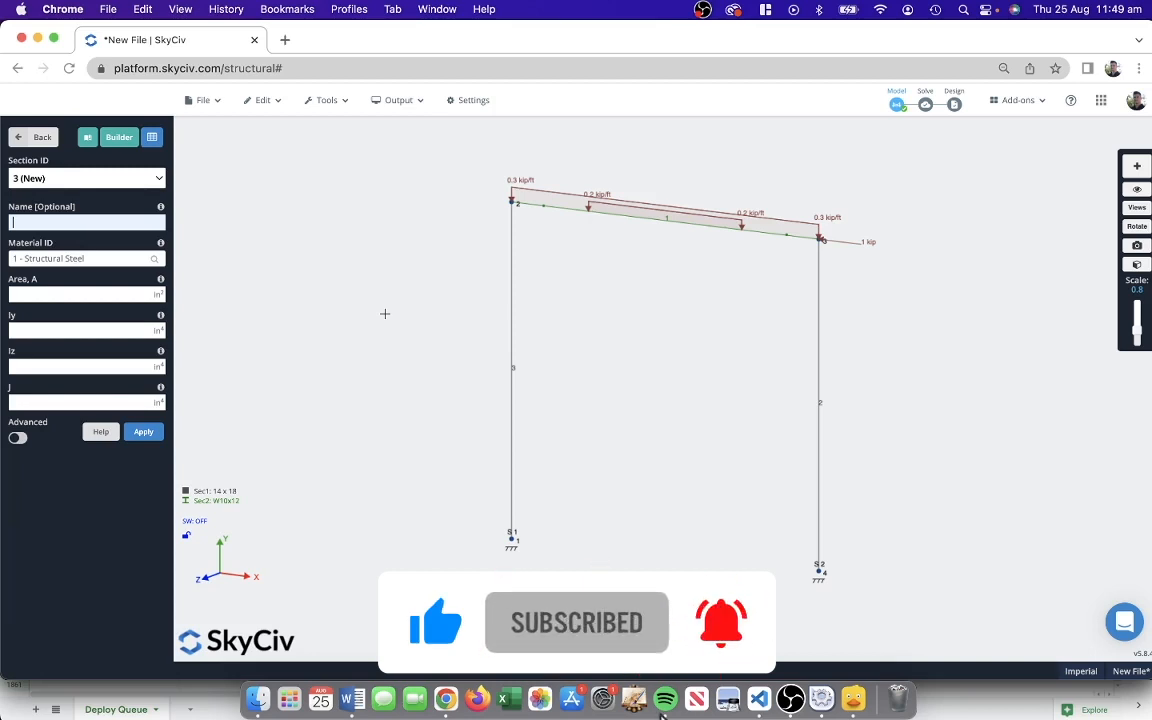